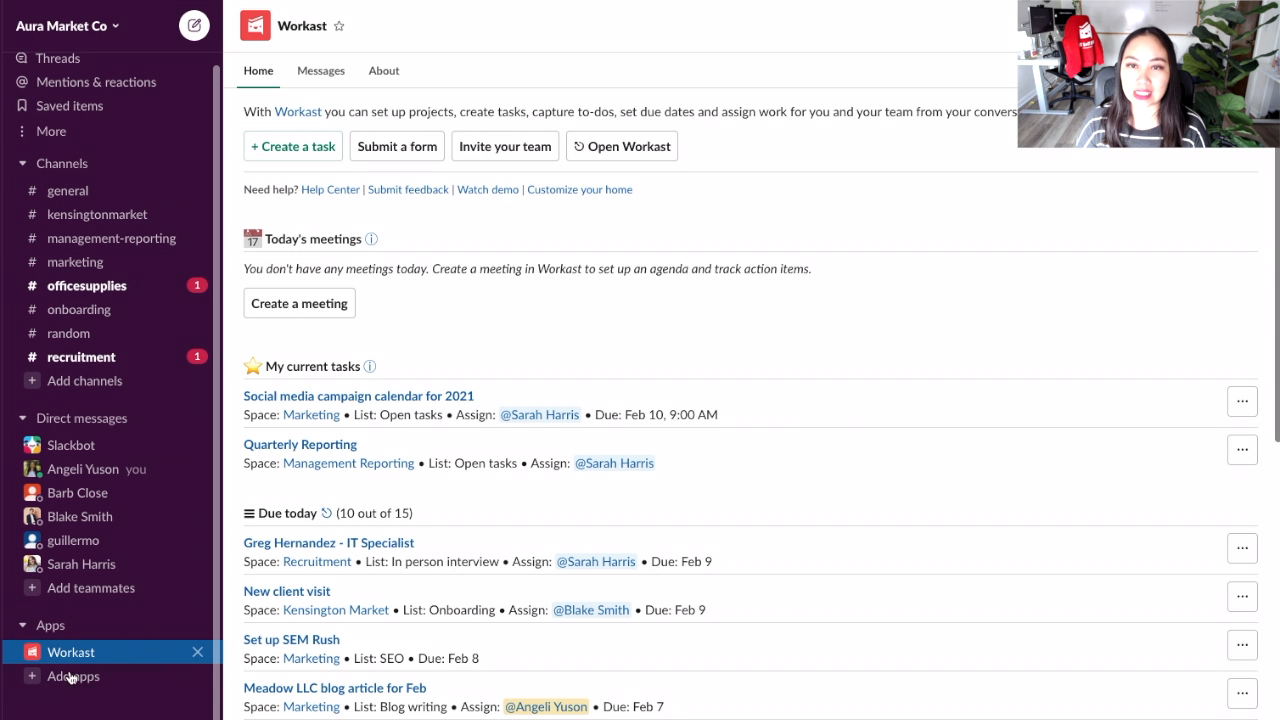
{"action": "mouse_move", "coordinate": [124, 662]}
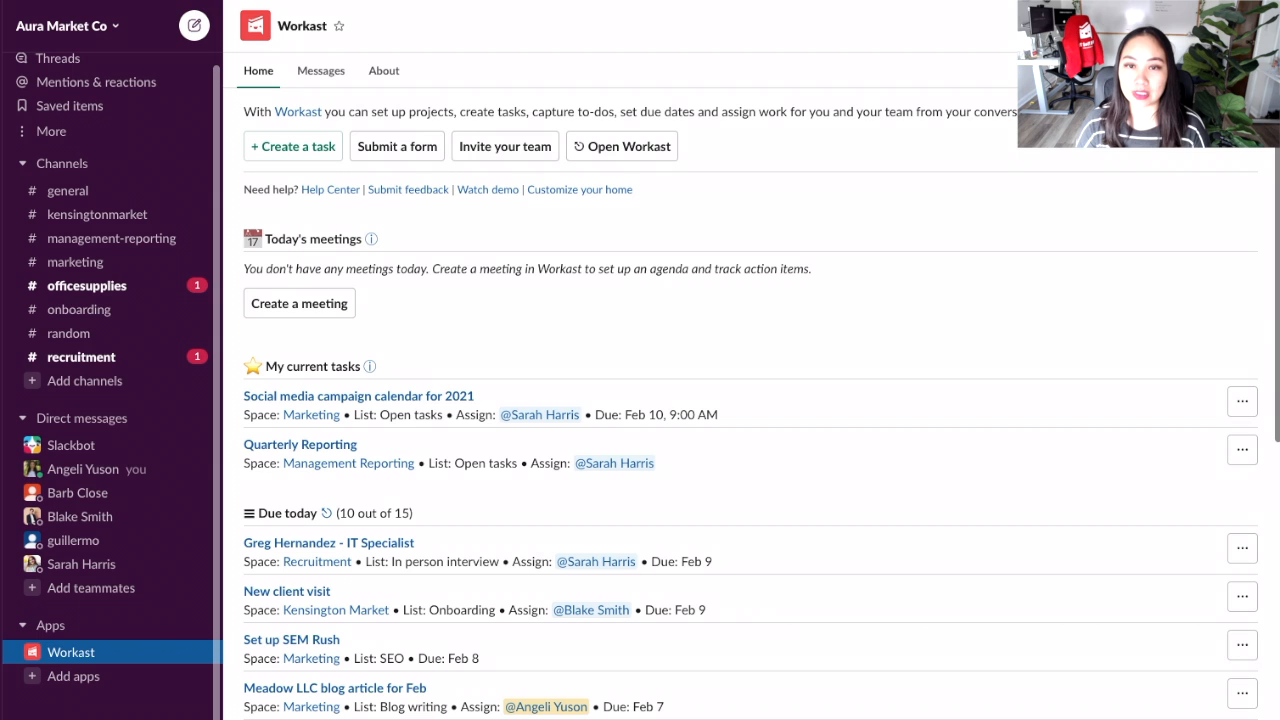
Leave the Workast app home and open the #general channel conversation
{"action": "left_click", "coordinate": [68, 190]}
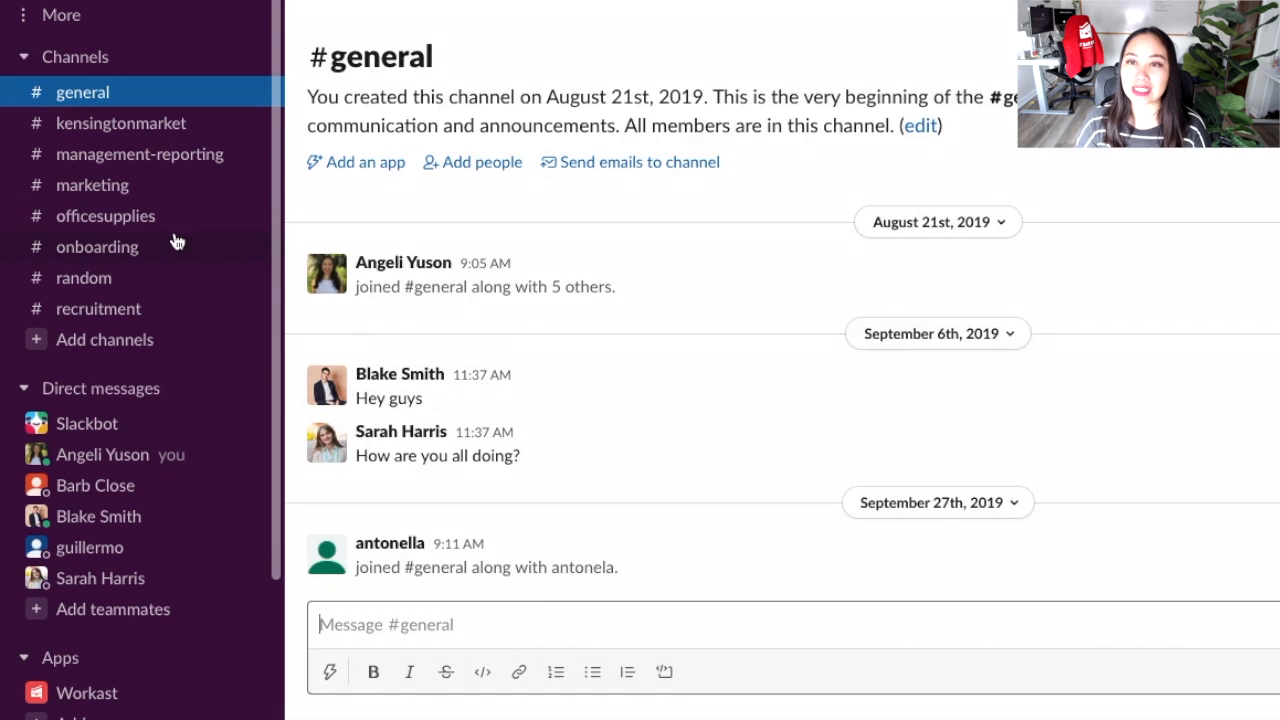
Switch to #marketing and create a Workast space named Marketing for it
{"action": "left_click", "coordinate": [92, 184]}
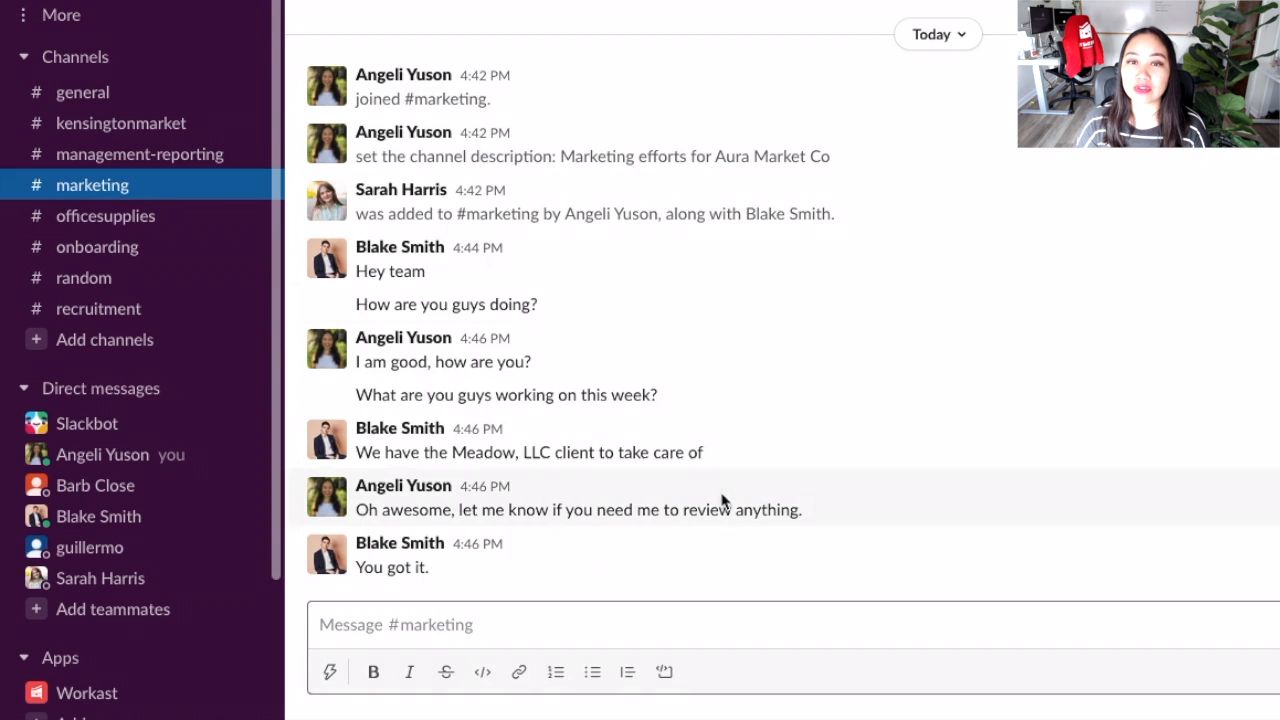
{"action": "mouse_move", "coordinate": [516, 380]}
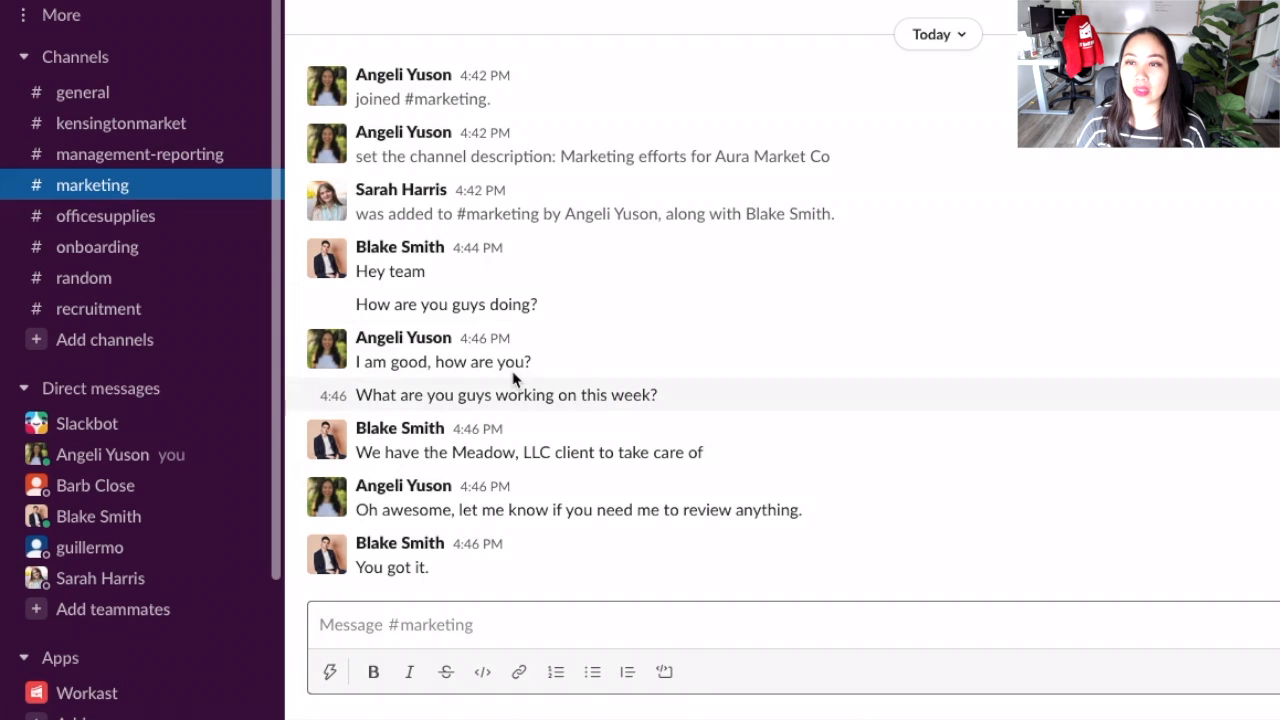
{"action": "mouse_move", "coordinate": [516, 380]}
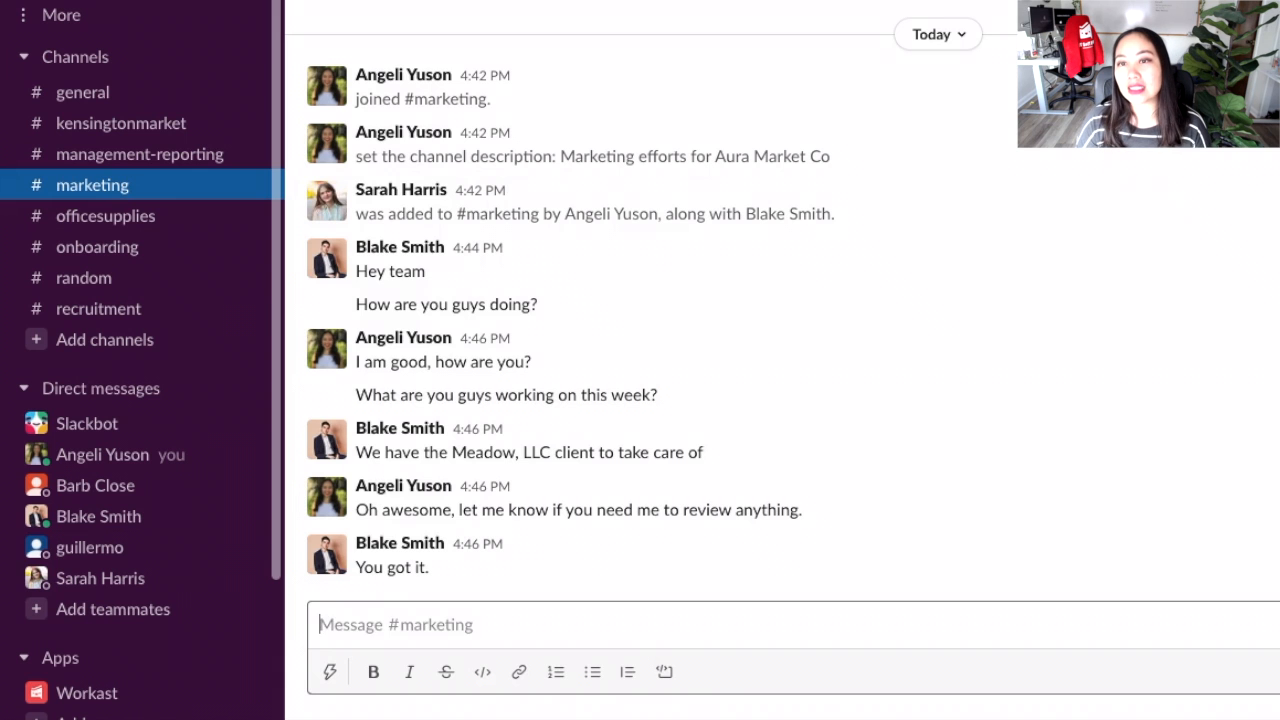
{"action": "left_click", "coordinate": [976, 396]}
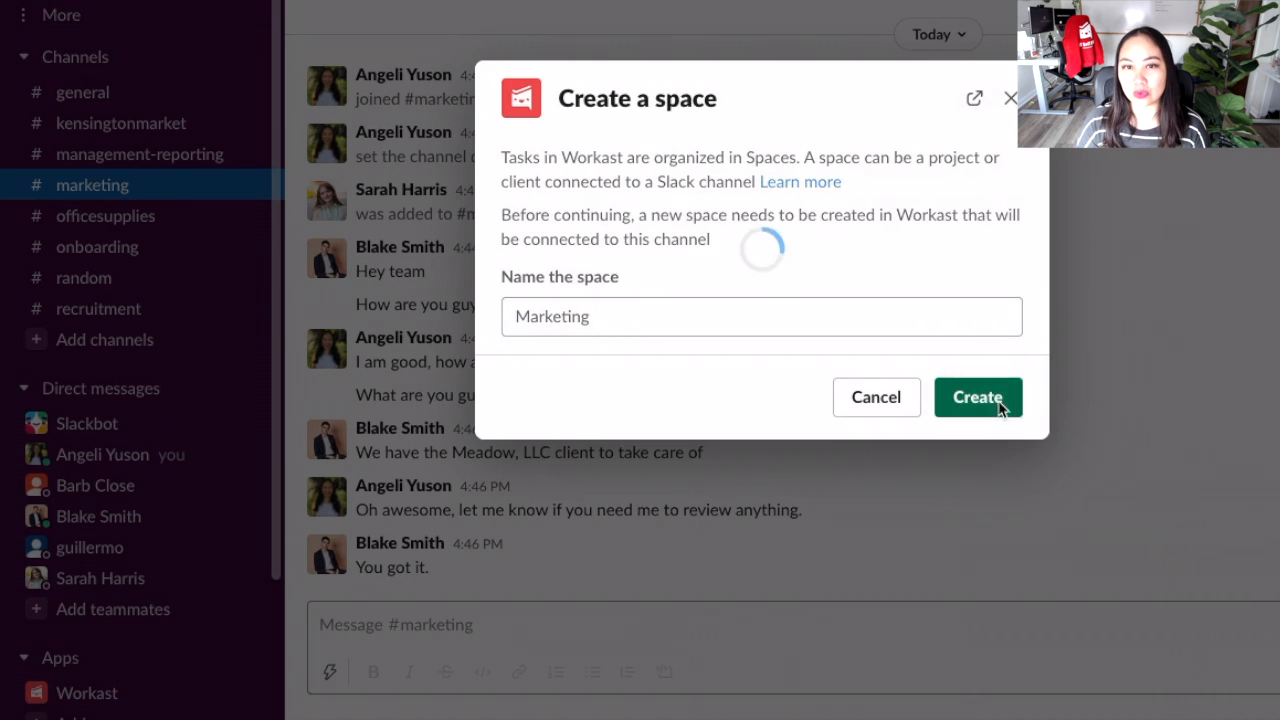
{"action": "left_click", "coordinate": [978, 396]}
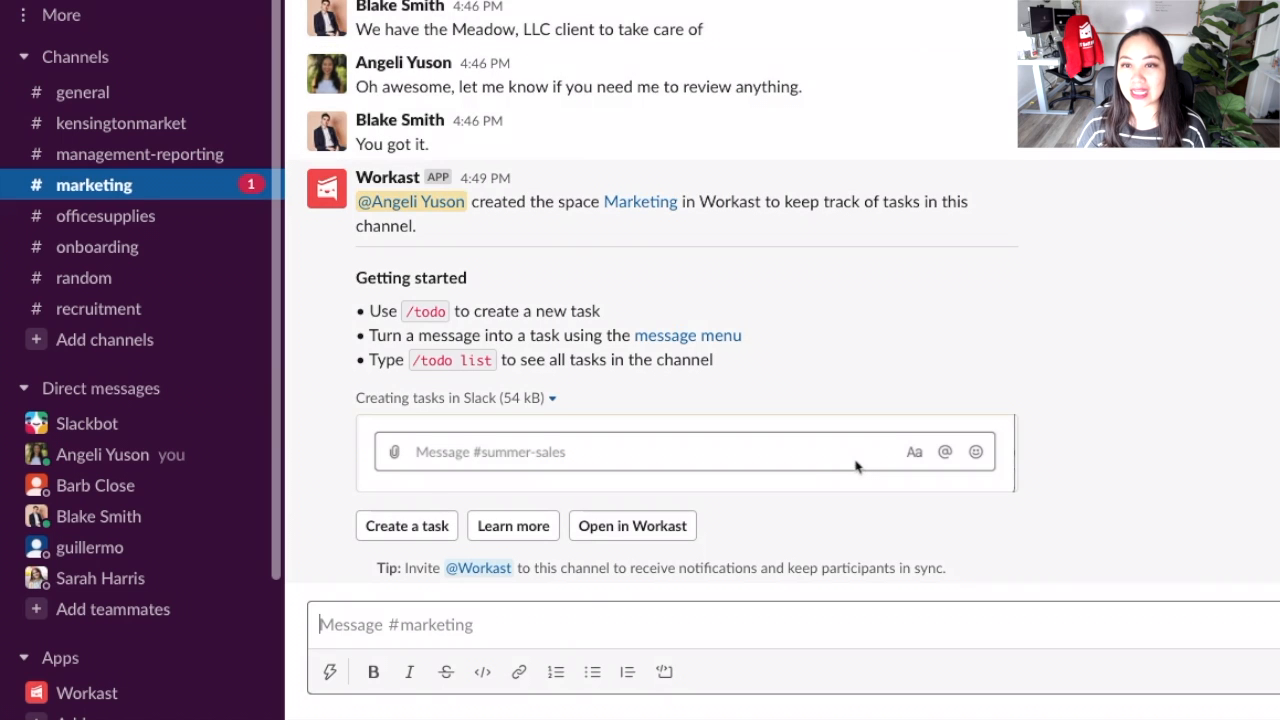
Start a /todo command for a task beginning 'Prepare sa' in the message box
{"action": "type", "text": "/todo"}
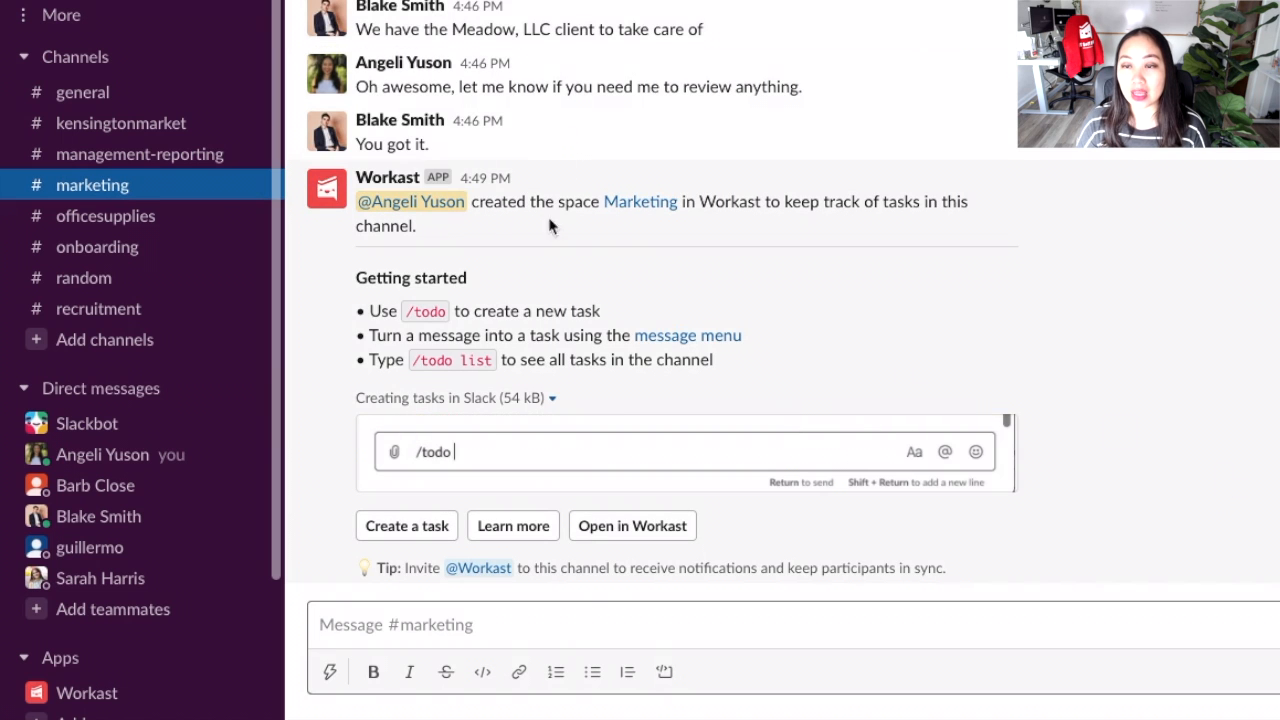
{"action": "type", "text": "Prepare sa"}
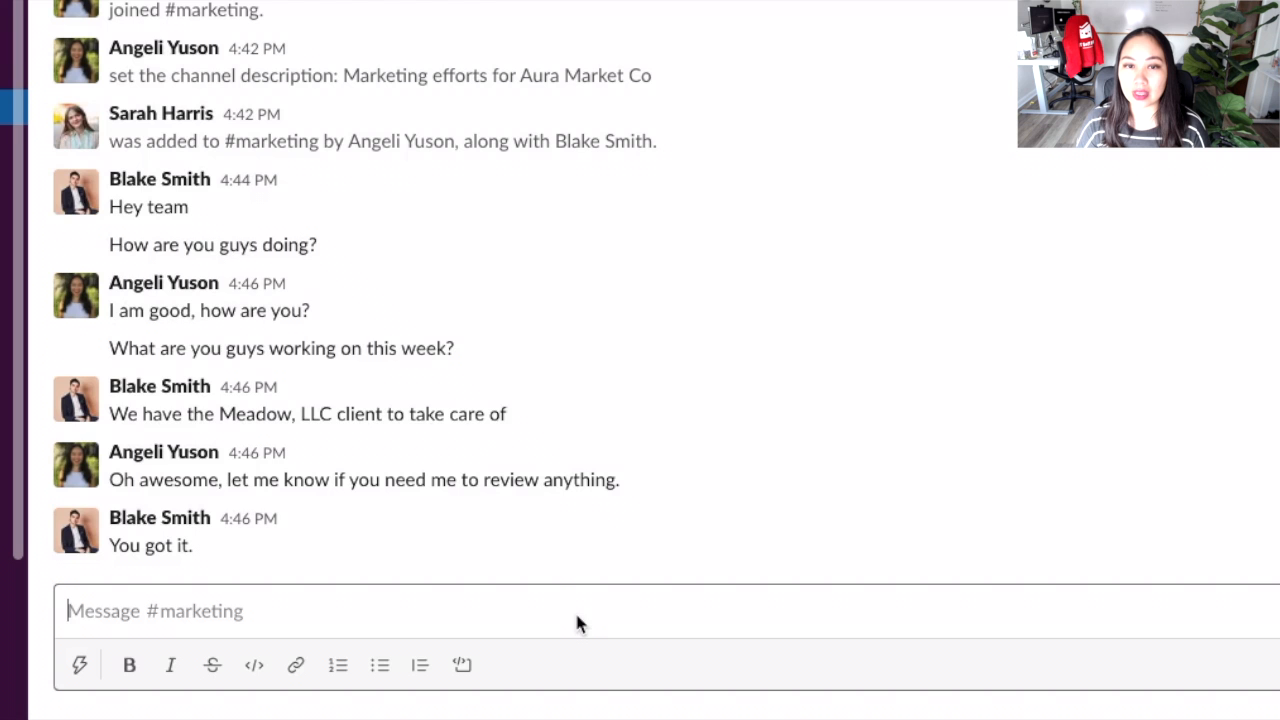
{"action": "type", "text": "/todo"}
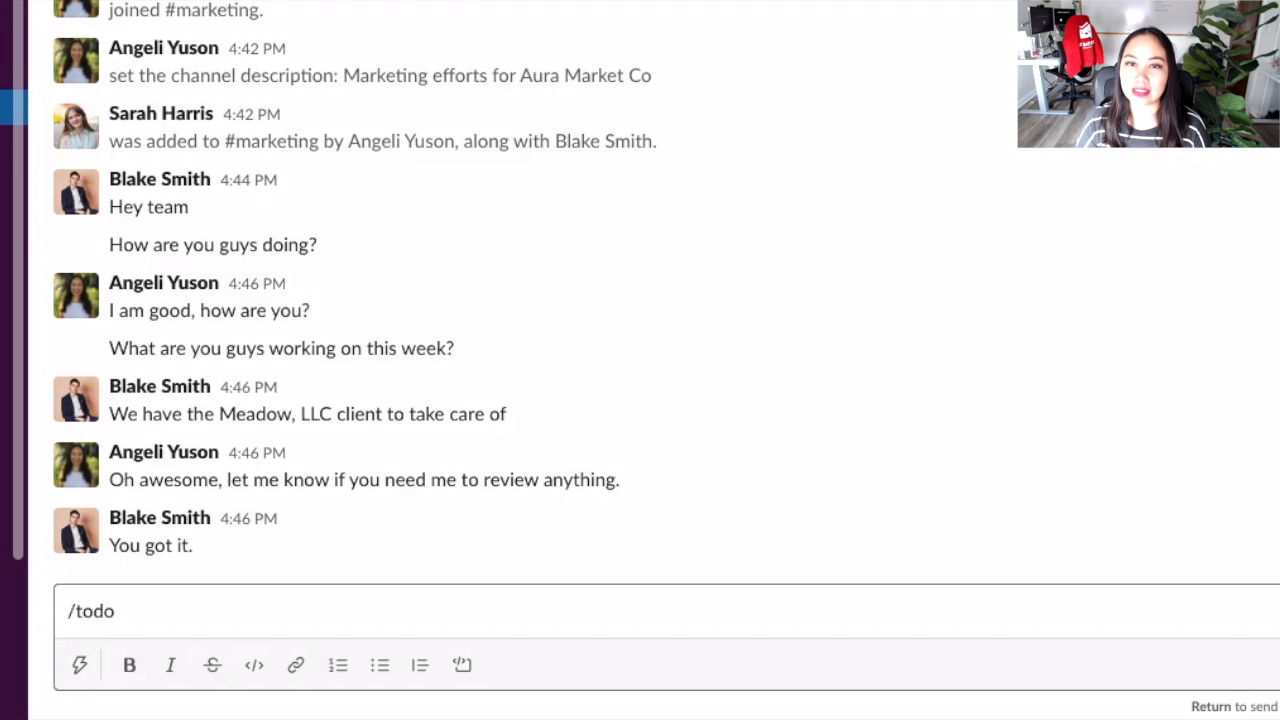
{"action": "type", "text": "Social media campaign cale"}
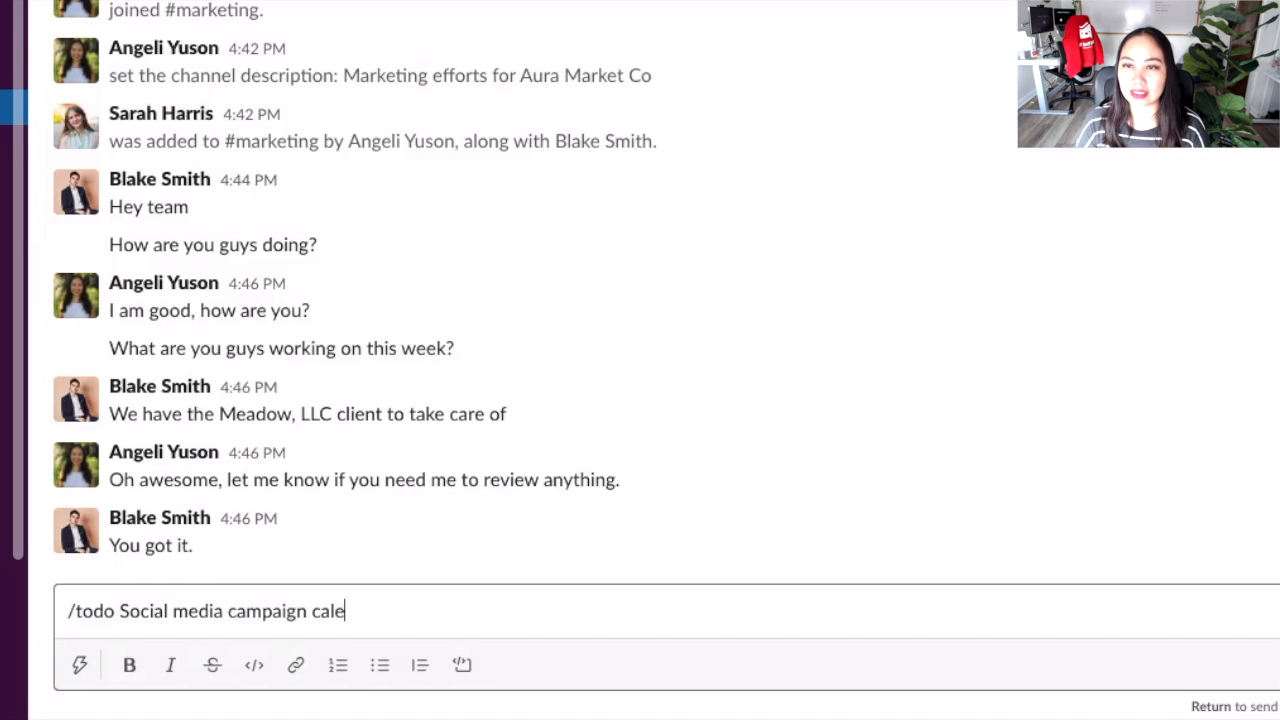
{"action": "type", "text": "ndar @Sarah Harris"}
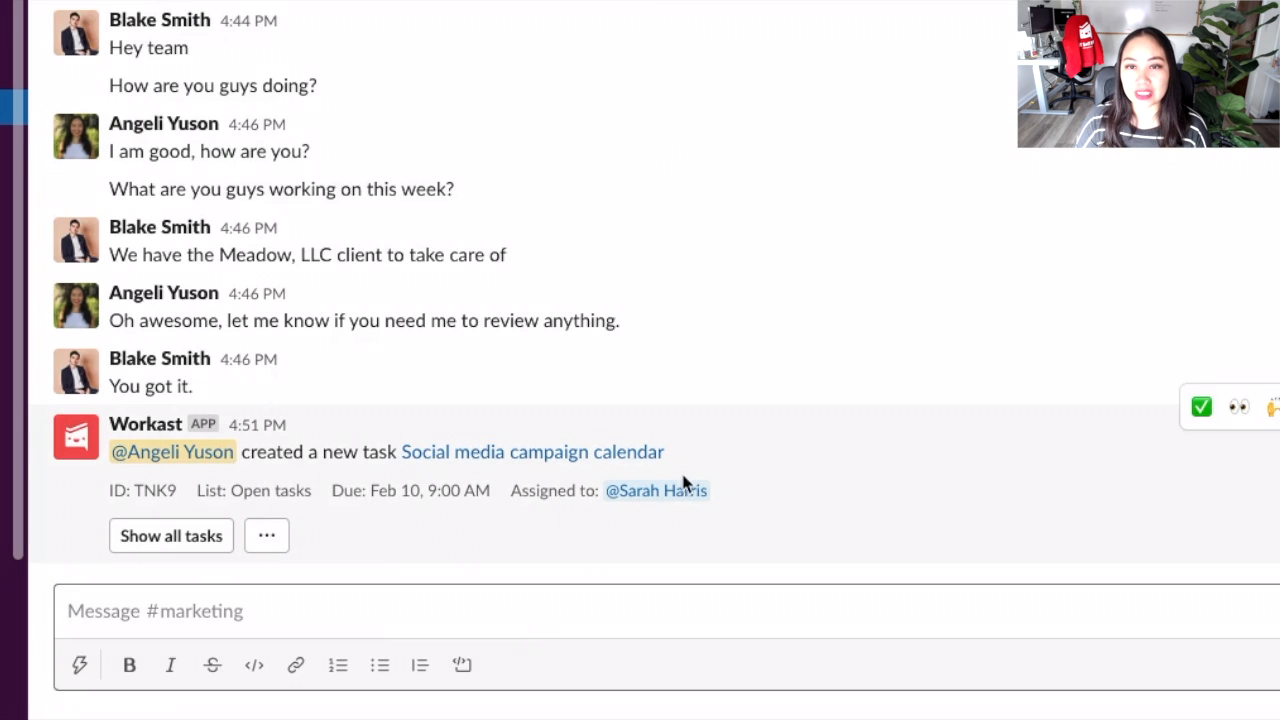
{"action": "mouse_move", "coordinate": [890, 554]}
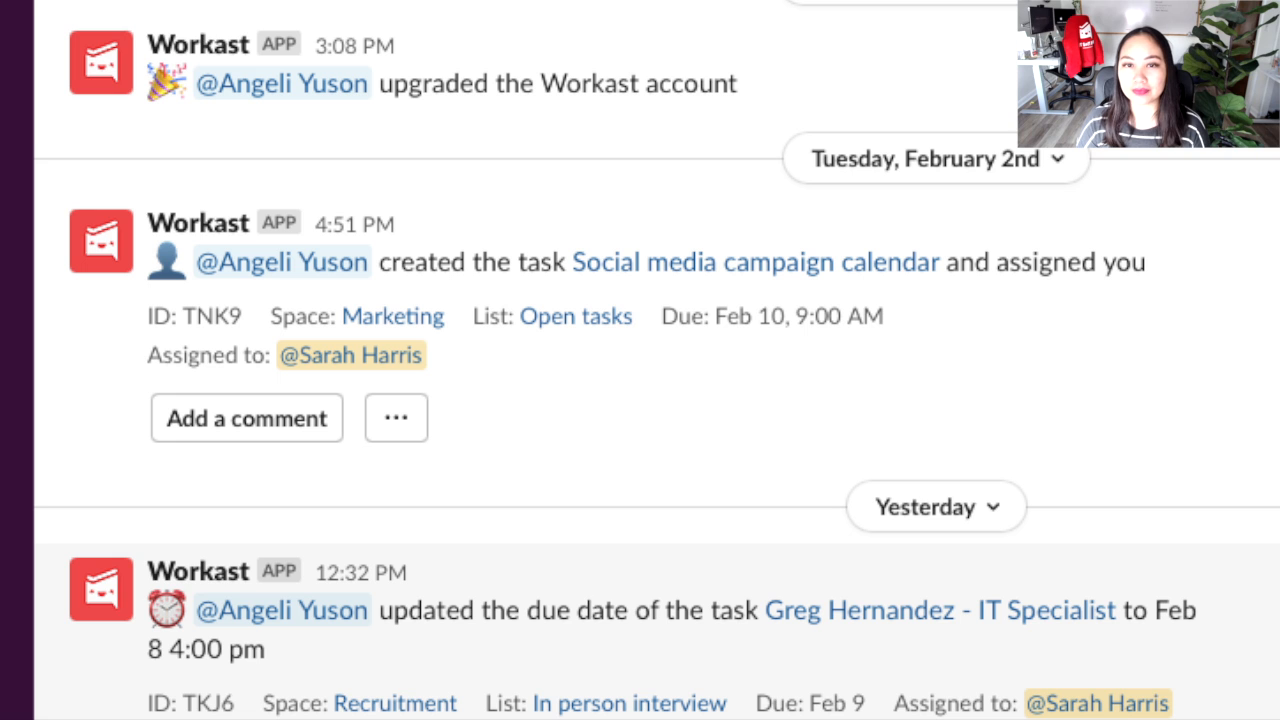
{"action": "scroll", "scroll_direction": "down", "scroll_amount": 3}
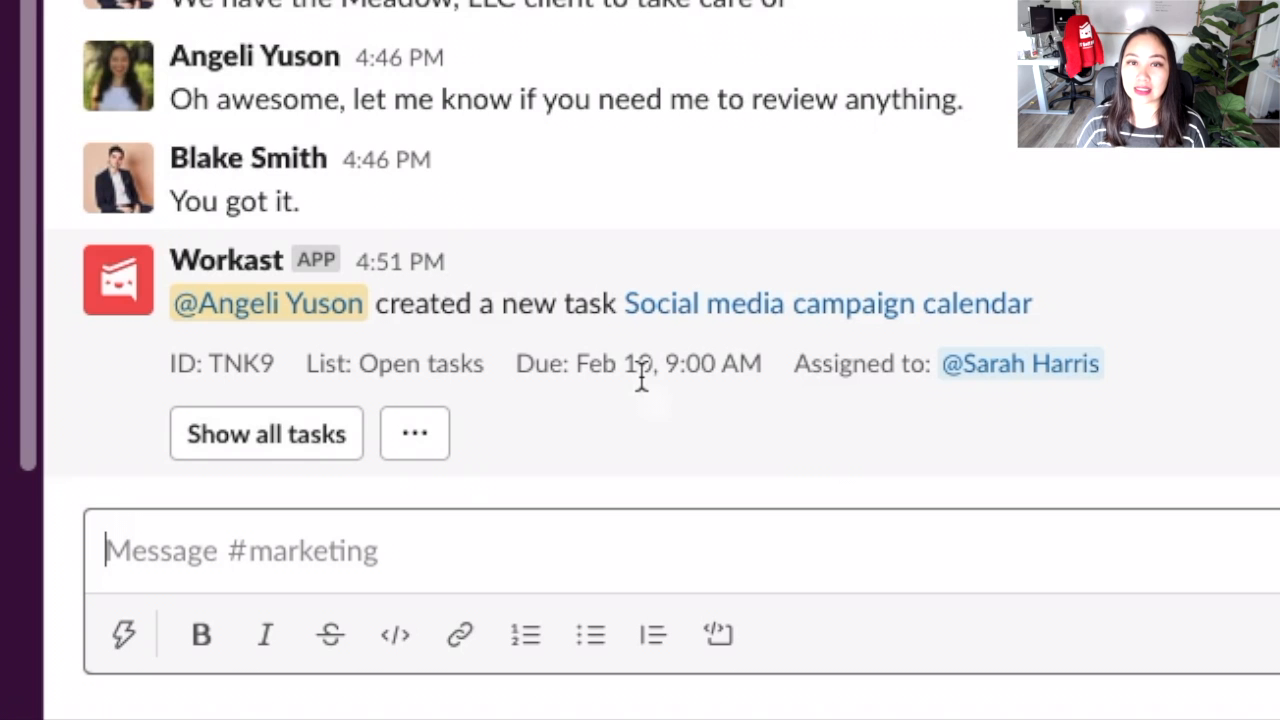
{"action": "mouse_move", "coordinate": [784, 378]}
{"action": "type", "text": "/todo"}
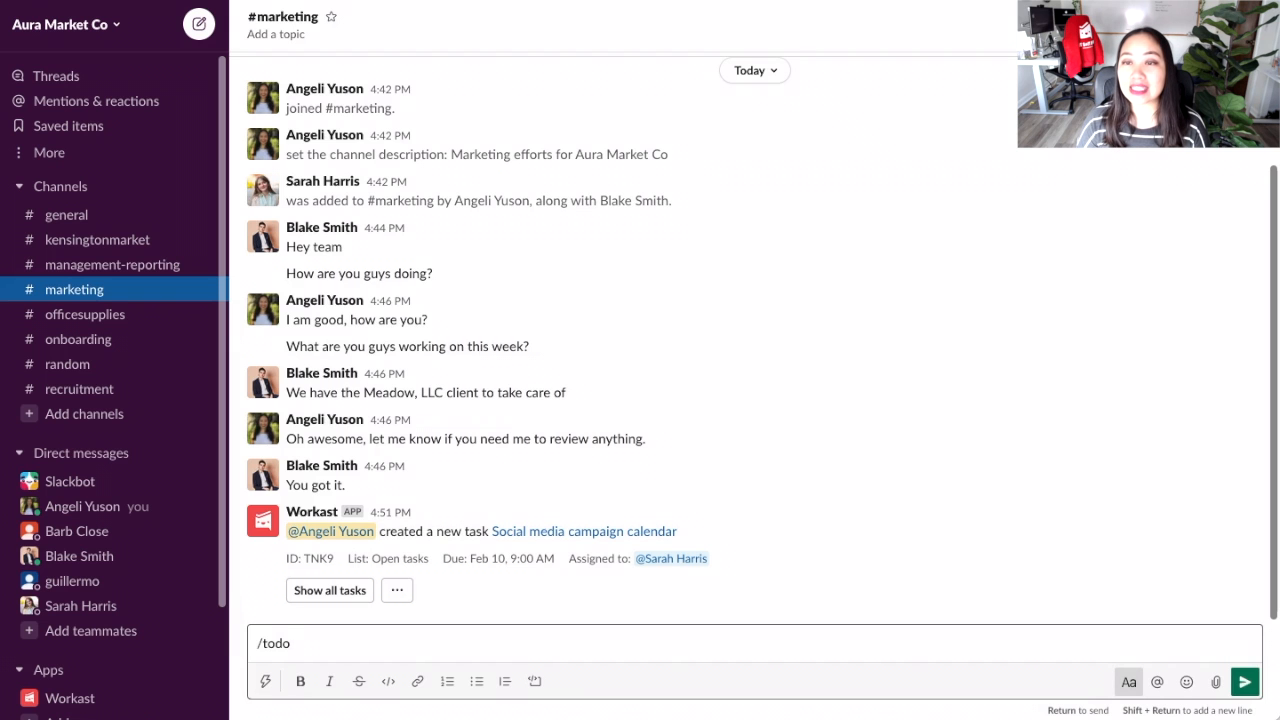
{"action": "key", "text": "Enter"}
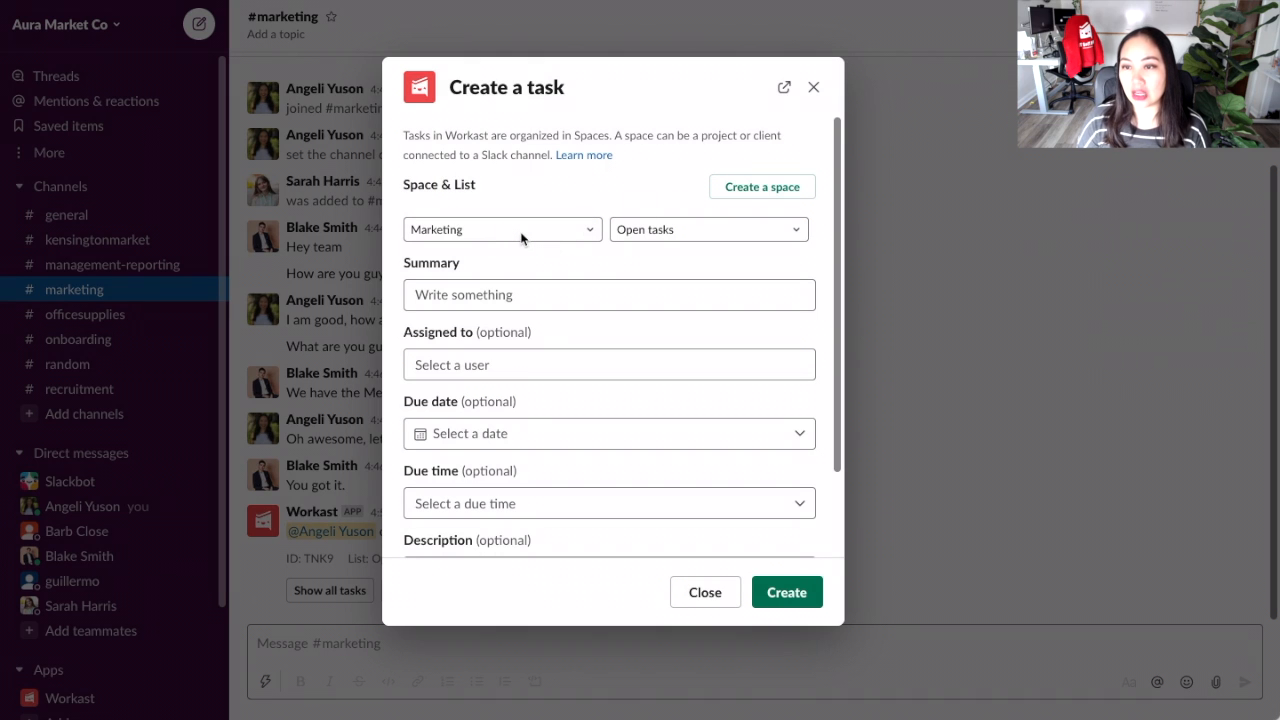
{"action": "mouse_move", "coordinate": [680, 238]}
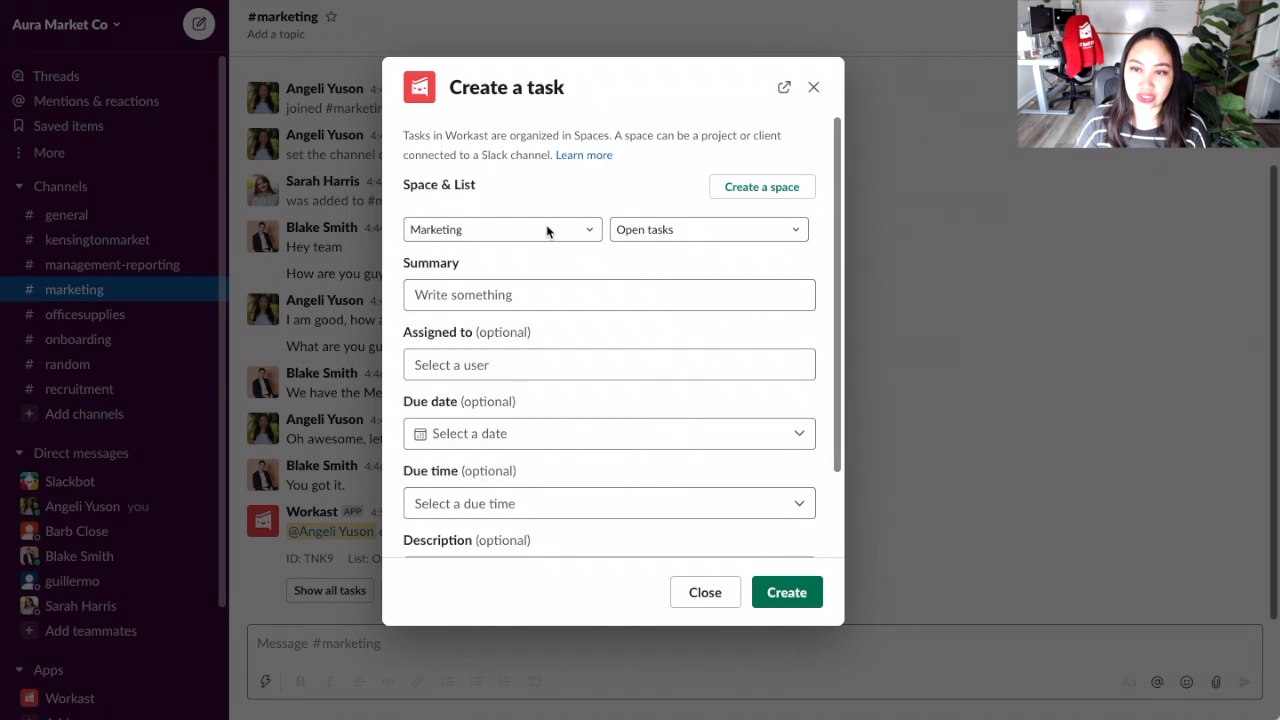
{"action": "left_click", "coordinate": [500, 228]}
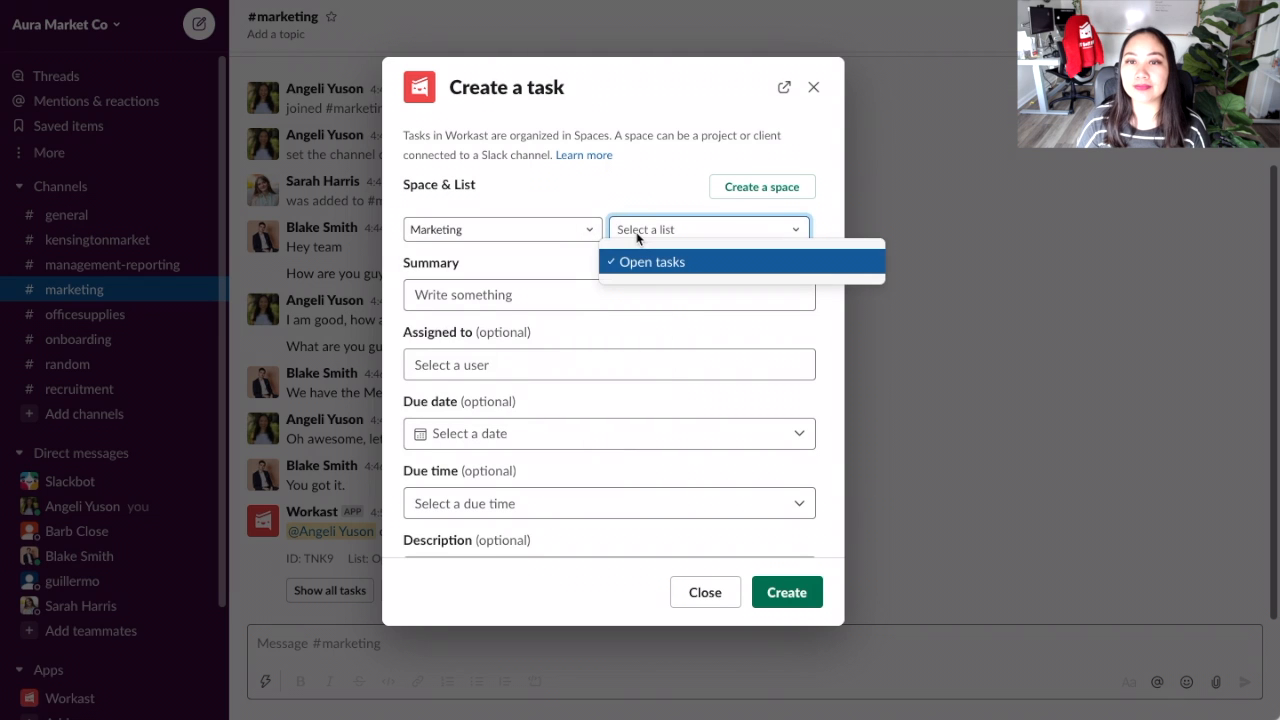
{"action": "left_click", "coordinate": [648, 260]}
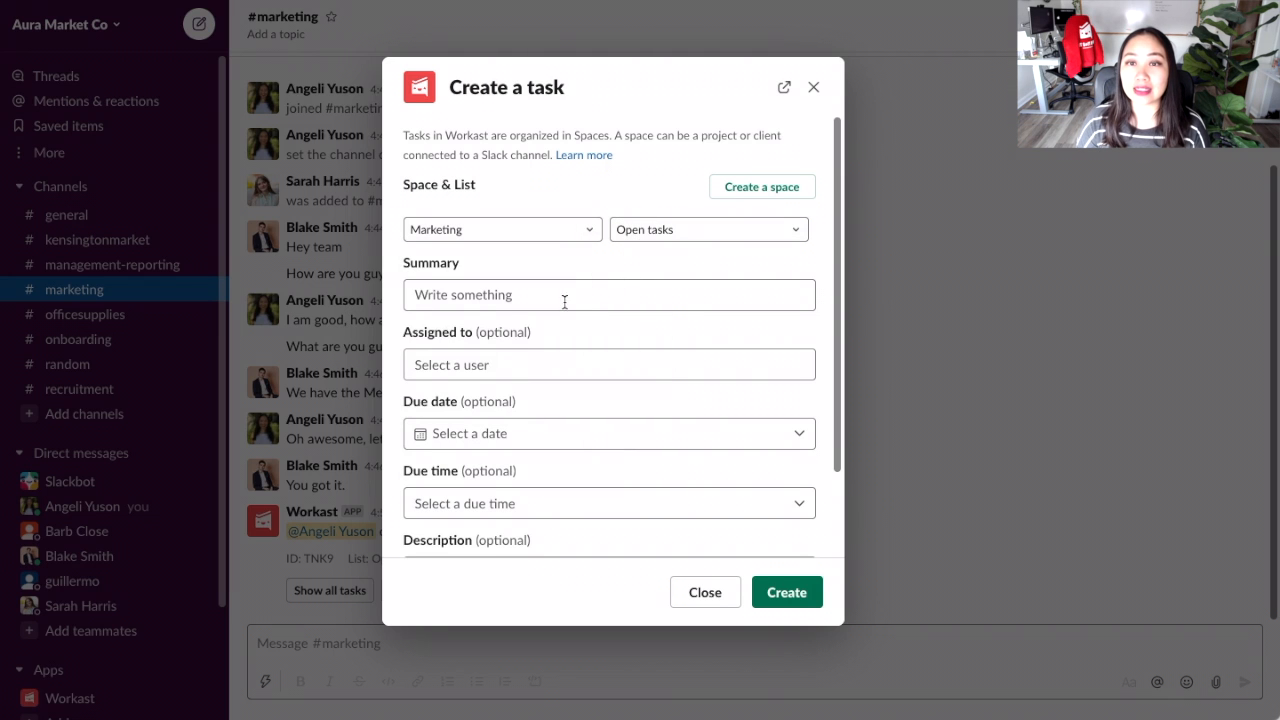
{"action": "left_click", "coordinate": [608, 294]}
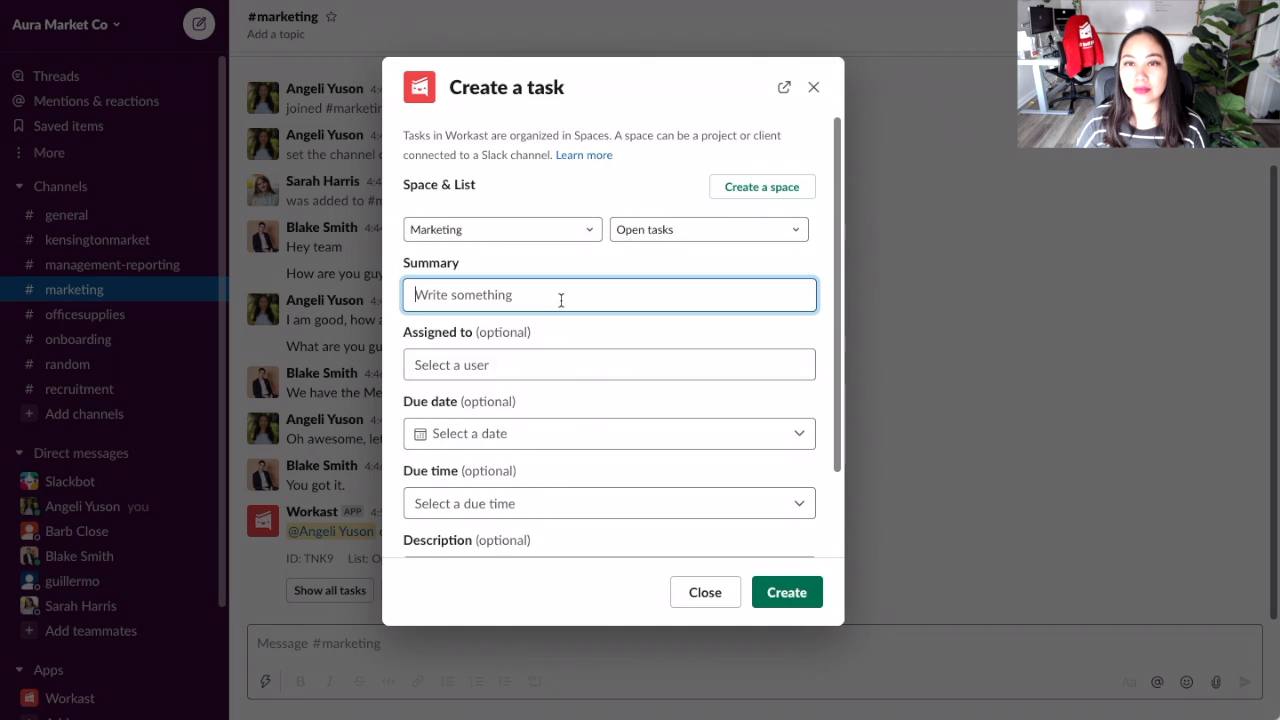
{"action": "type", "text": "SEO analysis"}
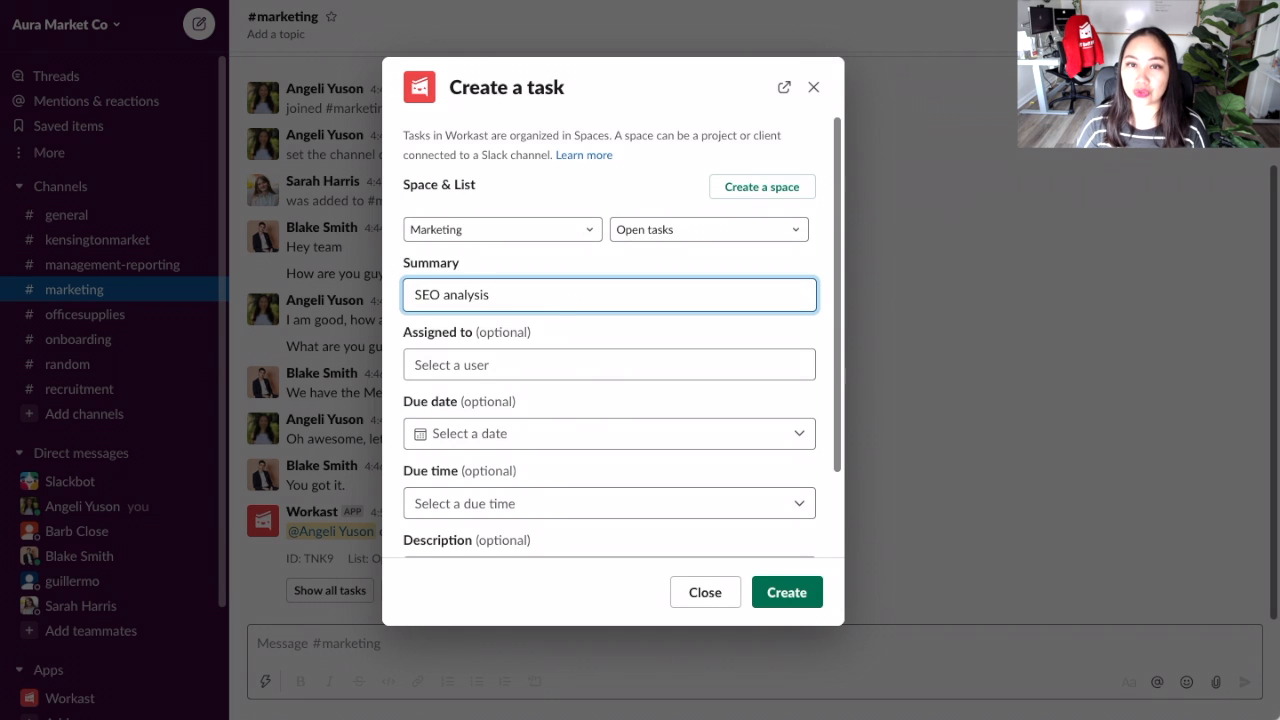
{"action": "left_click", "coordinate": [608, 364]}
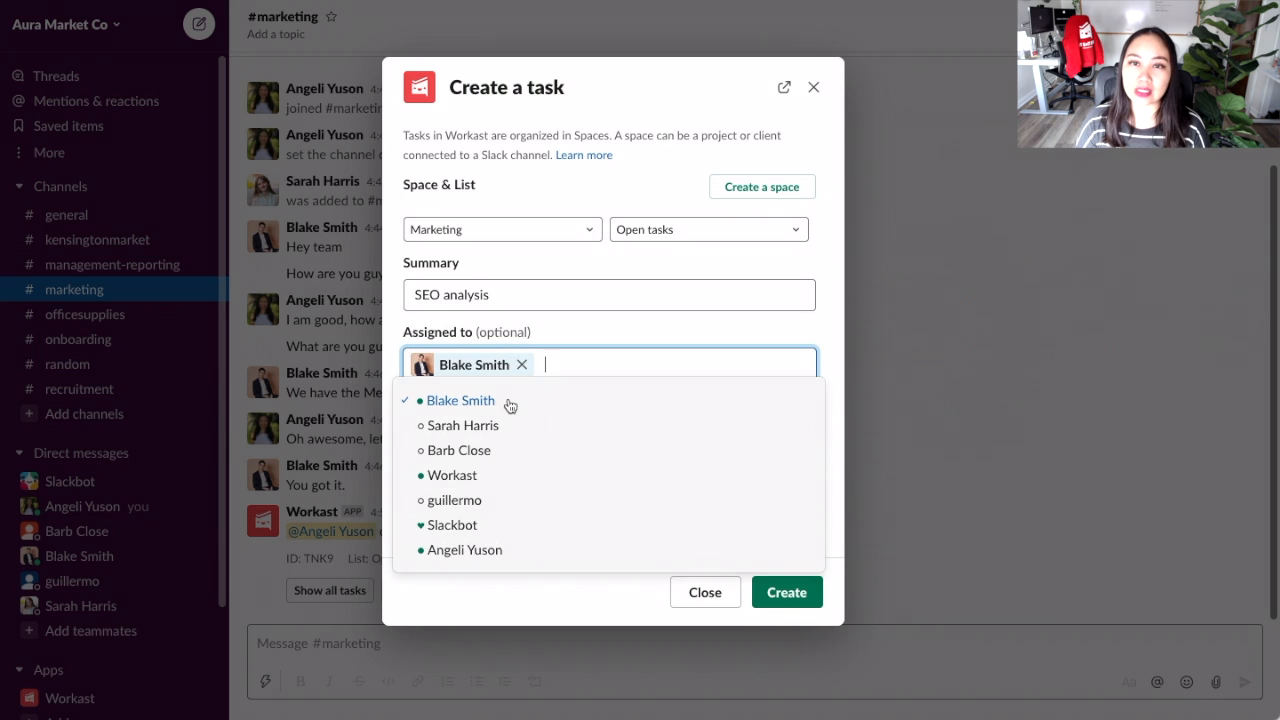
{"action": "mouse_move", "coordinate": [536, 380]}
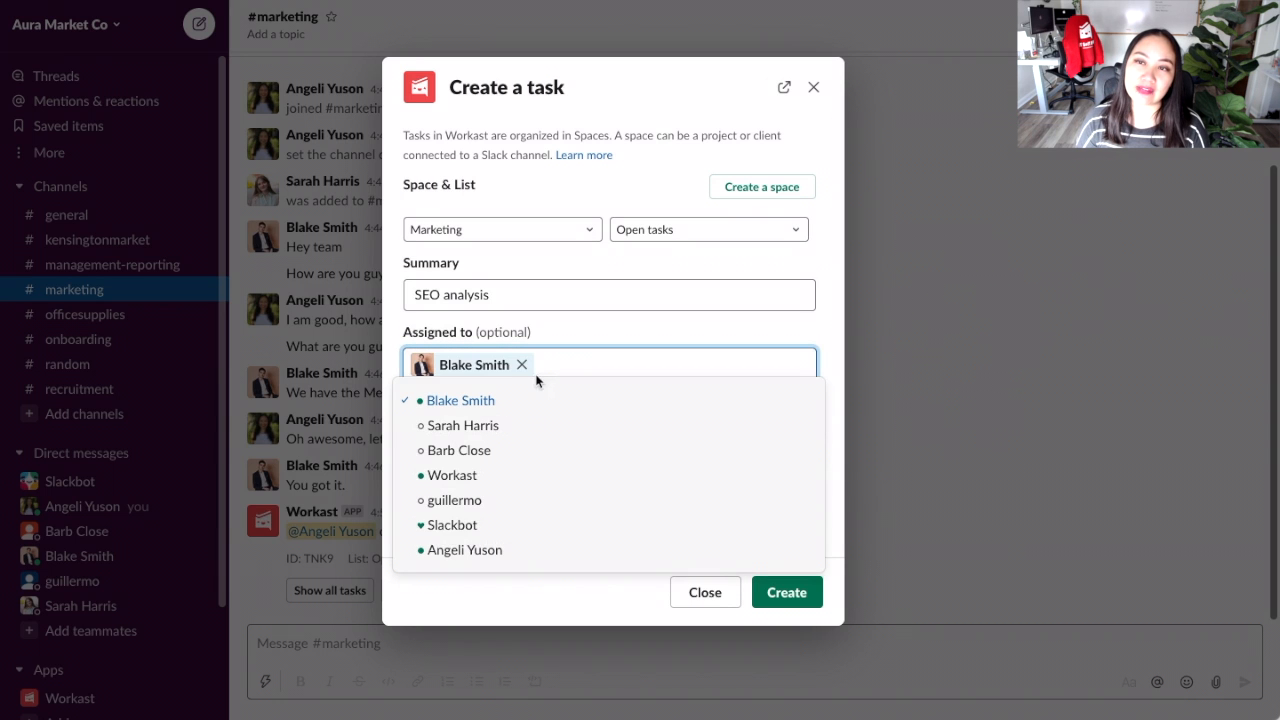
{"action": "mouse_move", "coordinate": [590, 332]}
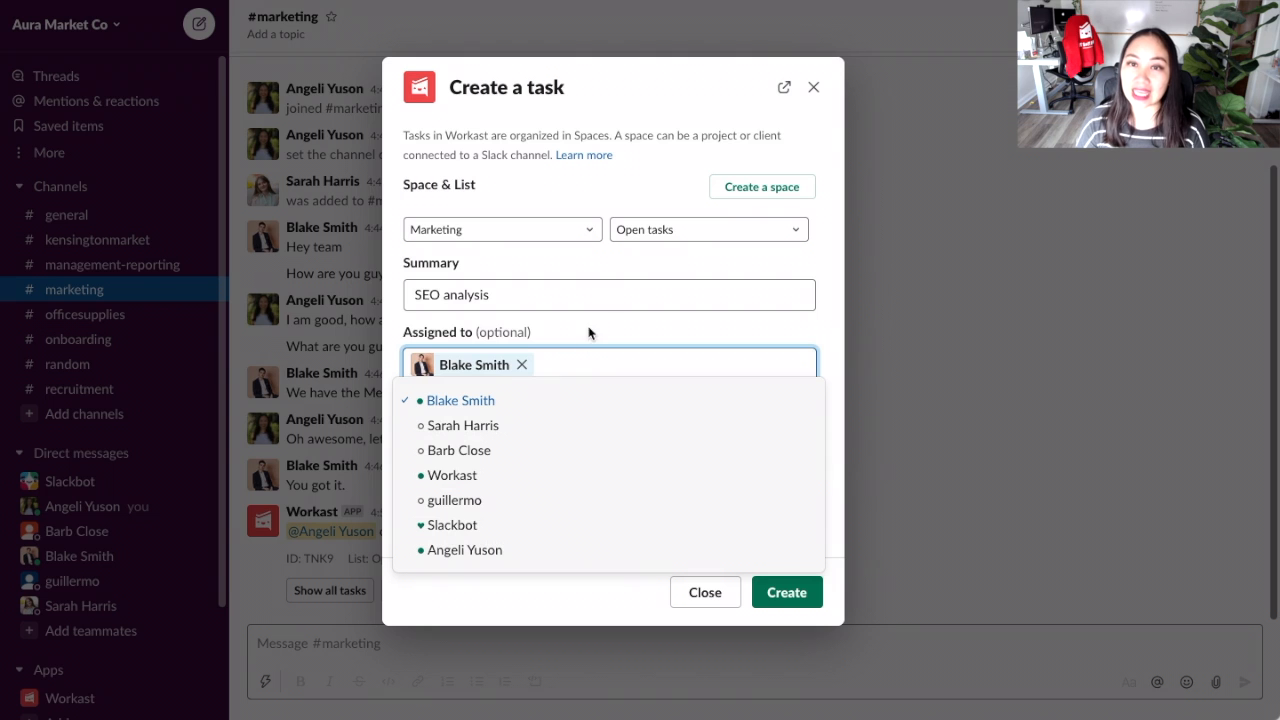
Set due date February 8 at 9:00am, add the description asking for the SEO analysis report, and create it
{"action": "left_click", "coordinate": [608, 432]}
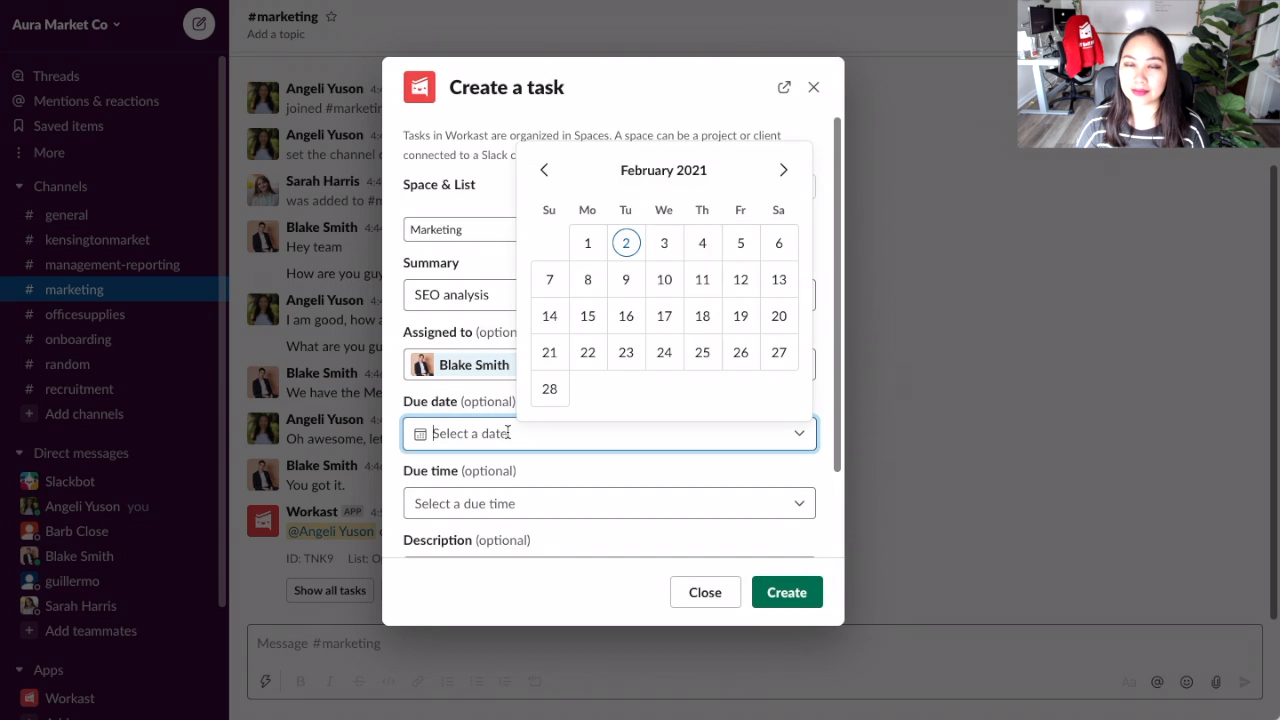
{"action": "mouse_move", "coordinate": [588, 280]}
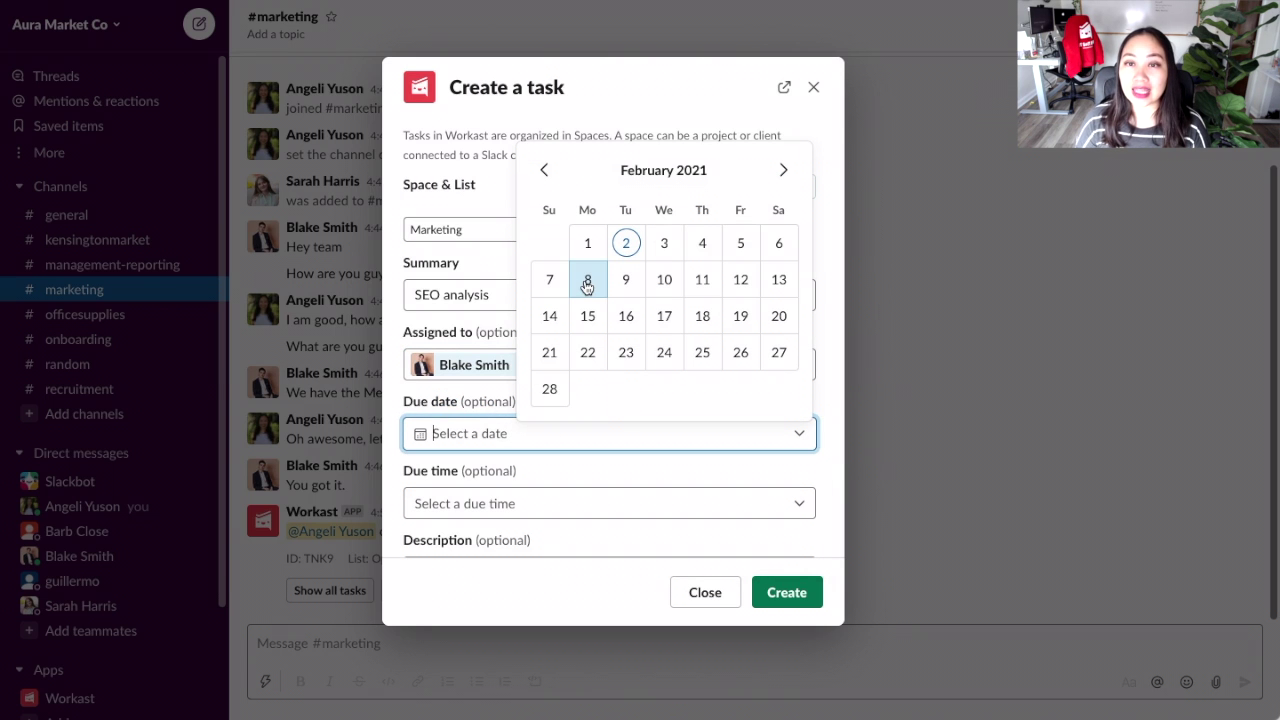
{"action": "left_click", "coordinate": [588, 280]}
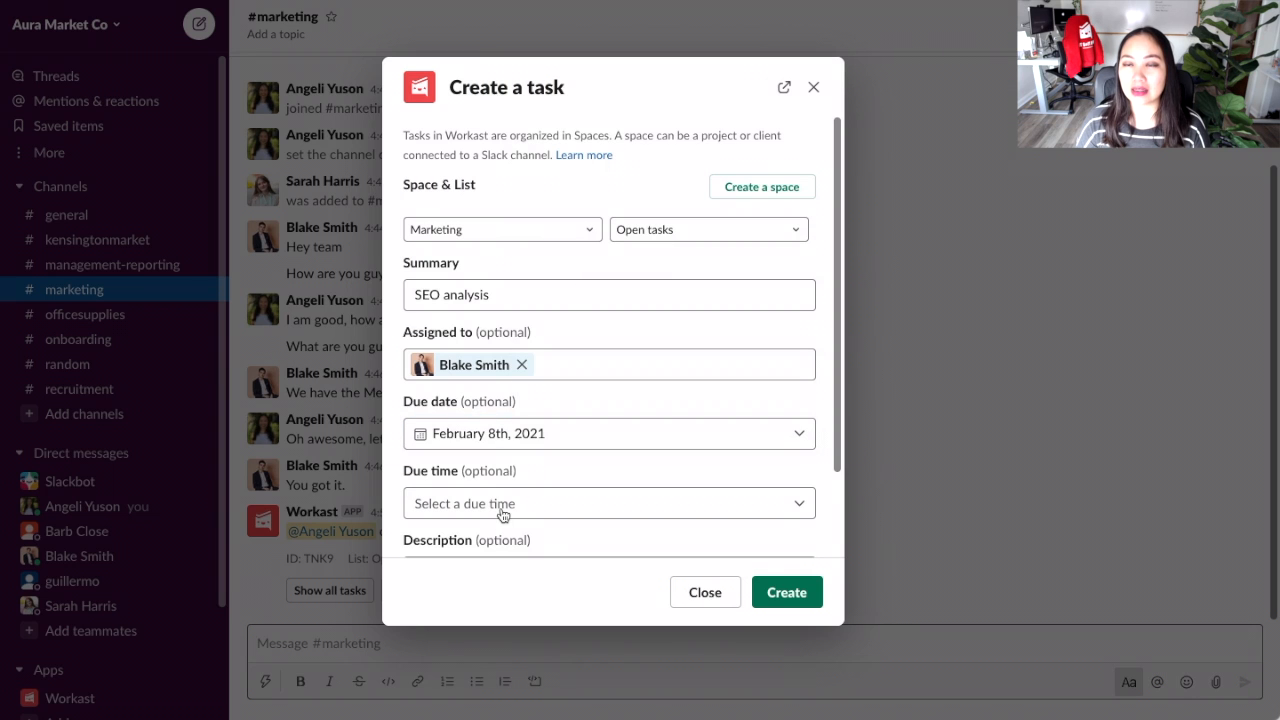
{"action": "left_click", "coordinate": [608, 504]}
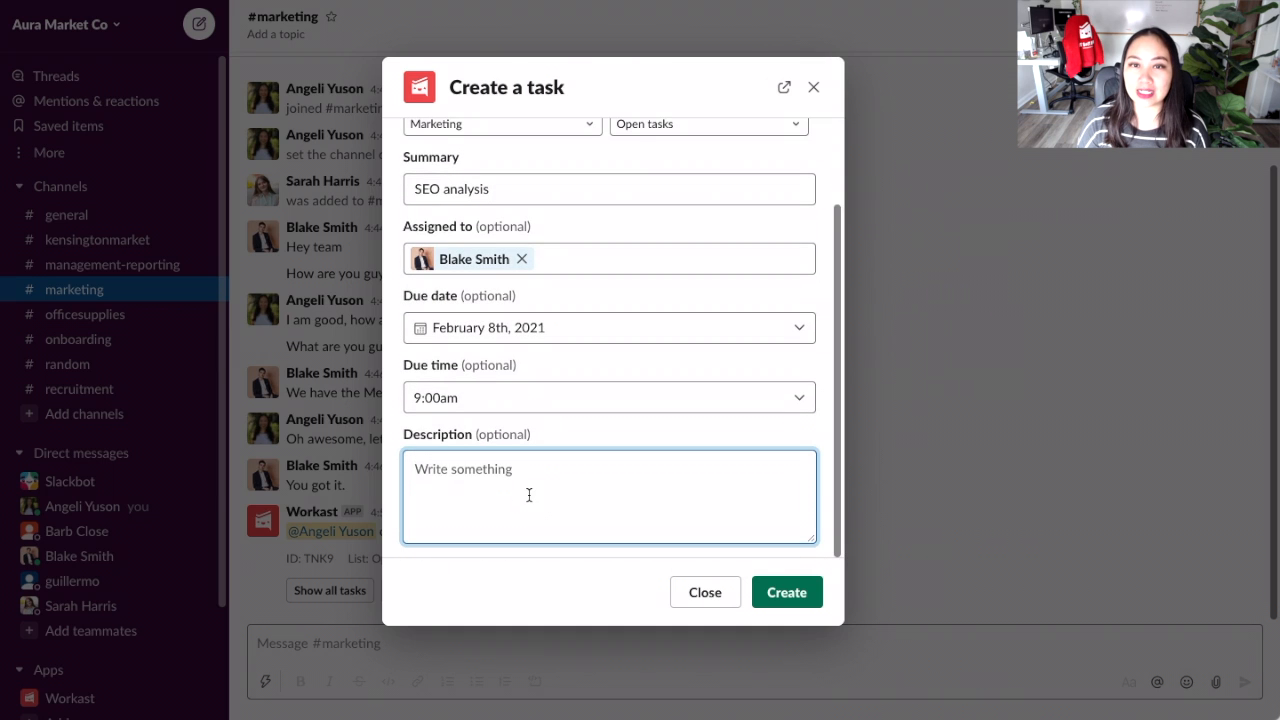
{"action": "type", "text": "Please send through"}
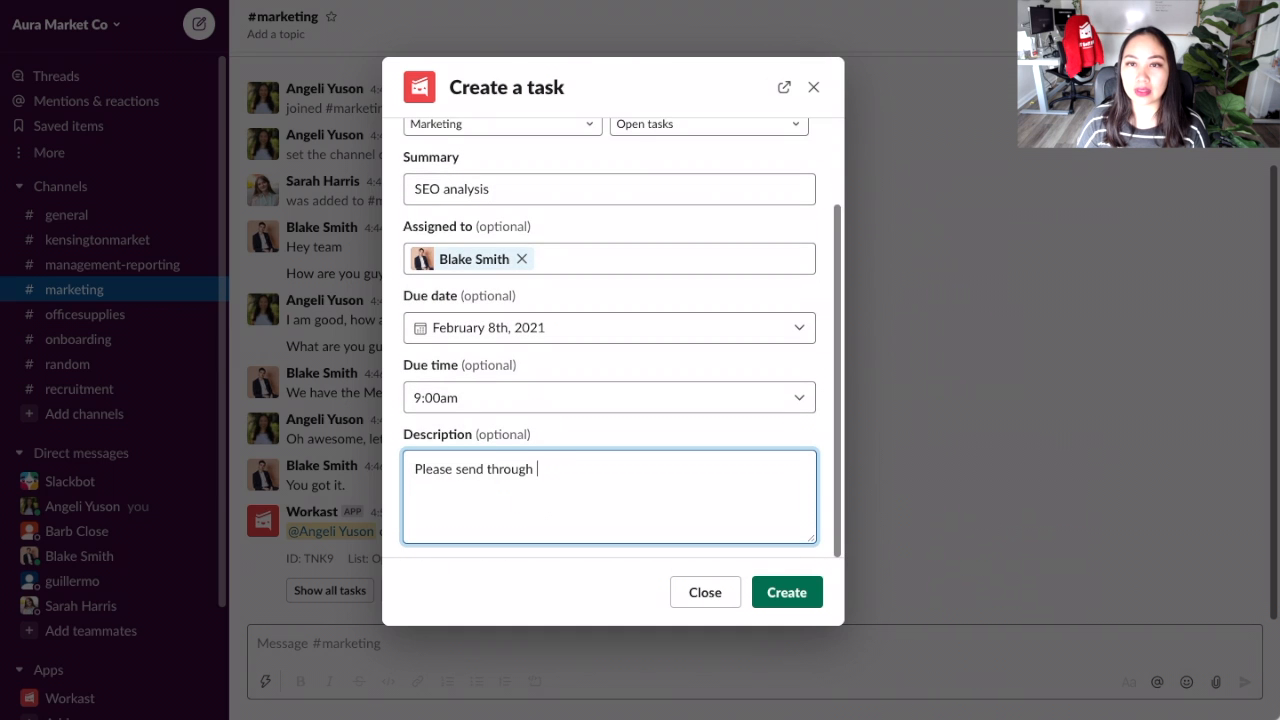
{"action": "type", "text": "the SEO analysis report and include Becca."}
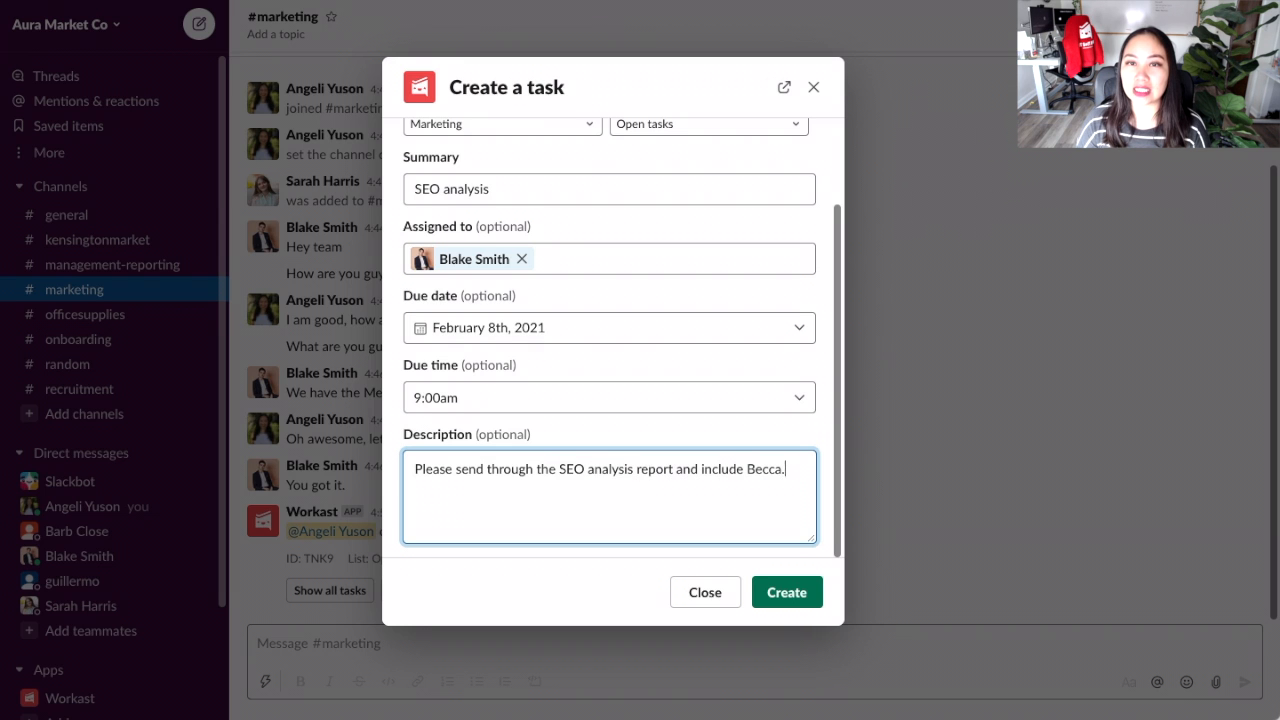
{"action": "left_click", "coordinate": [786, 592]}
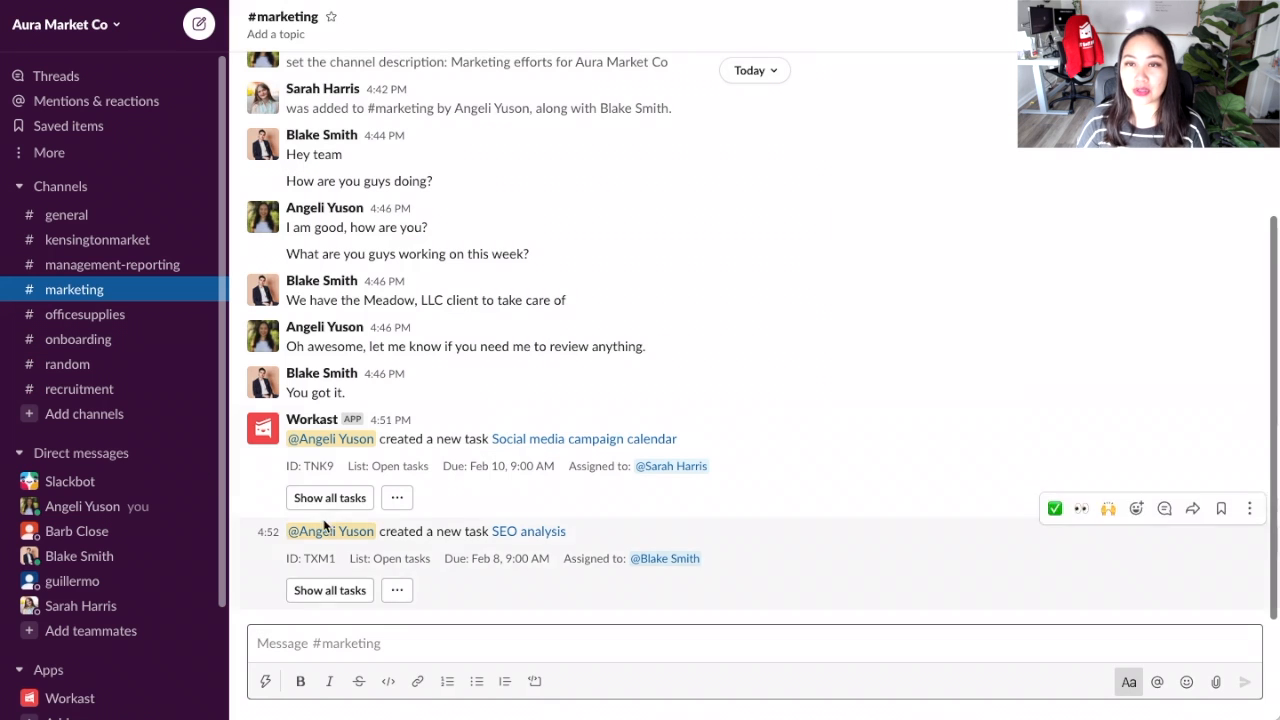
{"action": "mouse_move", "coordinate": [616, 572]}
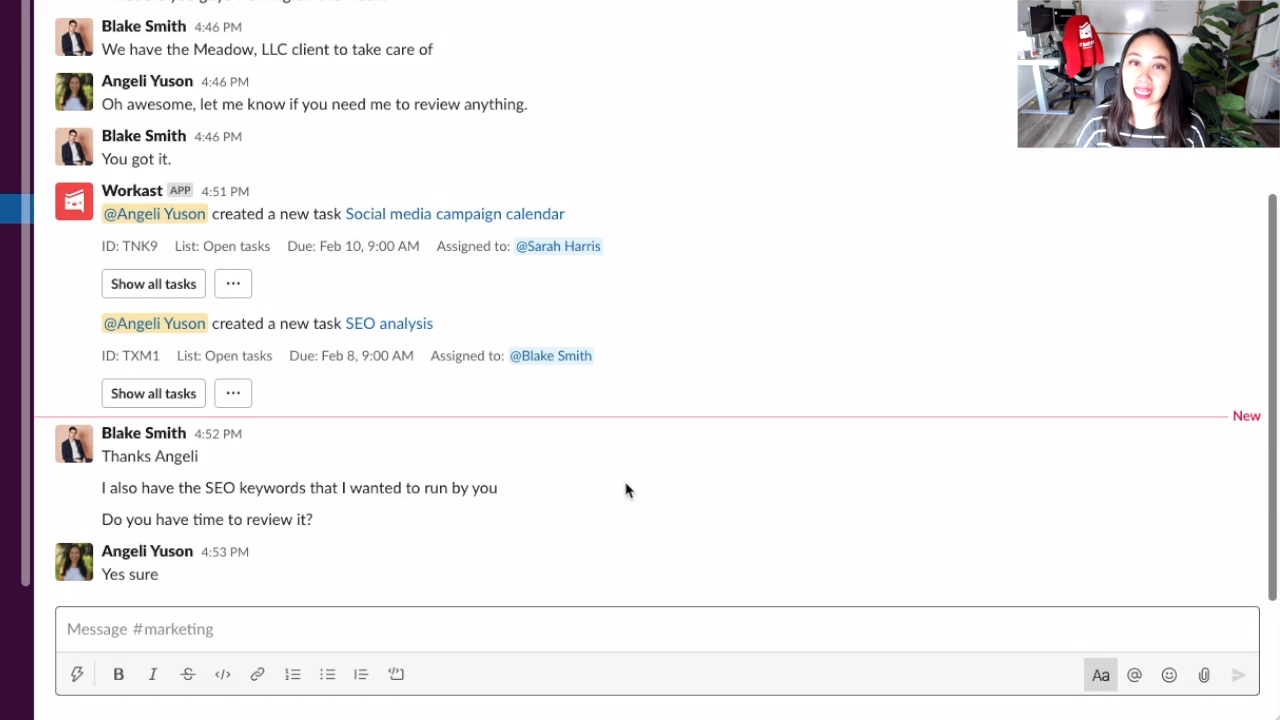
{"action": "mouse_move", "coordinate": [628, 488]}
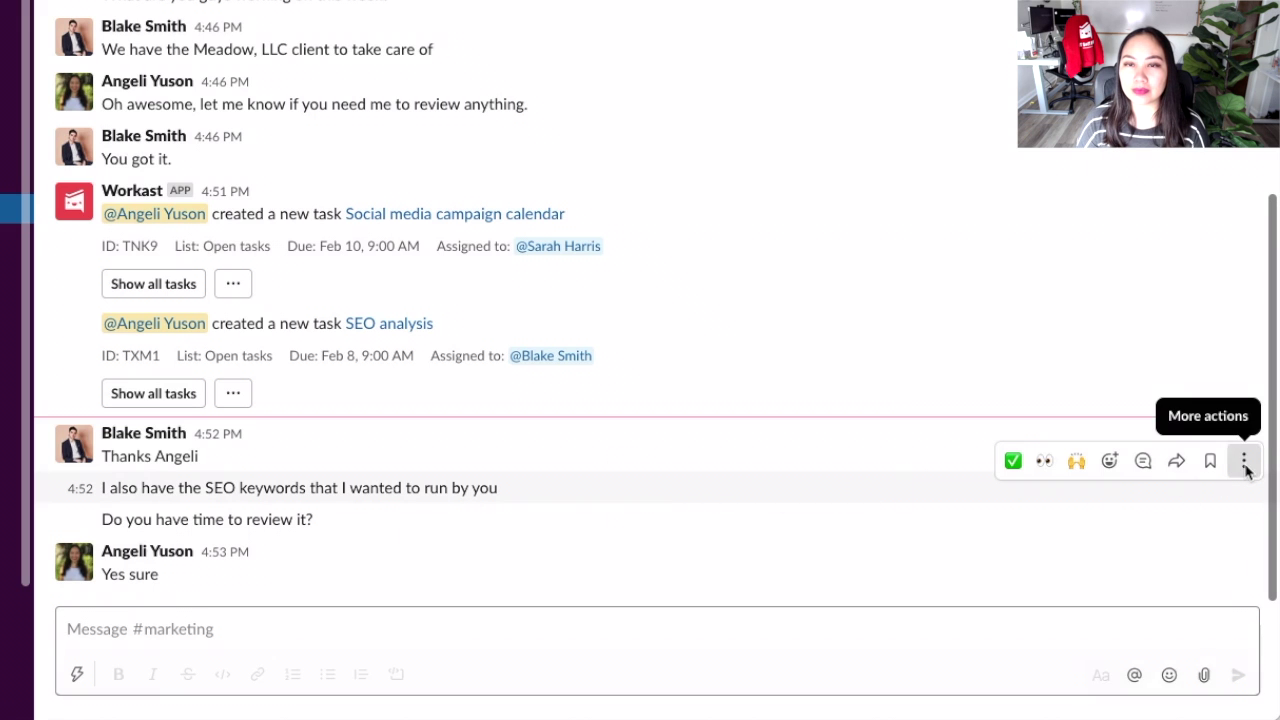
Turn the SEO keywords message into a task 'Review SEO keywords' assigned to yourself
{"action": "left_click", "coordinate": [1246, 462]}
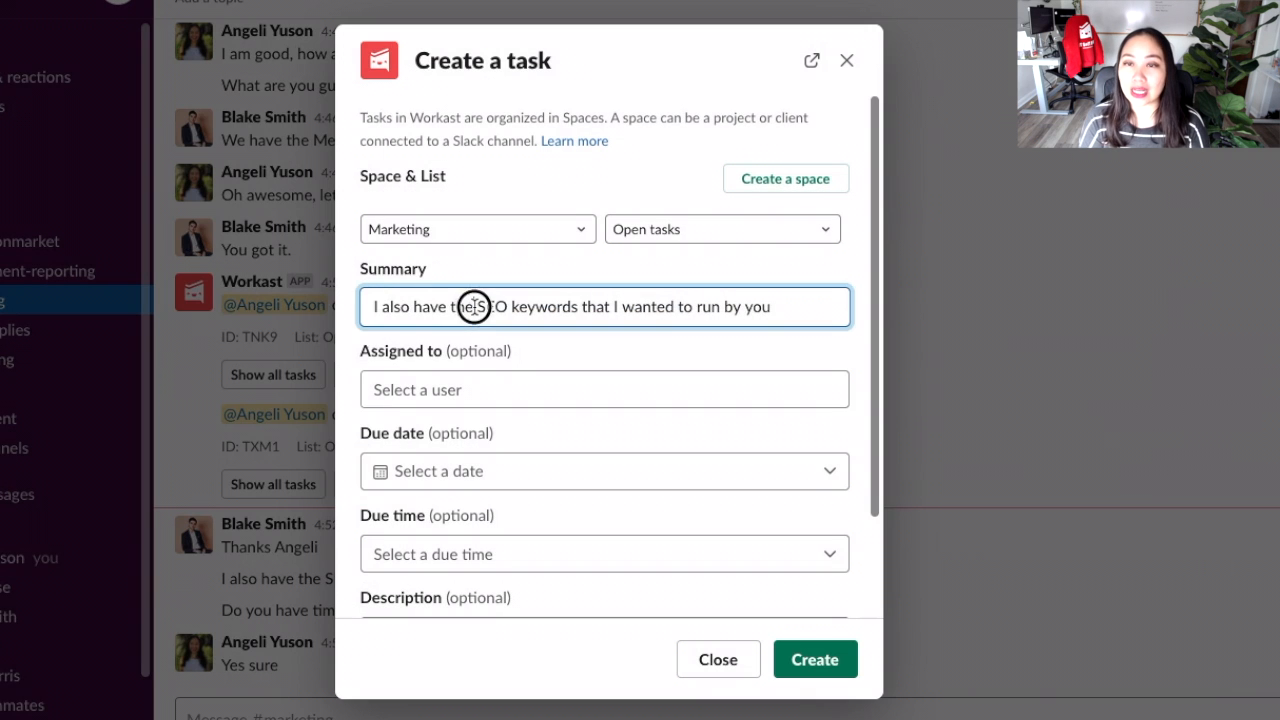
{"action": "left_click", "coordinate": [604, 388]}
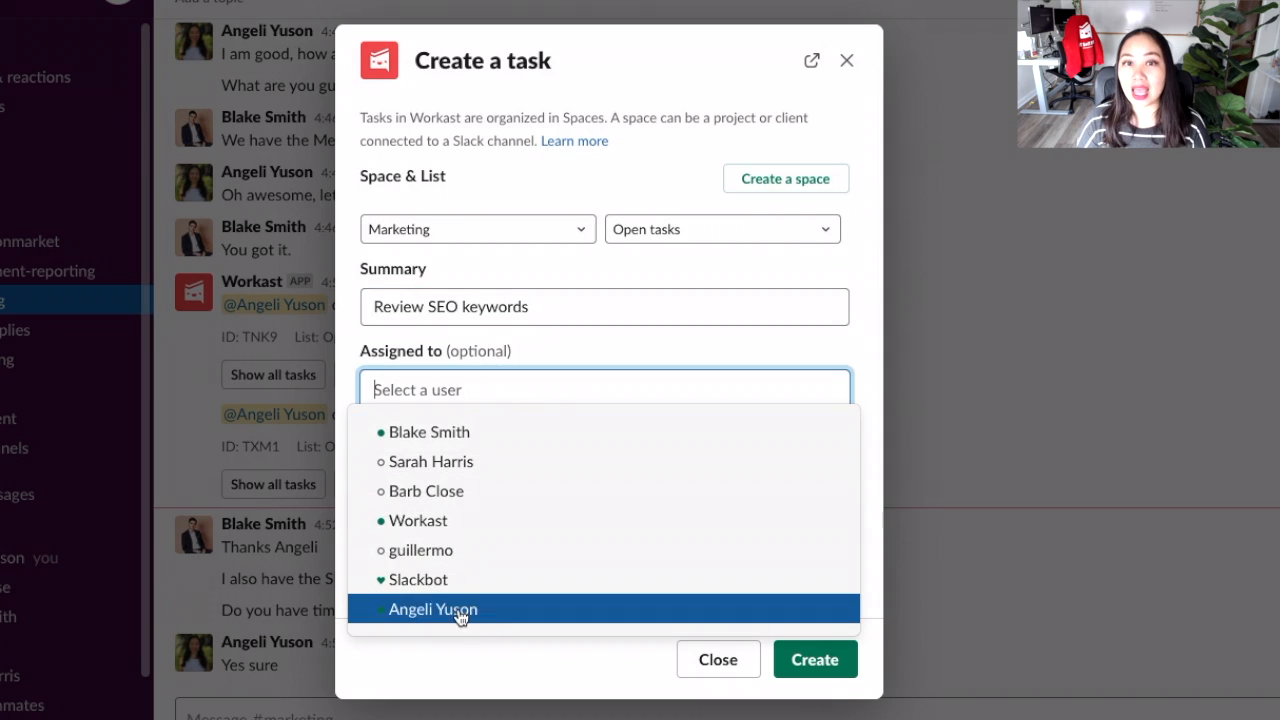
{"action": "left_click", "coordinate": [436, 608]}
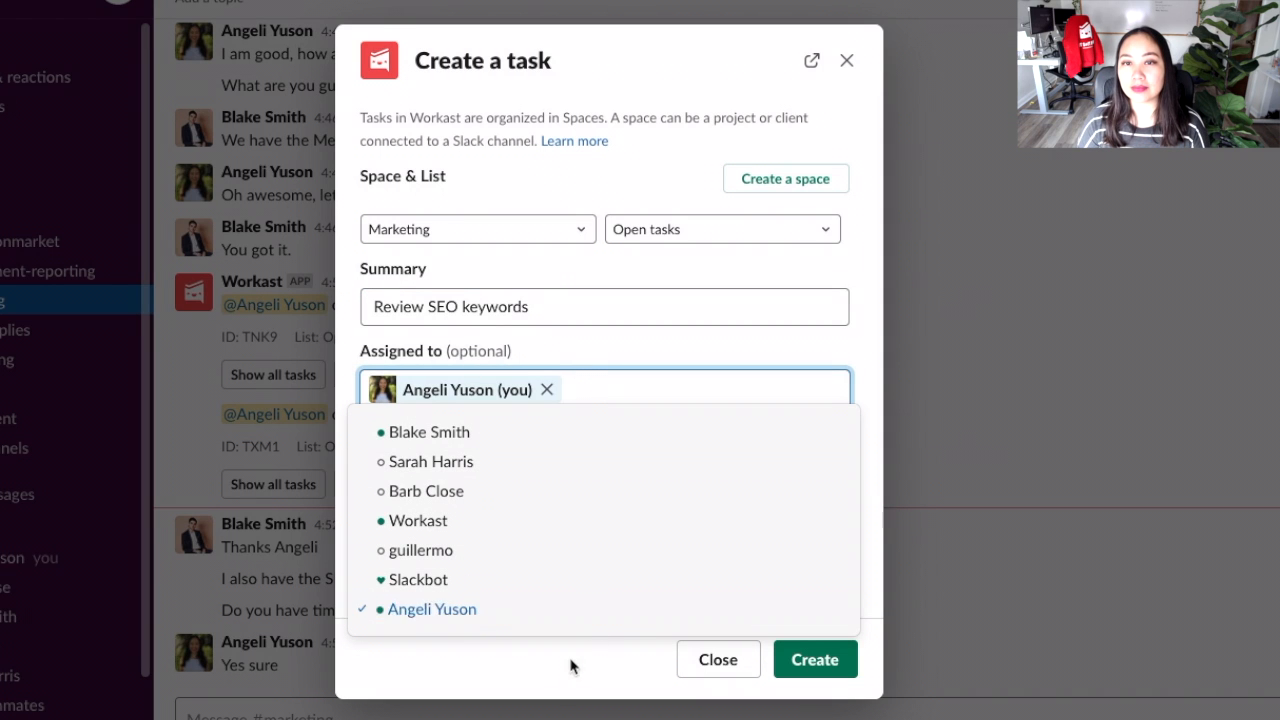
{"action": "left_click", "coordinate": [816, 660]}
{"action": "type", "text": "/todo list"}
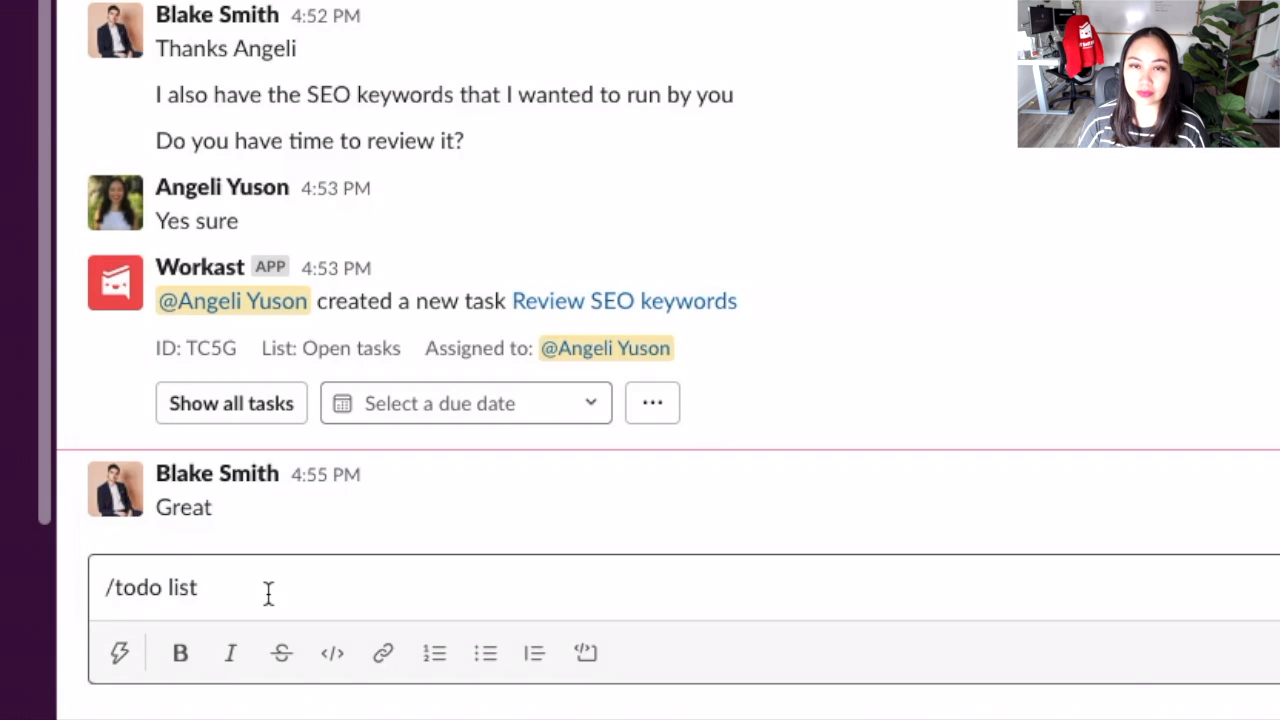
List open tasks with /todo list and mark 'Review SEO keywords' as complete
{"action": "key", "text": "Enter"}
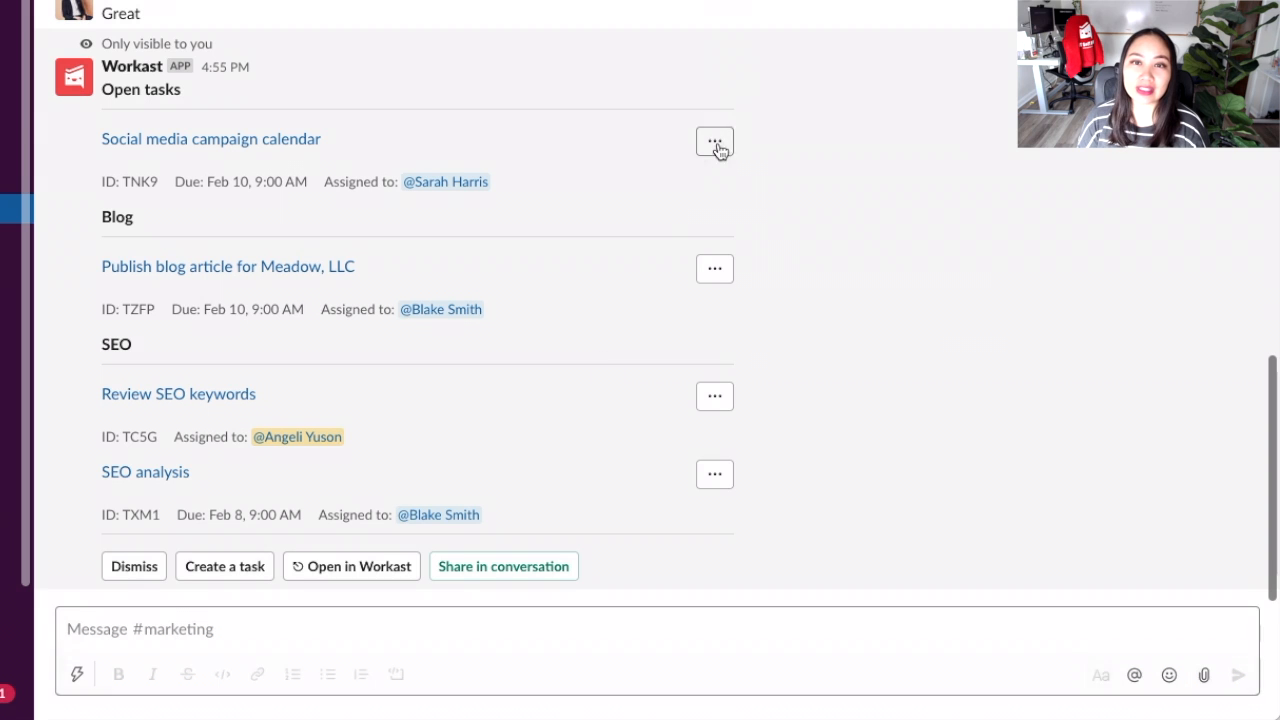
{"action": "left_click", "coordinate": [712, 140]}
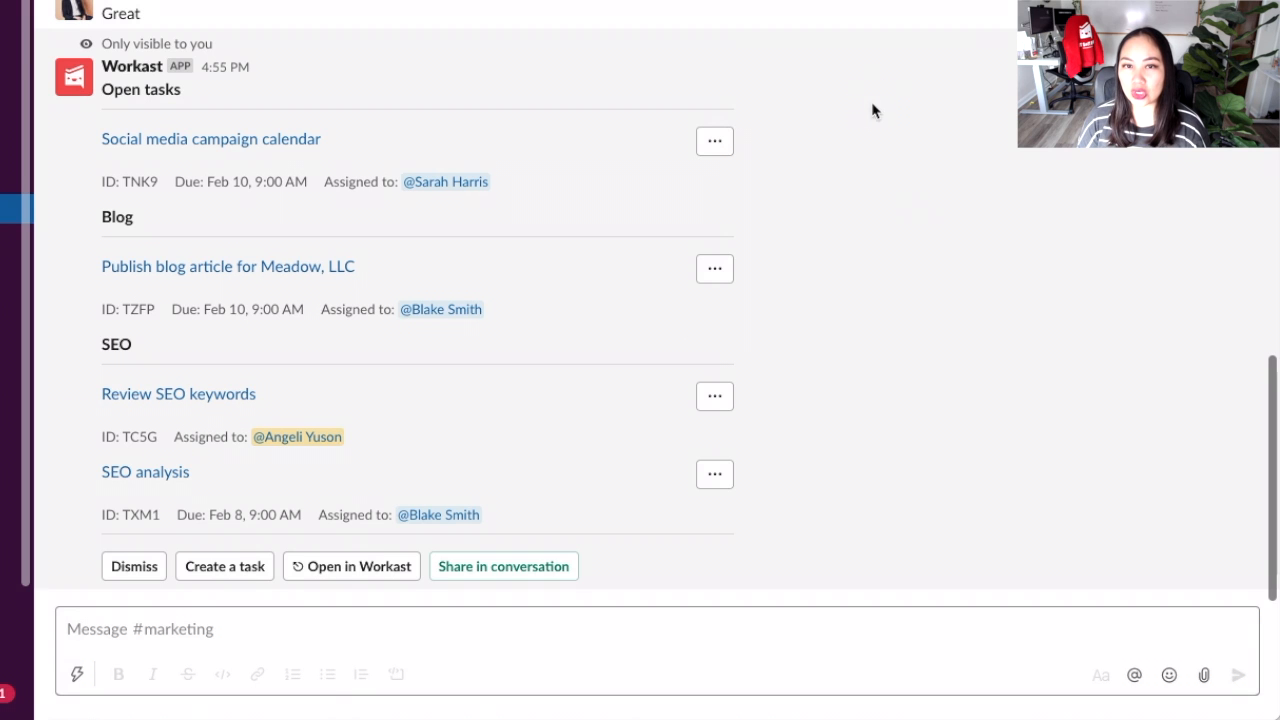
{"action": "mouse_move", "coordinate": [748, 138]}
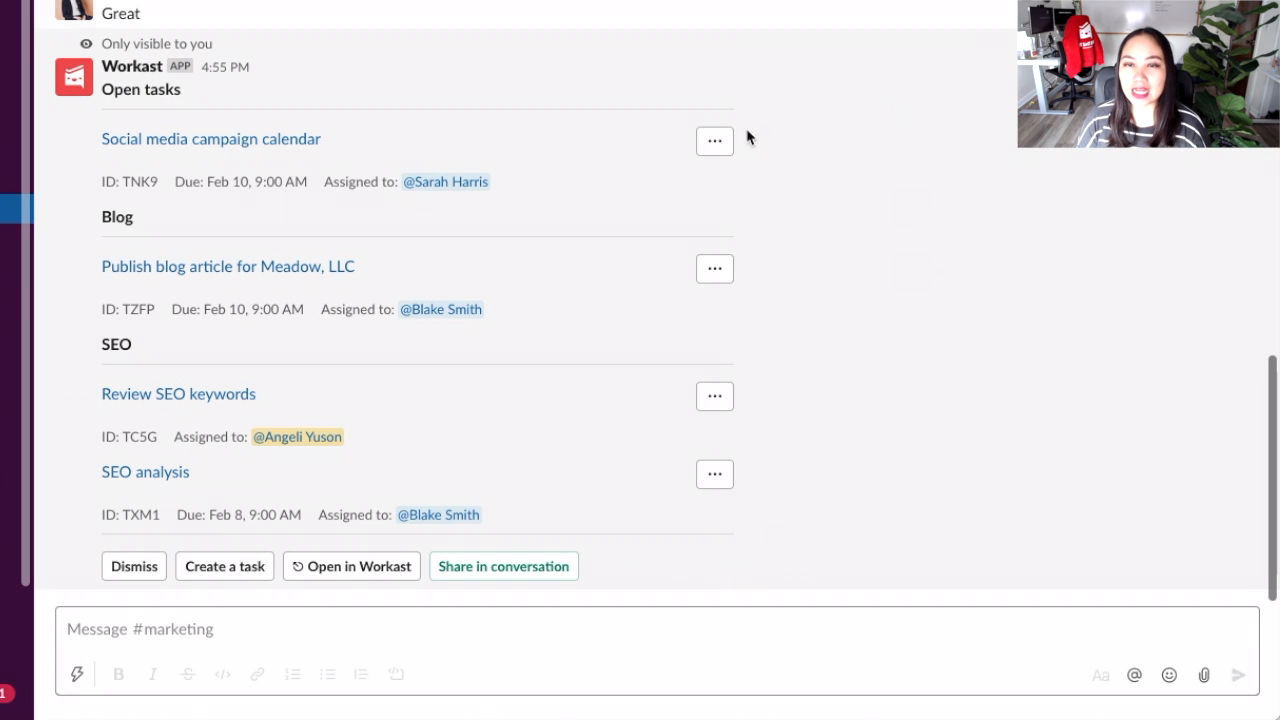
{"action": "mouse_move", "coordinate": [714, 396]}
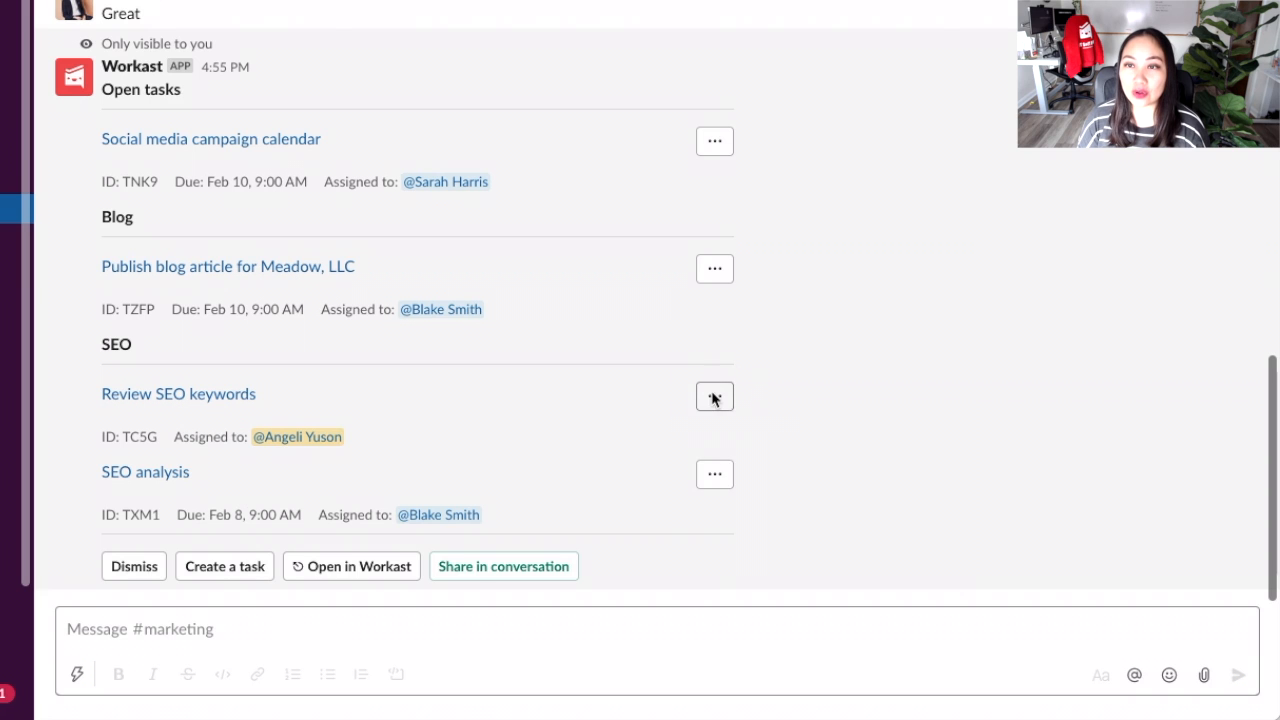
{"action": "left_click", "coordinate": [714, 396]}
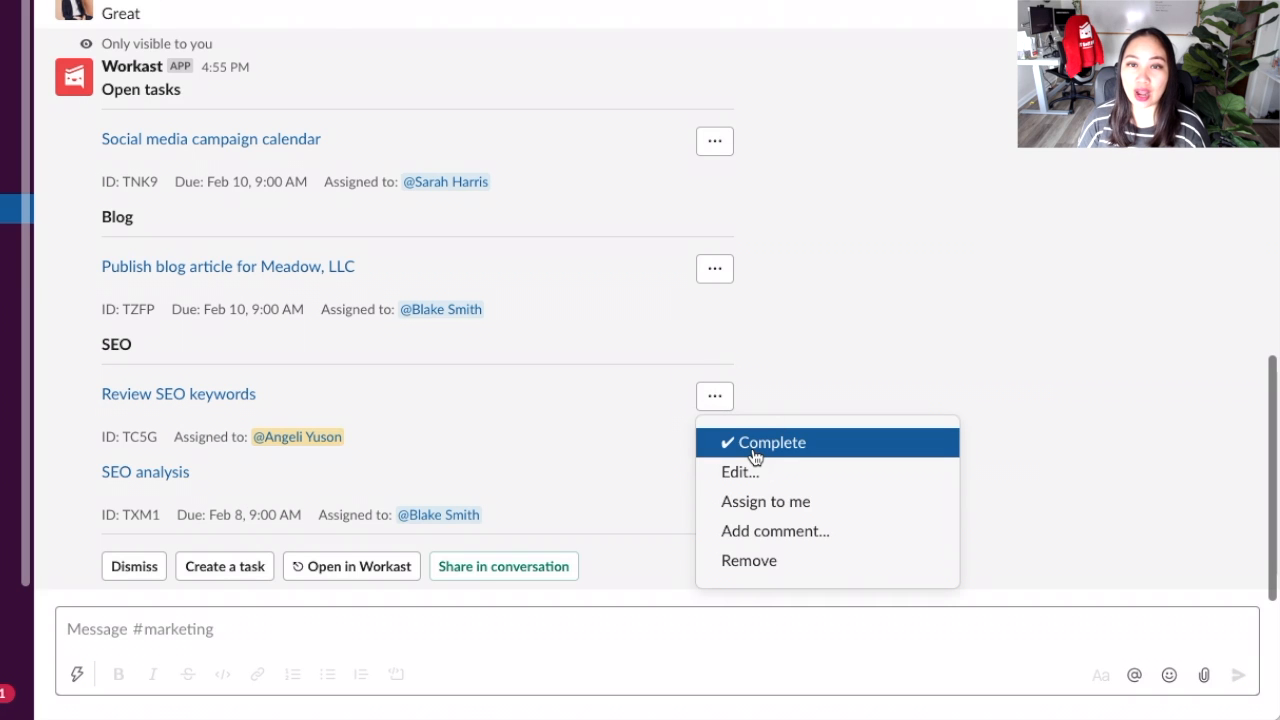
{"action": "left_click", "coordinate": [772, 442]}
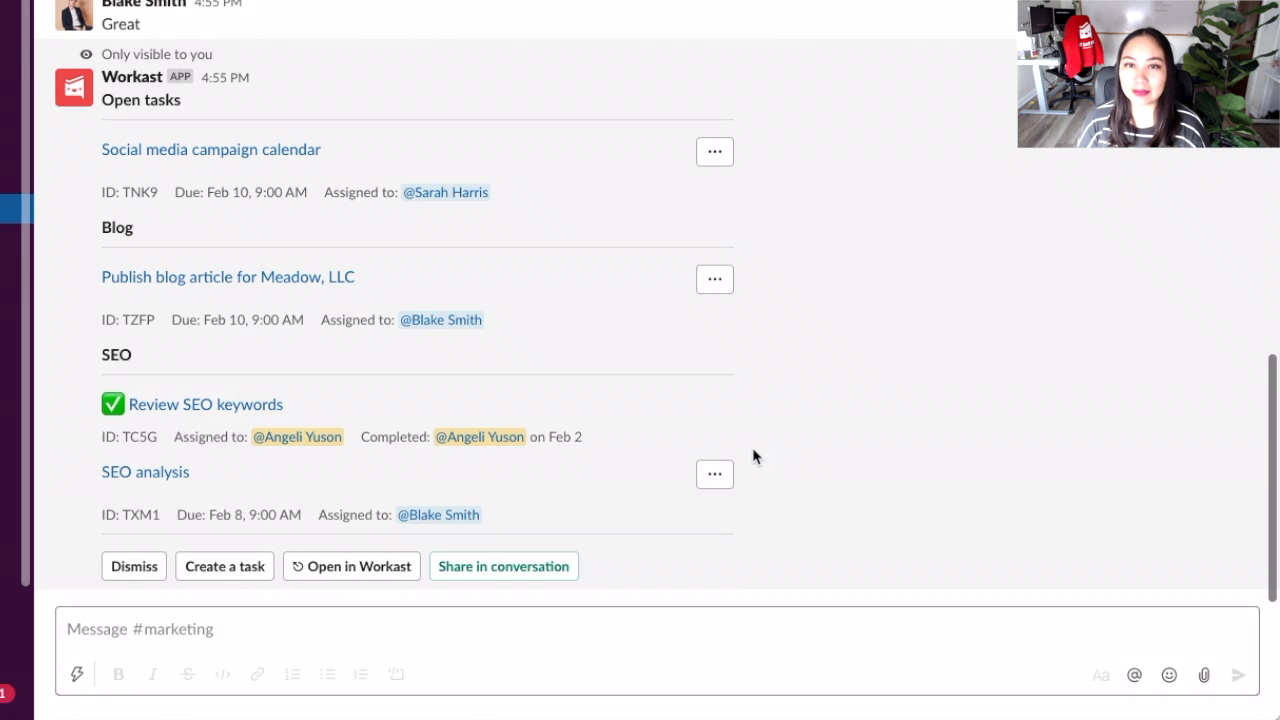
Bring up the edit form for the blog article task from its options menu
{"action": "left_click", "coordinate": [714, 254]}
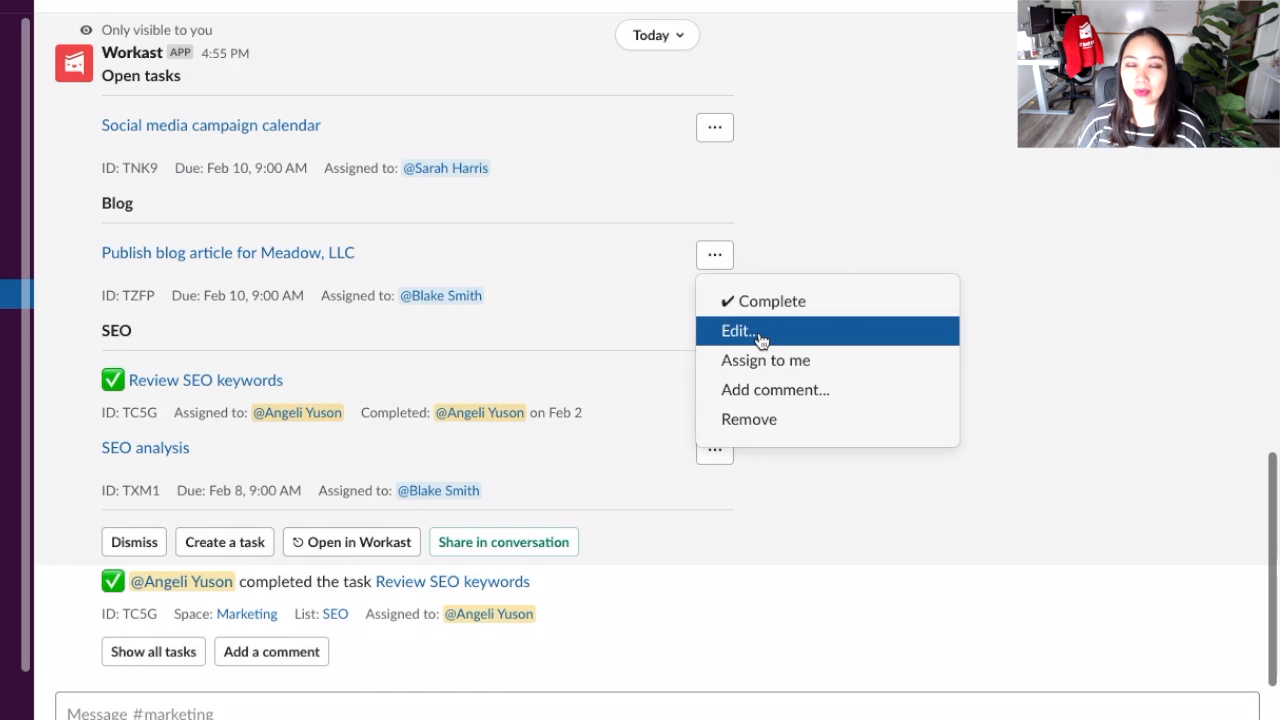
{"action": "left_click", "coordinate": [738, 330]}
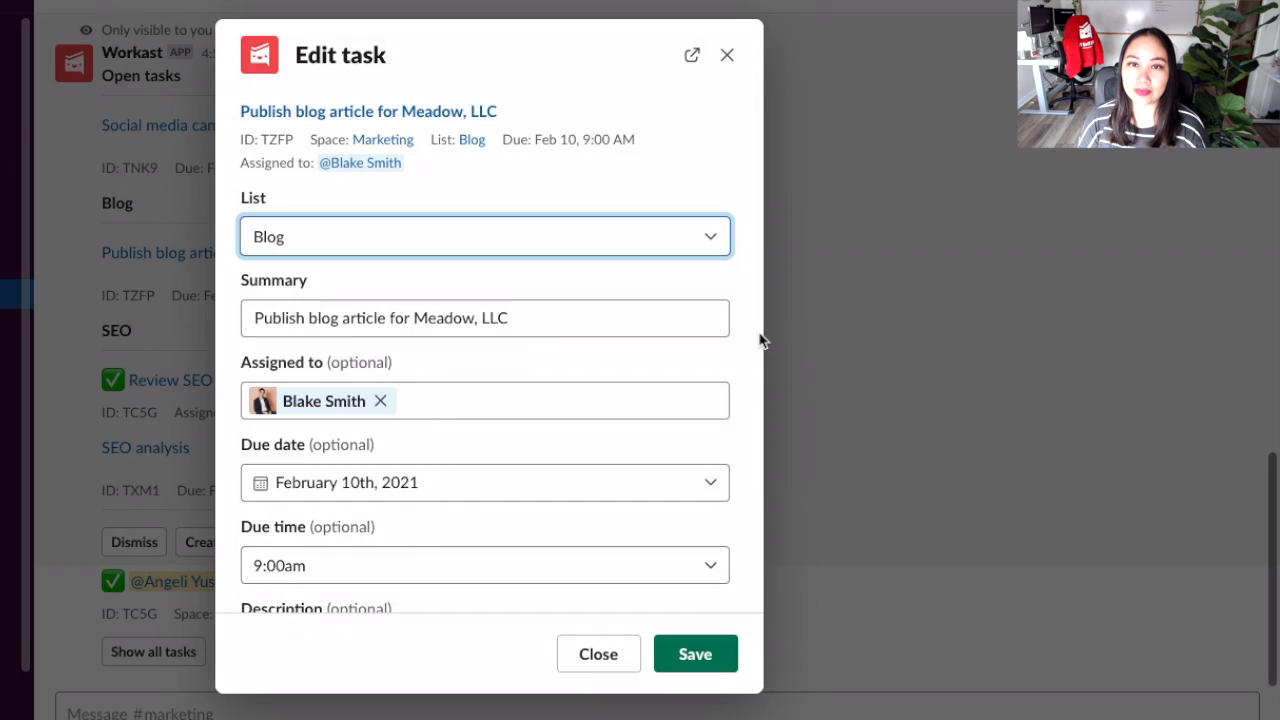
{"action": "mouse_move", "coordinate": [726, 56]}
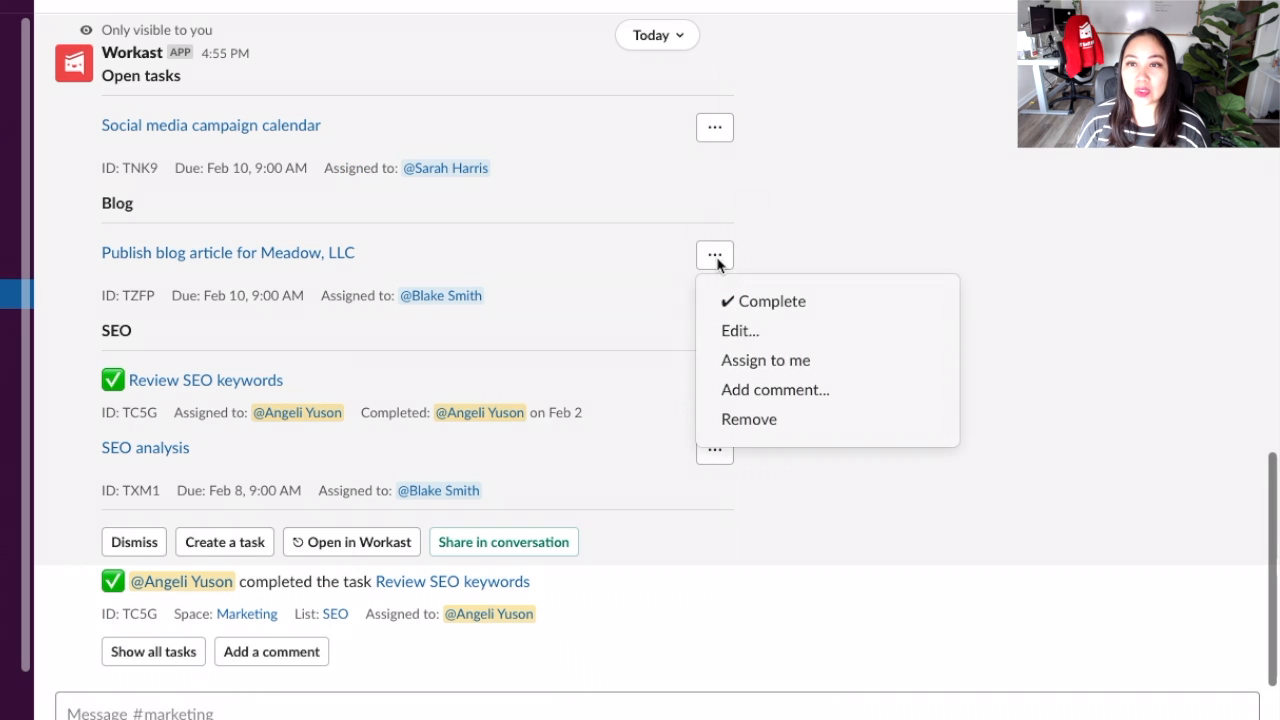
{"action": "mouse_move", "coordinate": [764, 360]}
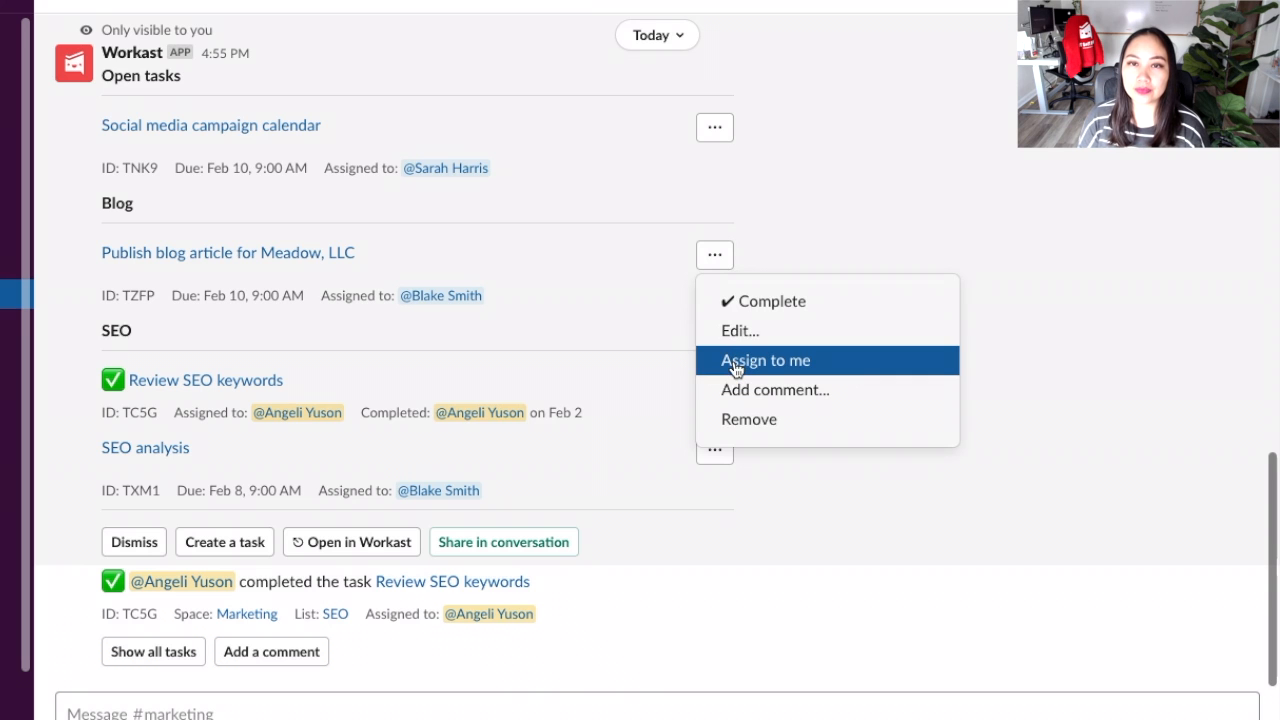
{"action": "mouse_move", "coordinate": [744, 428]}
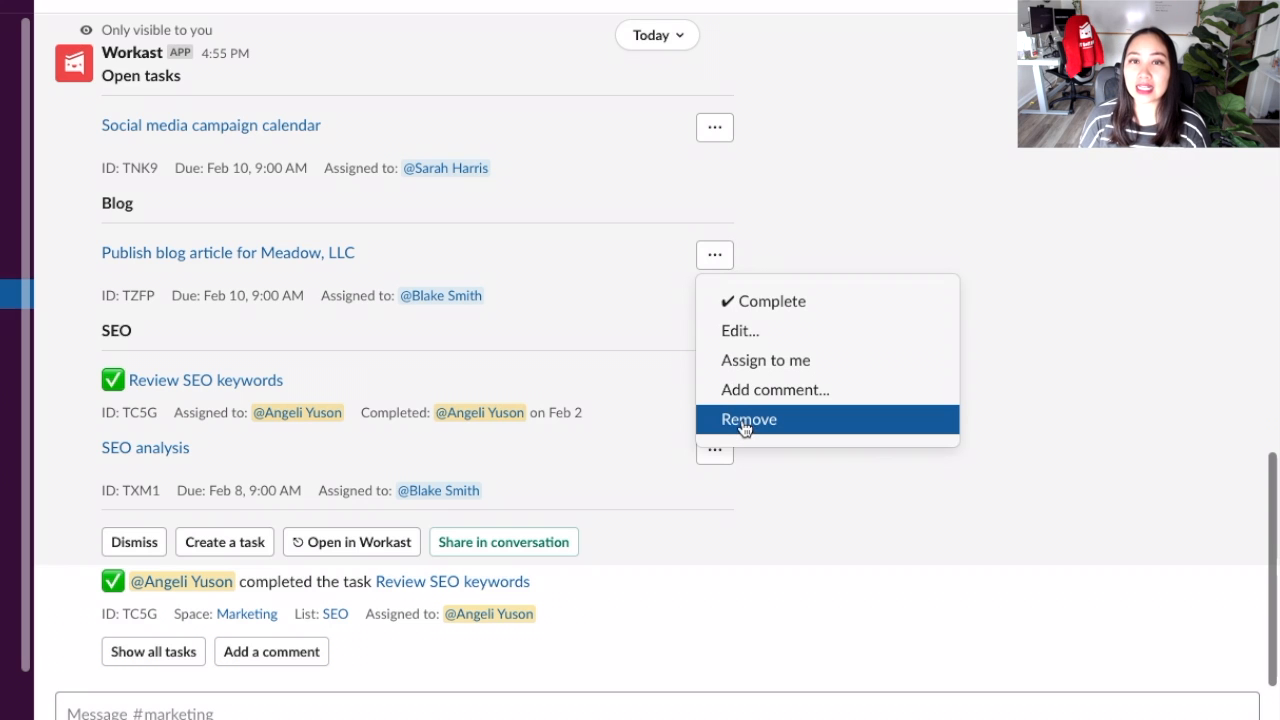
{"action": "mouse_move", "coordinate": [742, 418]}
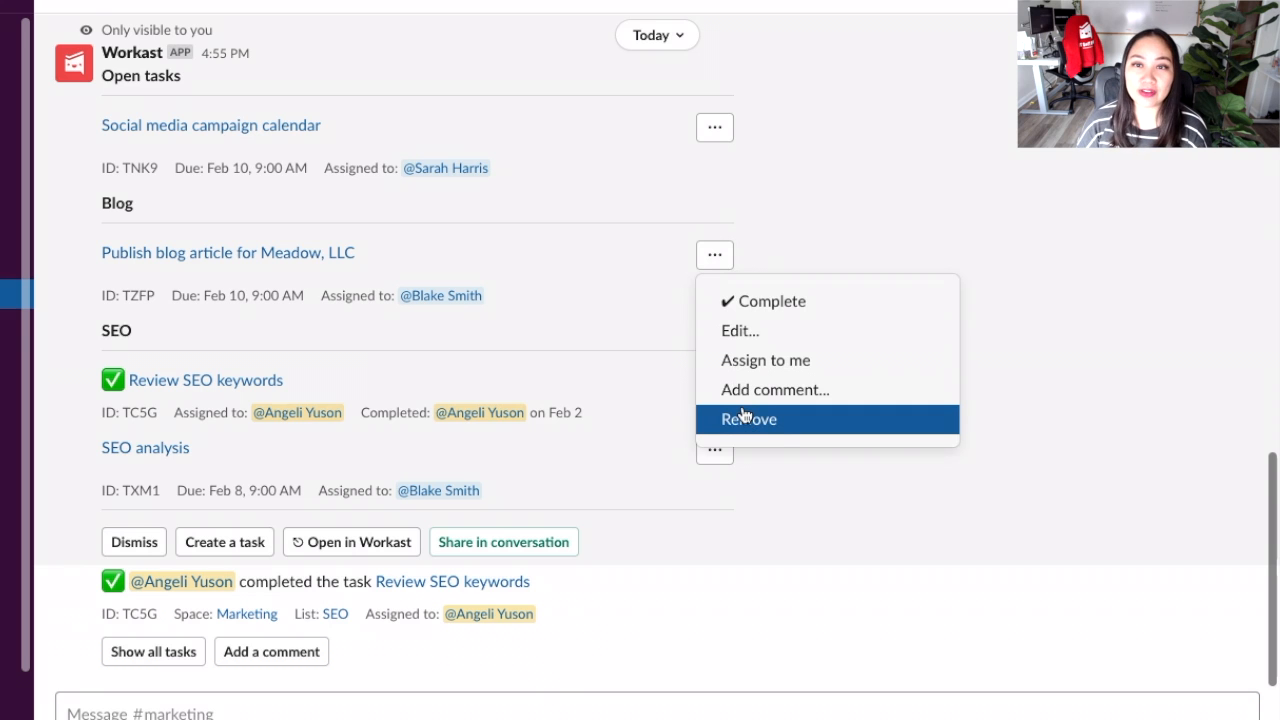
Share the Workast open tasks list publicly in the #marketing channel
{"action": "left_click", "coordinate": [748, 420]}
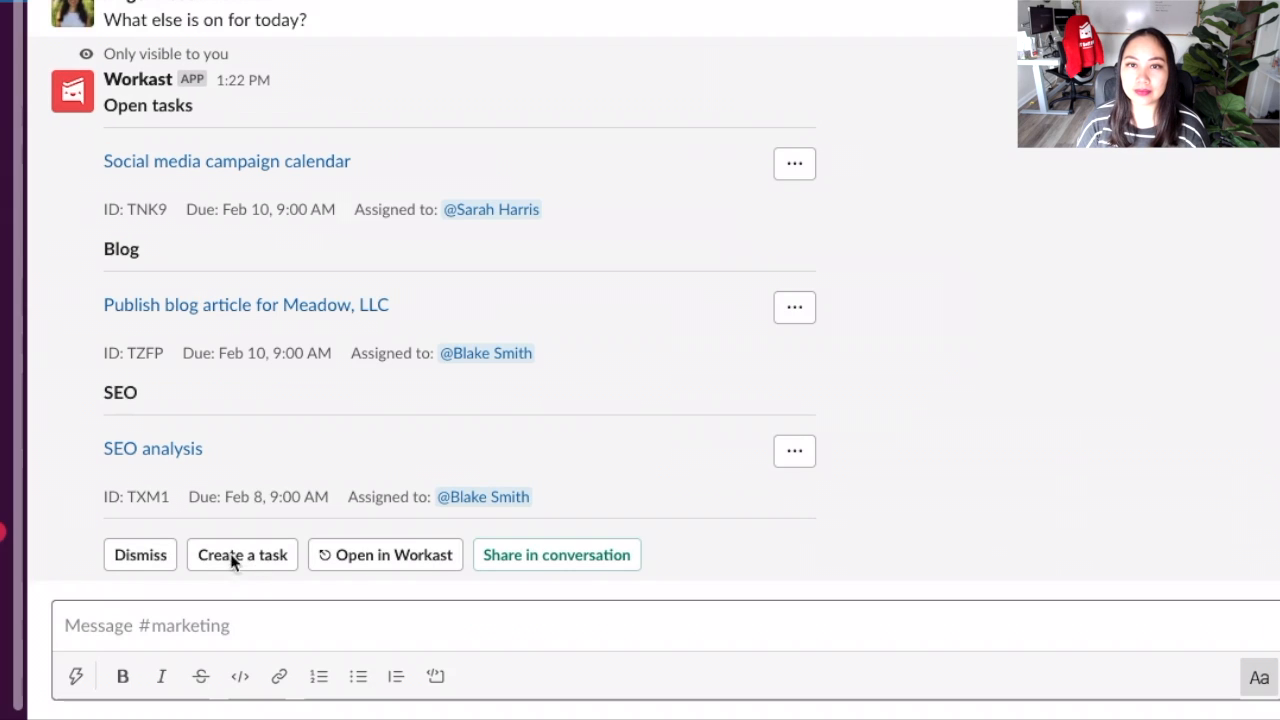
{"action": "mouse_move", "coordinate": [266, 568]}
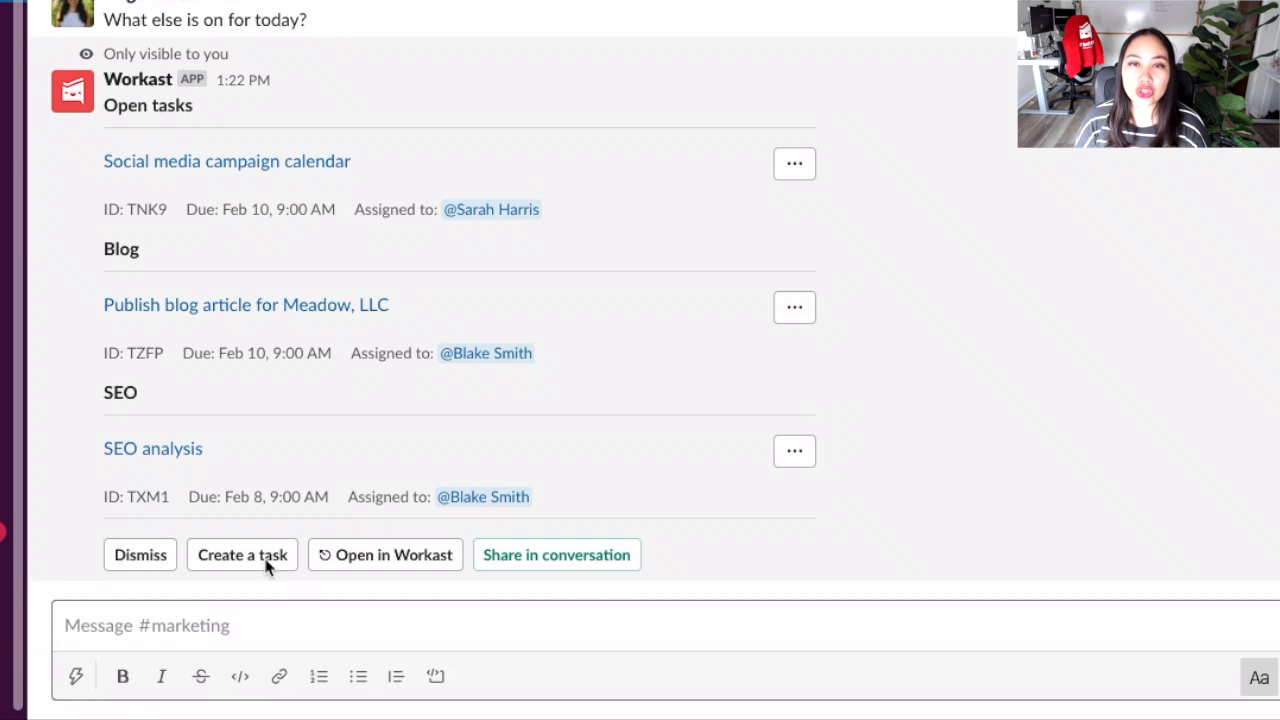
{"action": "mouse_move", "coordinate": [252, 582]}
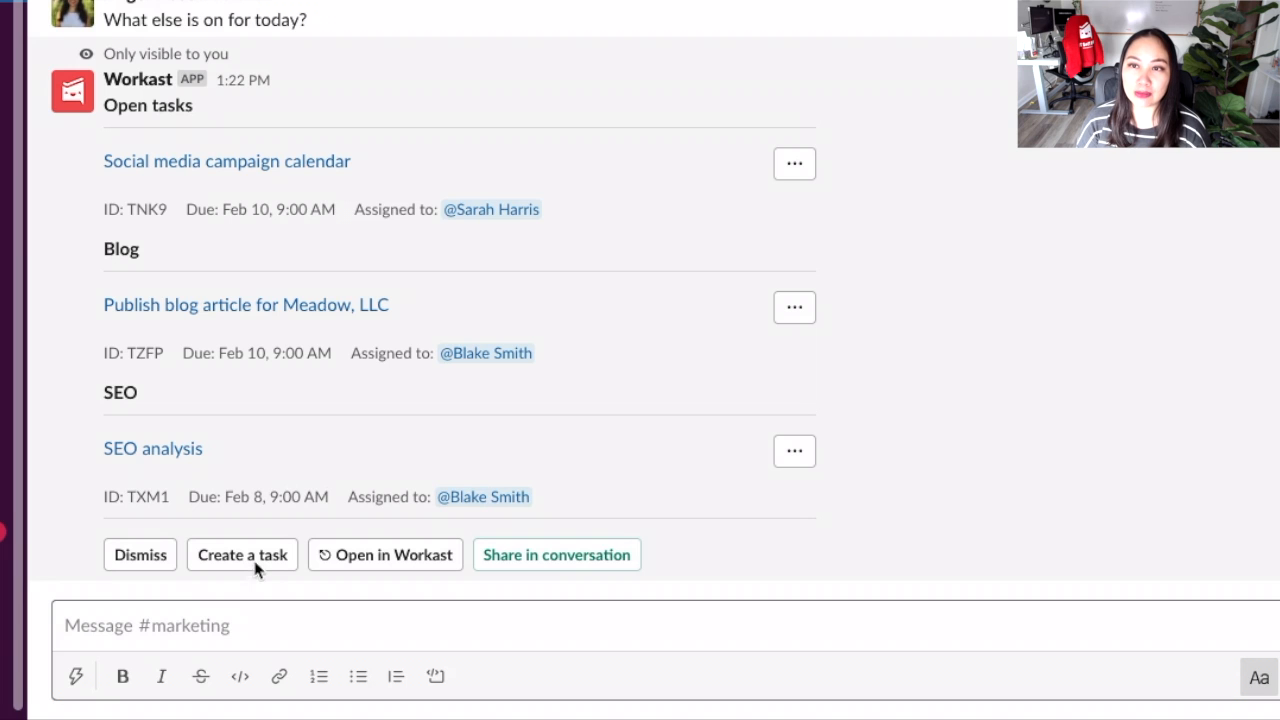
{"action": "mouse_move", "coordinate": [224, 576]}
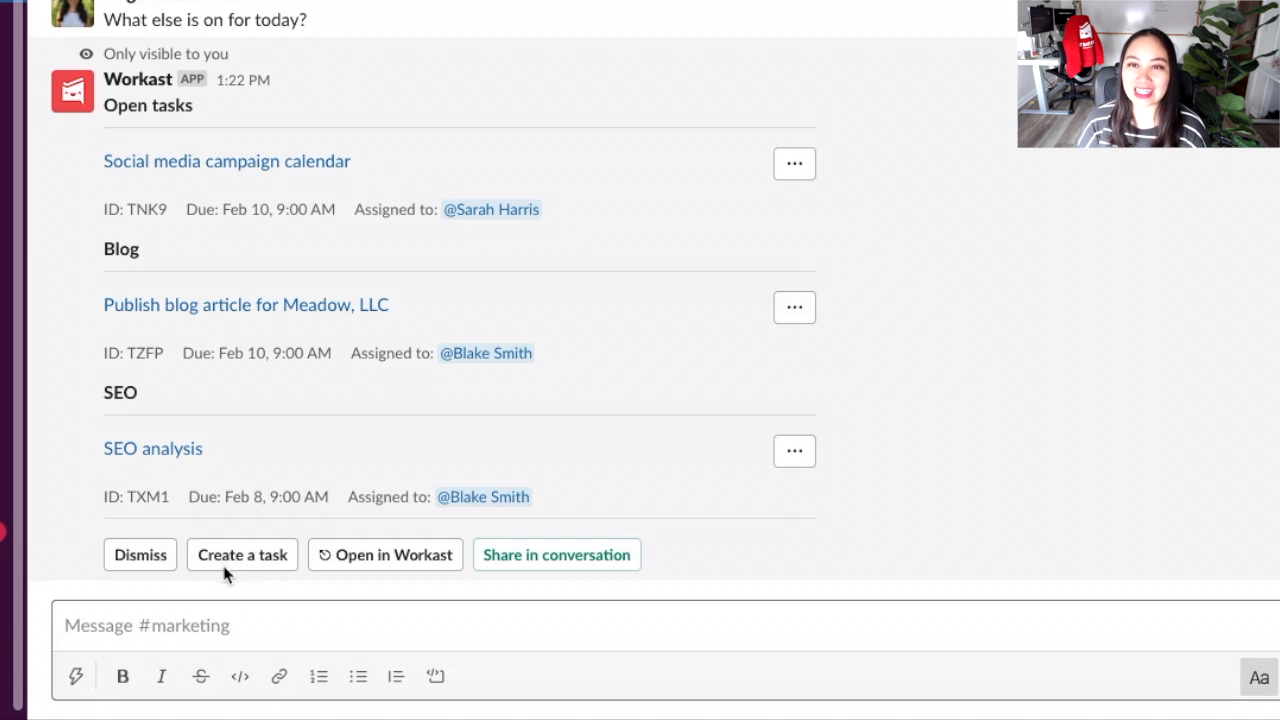
{"action": "mouse_move", "coordinate": [324, 576]}
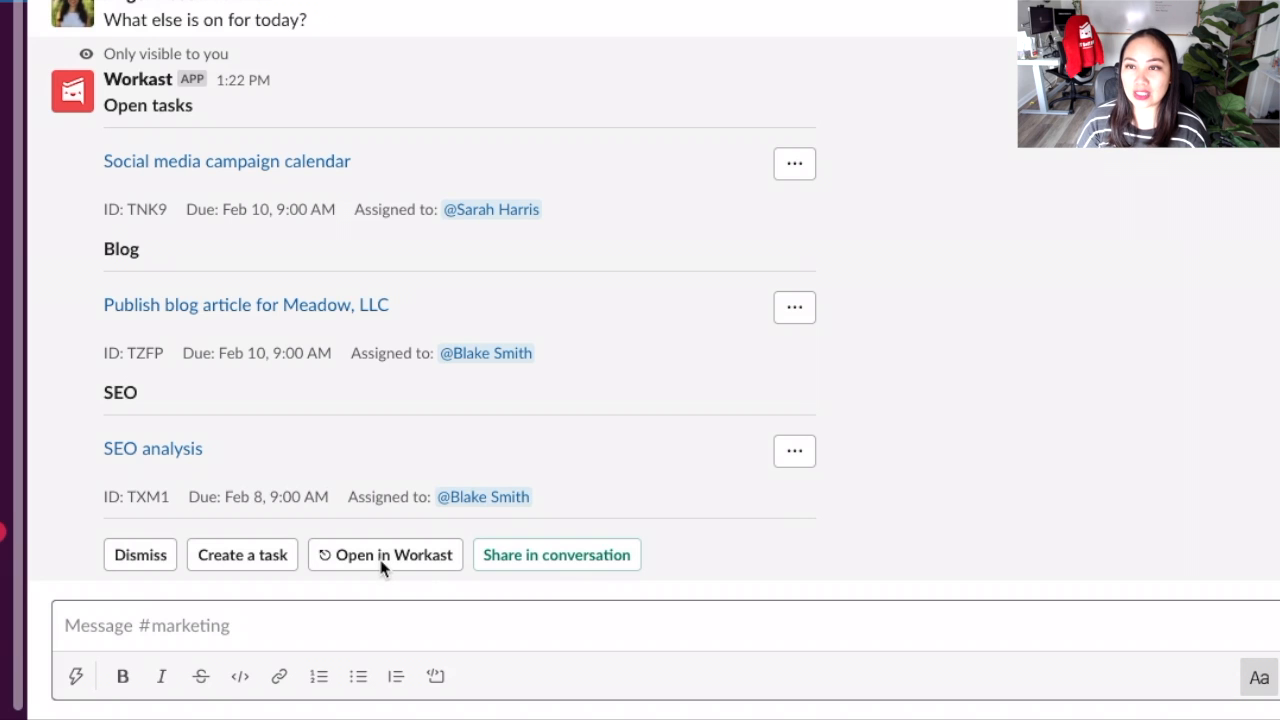
{"action": "mouse_move", "coordinate": [376, 588]}
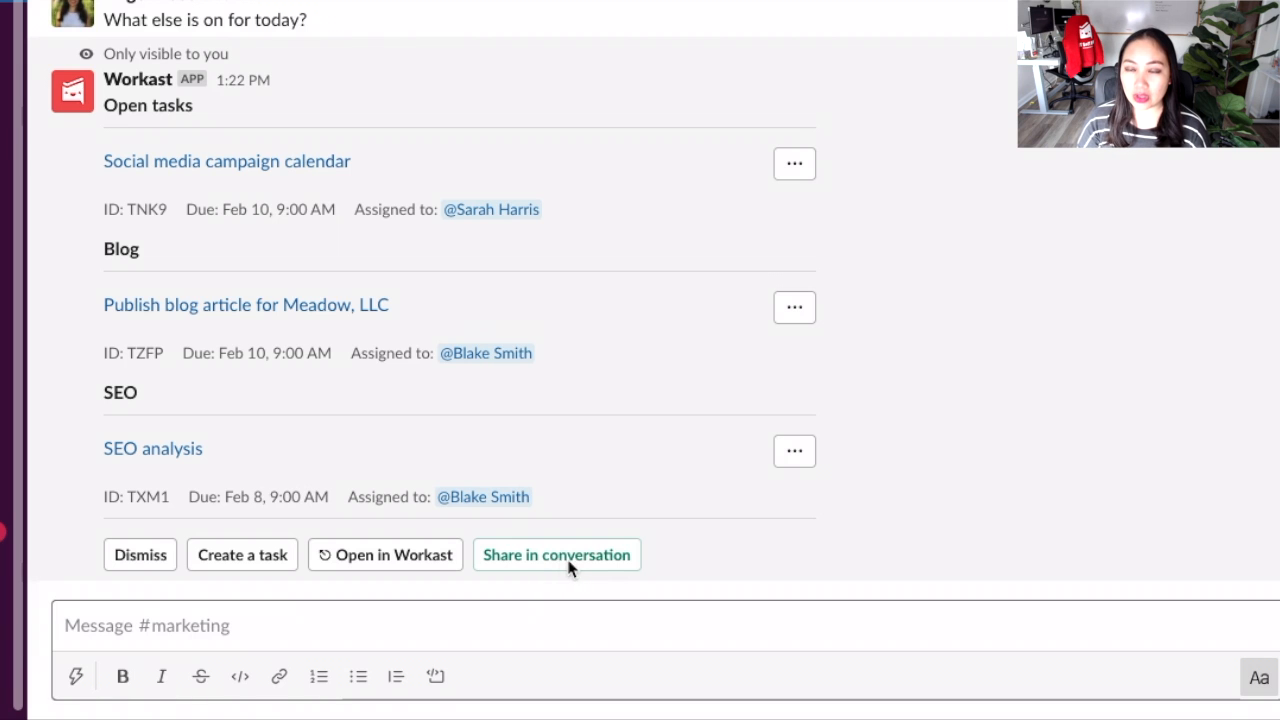
{"action": "left_click", "coordinate": [556, 556]}
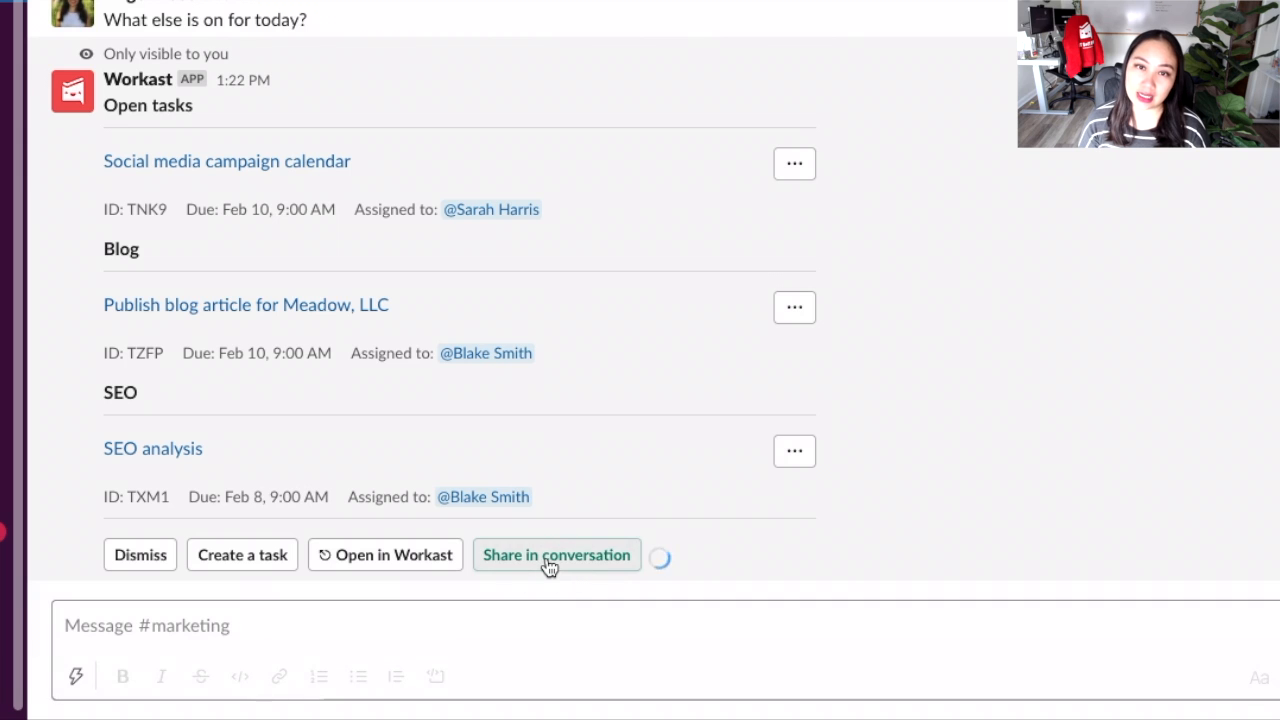
{"action": "left_click", "coordinate": [556, 556]}
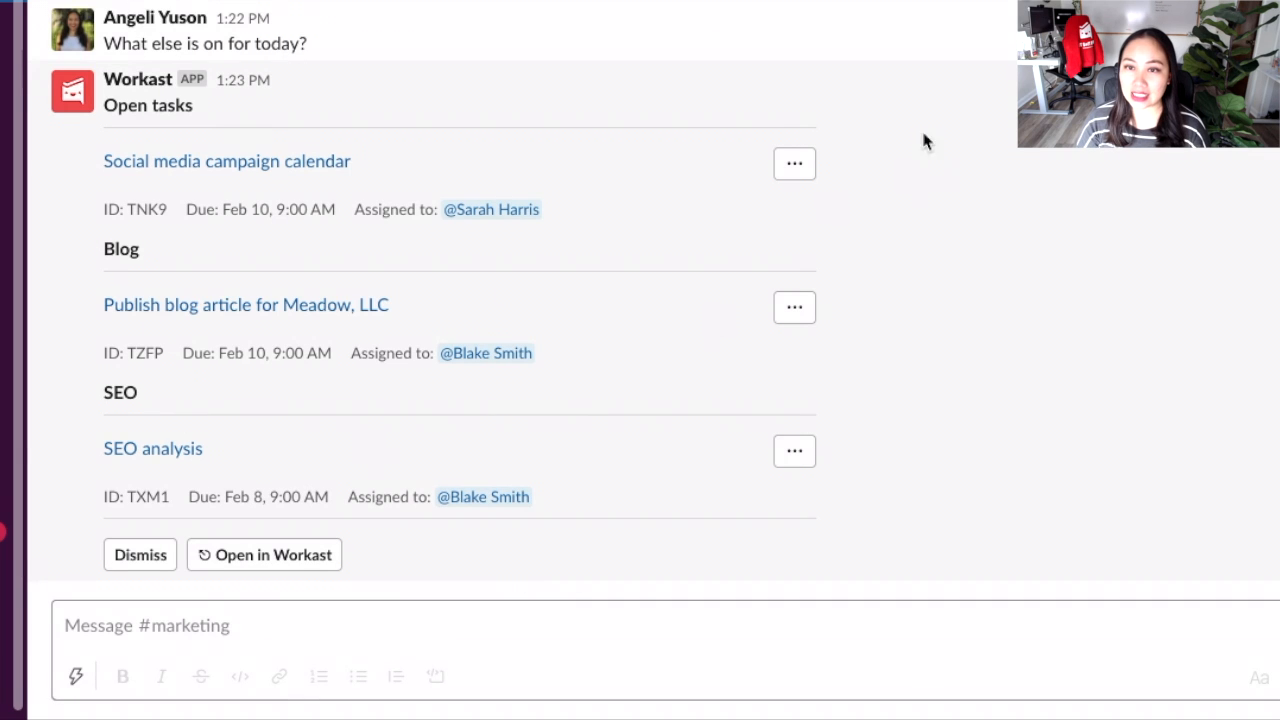
{"action": "mouse_move", "coordinate": [588, 460]}
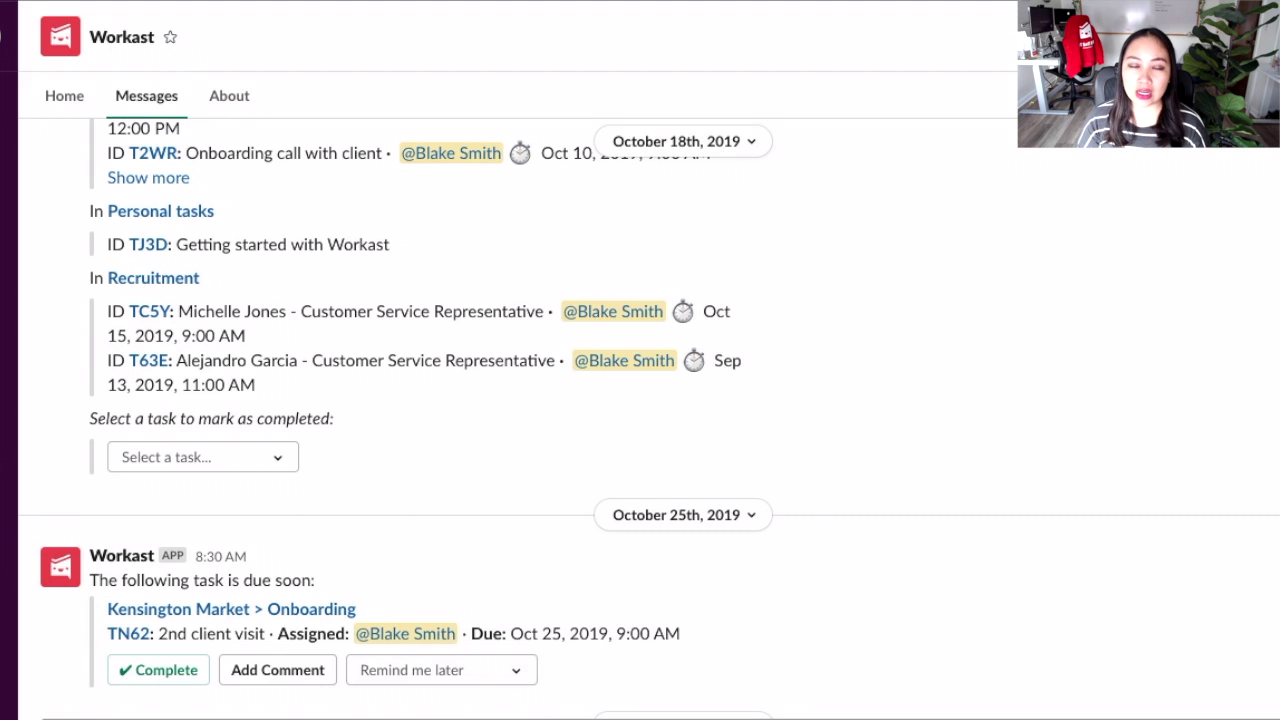
Browse the Workast app's task notification messages and return to its home
{"action": "scroll", "scroll_direction": "down", "scroll_amount": 3}
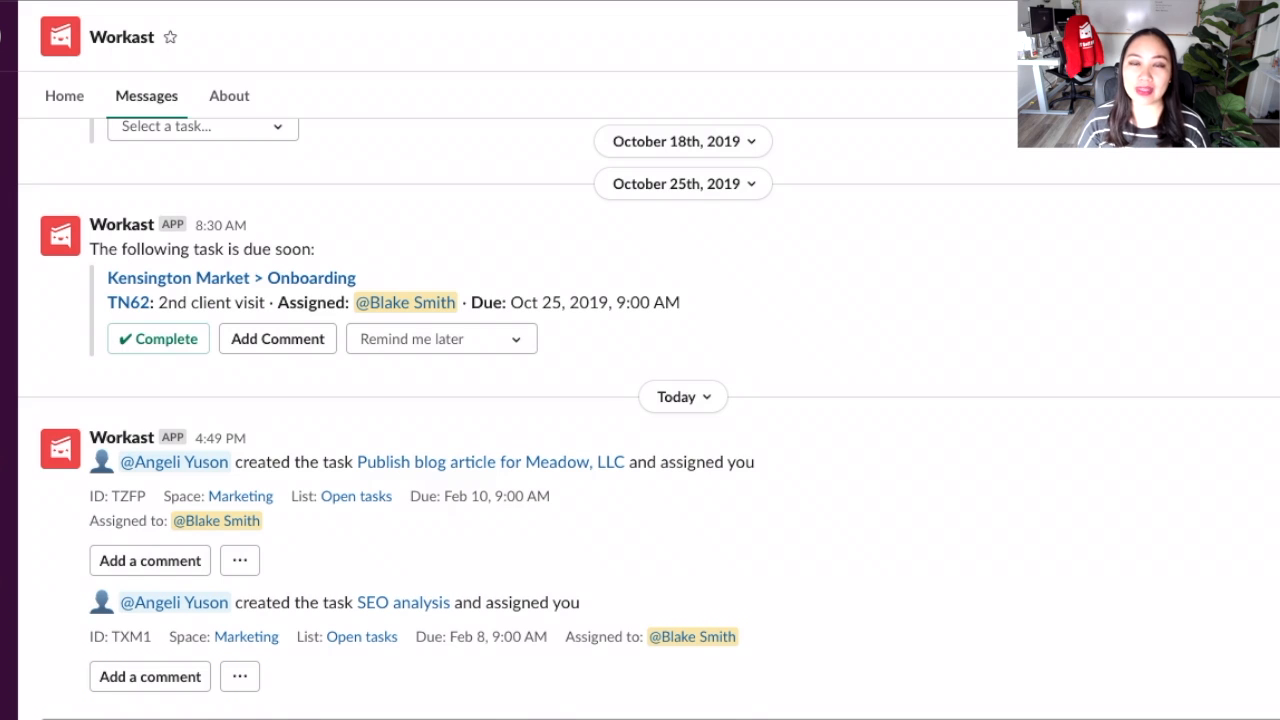
{"action": "left_click", "coordinate": [64, 96]}
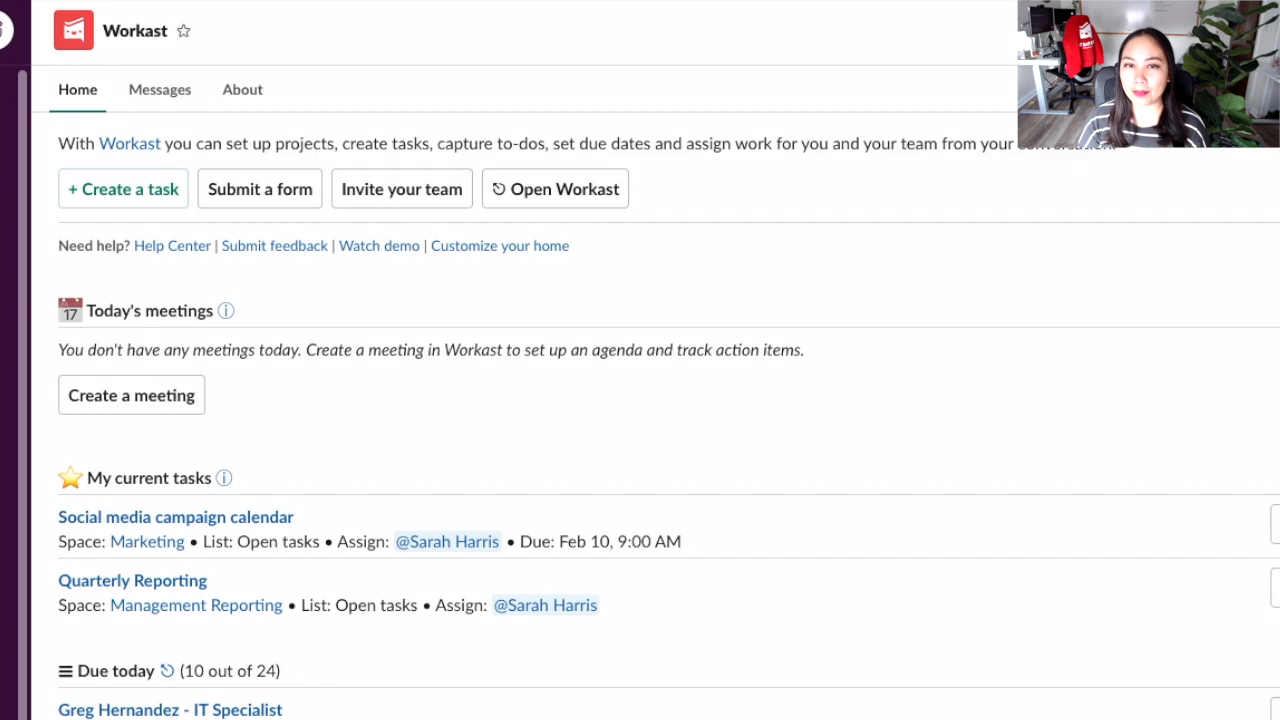
{"action": "mouse_move", "coordinate": [124, 212]}
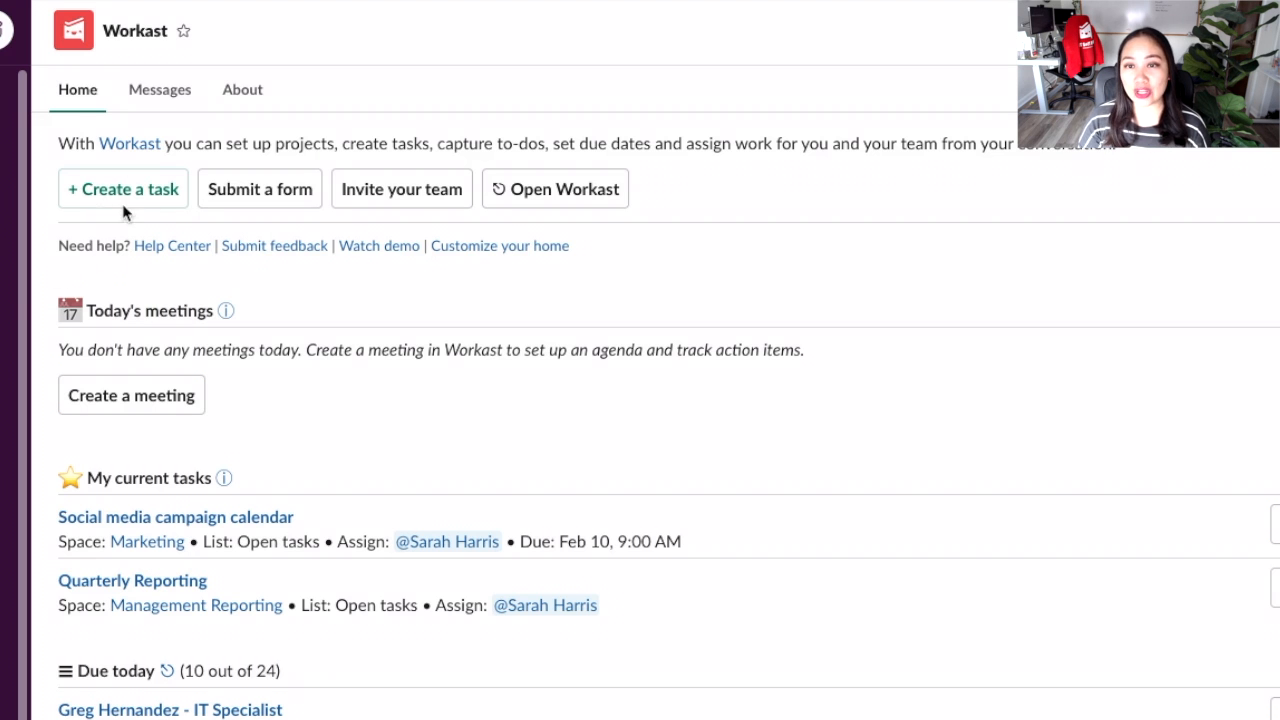
{"action": "mouse_move", "coordinate": [300, 208]}
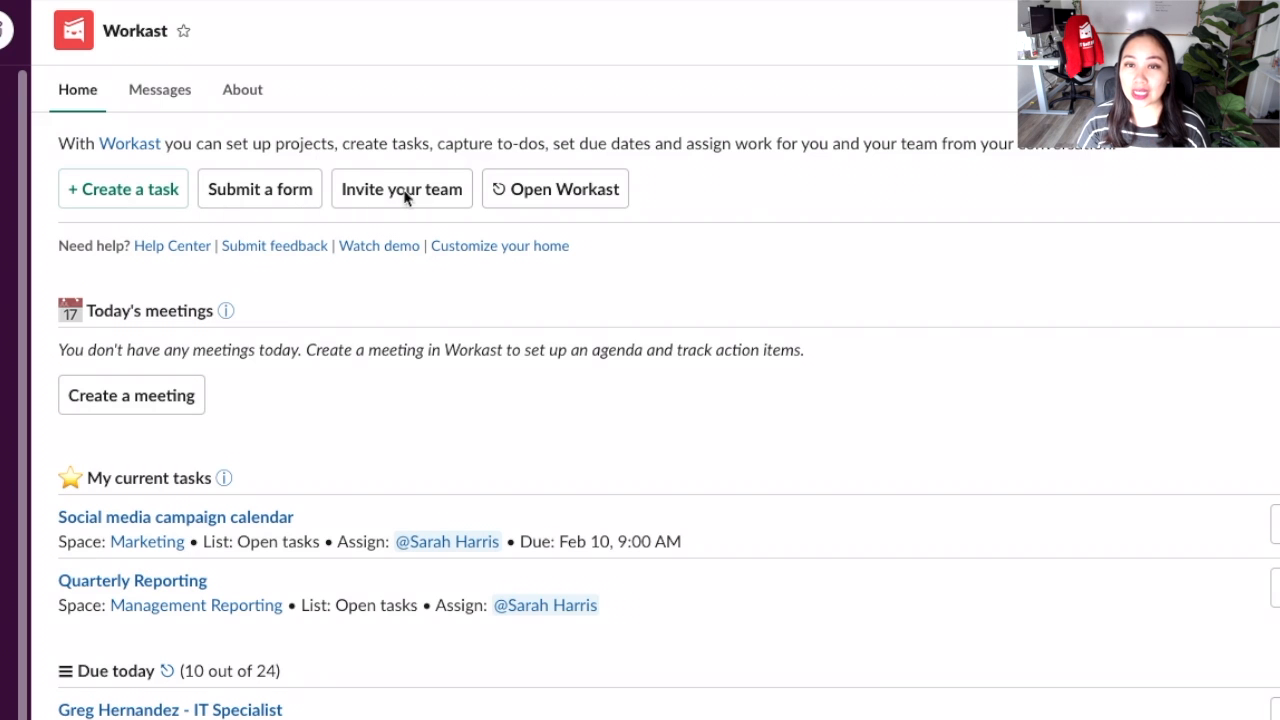
Invite Guillermo to Workast with the message 'Please check it out - Angeli' and submit
{"action": "left_click", "coordinate": [400, 188]}
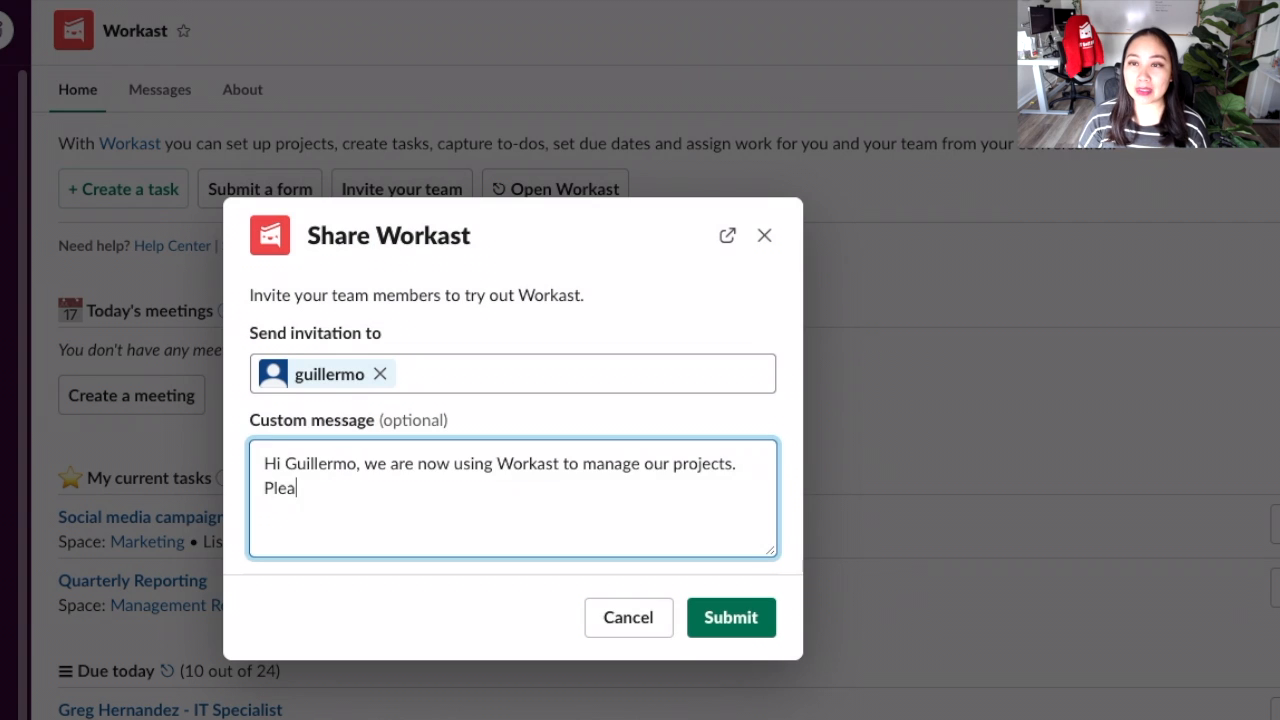
{"action": "type", "text": "se check it out - A"}
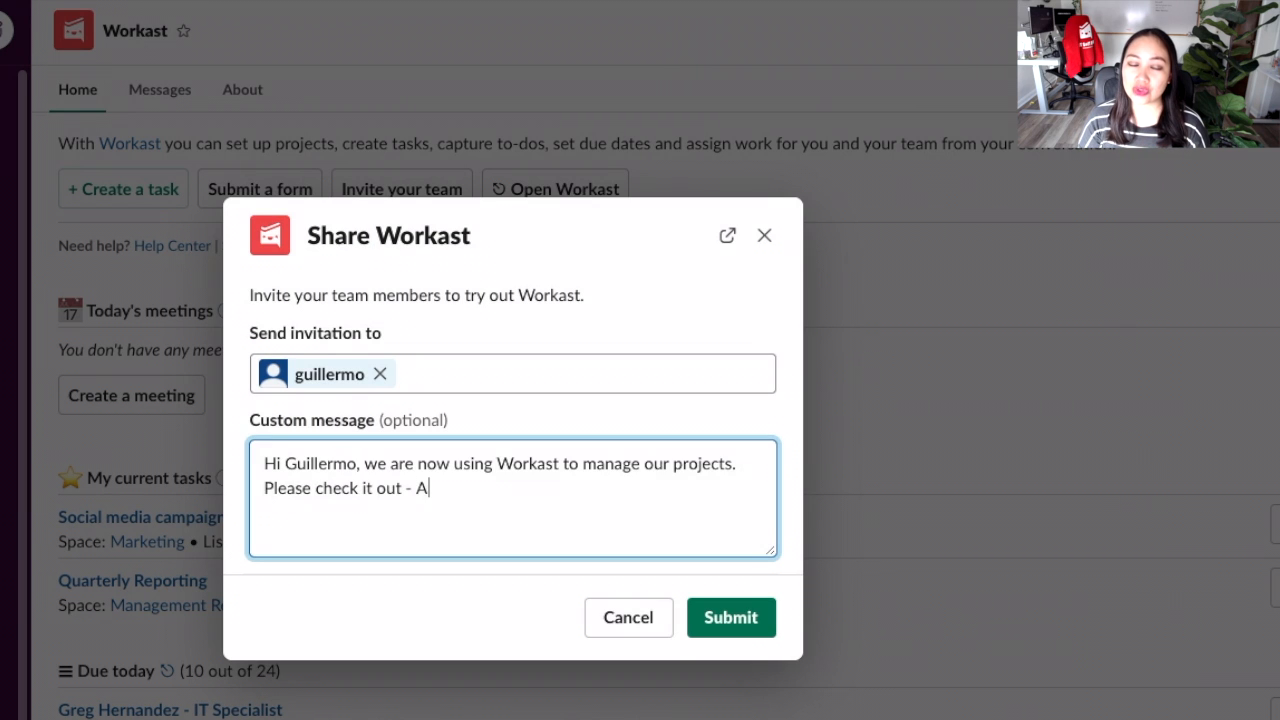
{"action": "type", "text": "ngeli"}
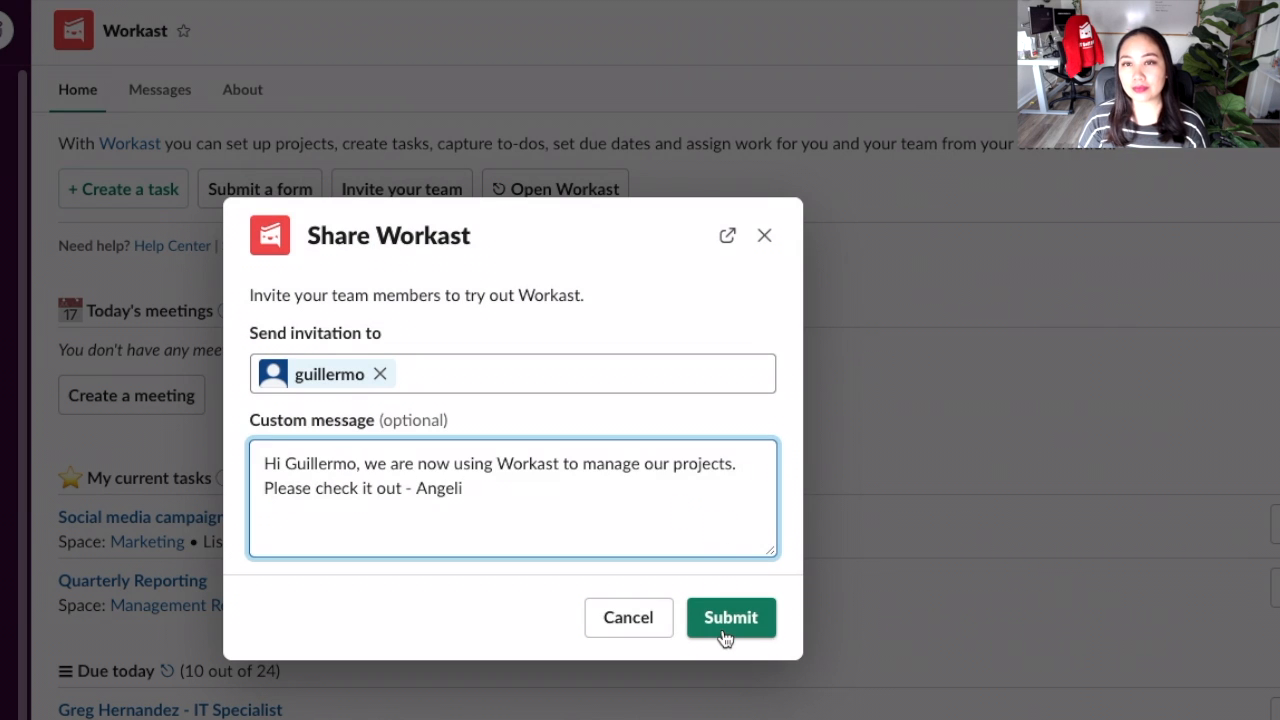
{"action": "left_click", "coordinate": [732, 616]}
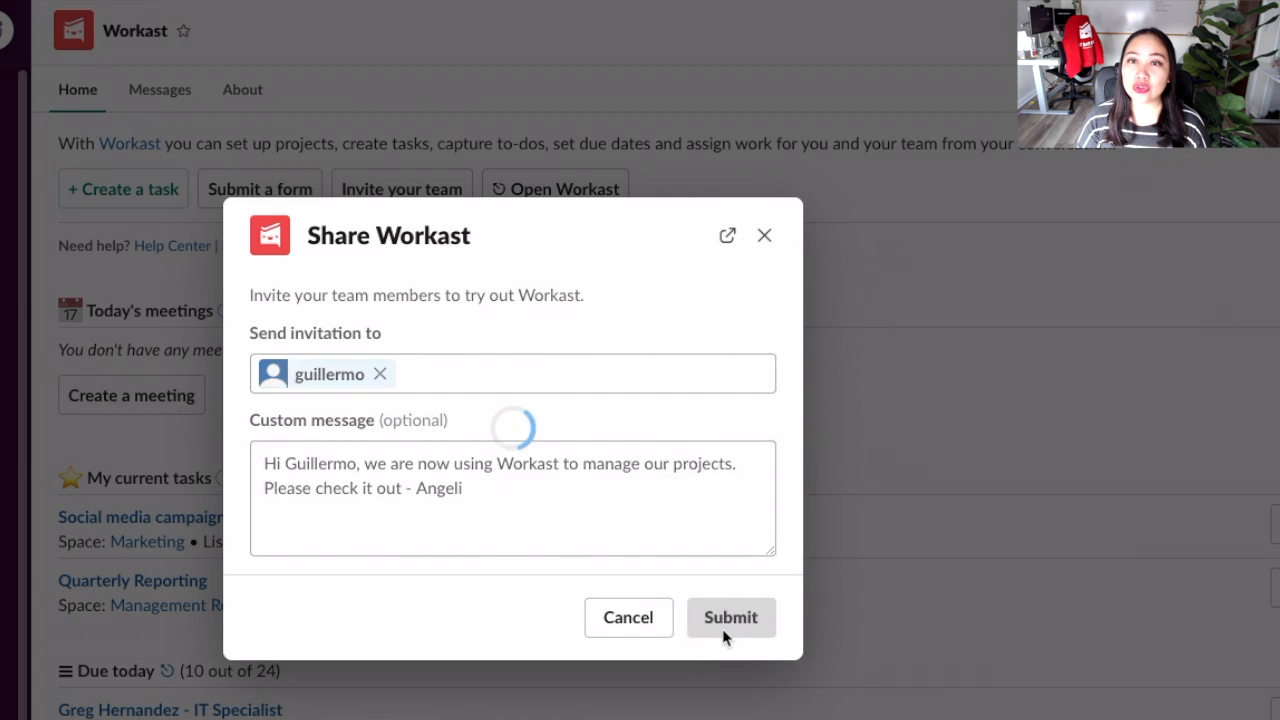
{"action": "left_click", "coordinate": [730, 616]}
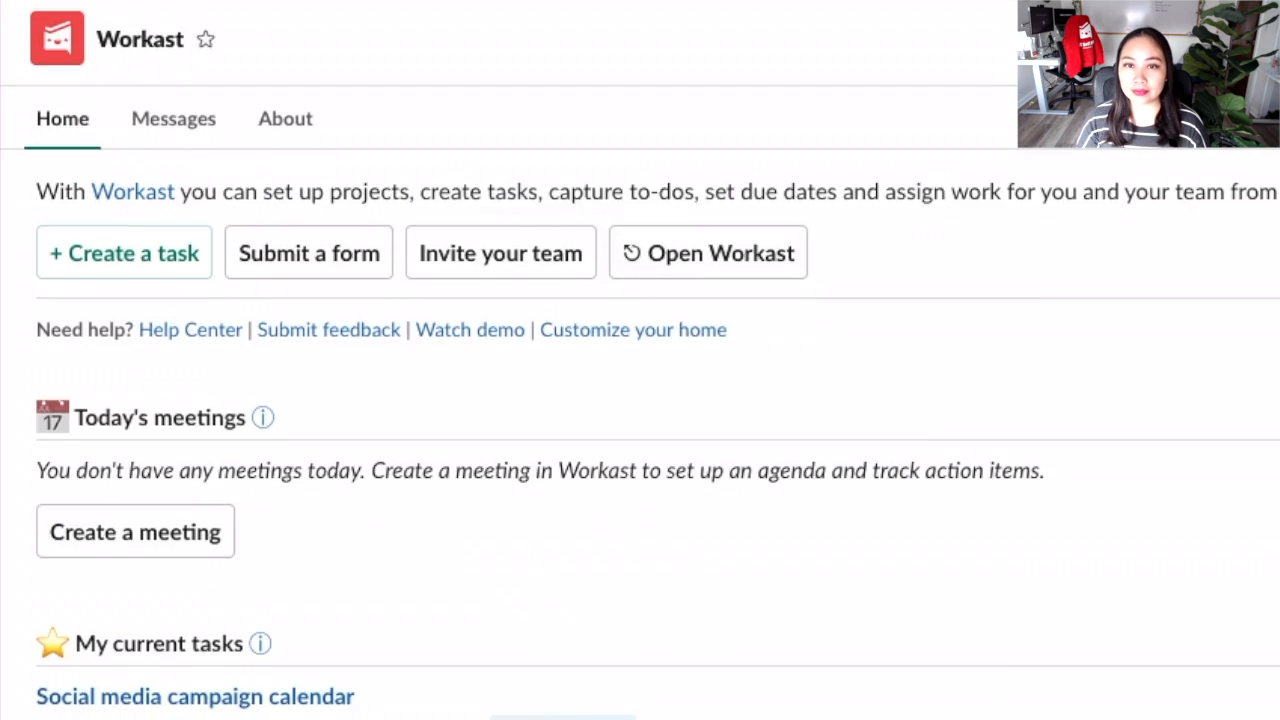
{"action": "scroll", "scroll_direction": "down", "scroll_amount": 3}
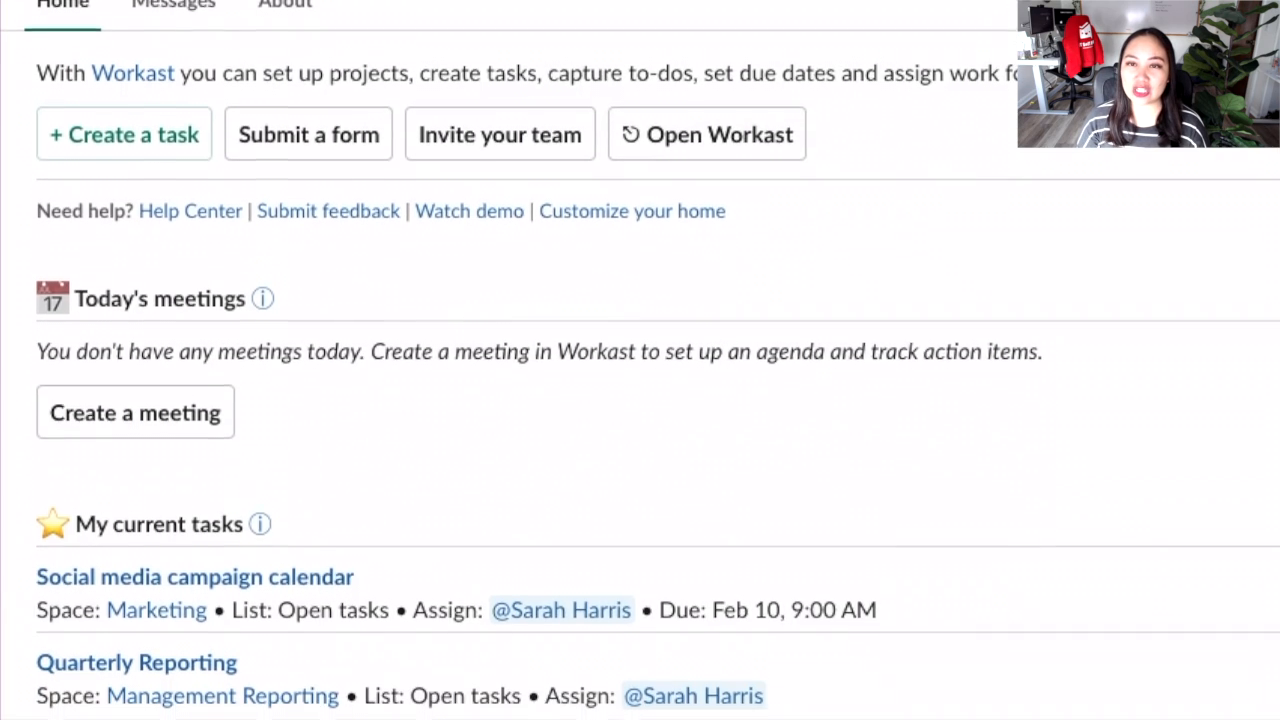
{"action": "scroll", "scroll_direction": "down", "scroll_amount": 3}
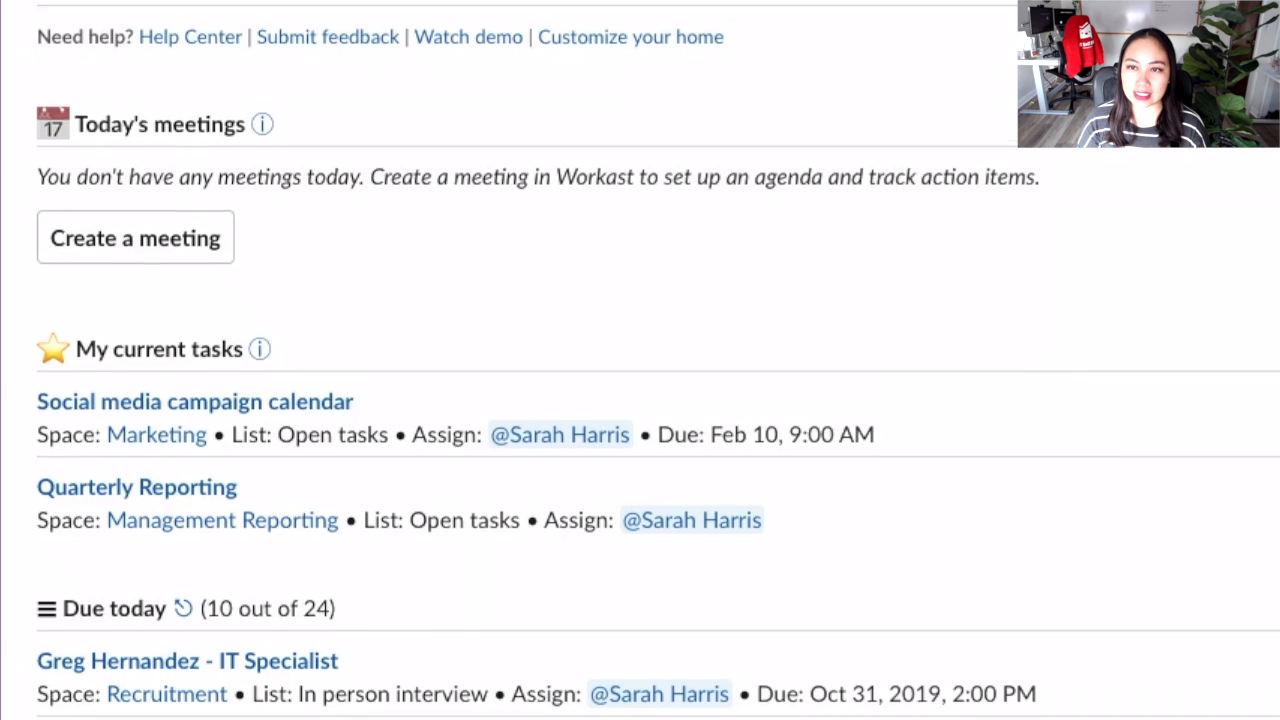
{"action": "scroll", "scroll_direction": "down", "scroll_amount": 3}
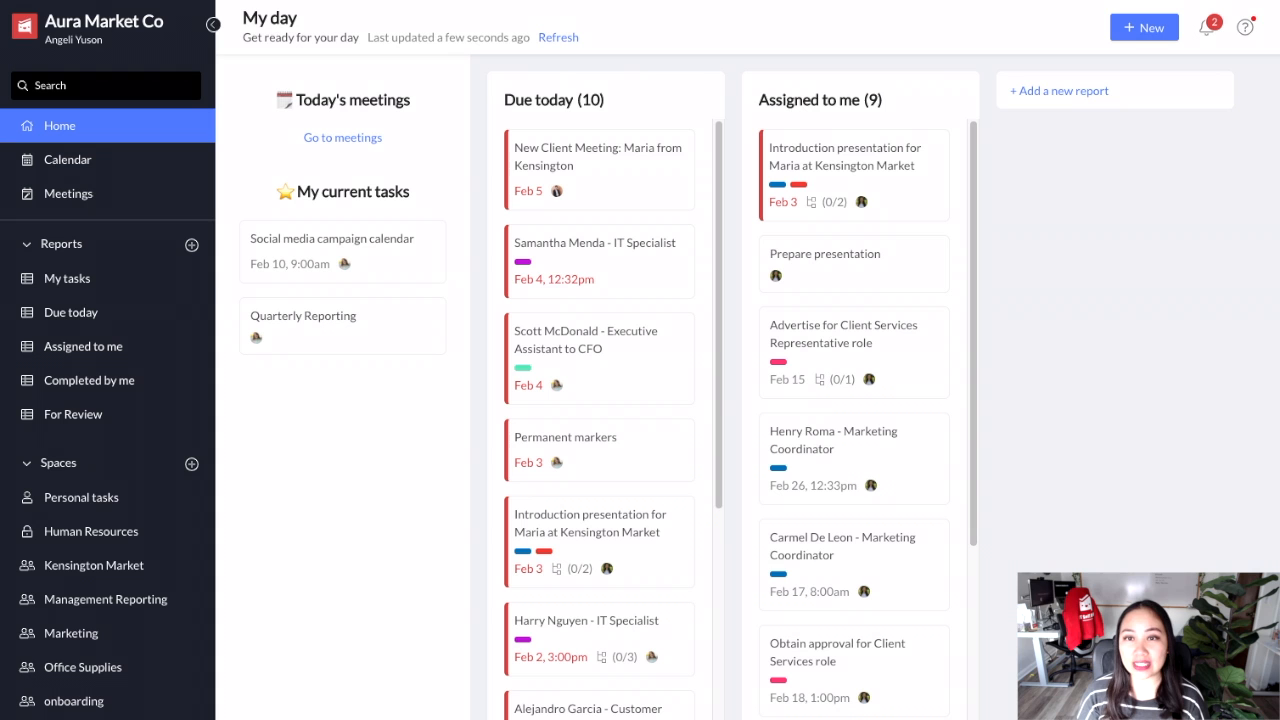
{"action": "mouse_move", "coordinate": [304, 442]}
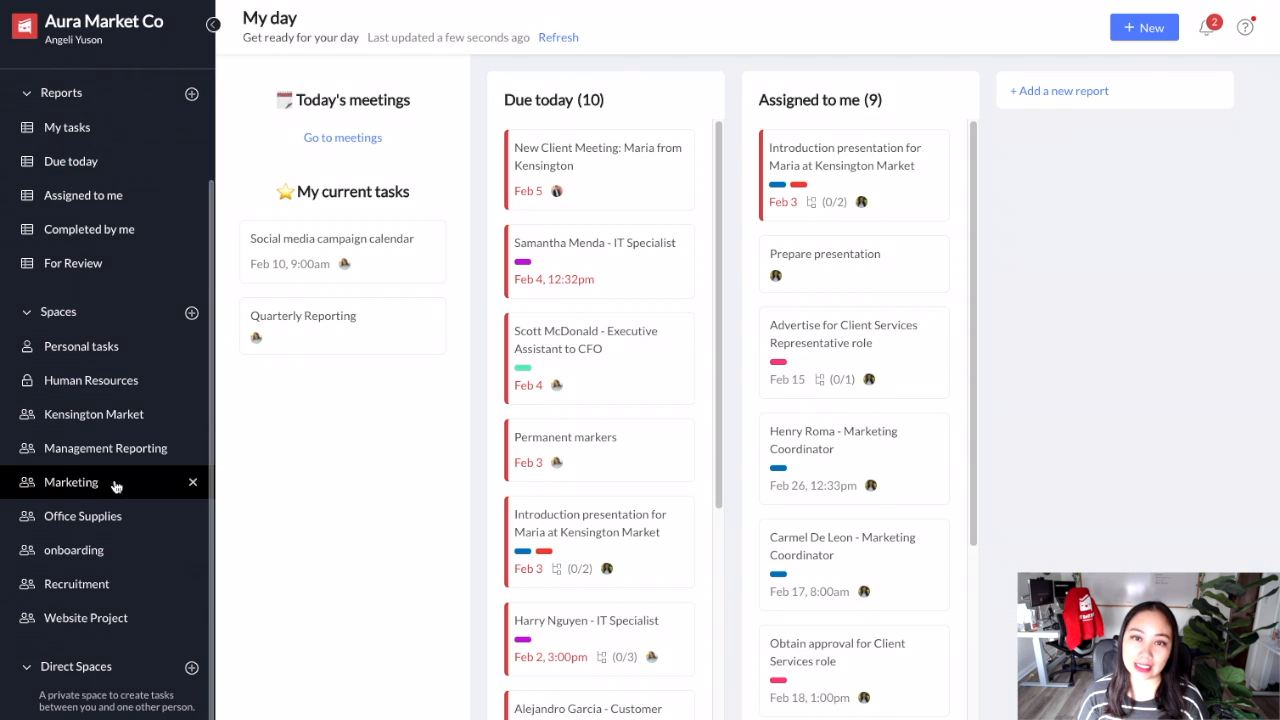
Open the Marketing space listing its Open tasks and SEO lists
{"action": "left_click", "coordinate": [68, 482]}
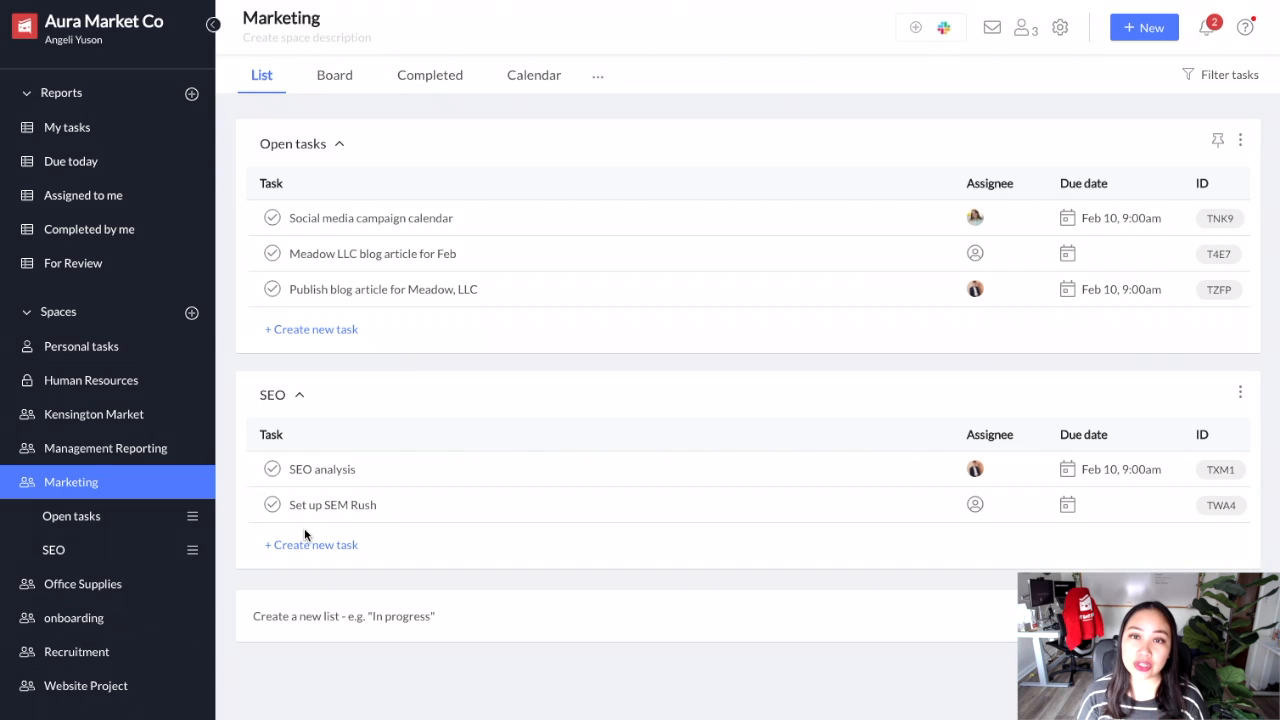
{"action": "mouse_move", "coordinate": [396, 316]}
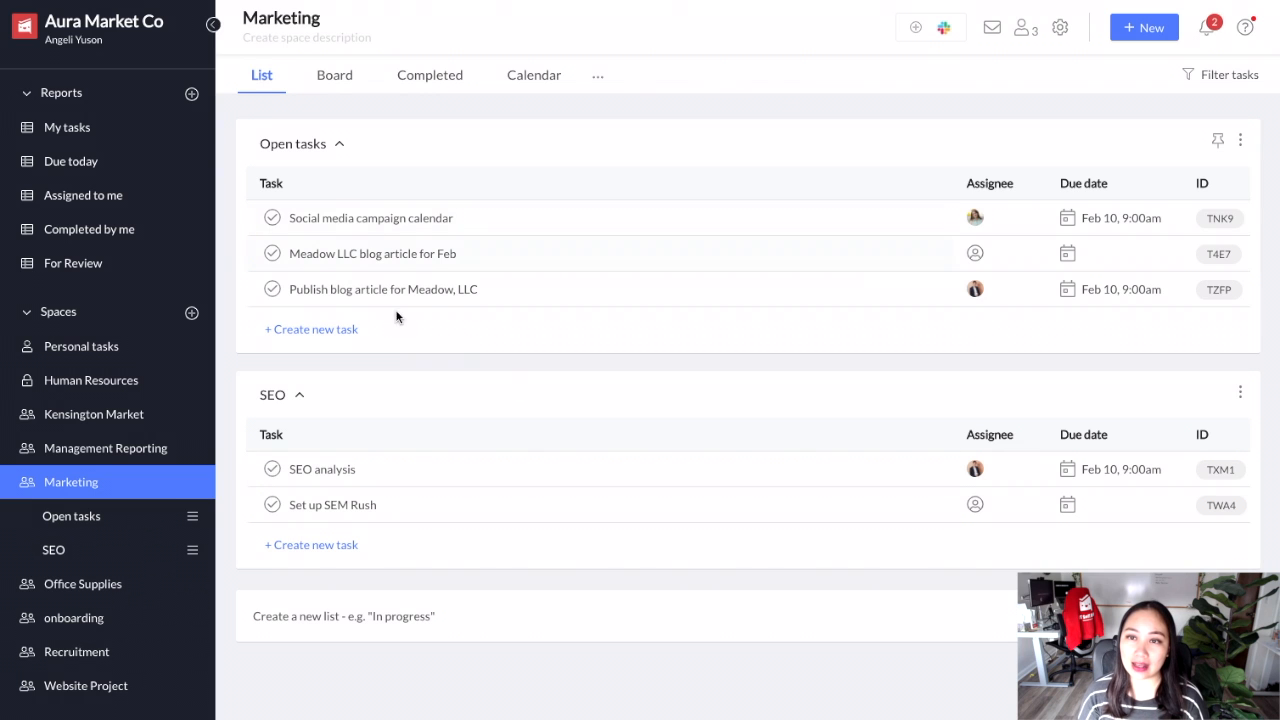
{"action": "mouse_move", "coordinate": [494, 348]}
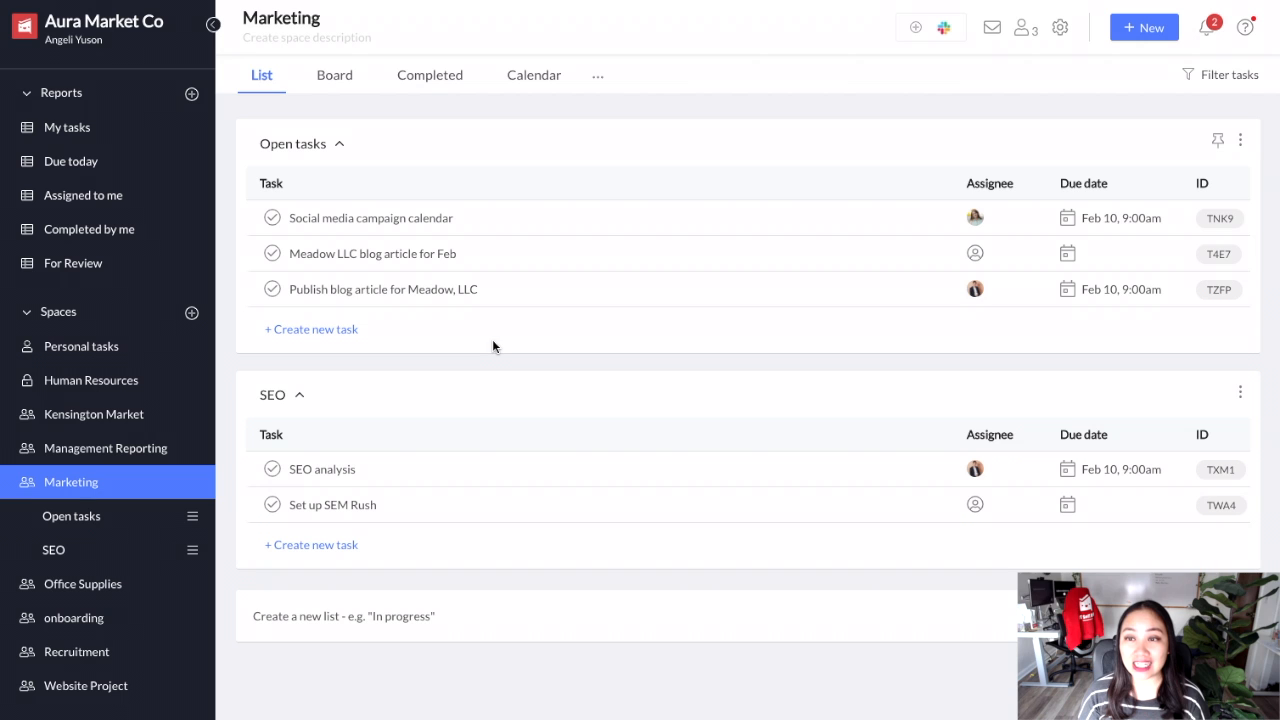
{"action": "mouse_move", "coordinate": [278, 162]}
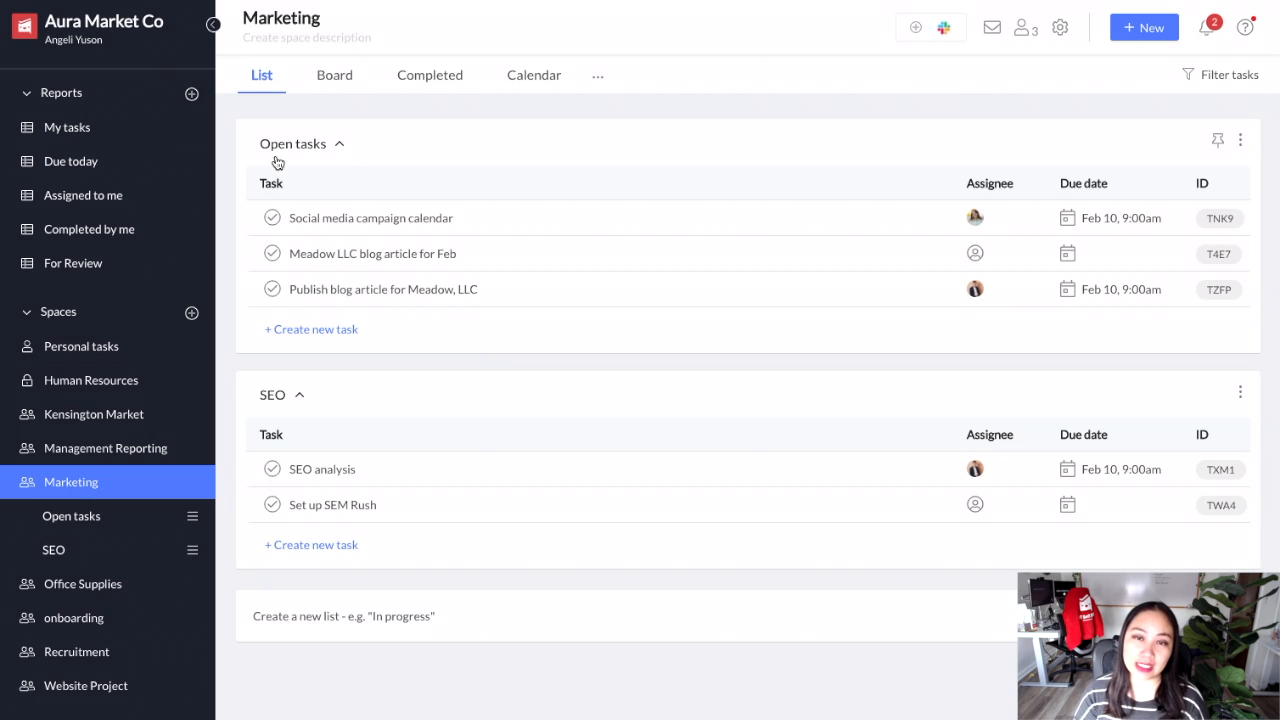
{"action": "mouse_move", "coordinate": [332, 160]}
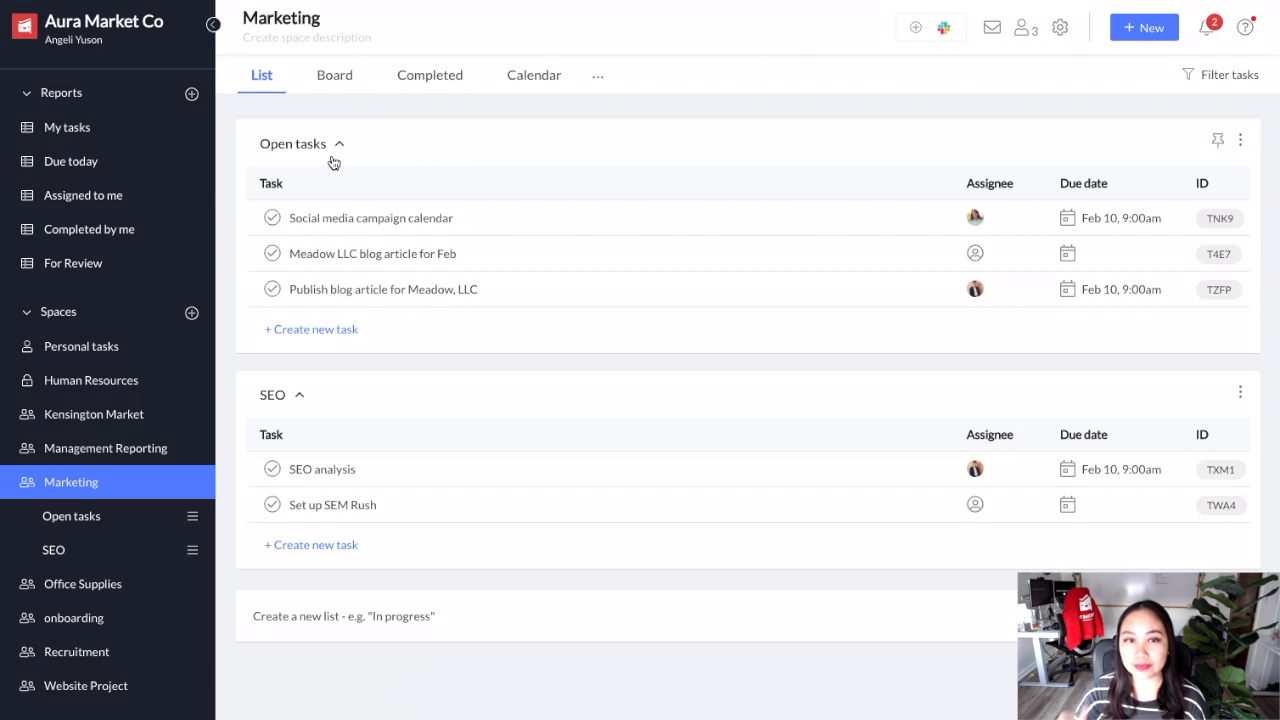
{"action": "mouse_move", "coordinate": [432, 496]}
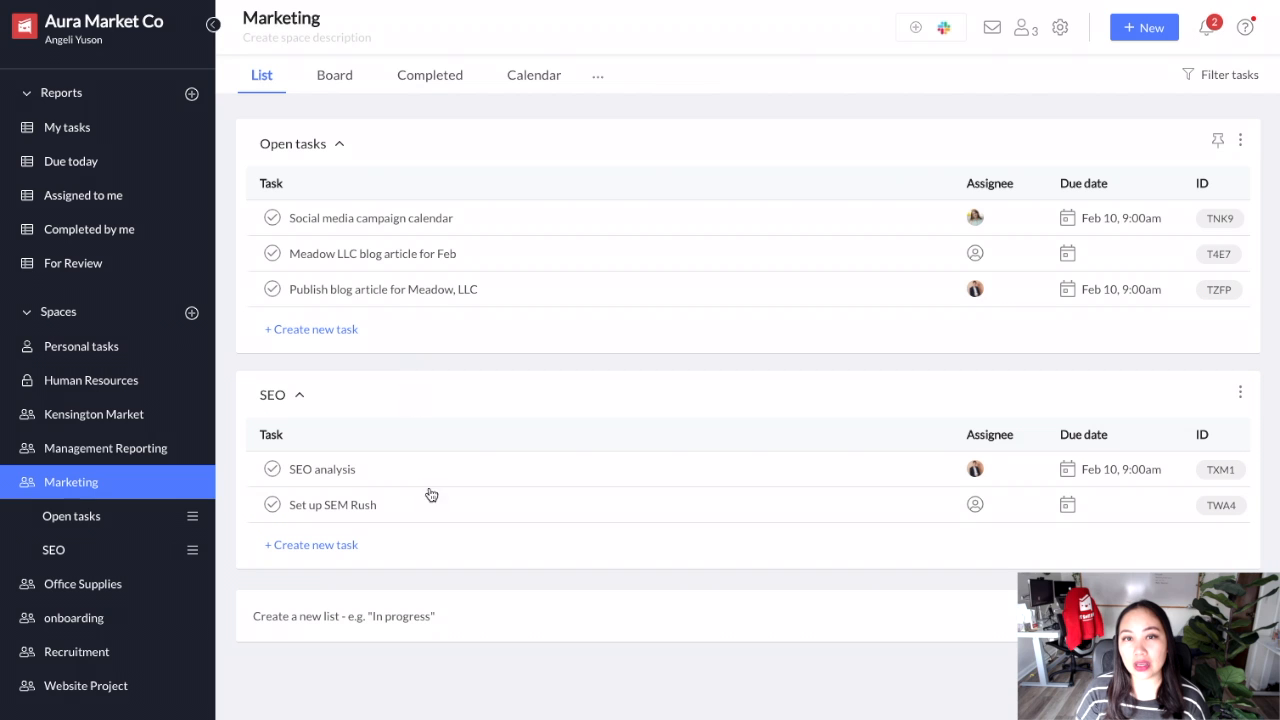
{"action": "mouse_move", "coordinate": [436, 548]}
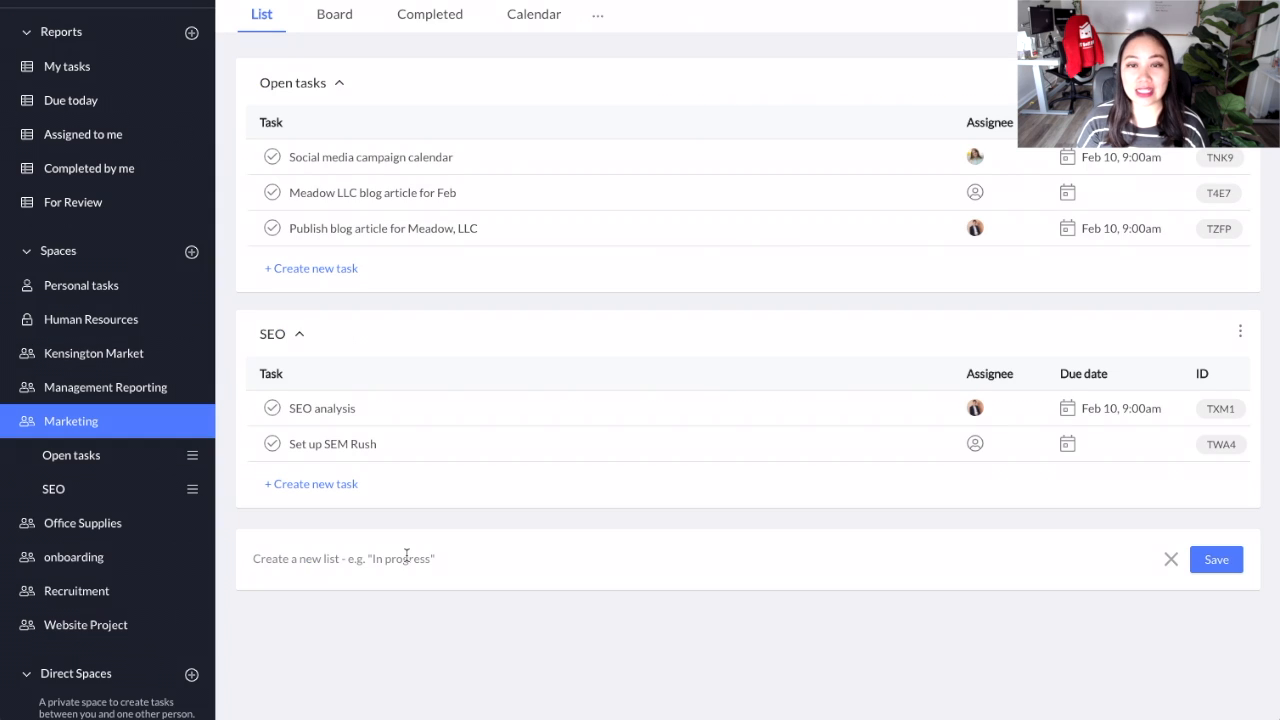
Create and save two new lists in Marketing: Blog writing and Design work
{"action": "type", "text": "Blog w"}
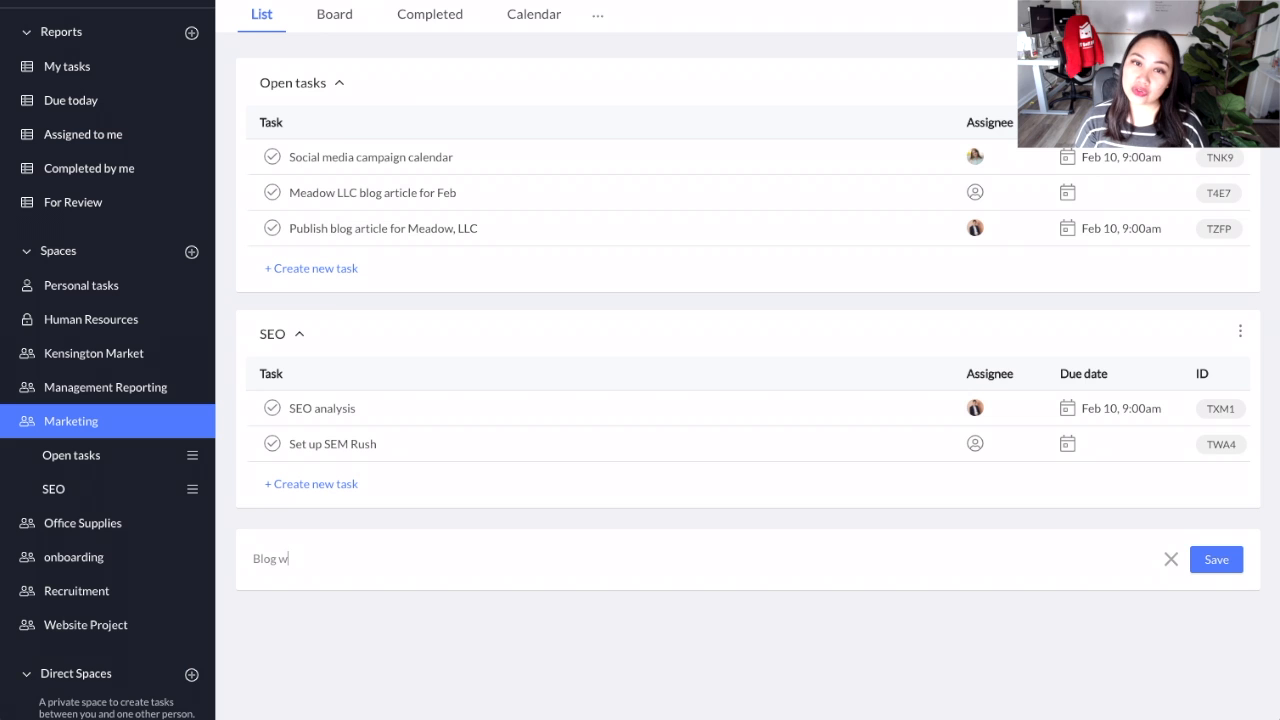
{"action": "type", "text": "riting"}
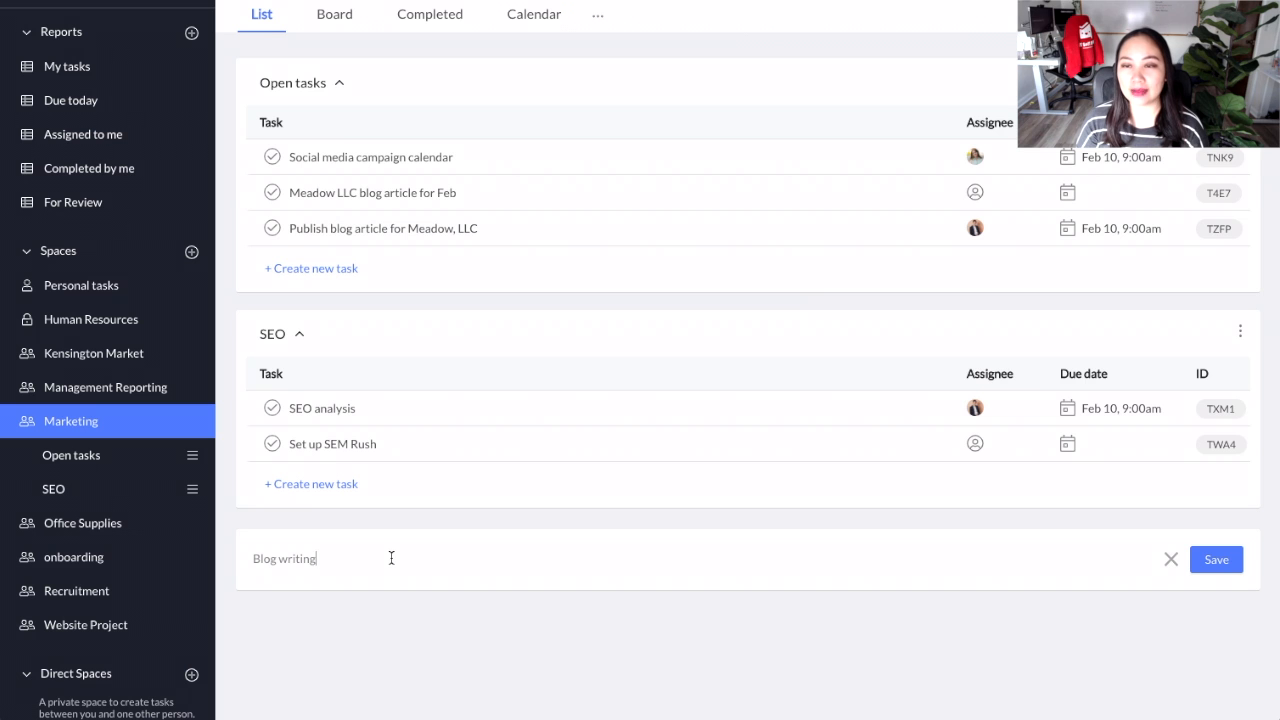
{"action": "left_click", "coordinate": [1216, 560]}
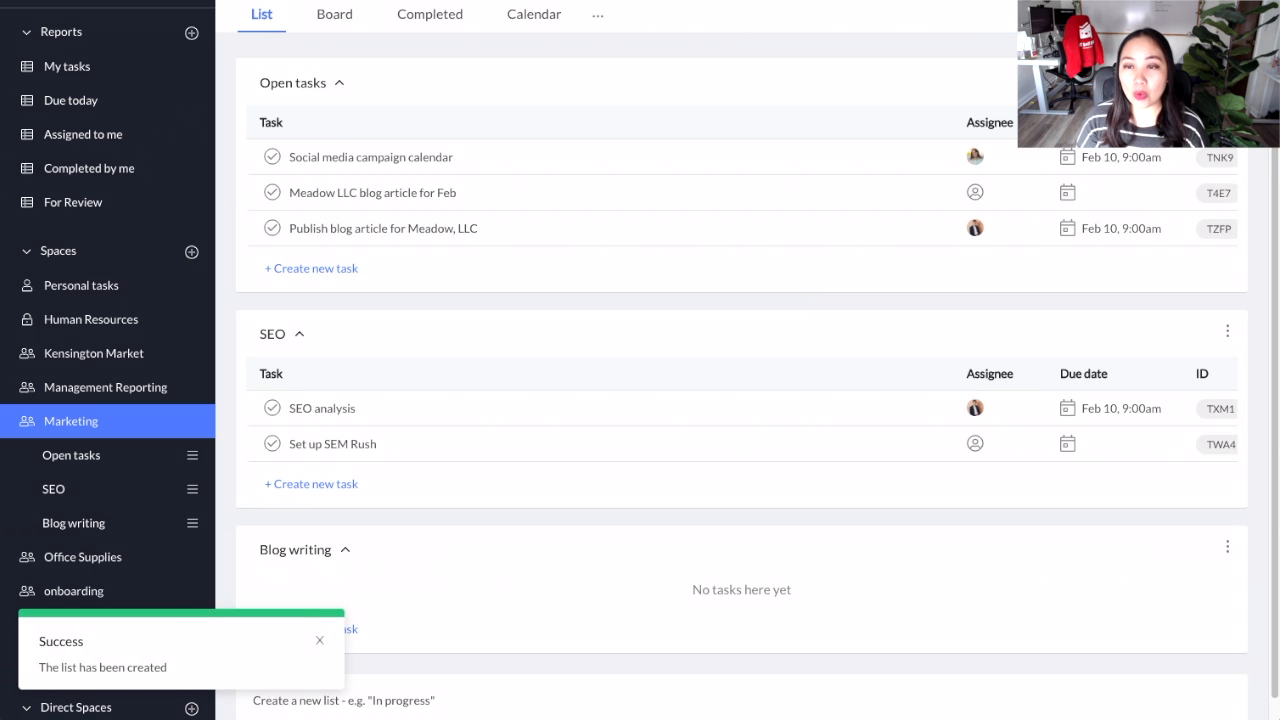
{"action": "mouse_move", "coordinate": [490, 594]}
{"action": "type", "text": "Design wor"}
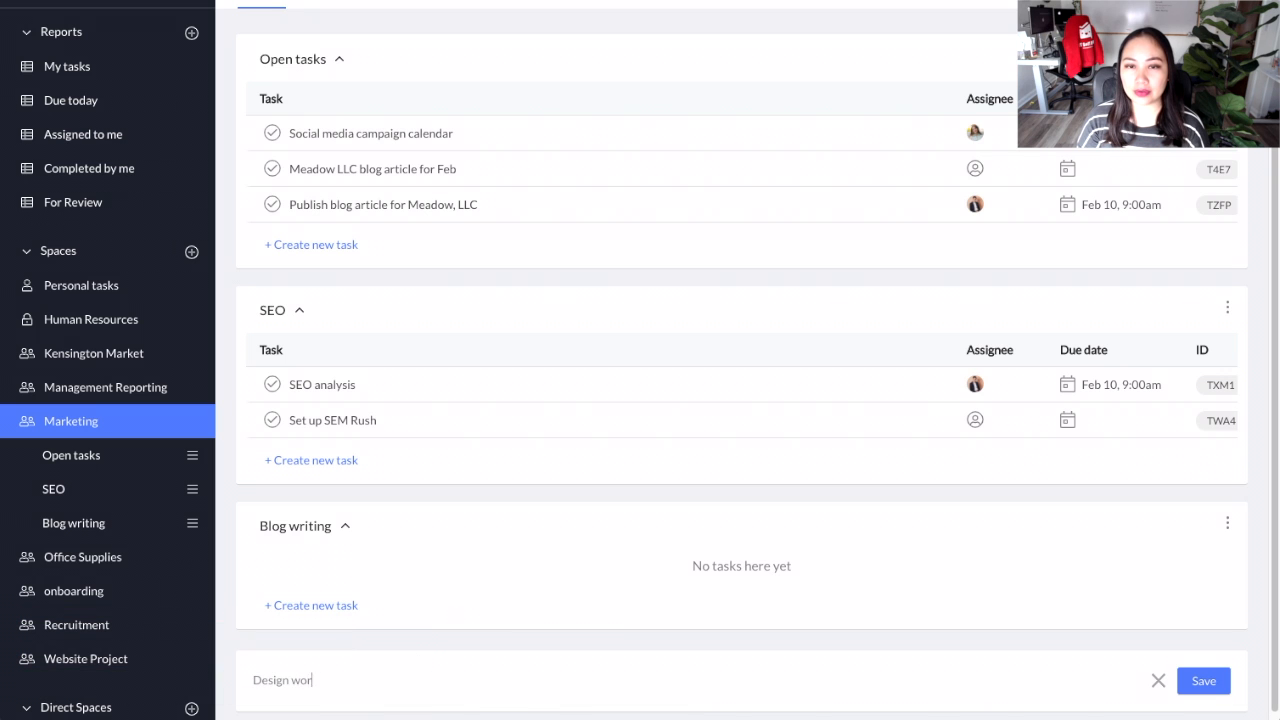
{"action": "left_click", "coordinate": [1206, 680]}
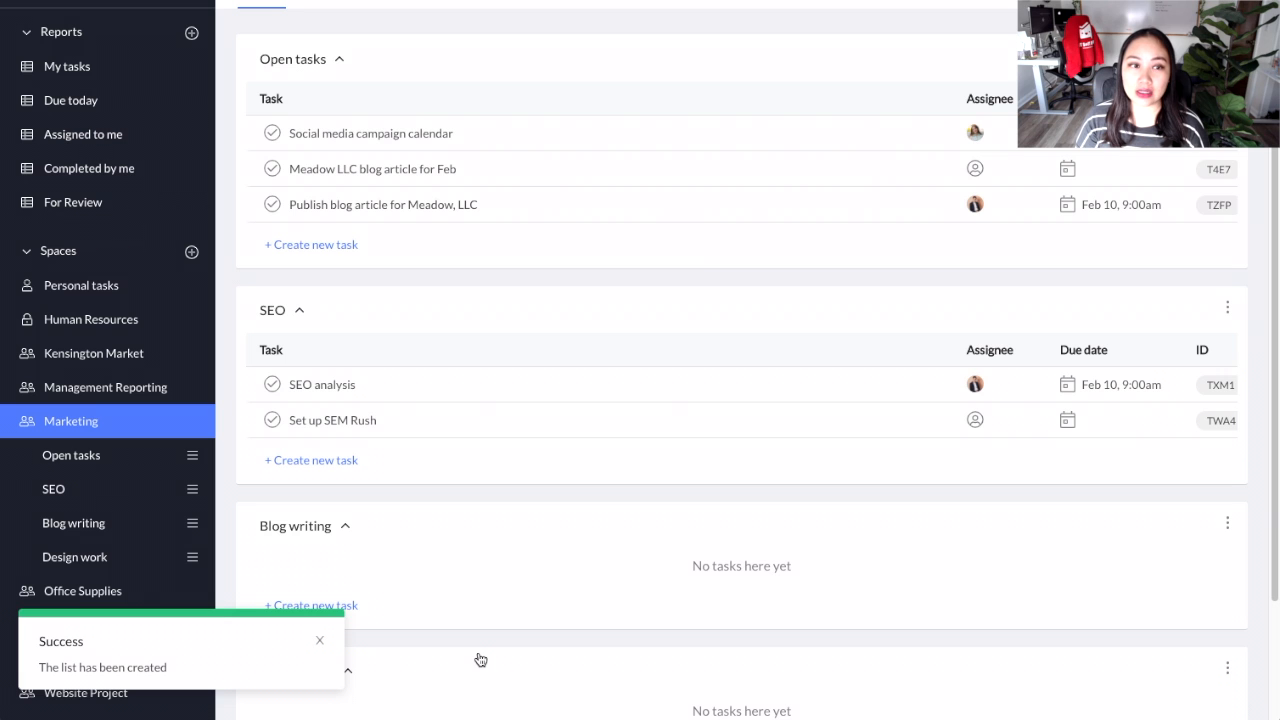
Add a 'How to get more clients' task to the Blog writing list
{"action": "scroll", "scroll_direction": "down", "scroll_amount": 3}
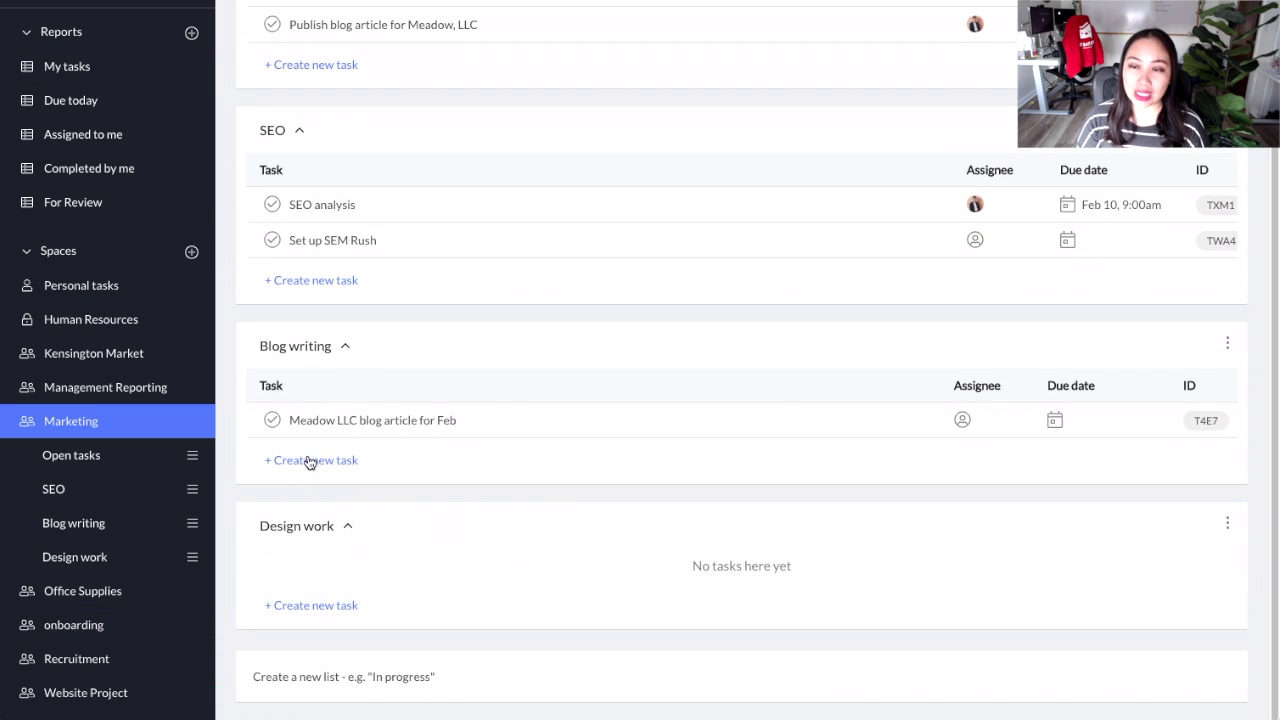
{"action": "type", "text": "How to get more clients"}
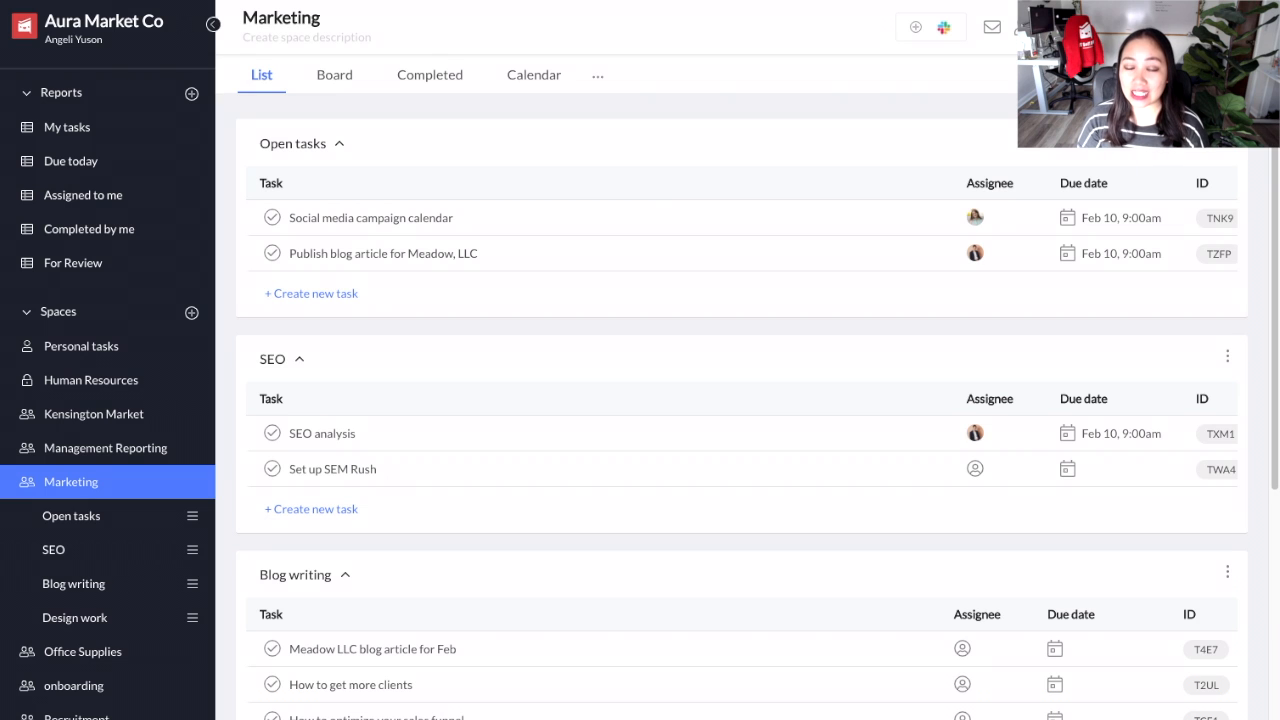
{"action": "mouse_move", "coordinate": [78, 176]}
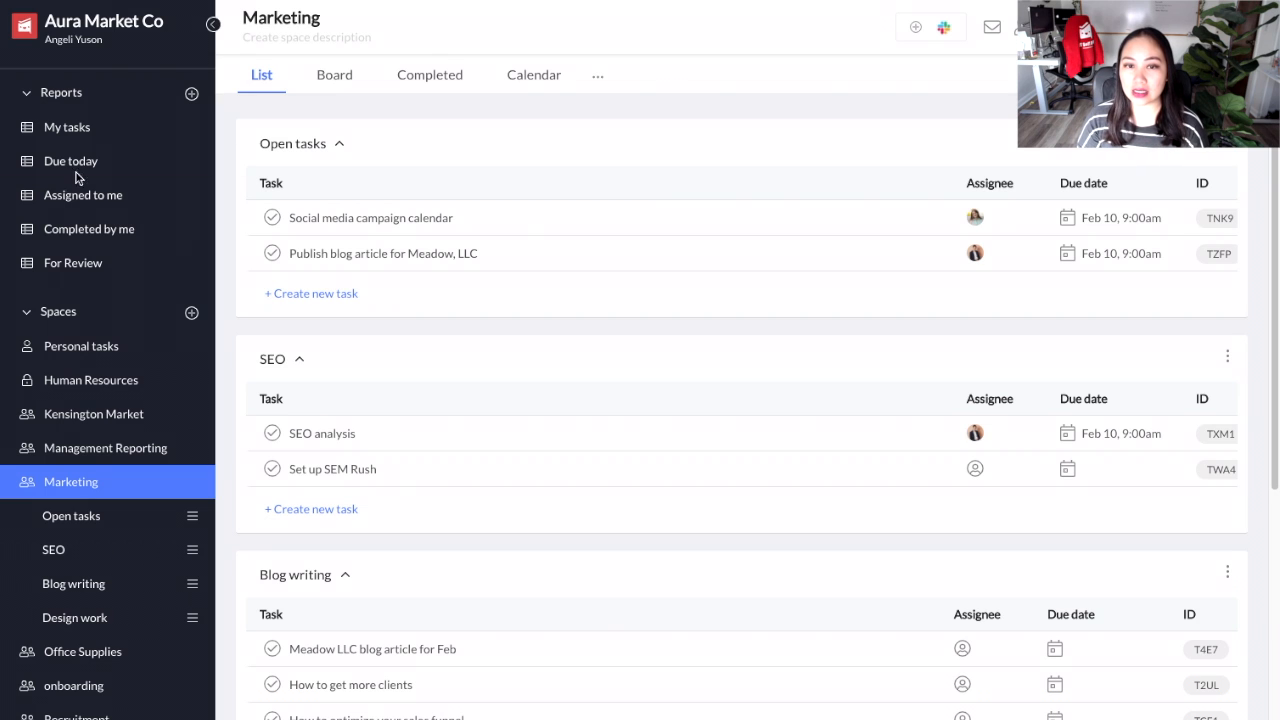
View Marketing as a board and move the Publish blog article for Meadow, LLC card into SEO
{"action": "left_click", "coordinate": [334, 74]}
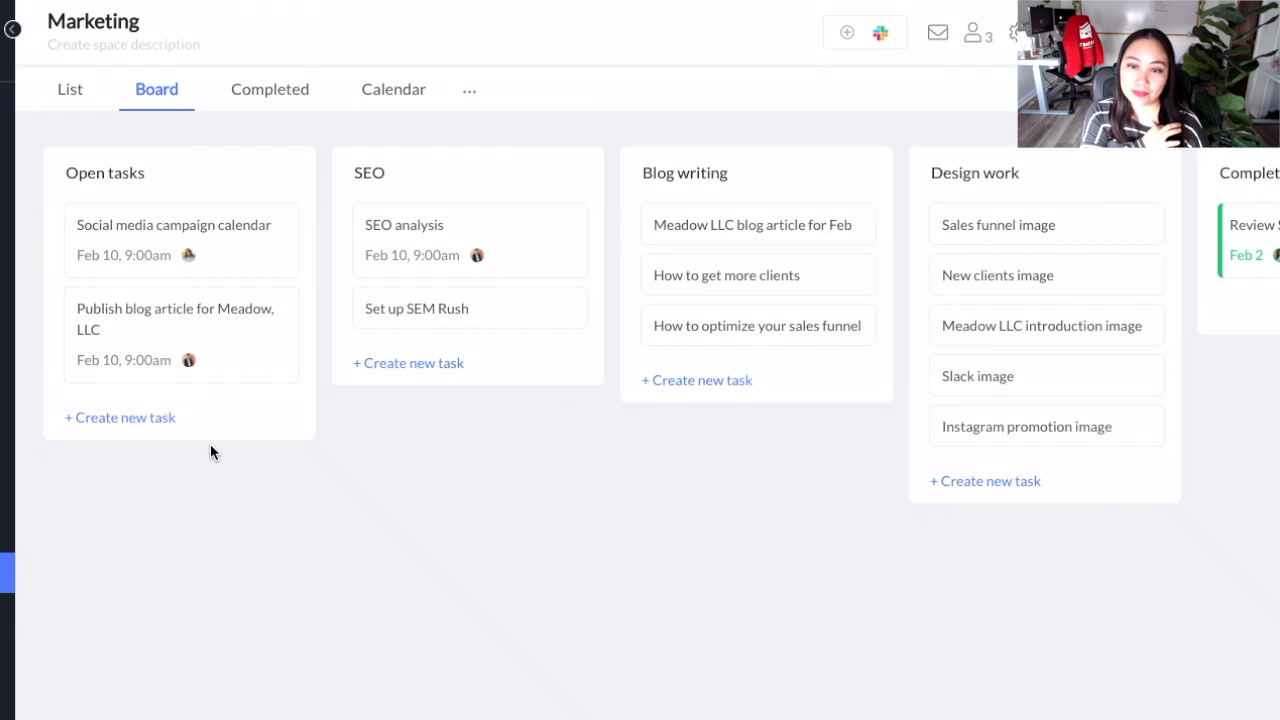
{"action": "scroll", "scroll_direction": "right", "scroll_amount": 3}
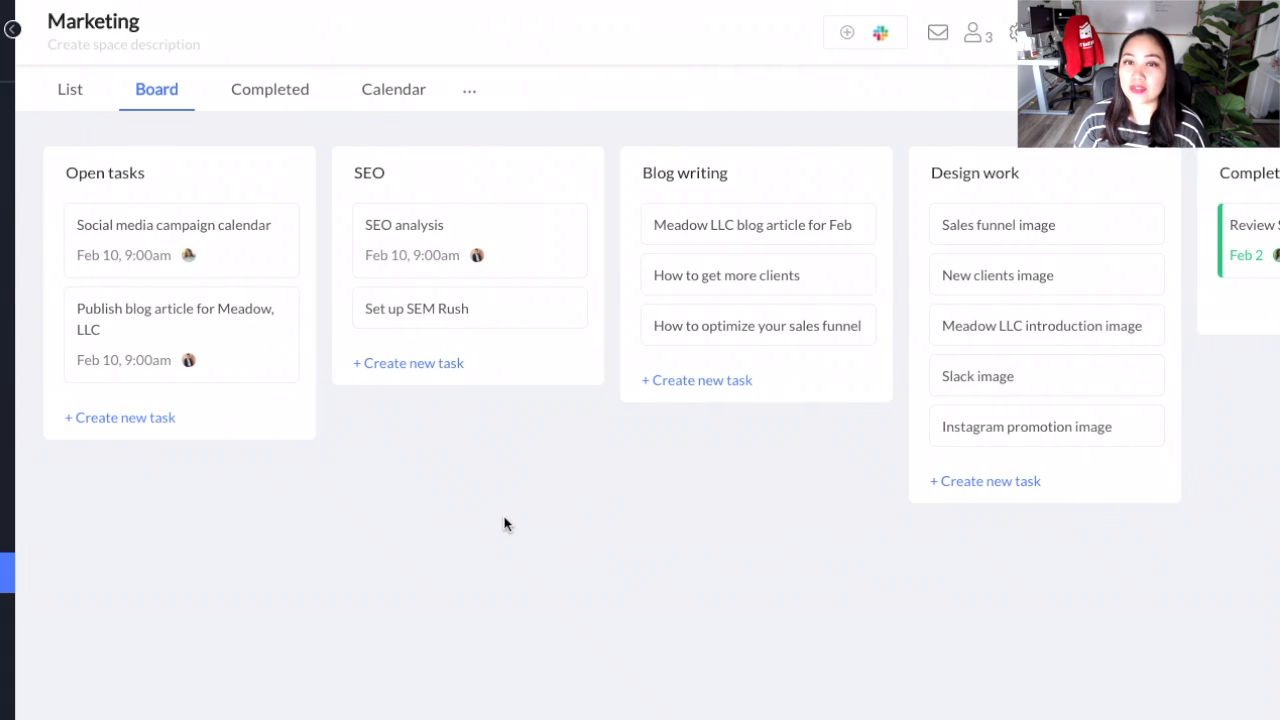
{"action": "left_click_drag", "start_coordinate": [176, 320], "coordinate": [436, 336]}
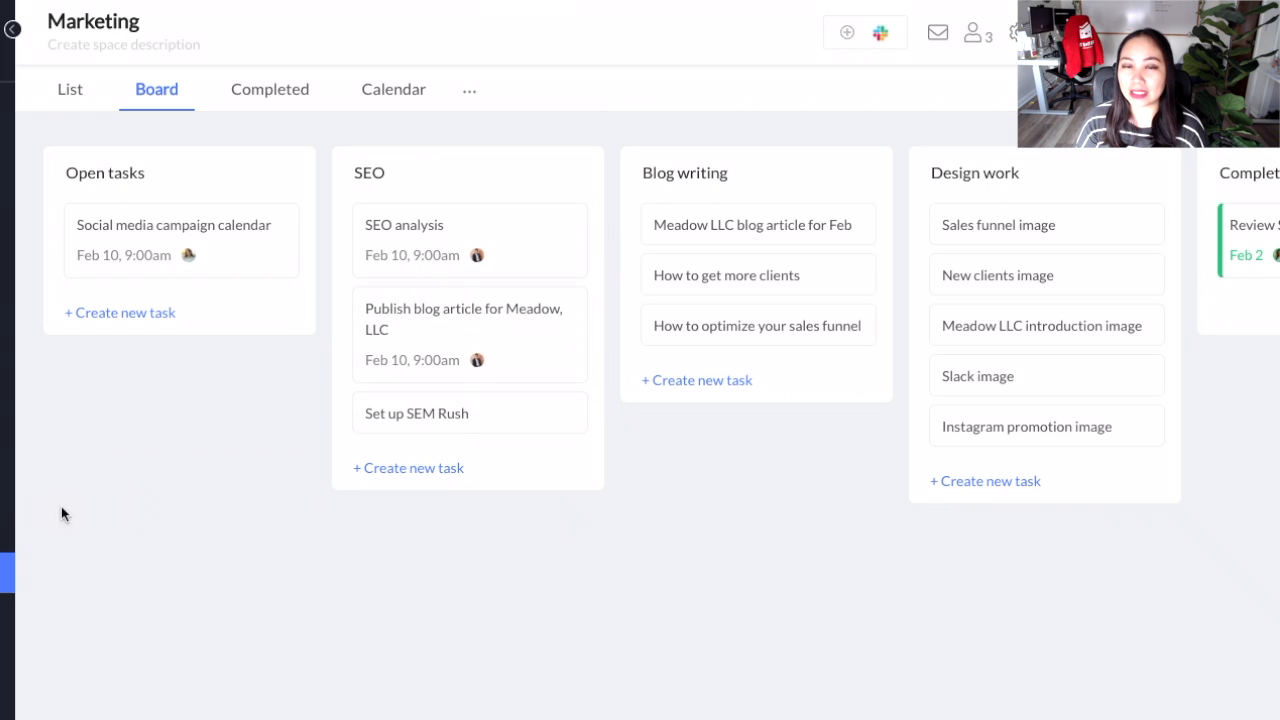
{"action": "scroll", "scroll_direction": "right", "scroll_amount": 3}
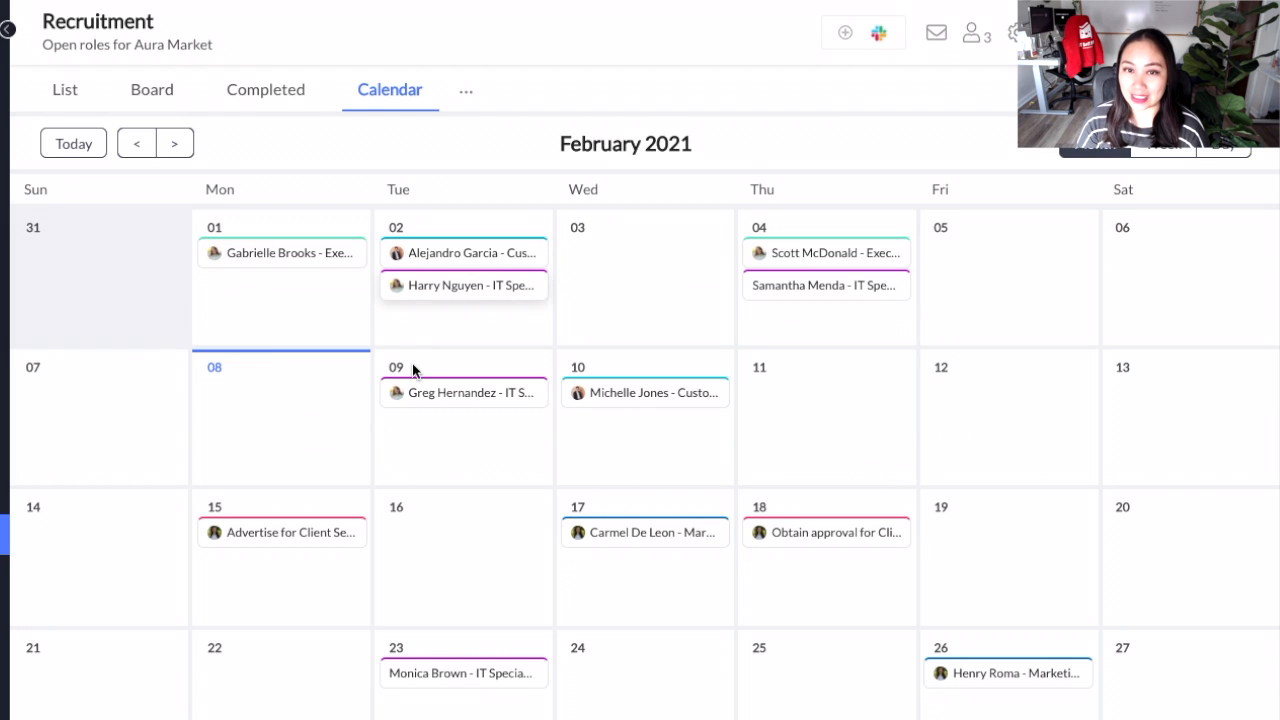
{"action": "mouse_move", "coordinate": [896, 328]}
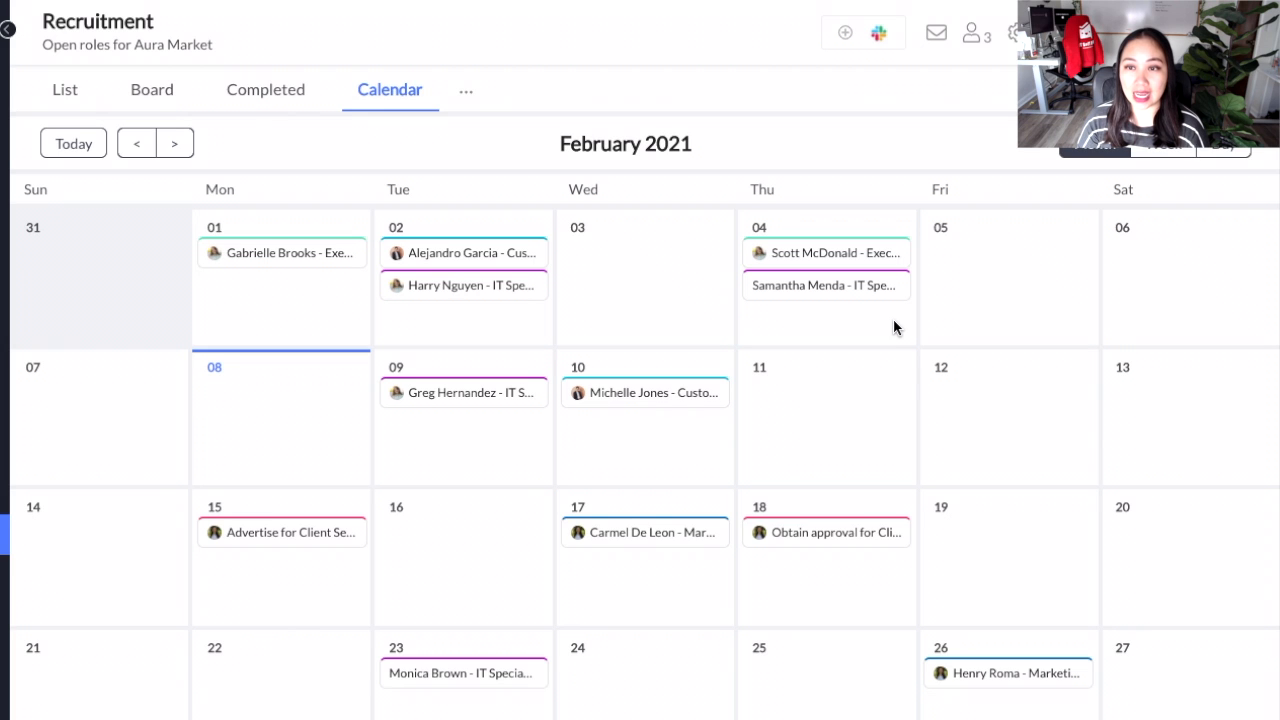
{"action": "mouse_move", "coordinate": [724, 376]}
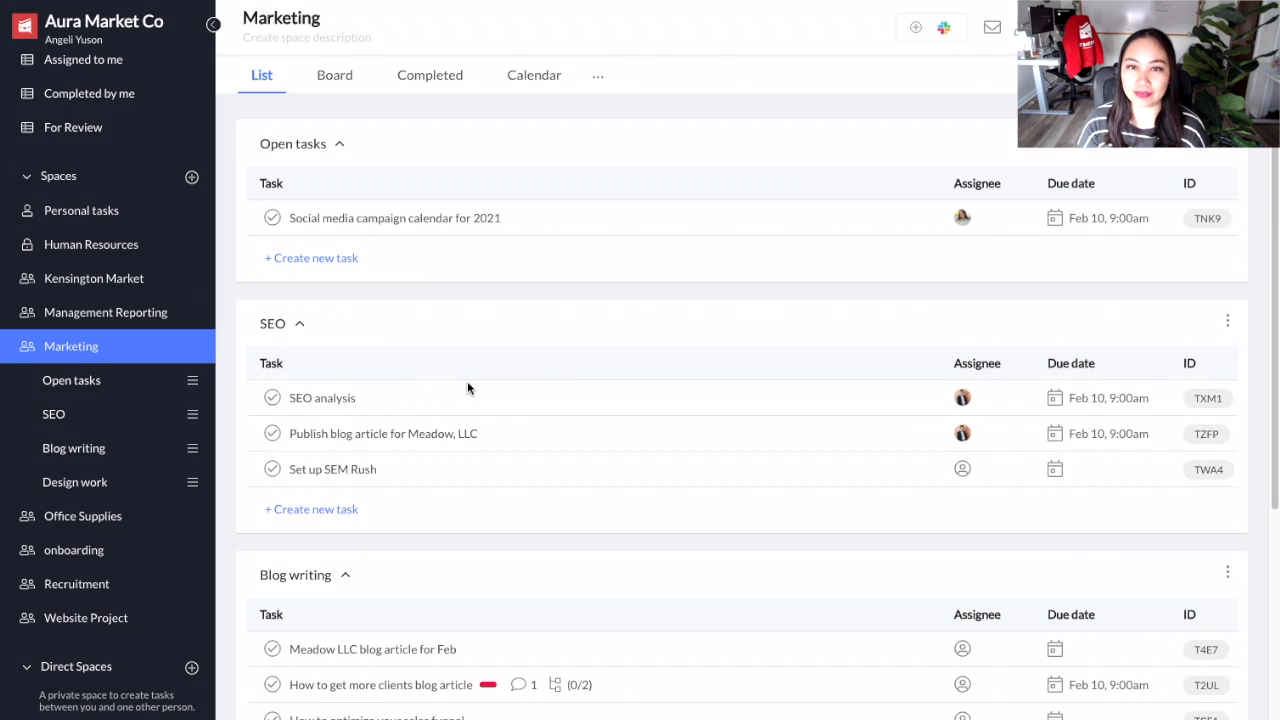
Rename the How to get more clients blog article task to end with 'for Meadow, LLC'
{"action": "scroll", "scroll_direction": "down", "scroll_amount": 3}
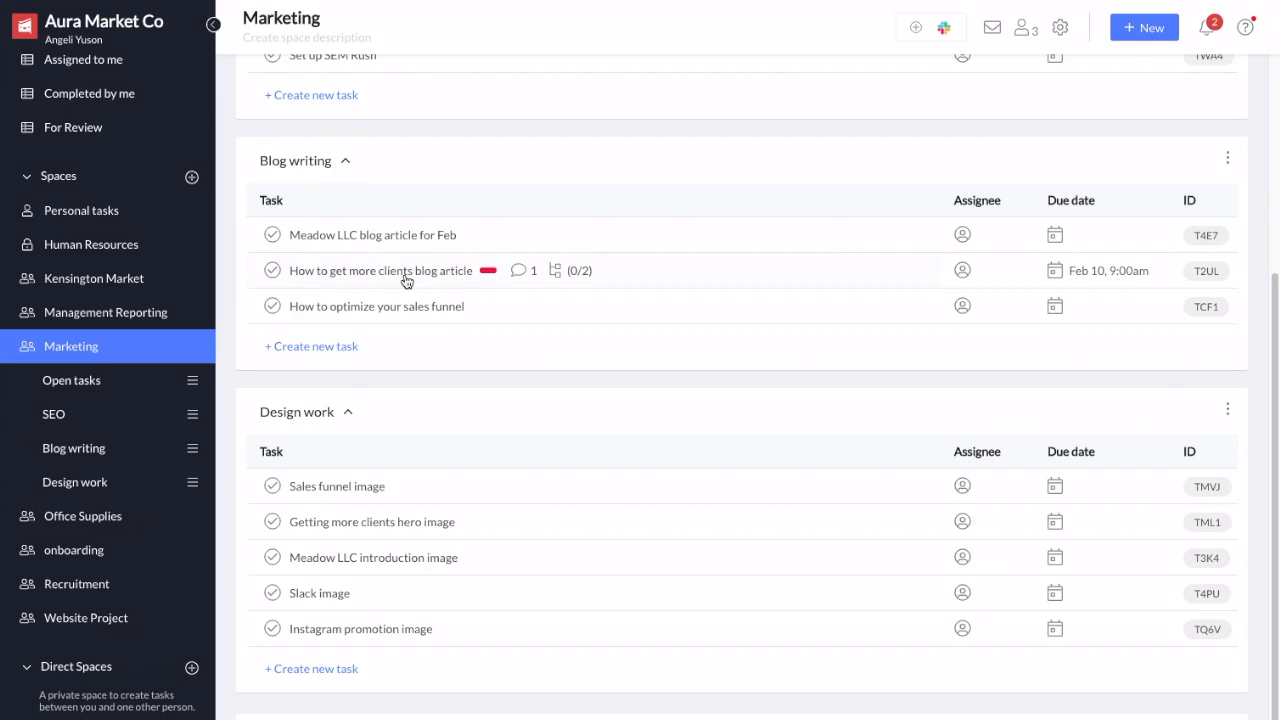
{"action": "left_click", "coordinate": [404, 276]}
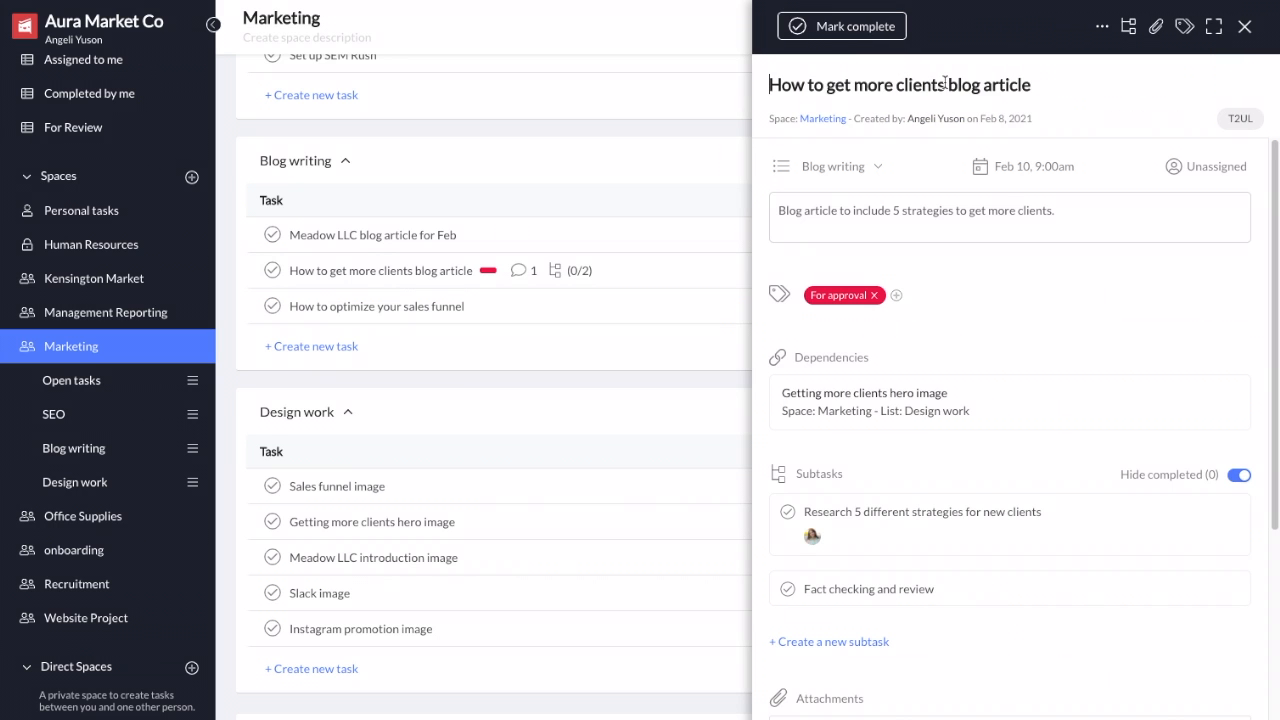
{"action": "type", "text": "for Meadow, LLC"}
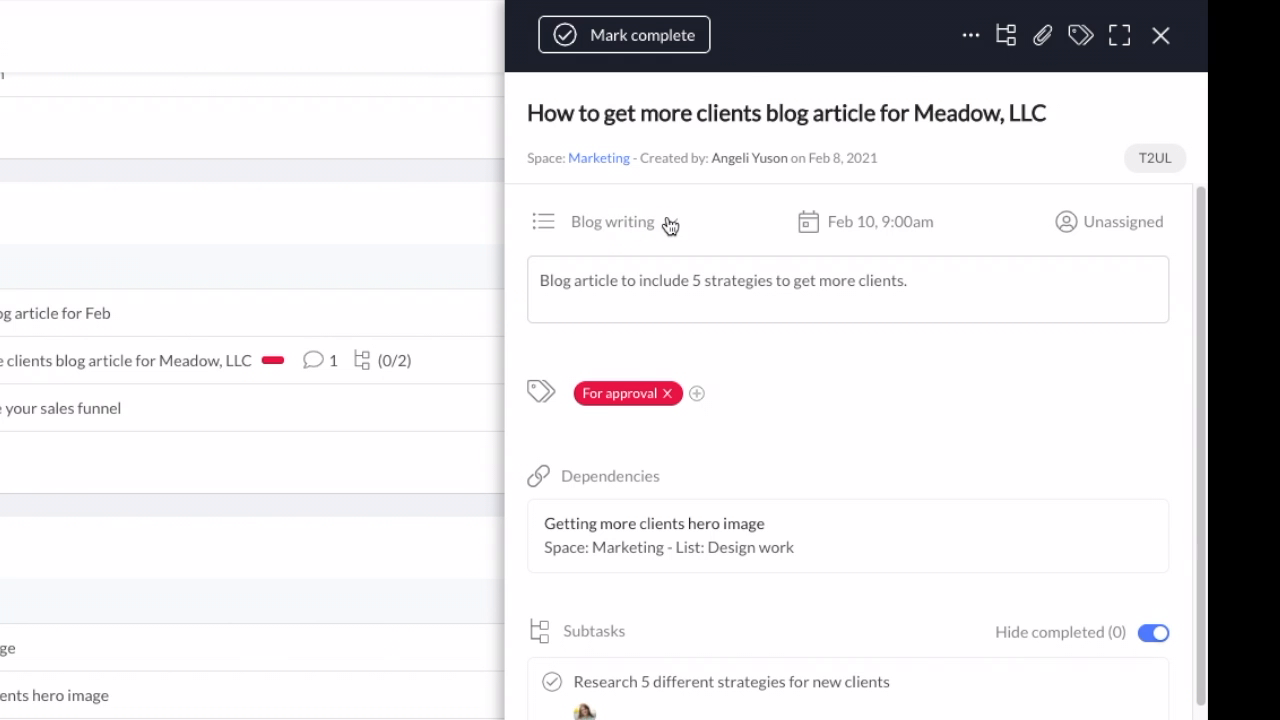
Keep the task in Blog writing and review its due date repeat options
{"action": "left_click", "coordinate": [612, 220]}
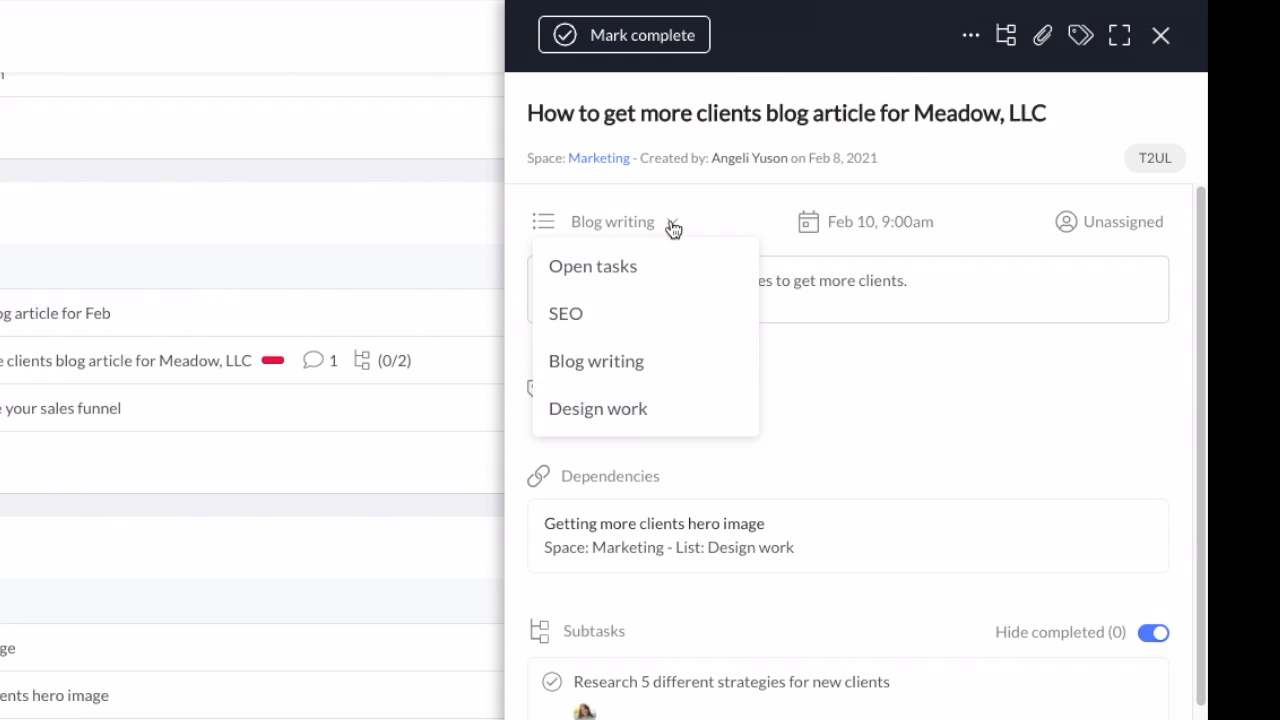
{"action": "left_click", "coordinate": [596, 360]}
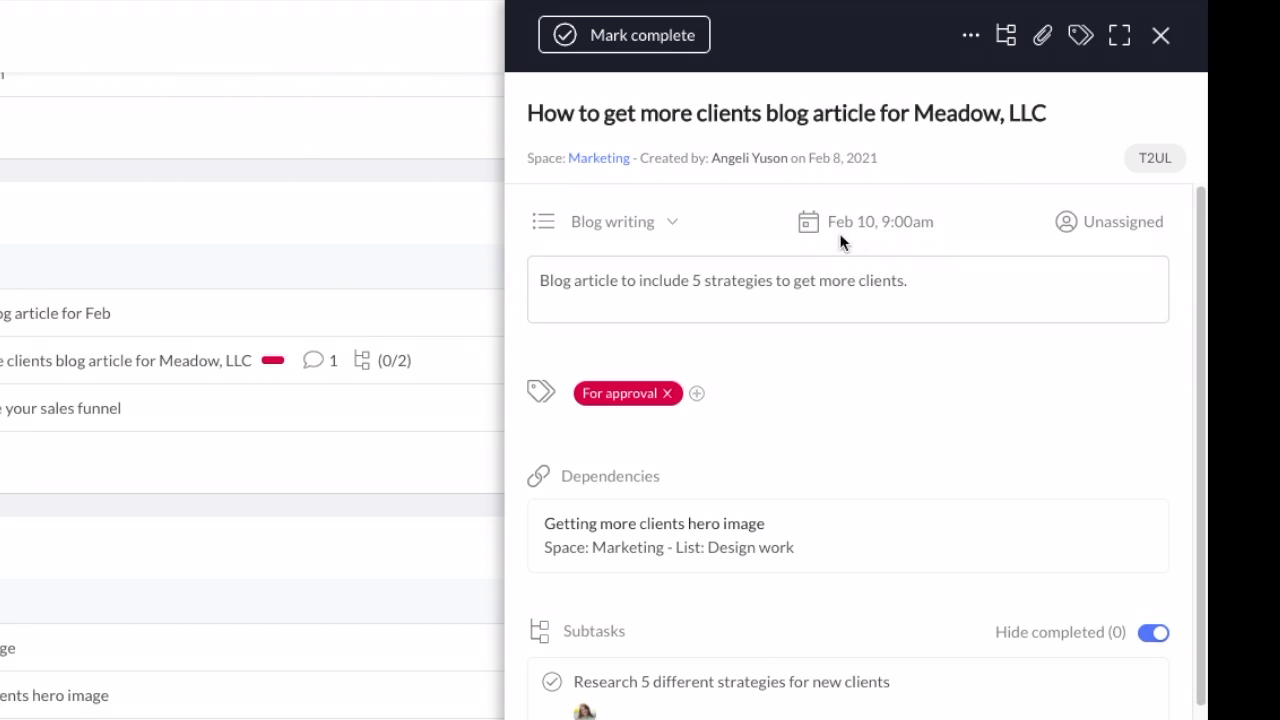
{"action": "left_click", "coordinate": [880, 220]}
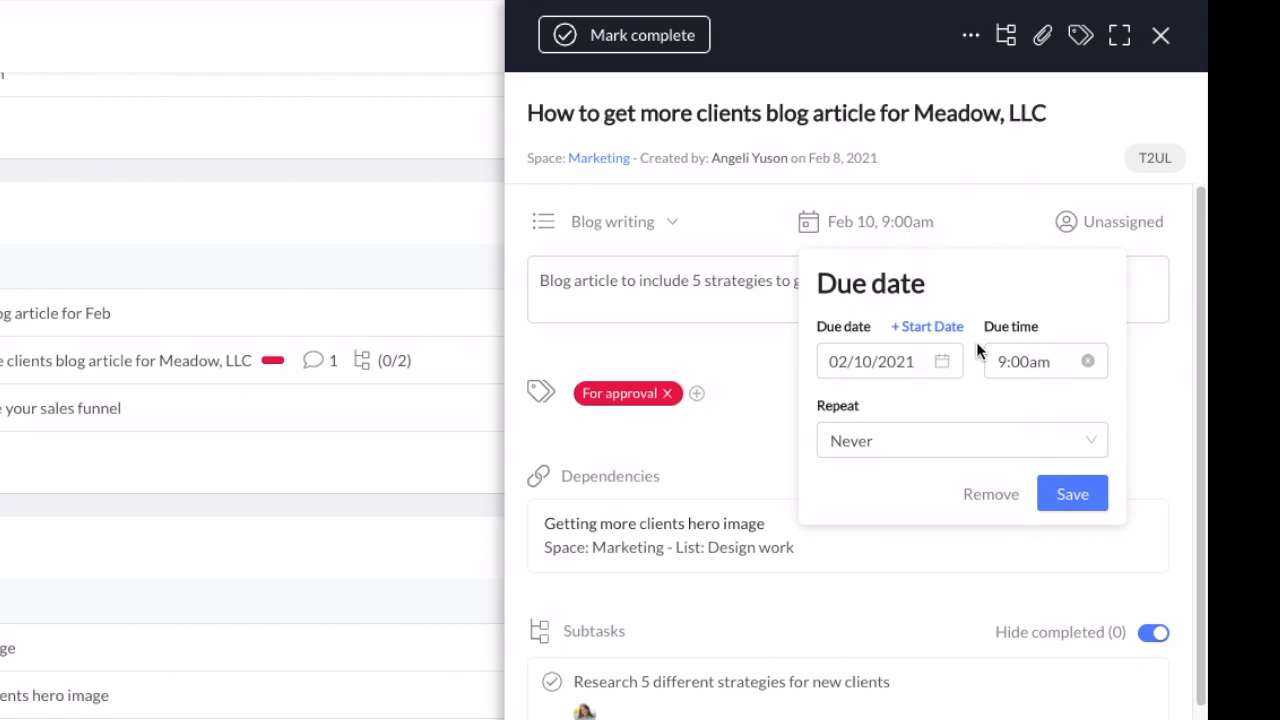
{"action": "left_click", "coordinate": [962, 440]}
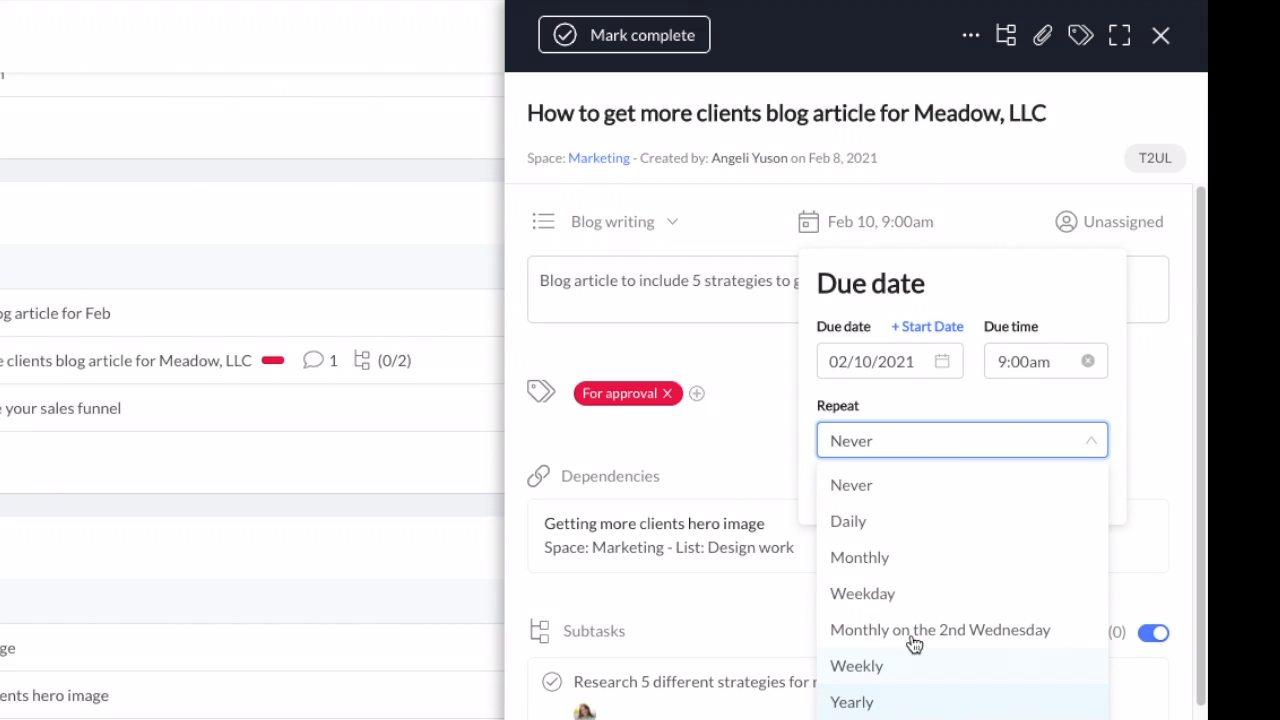
{"action": "mouse_move", "coordinate": [972, 440]}
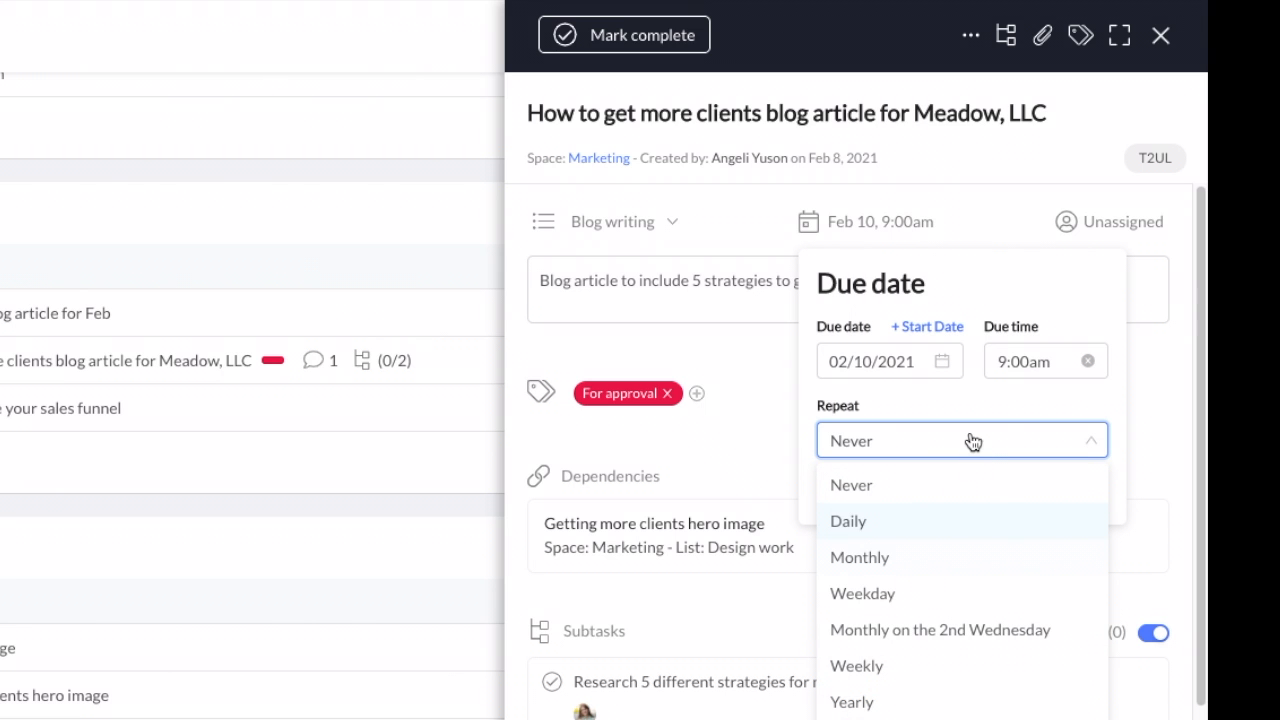
{"action": "mouse_move", "coordinate": [982, 406]}
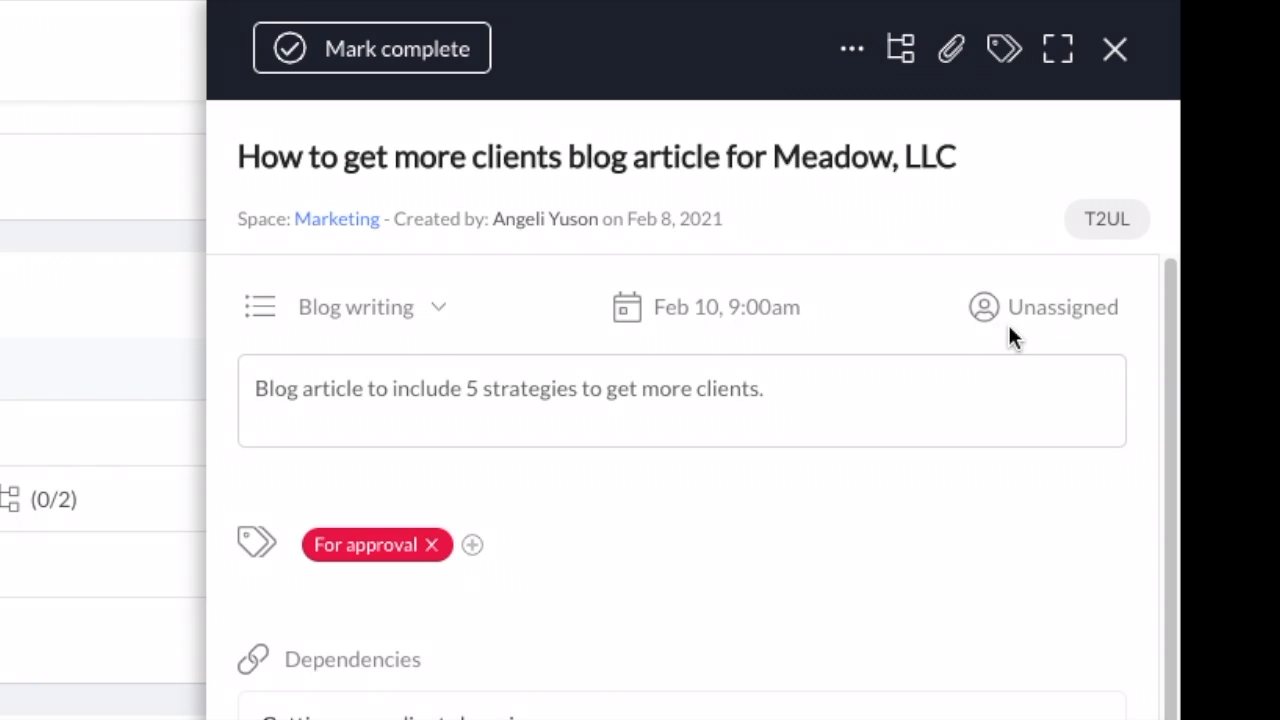
Assign the Meadow, LLC blog article task to the suggested team member found by searching 'B'
{"action": "left_click", "coordinate": [1062, 308]}
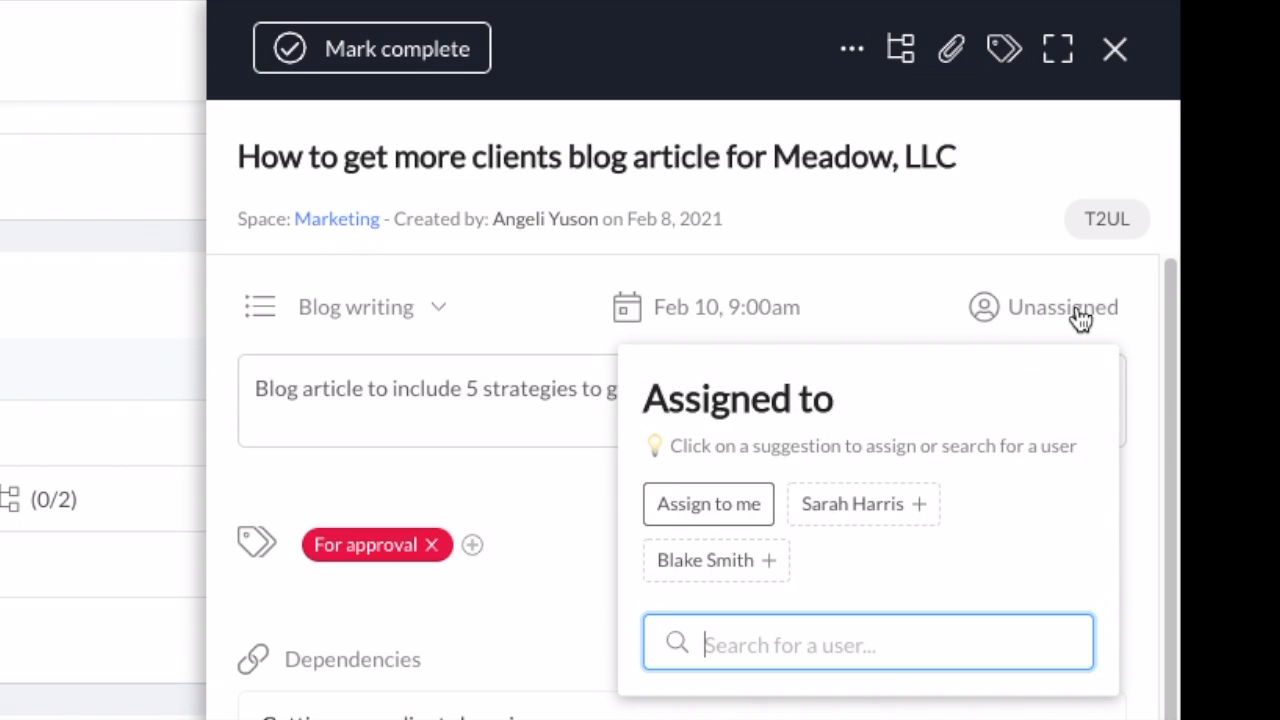
{"action": "mouse_move", "coordinate": [704, 584]}
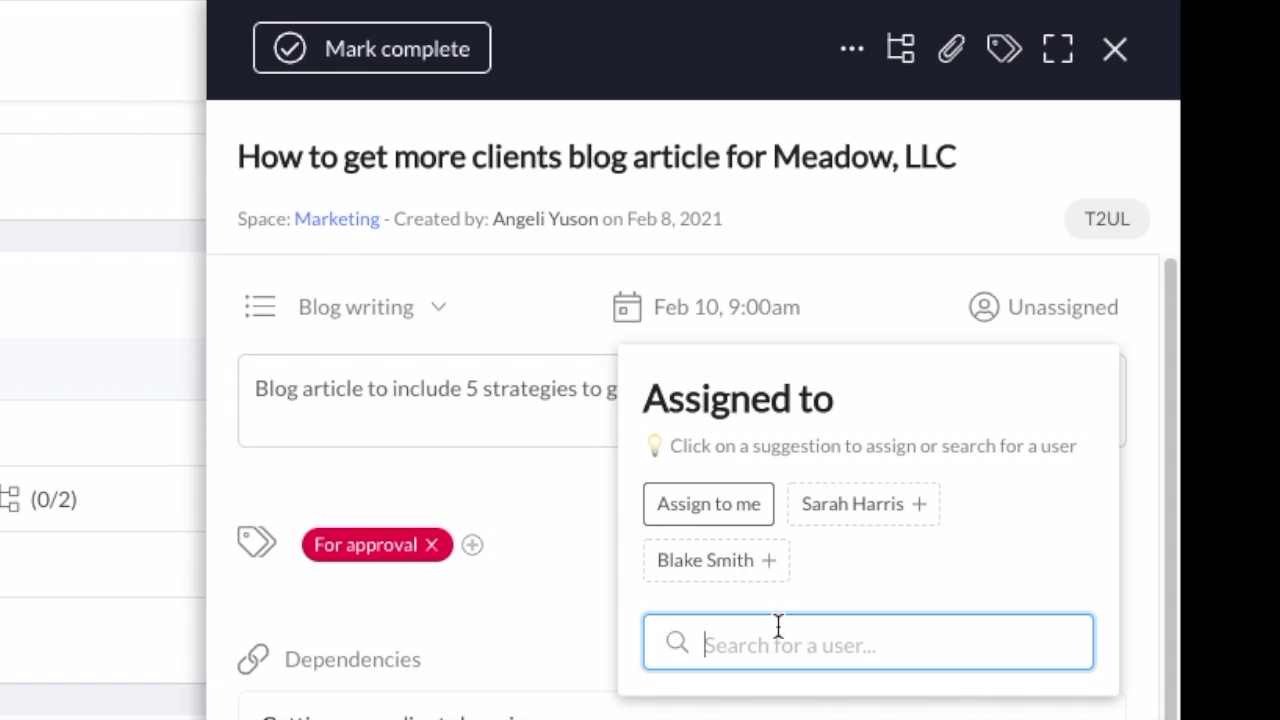
{"action": "type", "text": "B"}
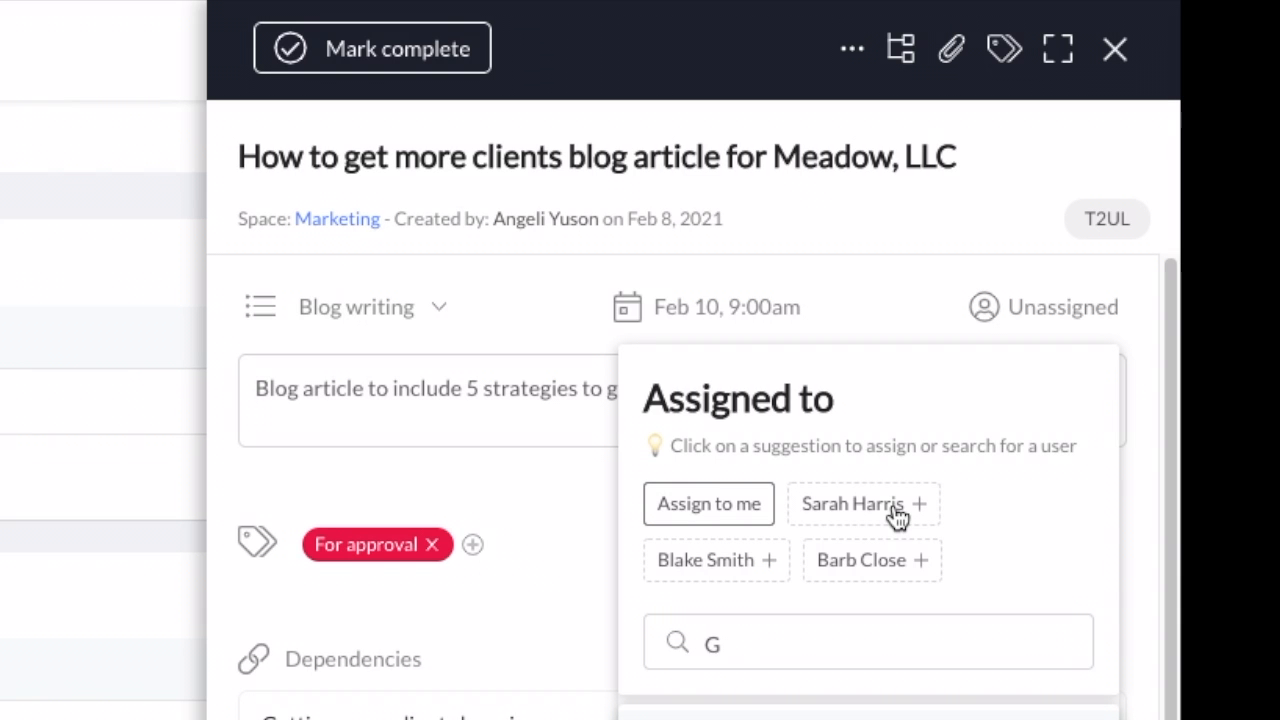
{"action": "left_click", "coordinate": [864, 504]}
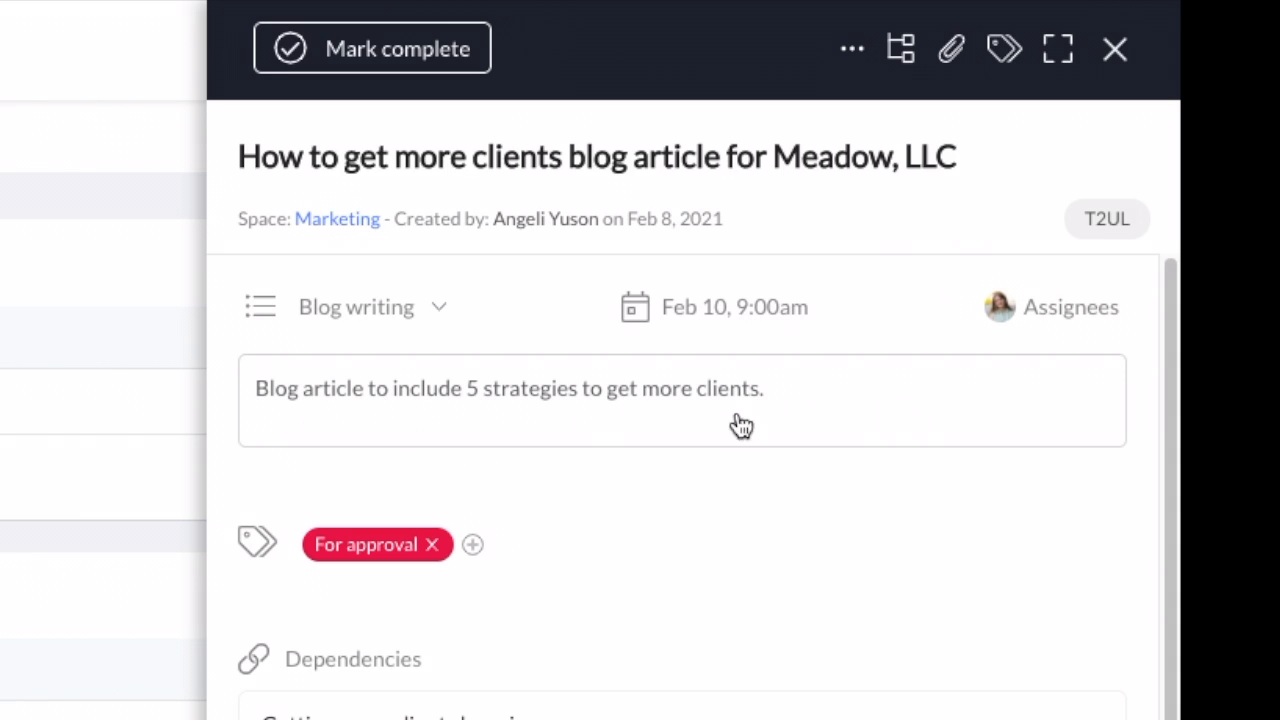
{"action": "mouse_move", "coordinate": [896, 412]}
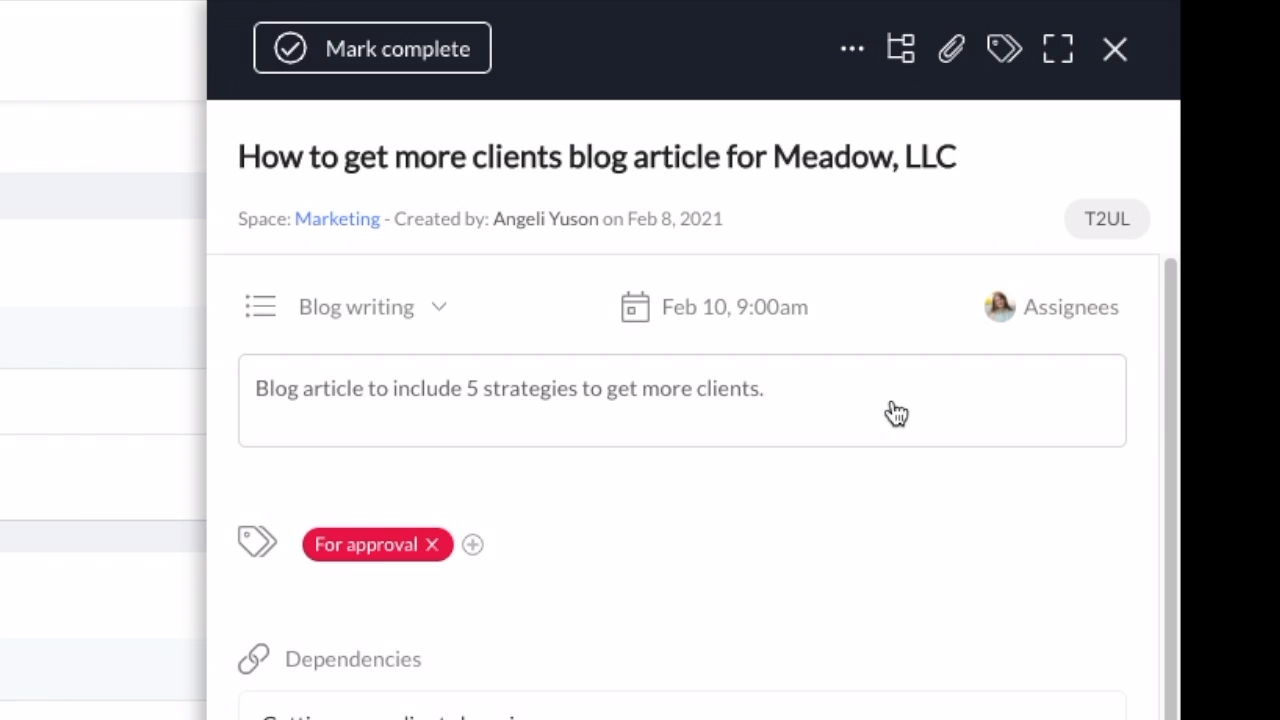
{"action": "mouse_move", "coordinate": [908, 644]}
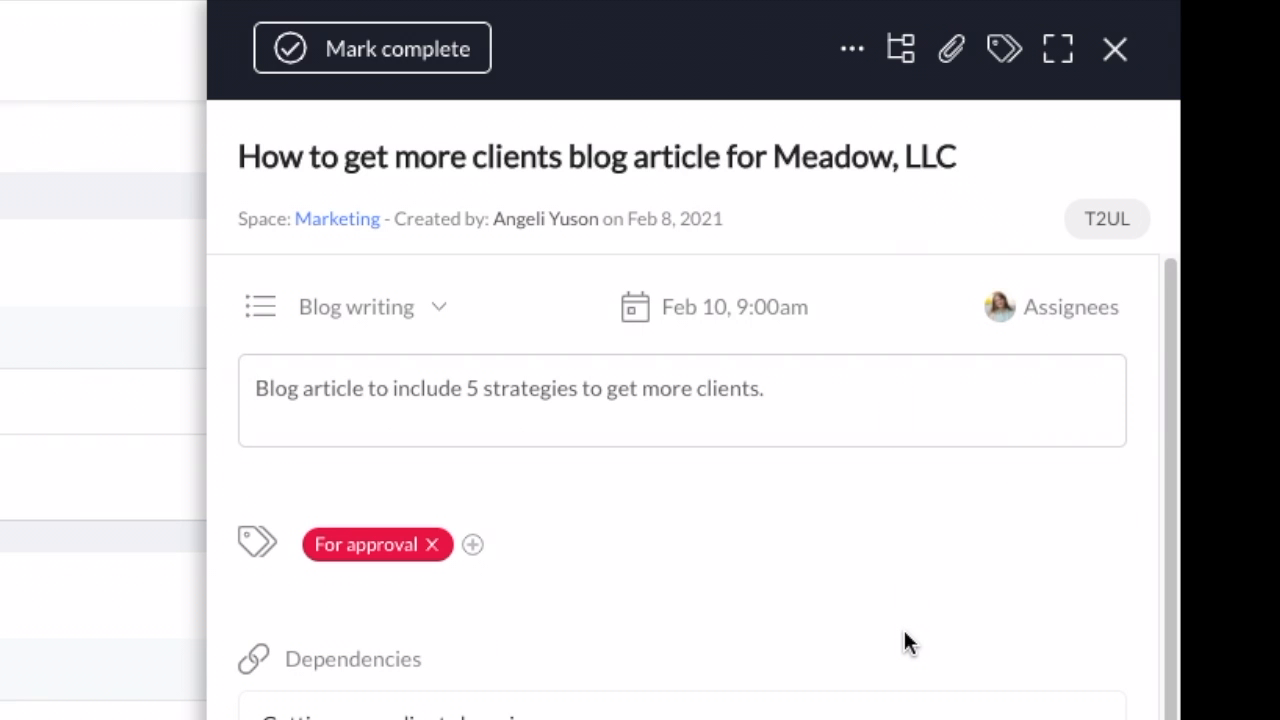
{"action": "mouse_move", "coordinate": [280, 540]}
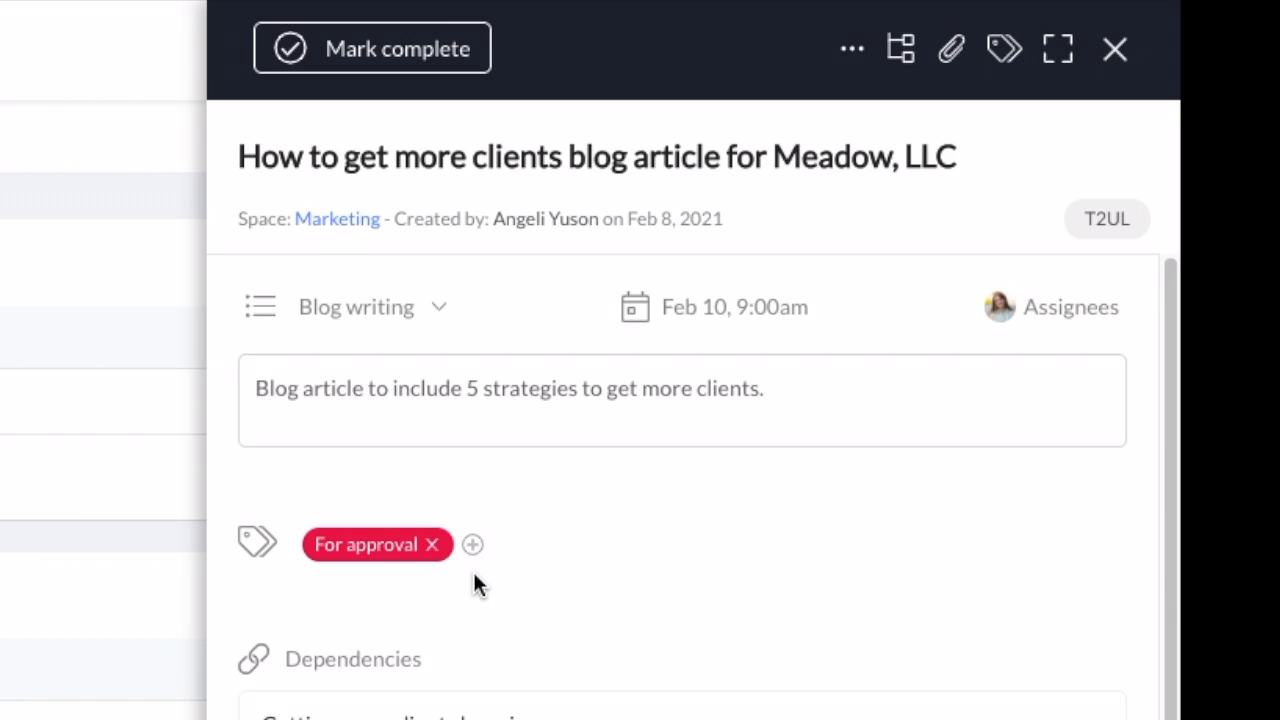
Add the Blog tag to the task alongside For approval
{"action": "left_click", "coordinate": [472, 544]}
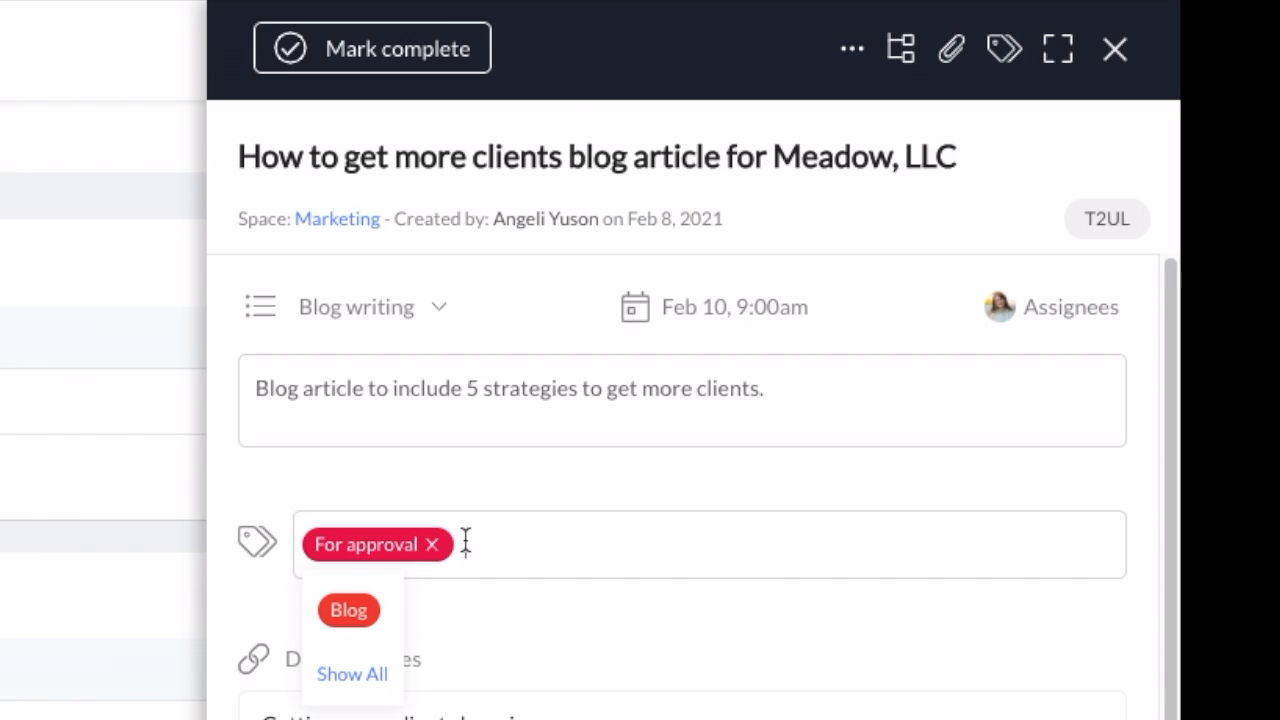
{"action": "left_click", "coordinate": [348, 610]}
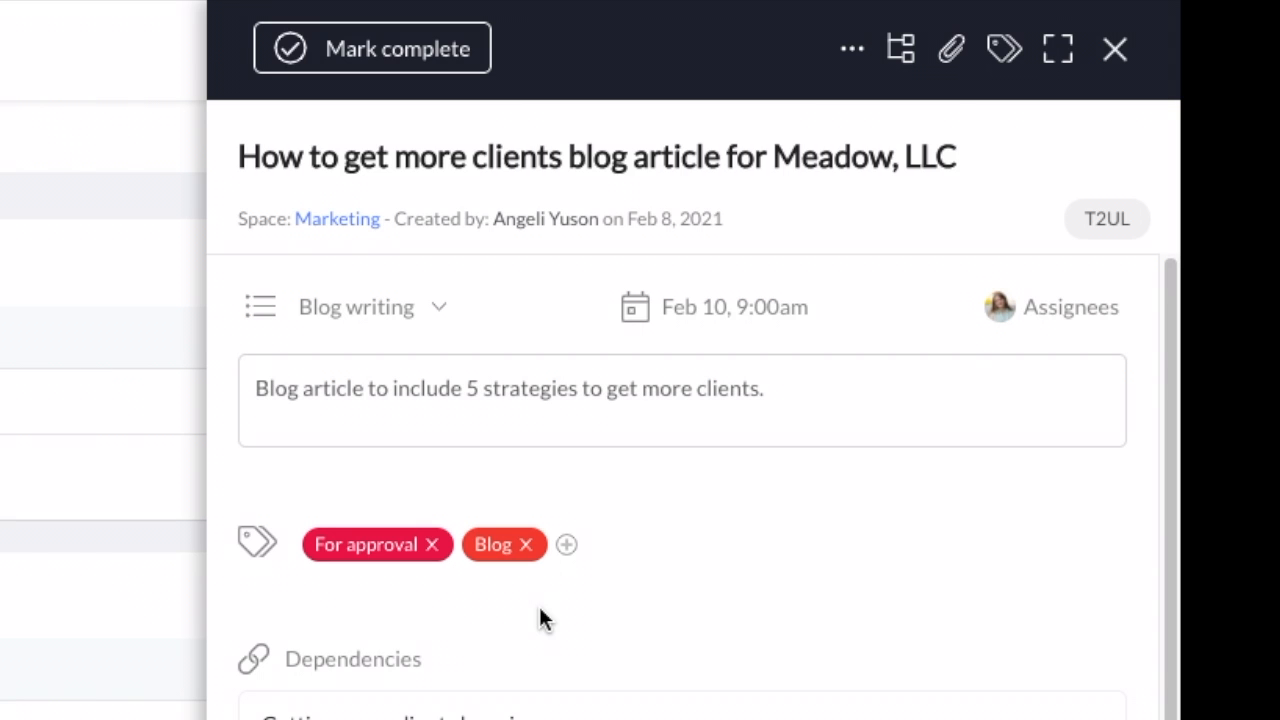
{"action": "mouse_move", "coordinate": [412, 598]}
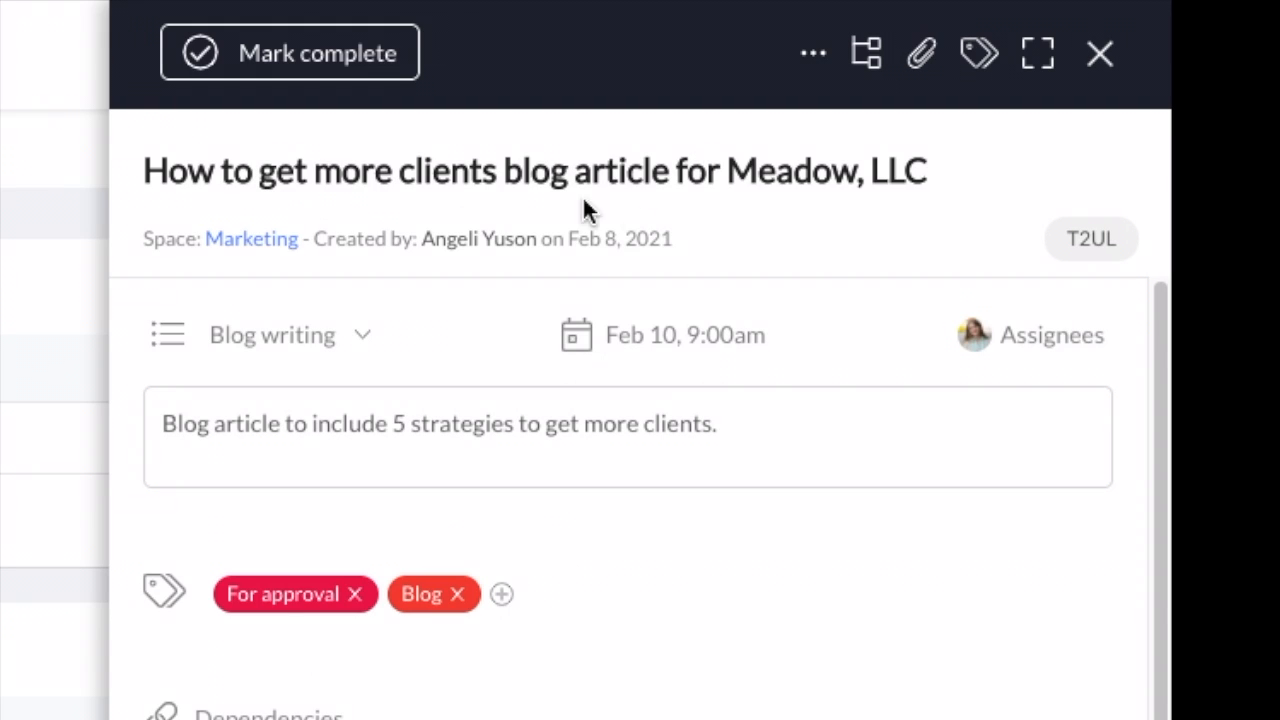
{"action": "mouse_move", "coordinate": [800, 210]}
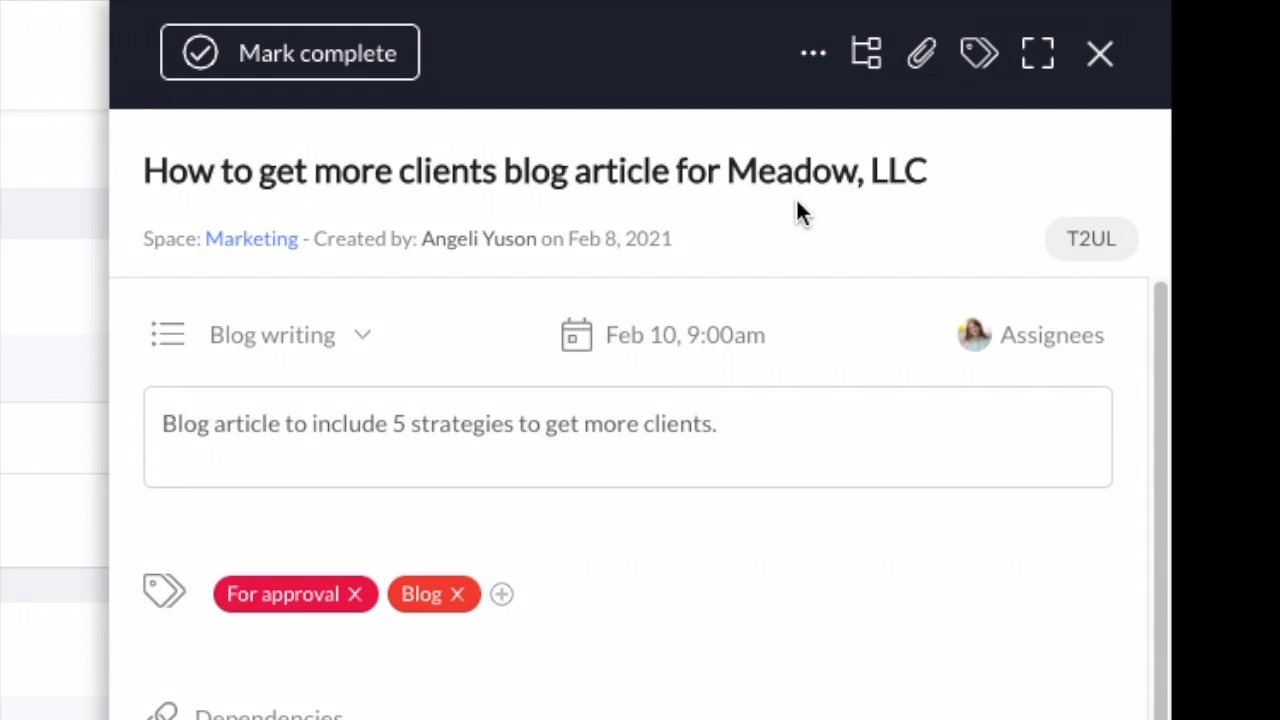
{"action": "mouse_move", "coordinate": [496, 88]}
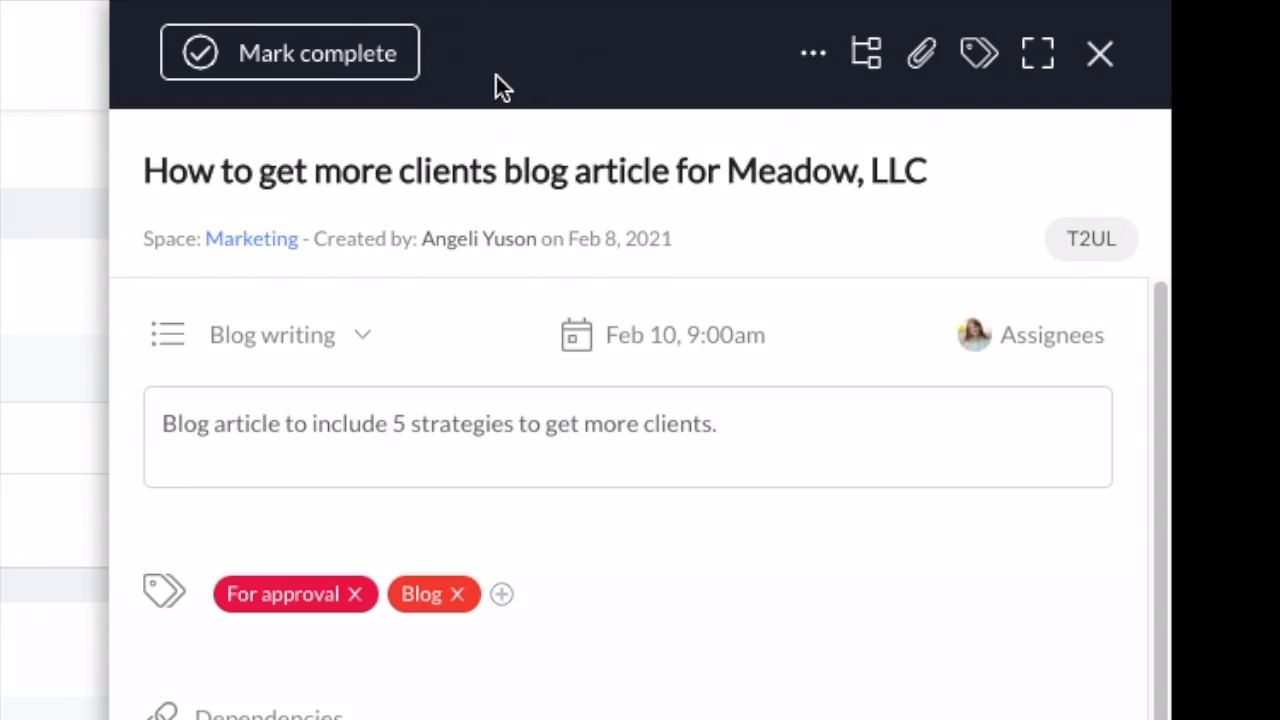
{"action": "mouse_move", "coordinate": [1032, 600]}
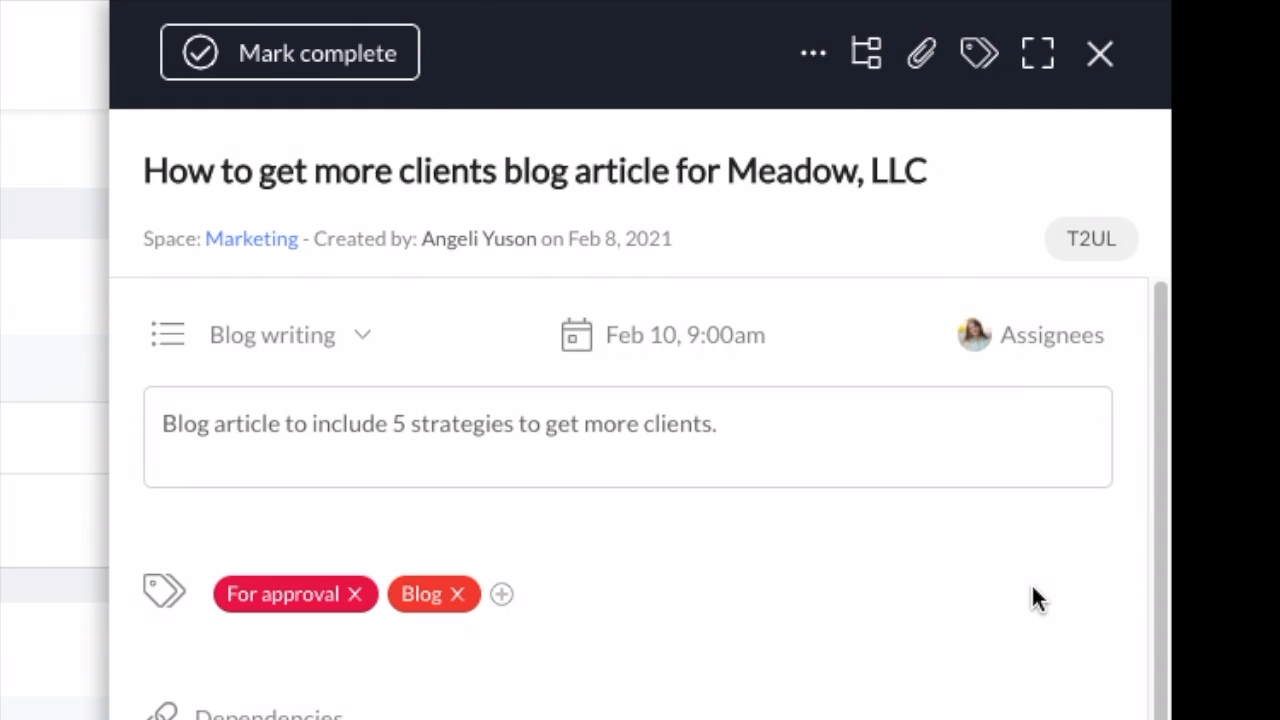
{"action": "mouse_move", "coordinate": [1016, 620]}
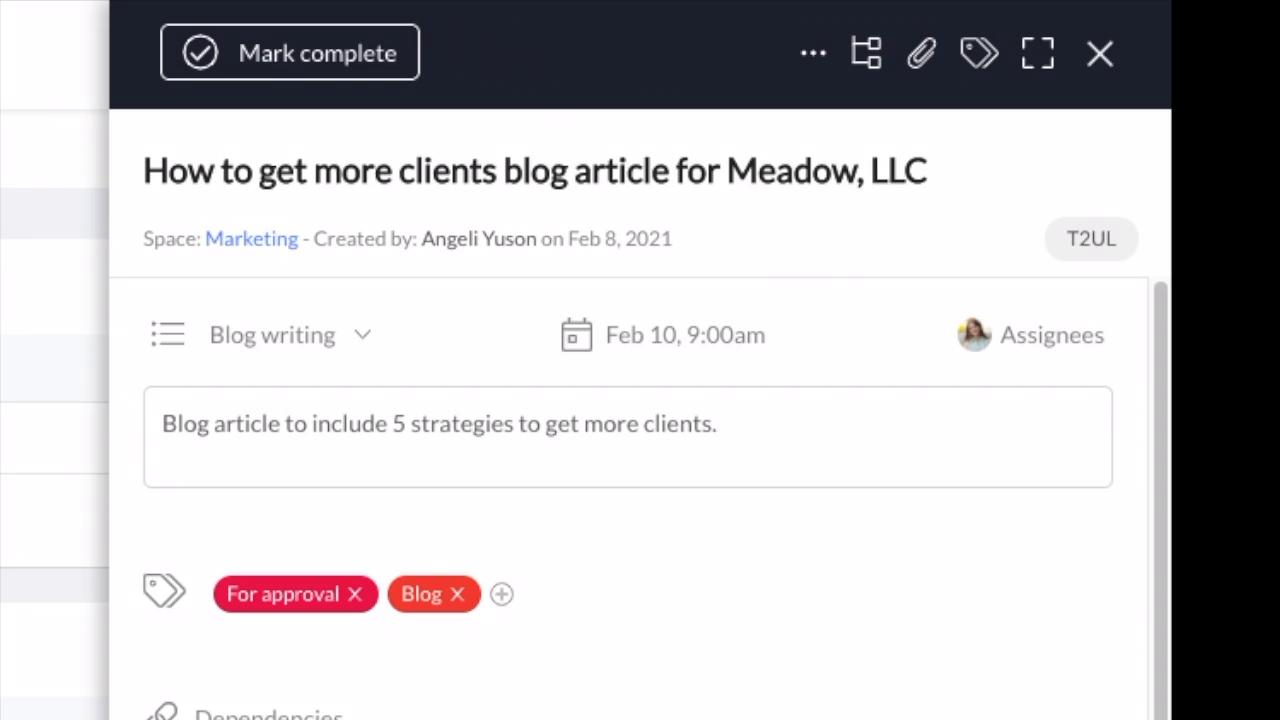
Set the Fact checking and review subtask's due time to 3pm on Feb 11 and save it
{"action": "scroll", "scroll_direction": "down", "scroll_amount": 3}
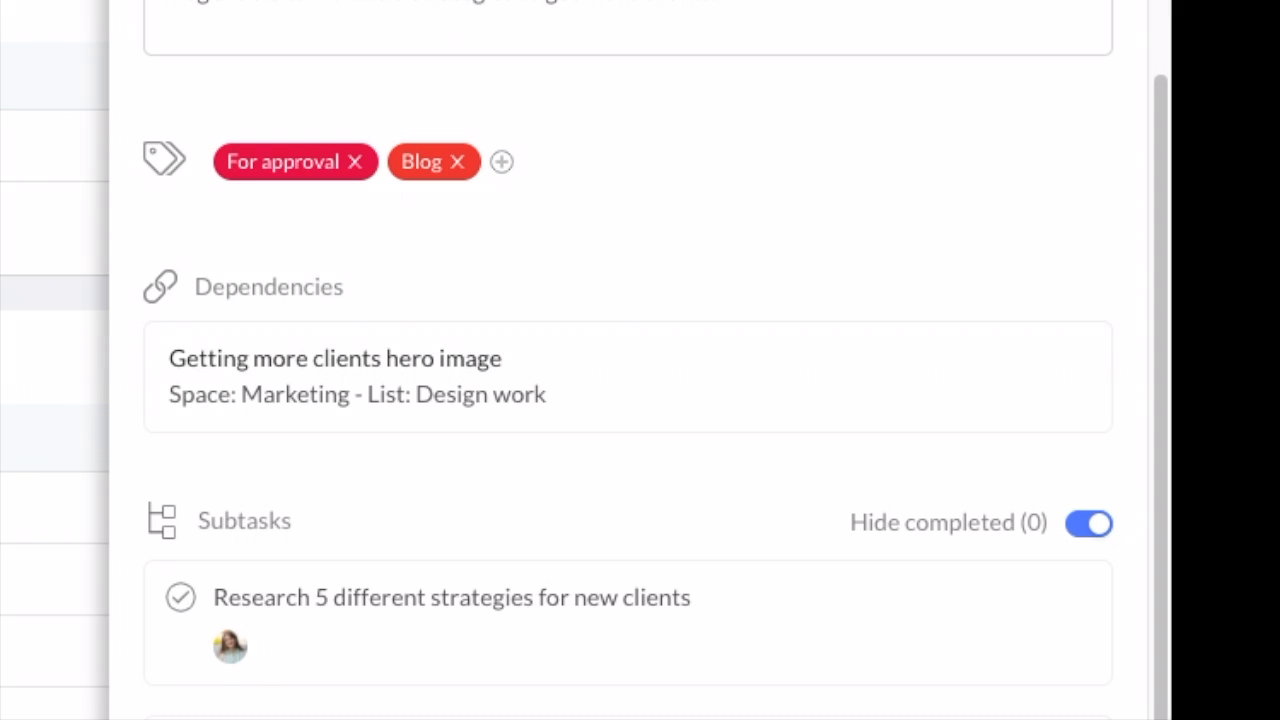
{"action": "mouse_move", "coordinate": [644, 324]}
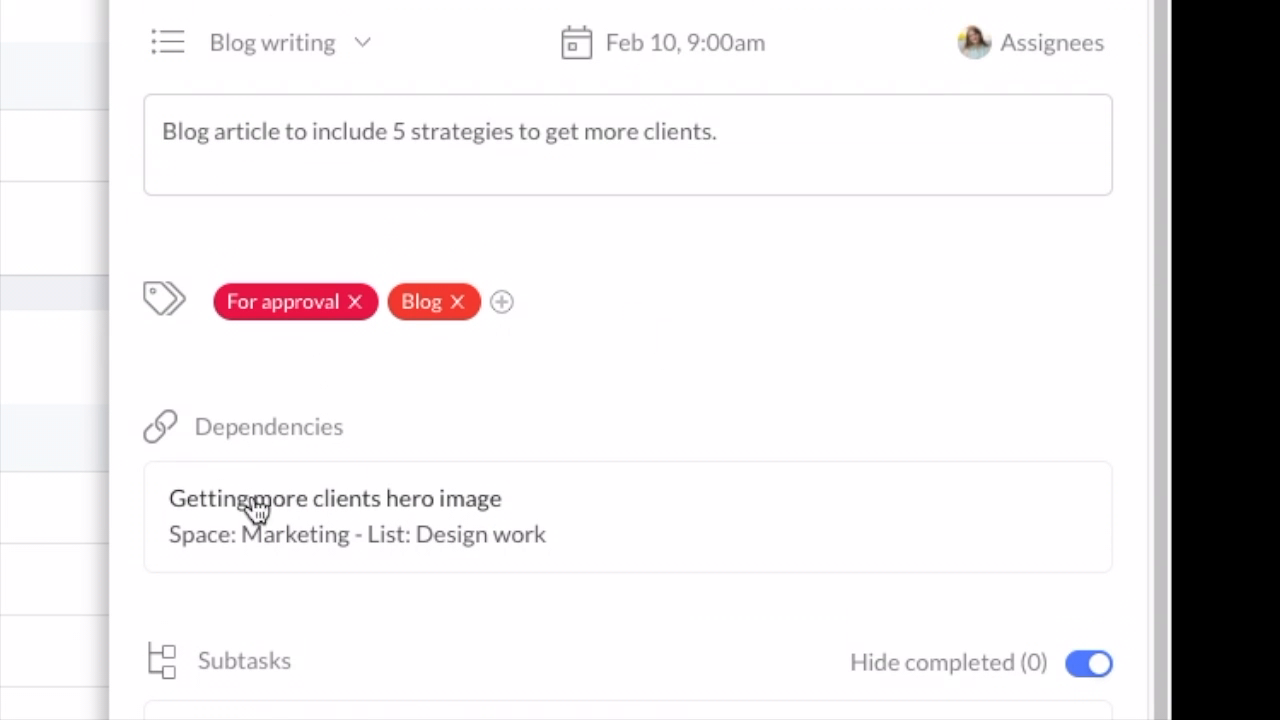
{"action": "mouse_move", "coordinate": [524, 576]}
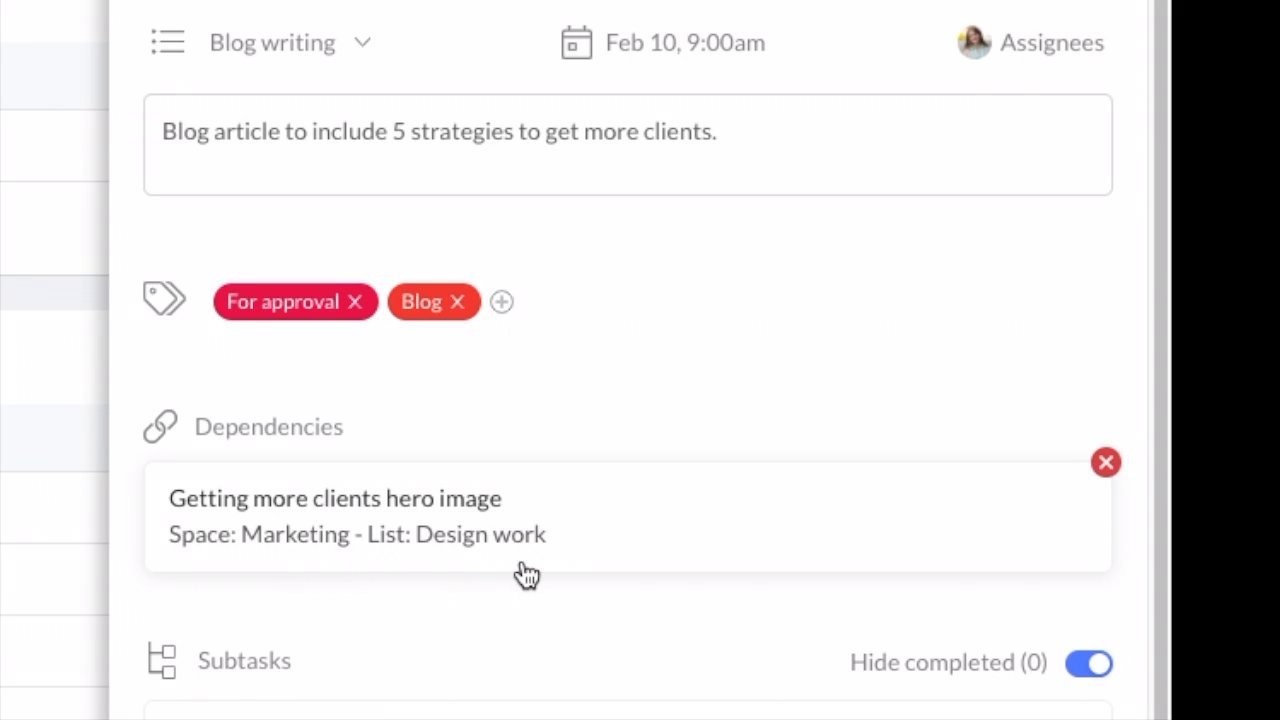
{"action": "scroll", "scroll_direction": "down", "scroll_amount": 3}
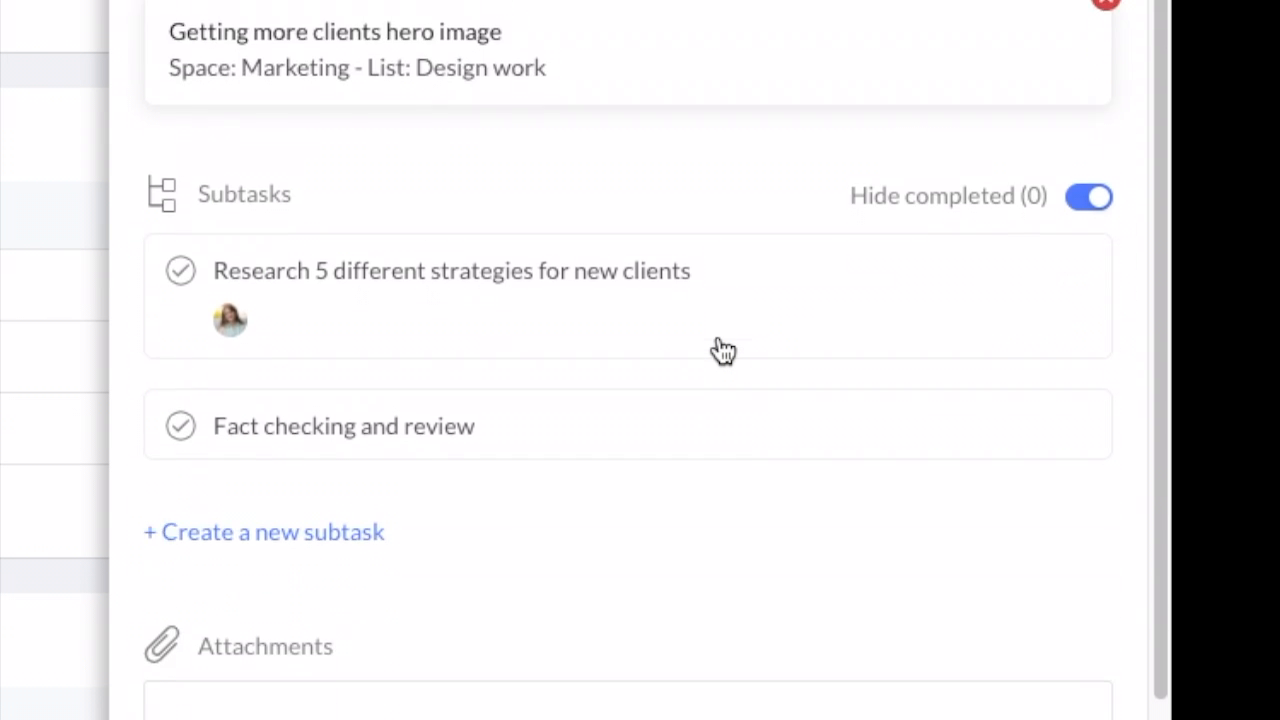
{"action": "scroll", "scroll_direction": "down", "scroll_amount": 3}
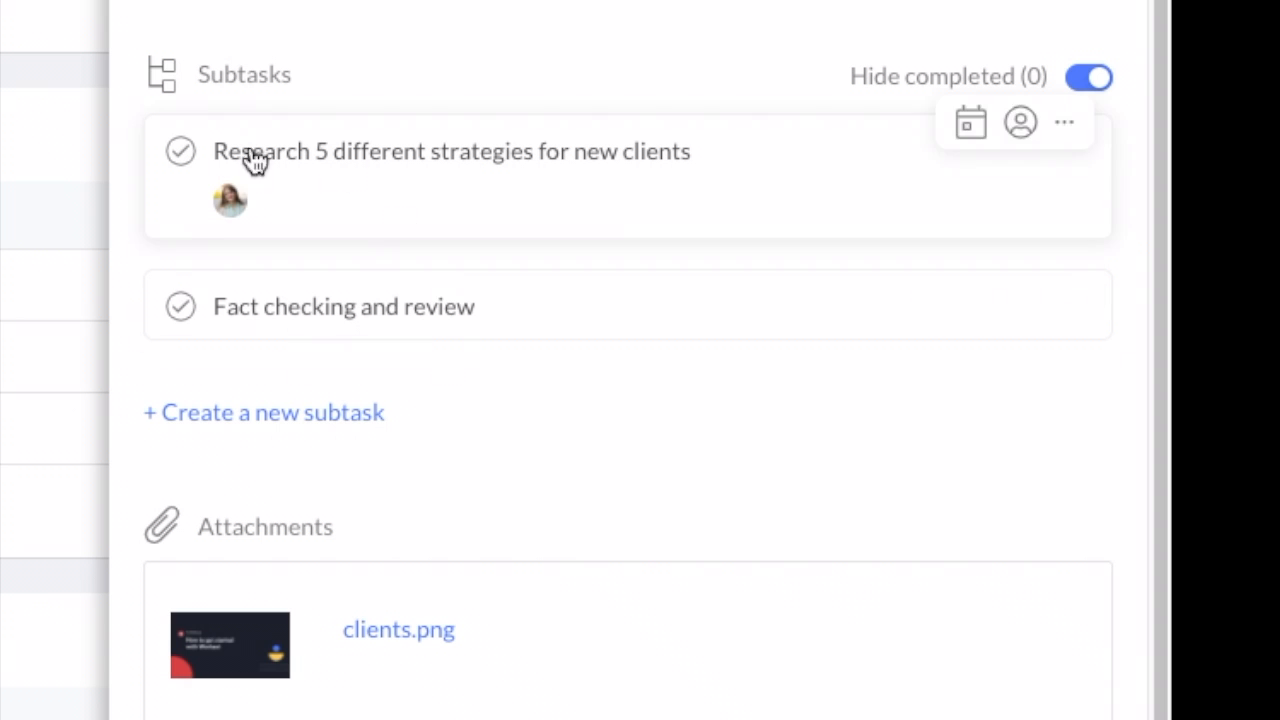
{"action": "mouse_move", "coordinate": [750, 338]}
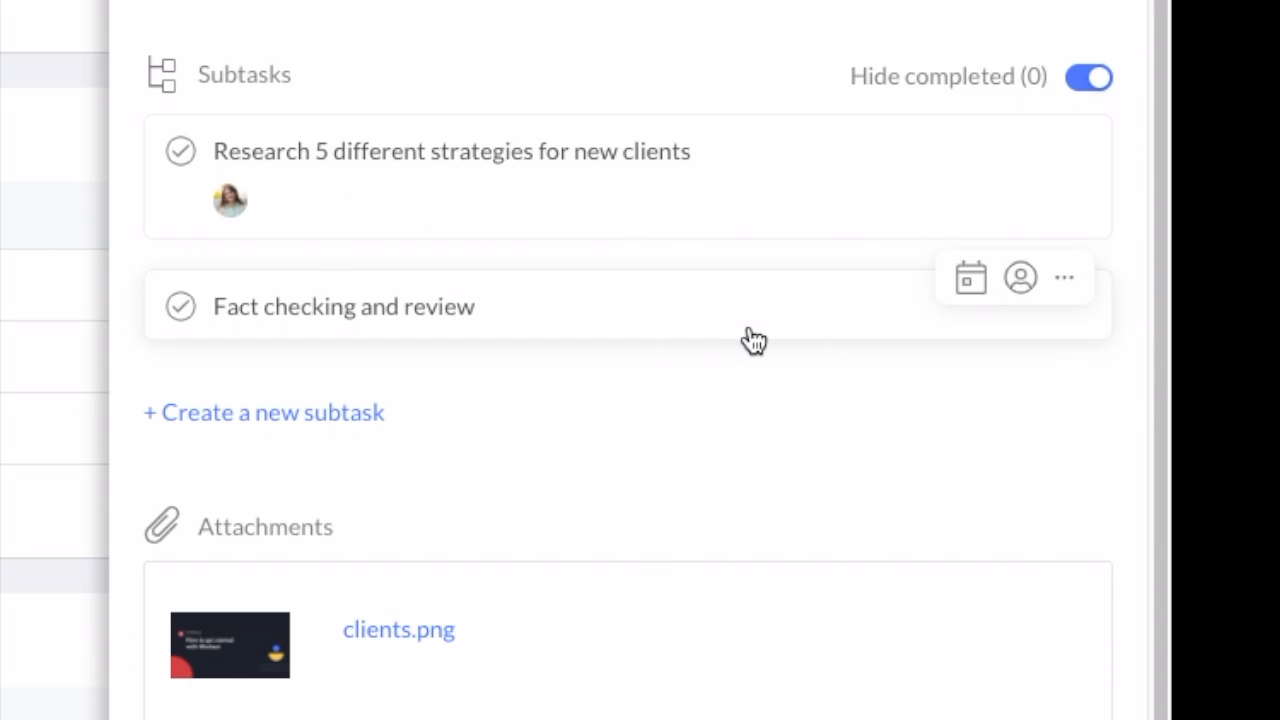
{"action": "left_click", "coordinate": [968, 276]}
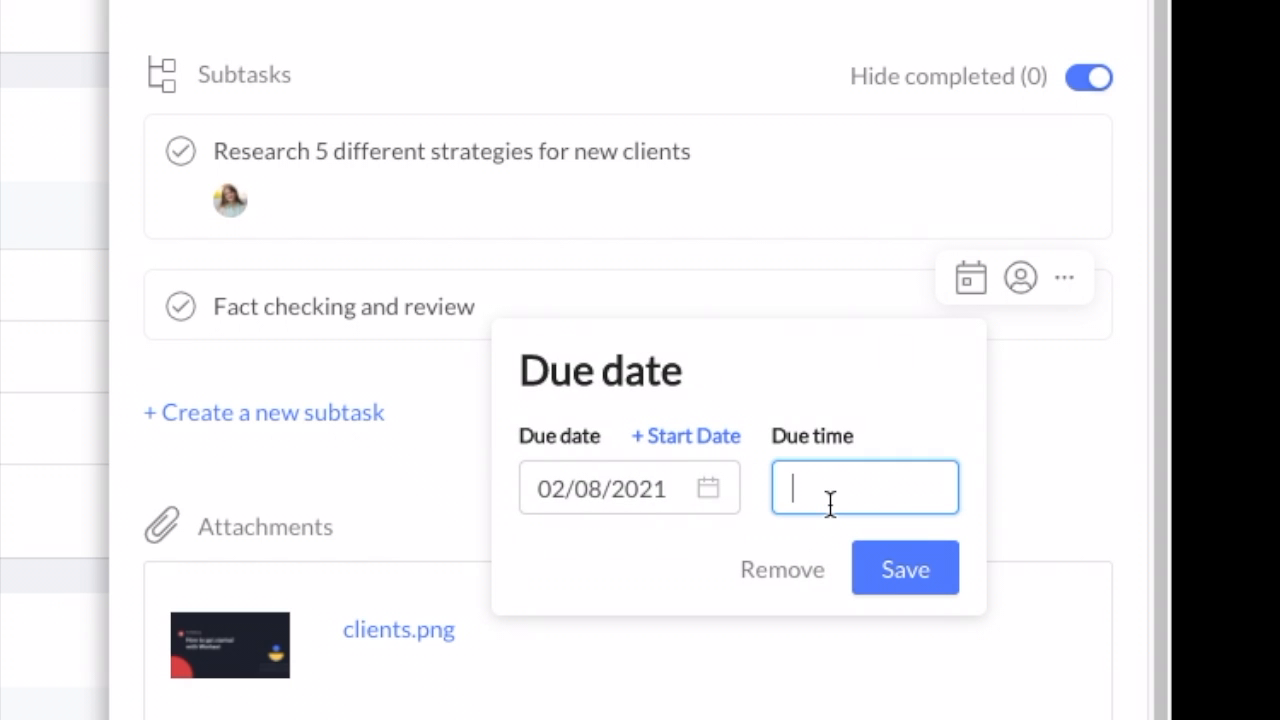
{"action": "type", "text": "3pm"}
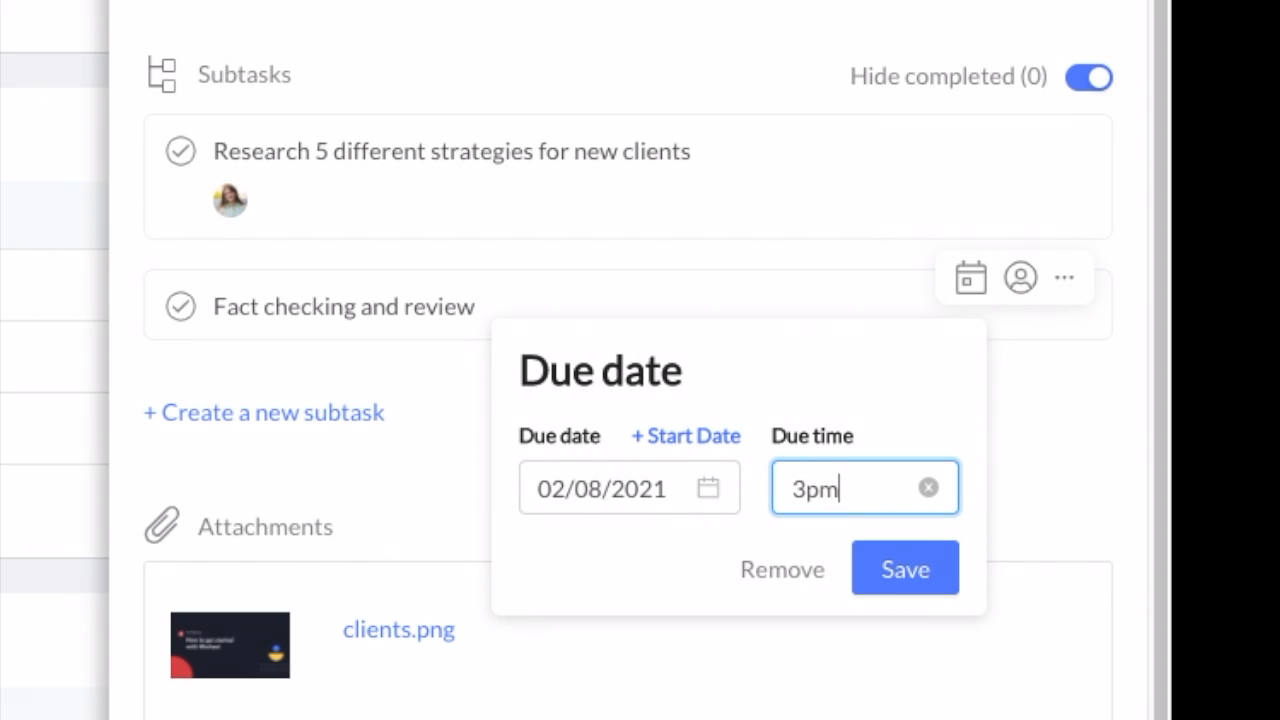
{"action": "left_click", "coordinate": [612, 488]}
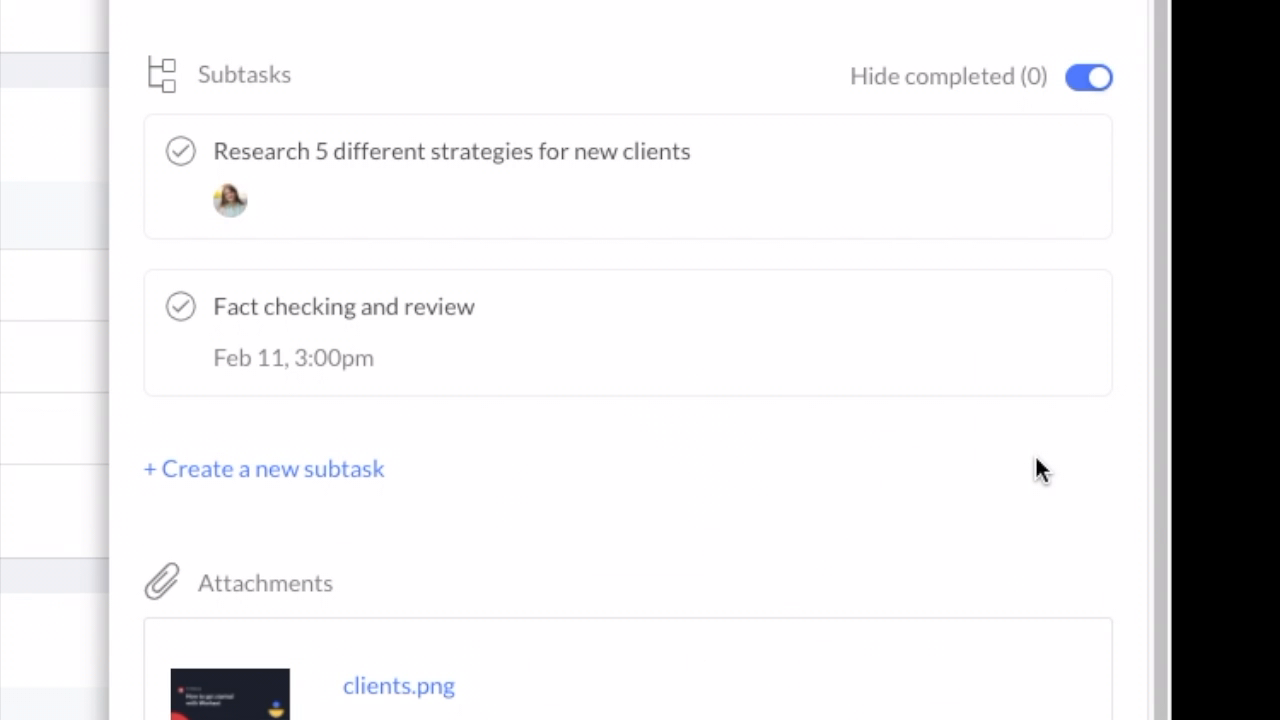
{"action": "scroll", "scroll_direction": "down", "scroll_amount": 3}
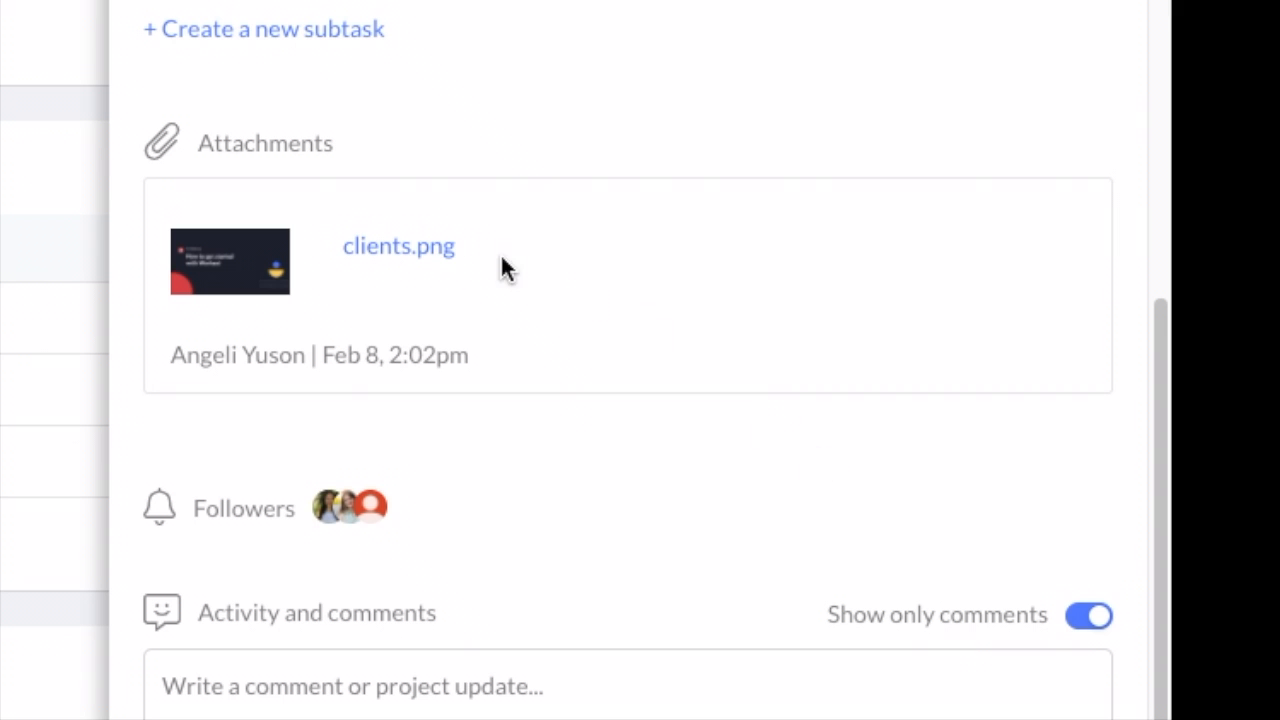
{"action": "mouse_move", "coordinate": [716, 466]}
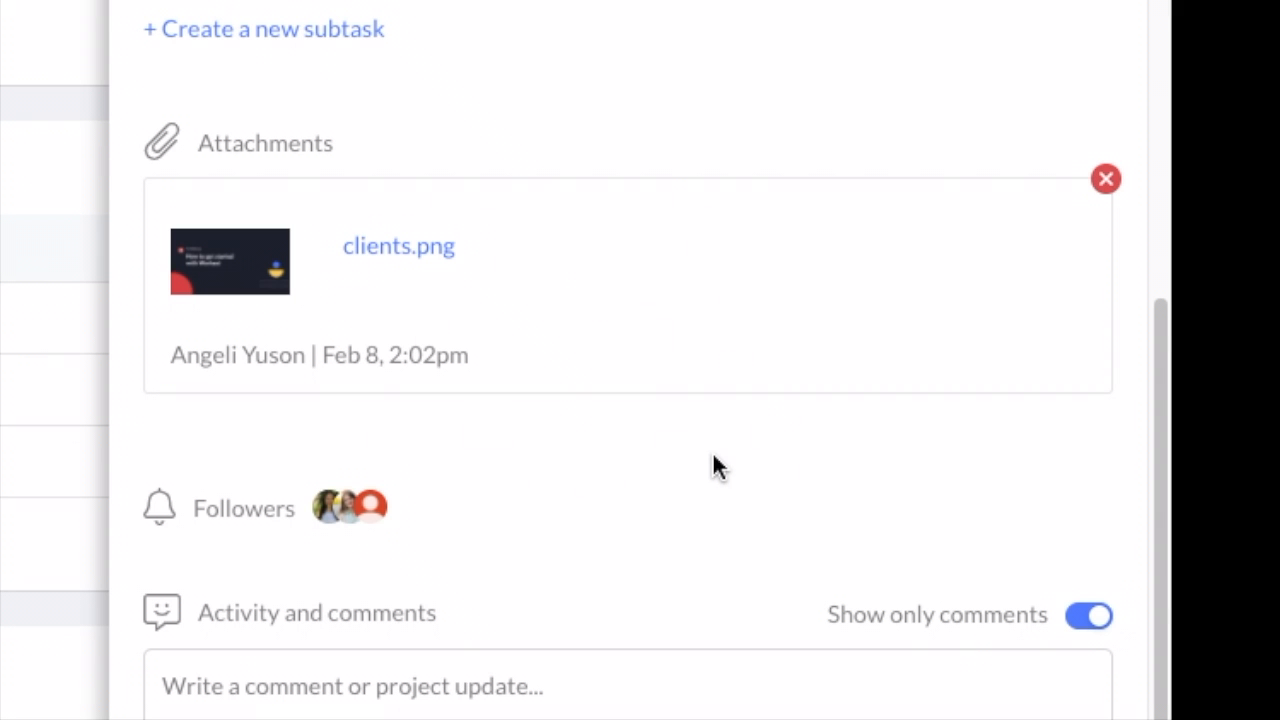
{"action": "mouse_move", "coordinate": [736, 516]}
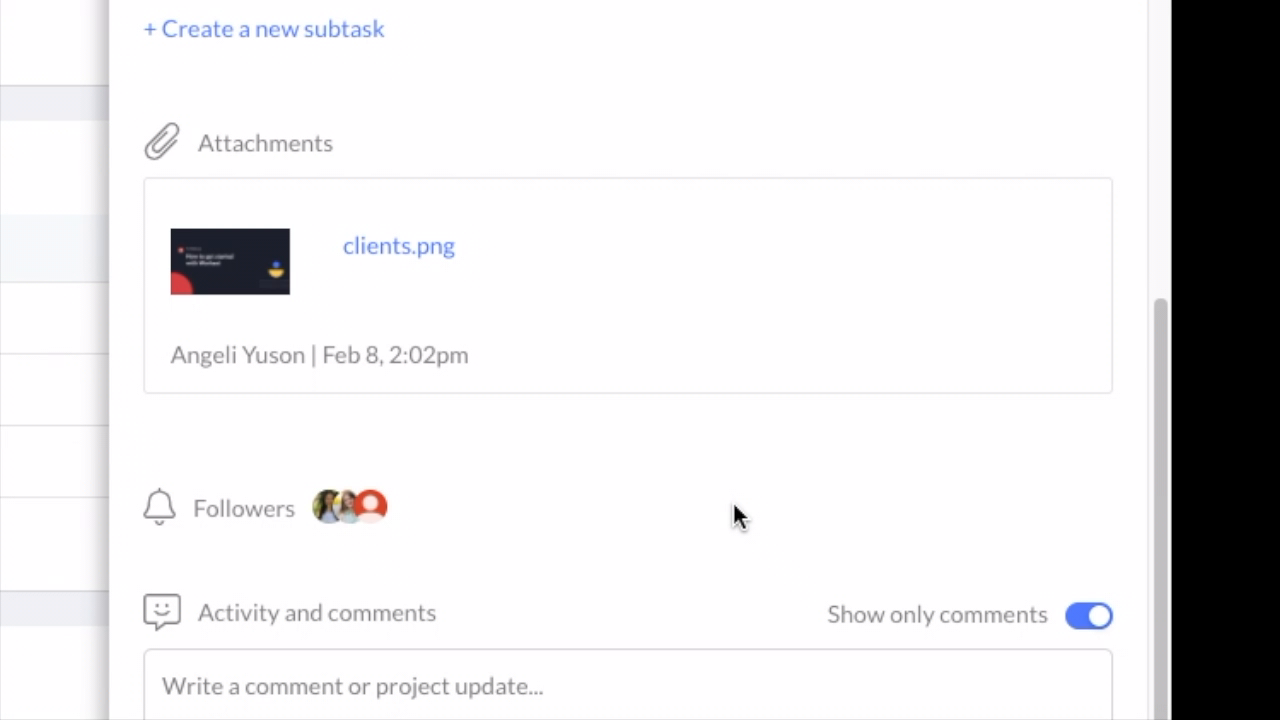
{"action": "scroll", "scroll_direction": "down", "scroll_amount": 3}
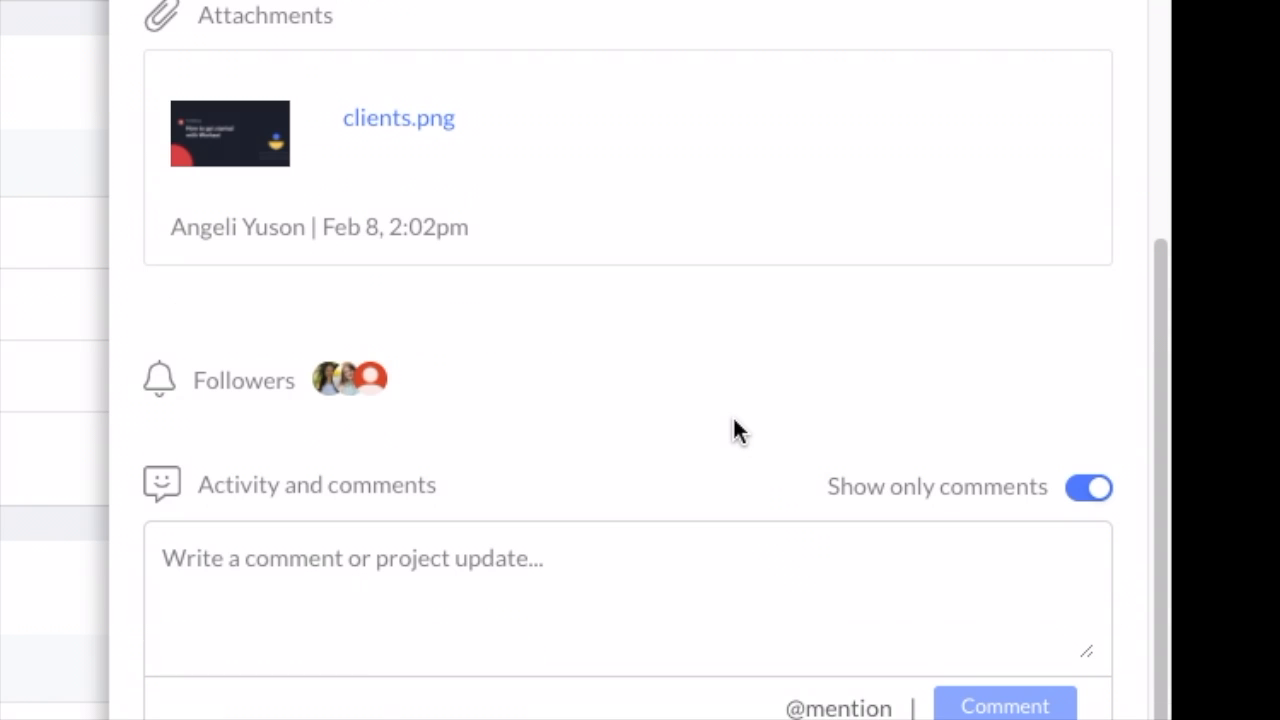
{"action": "mouse_move", "coordinate": [524, 420]}
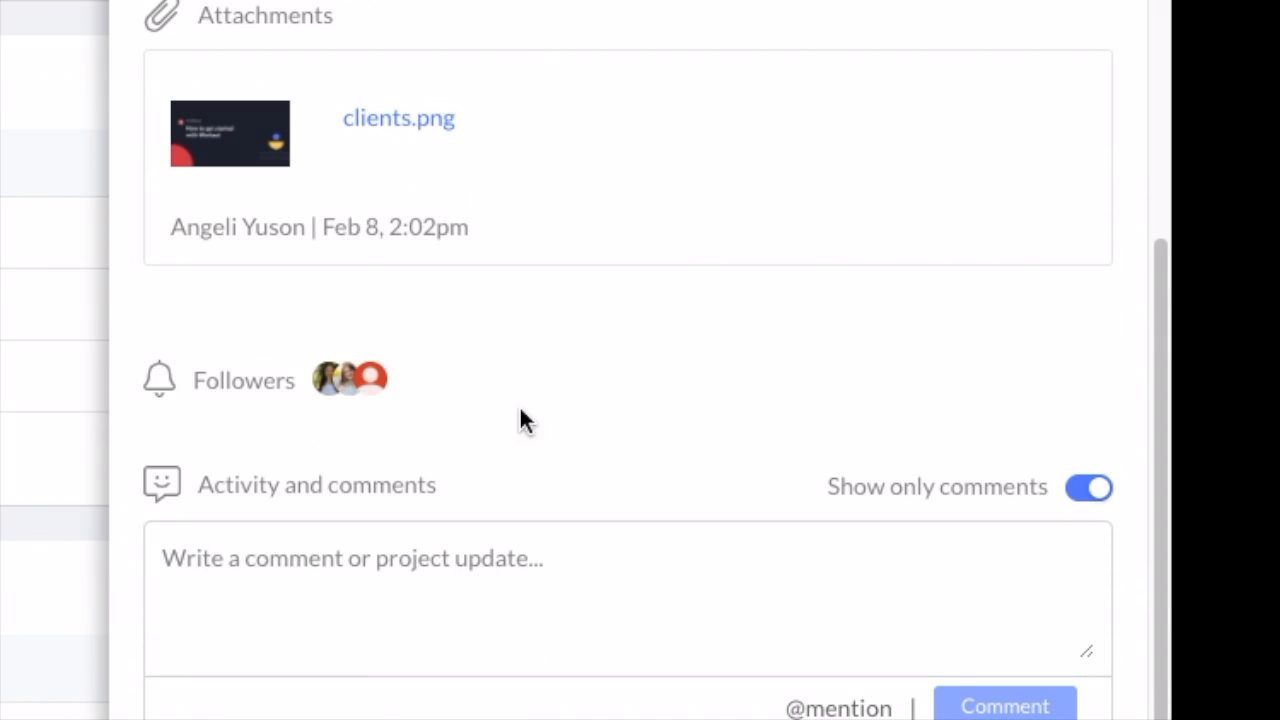
{"action": "mouse_move", "coordinate": [328, 380]}
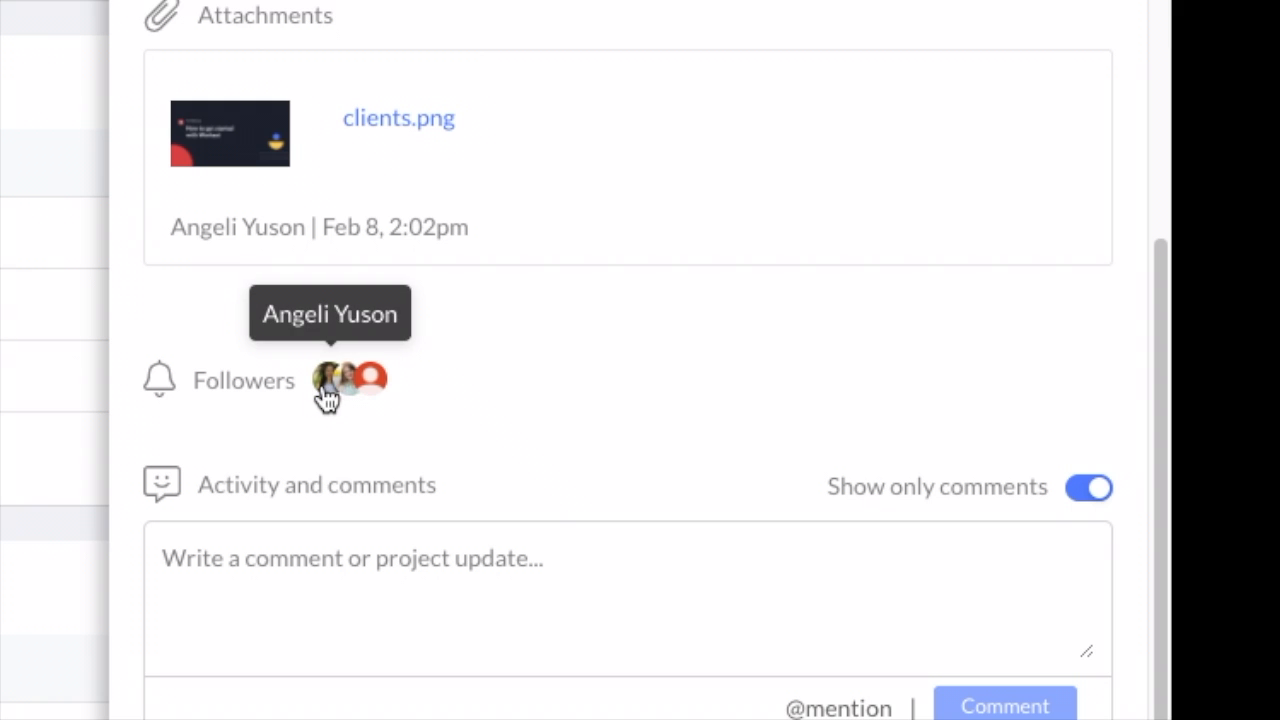
{"action": "mouse_move", "coordinate": [492, 410]}
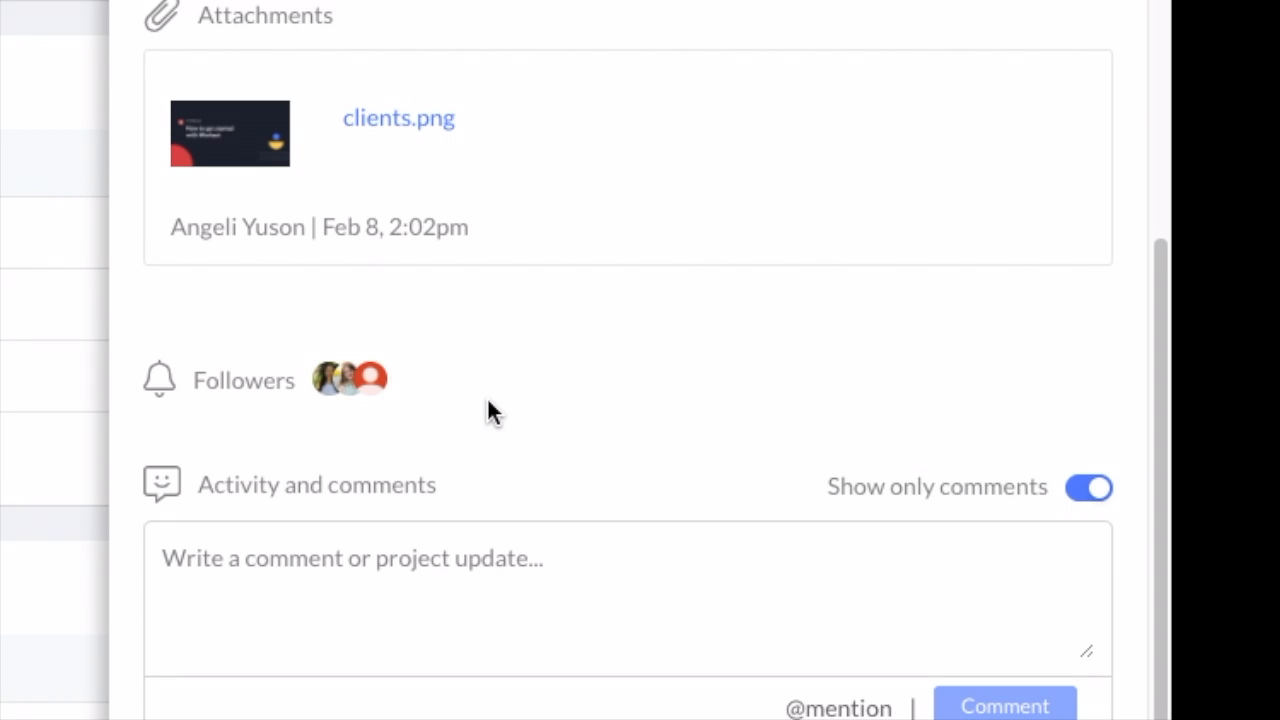
{"action": "scroll", "scroll_direction": "down", "scroll_amount": 3}
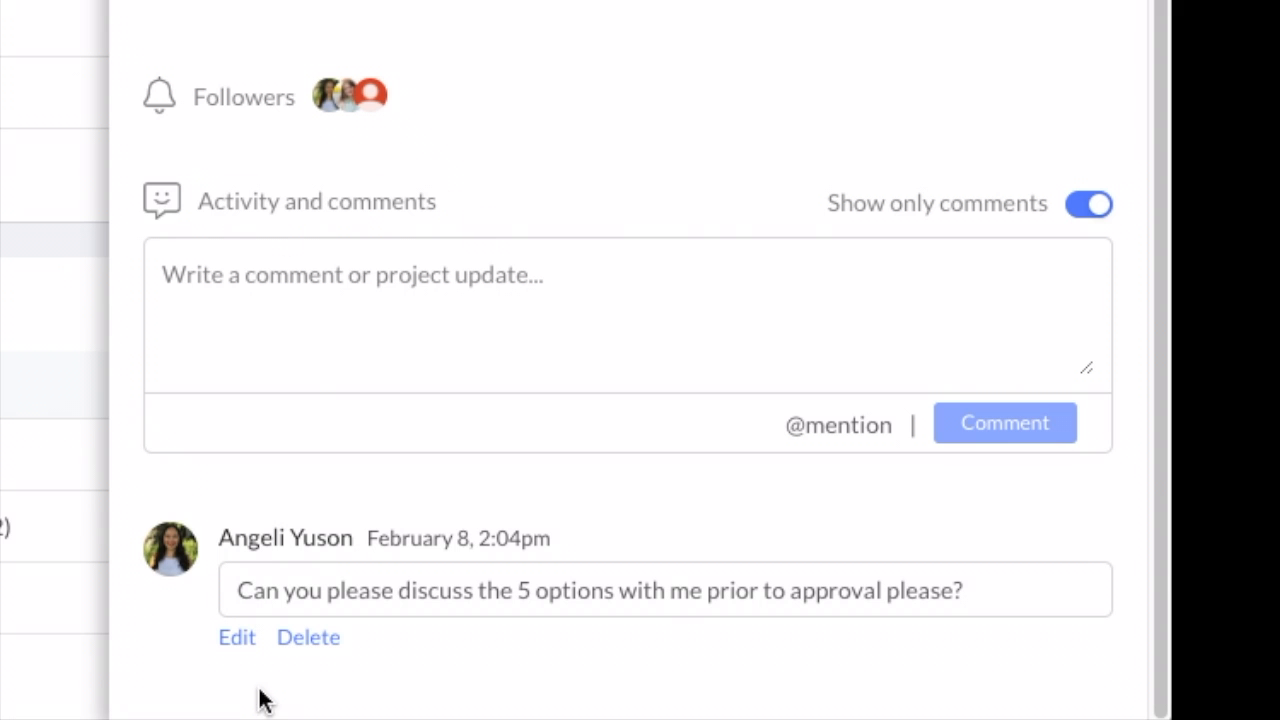
{"action": "type", "text": "Hey @"}
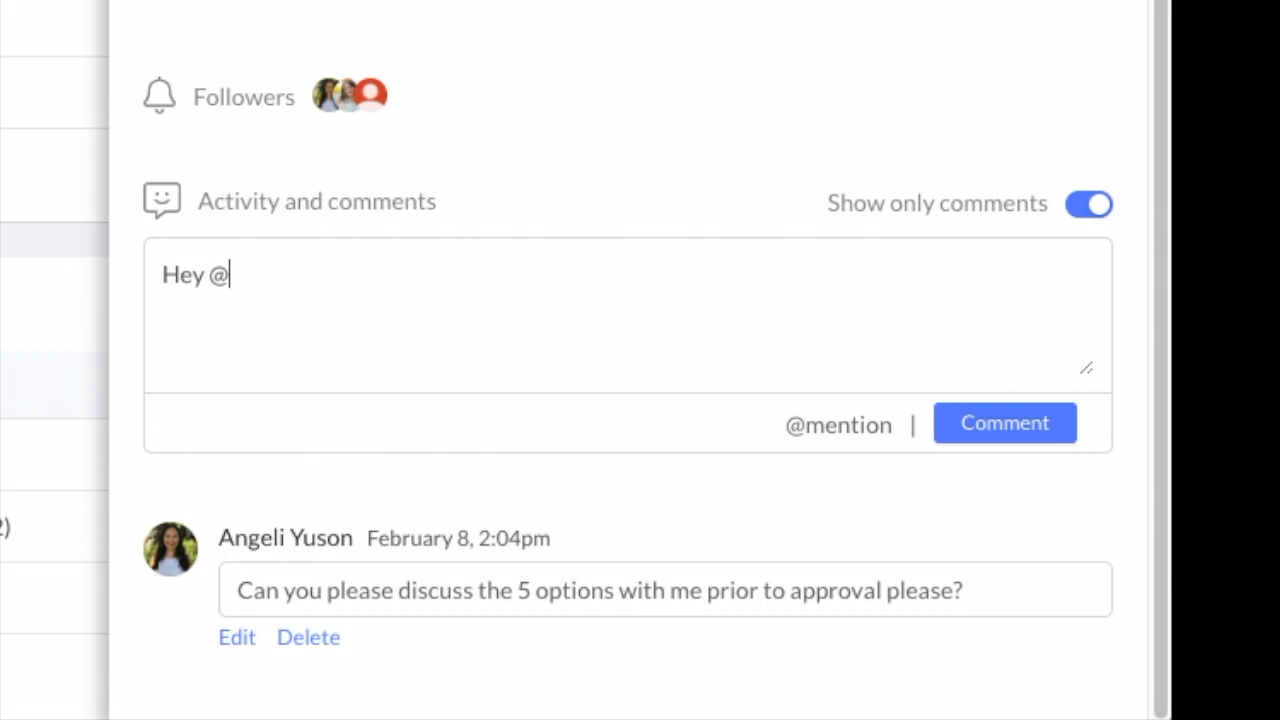
{"action": "type", "text": "sarah.harris can we discuss the strategies please?"}
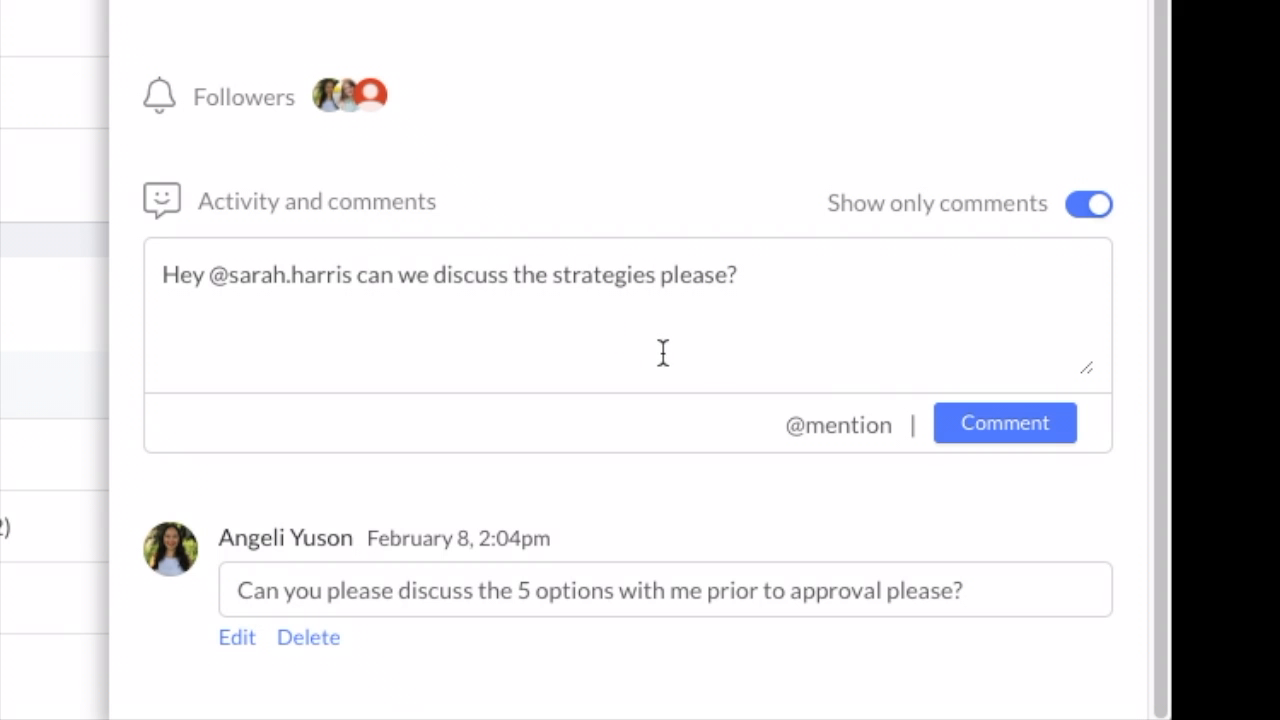
{"action": "left_click", "coordinate": [1004, 422]}
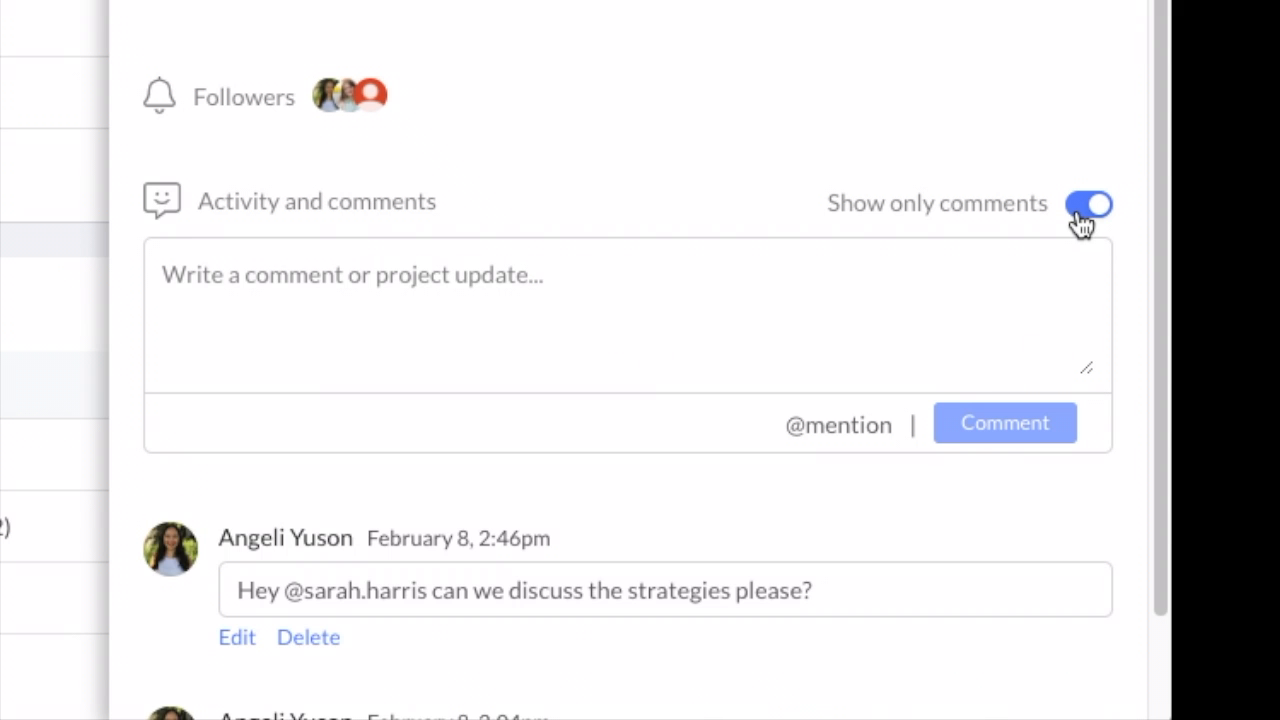
Toggle Show only comments off and back on in the task activity
{"action": "left_click", "coordinate": [1094, 204]}
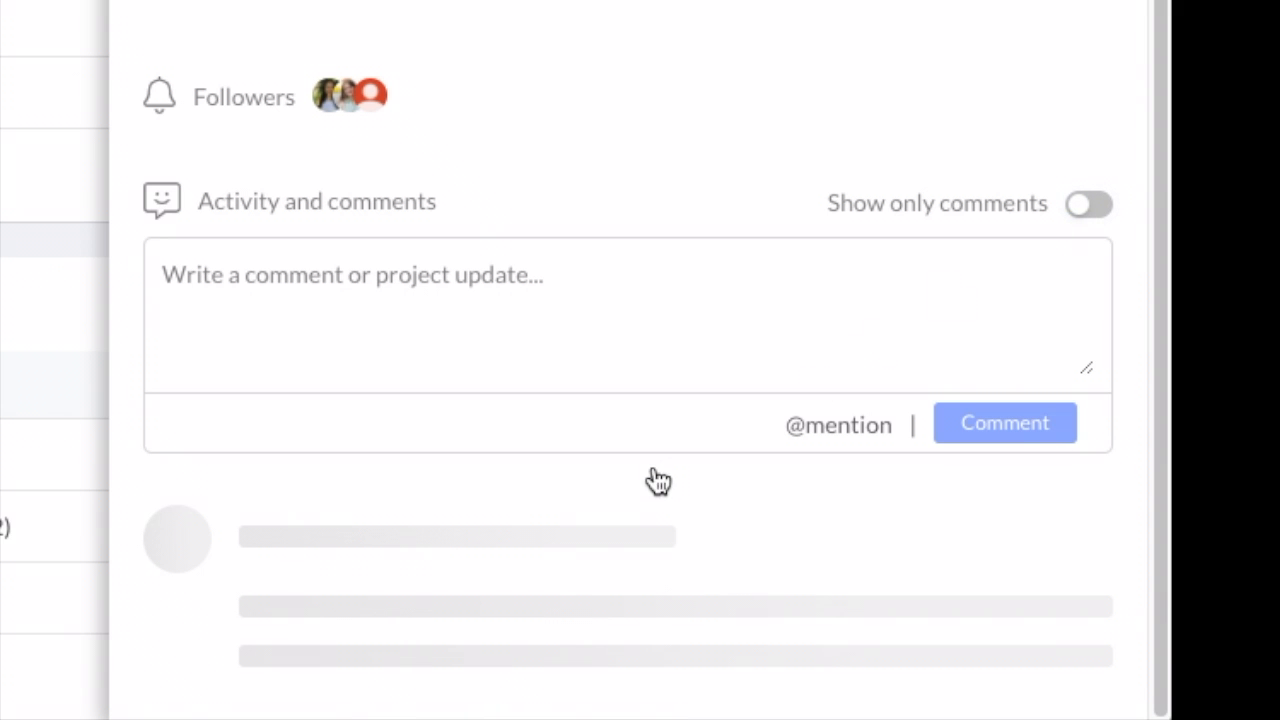
{"action": "left_click", "coordinate": [1092, 204]}
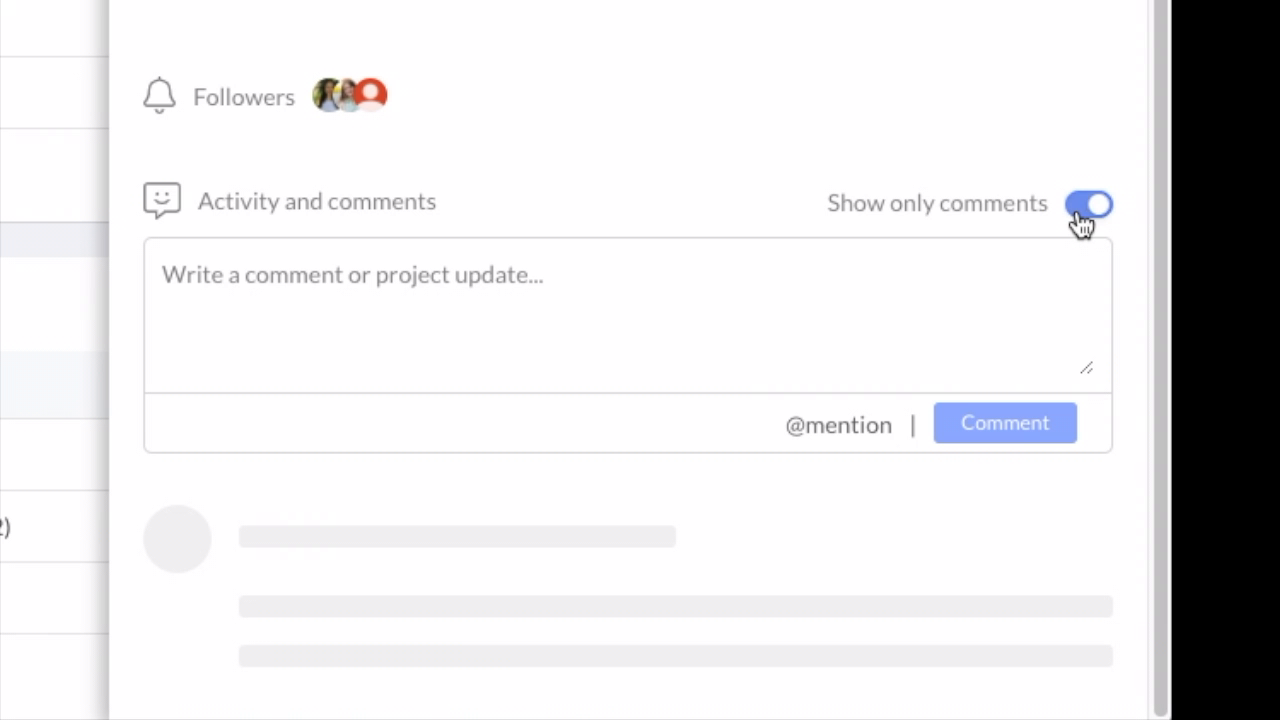
{"action": "left_click", "coordinate": [1090, 204]}
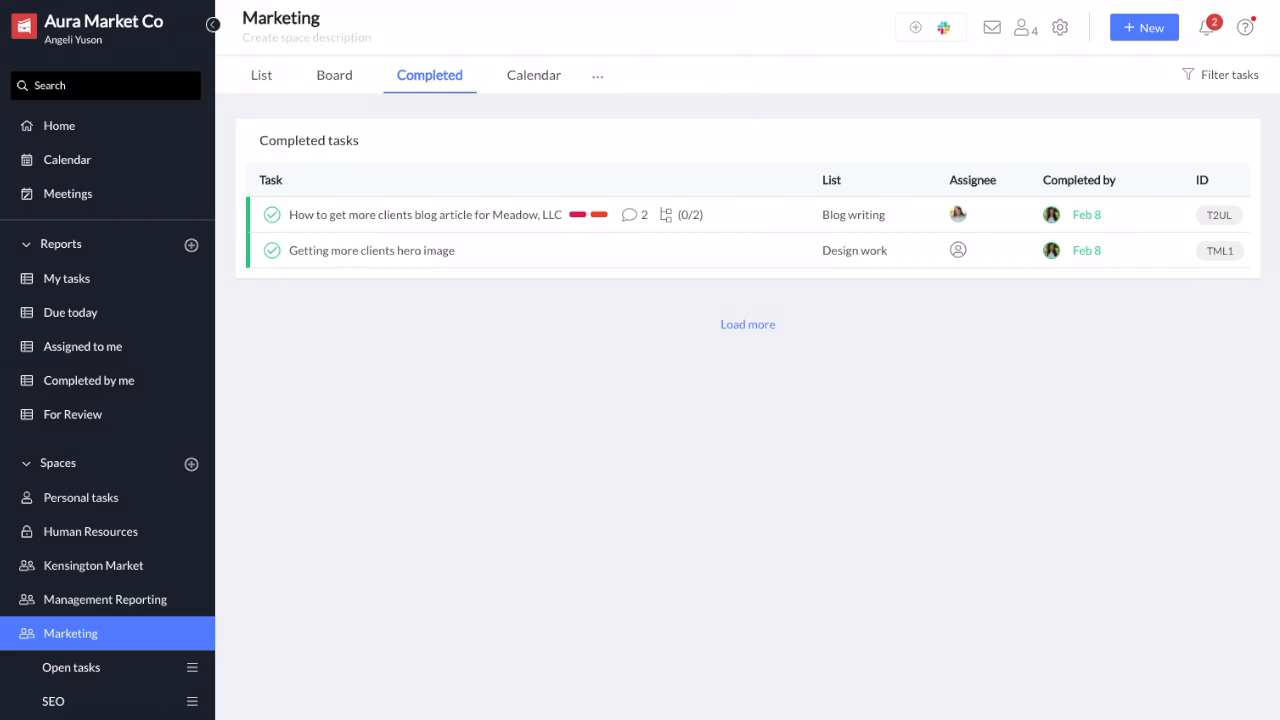
{"action": "mouse_move", "coordinate": [516, 226]}
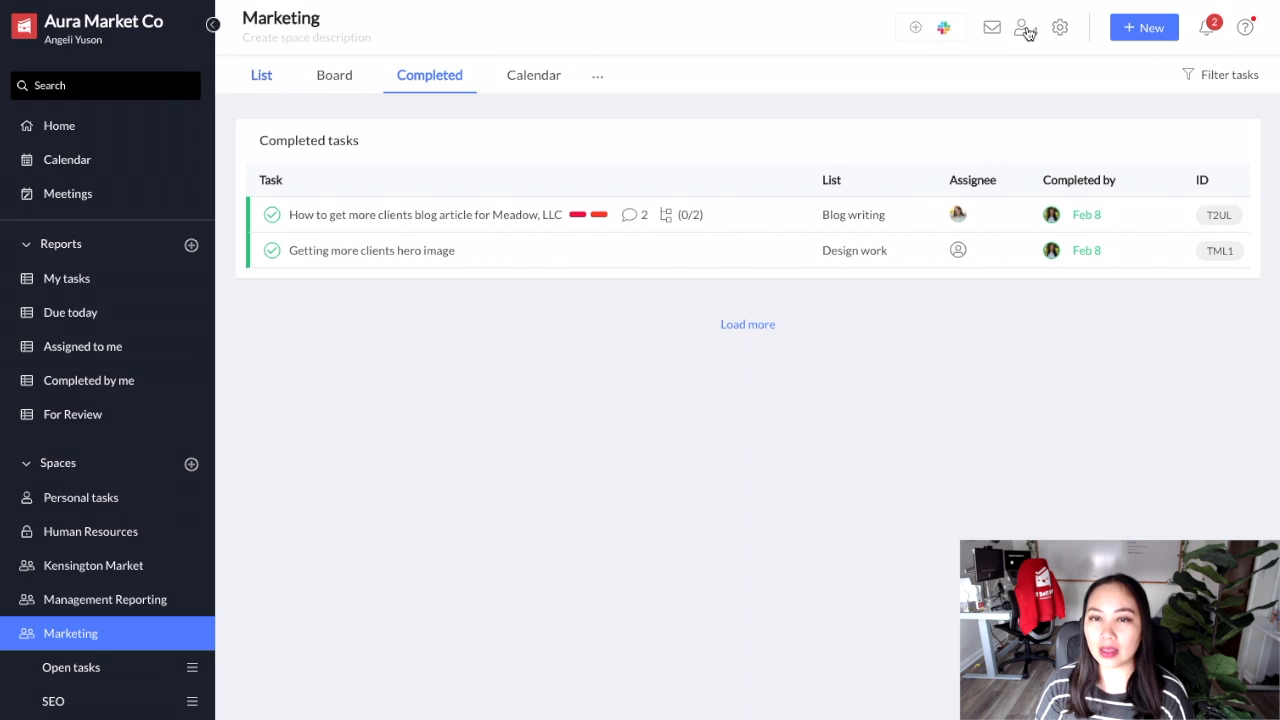
From the Marketing list view, add Guillermo as a participant via Manage participants
{"action": "left_click", "coordinate": [260, 76]}
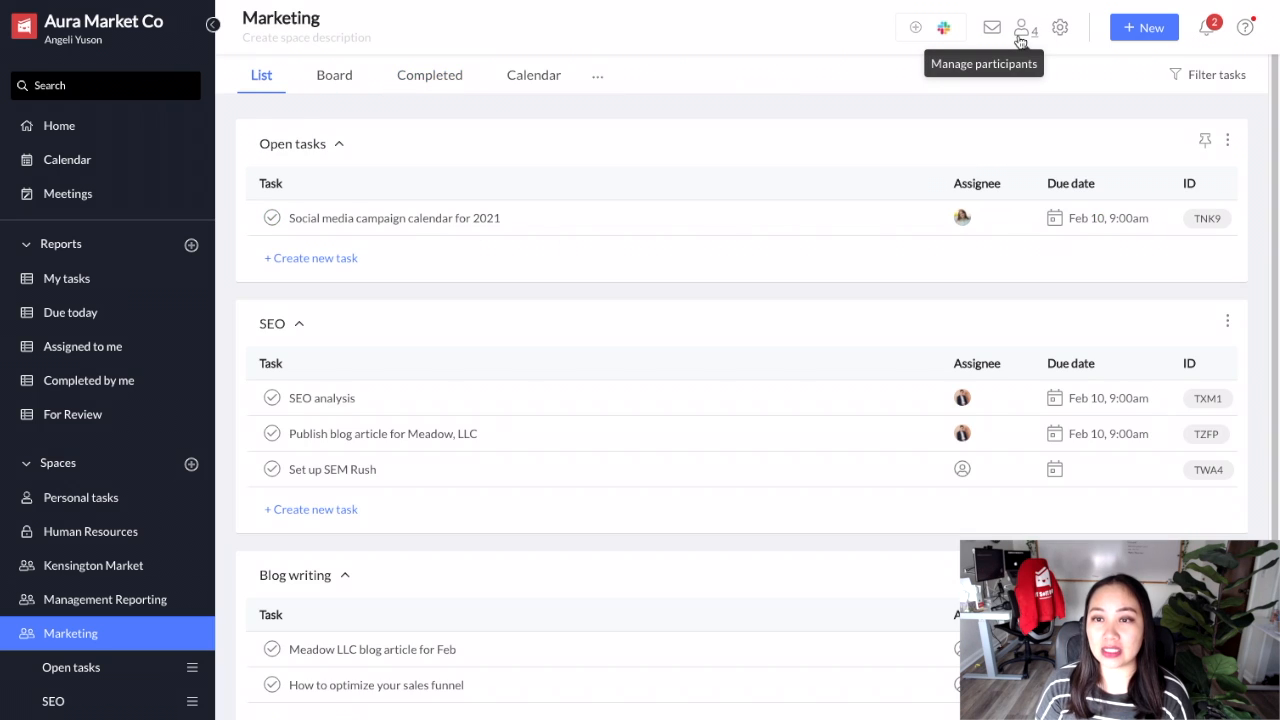
{"action": "left_click", "coordinate": [1018, 28]}
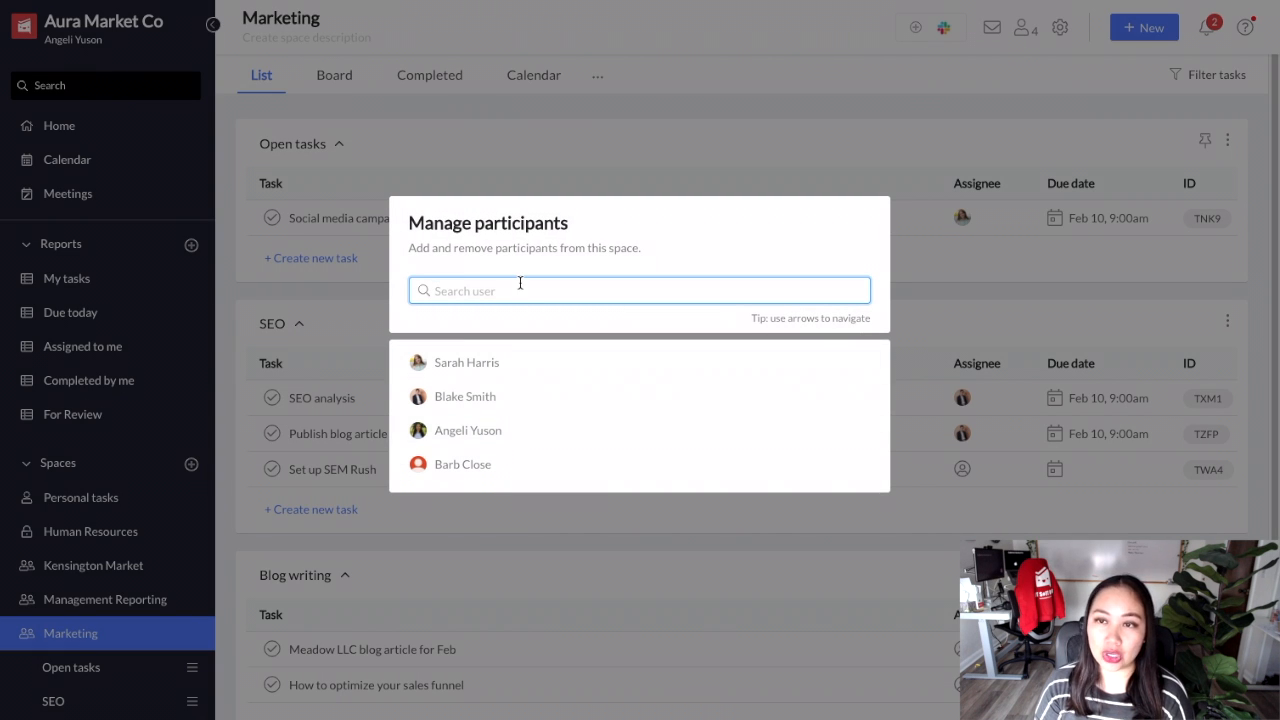
{"action": "type", "text": "Gui"}
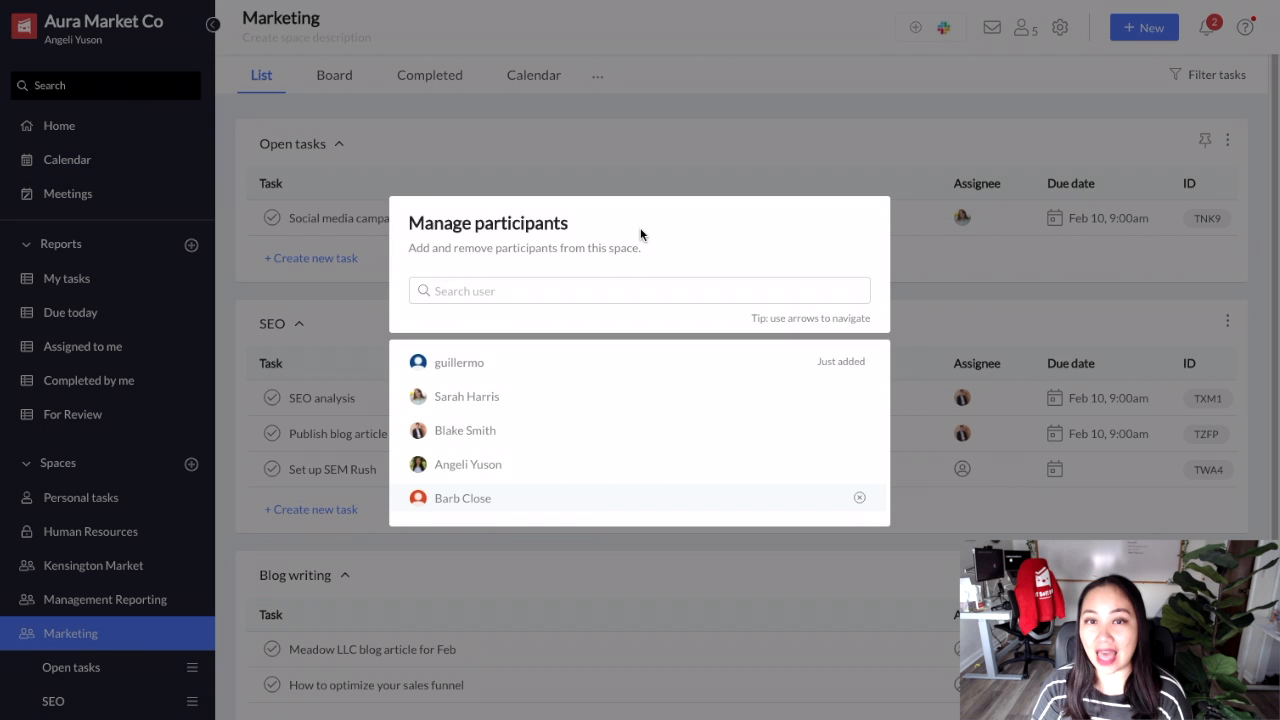
{"action": "mouse_move", "coordinate": [666, 156]}
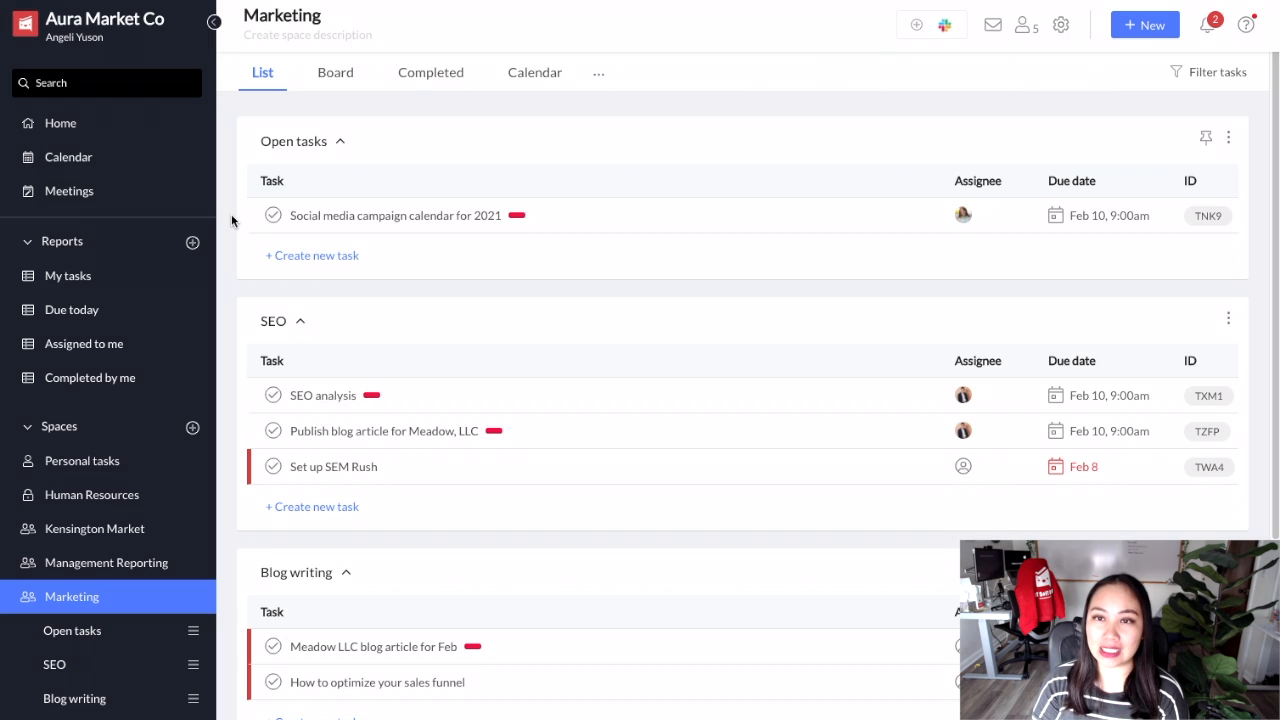
{"action": "mouse_move", "coordinate": [60, 252]}
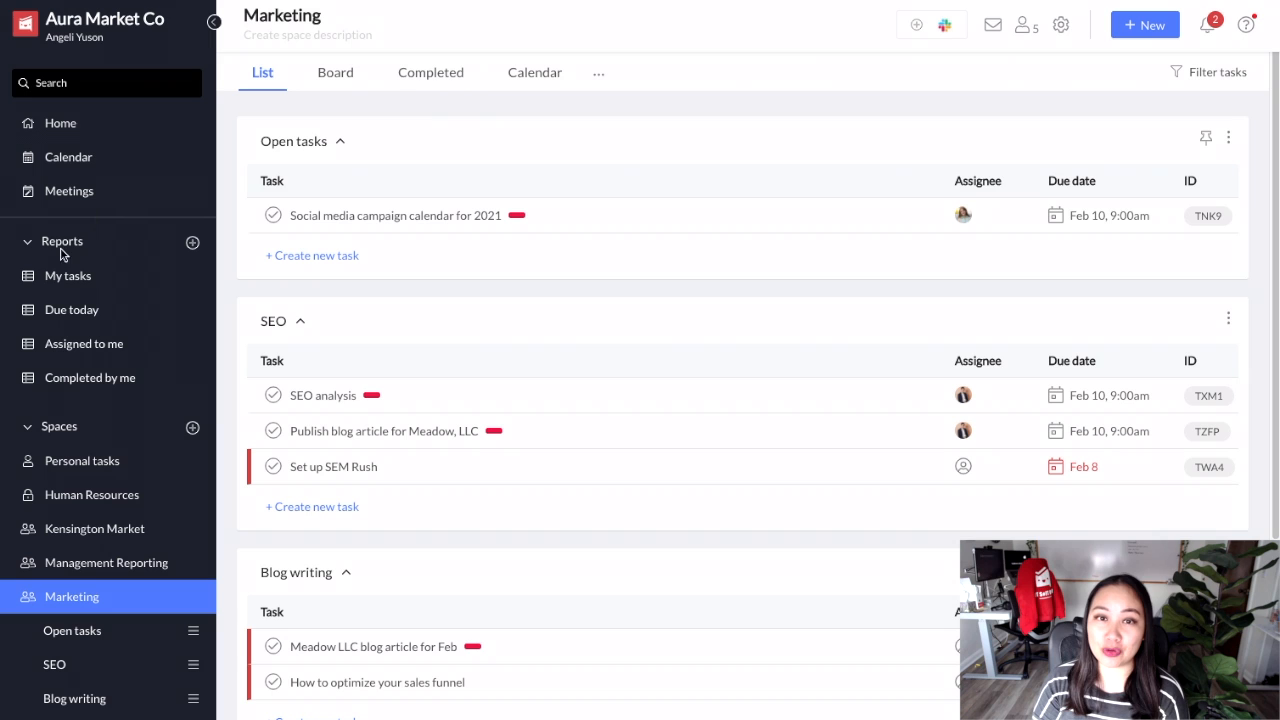
{"action": "mouse_move", "coordinate": [146, 334]}
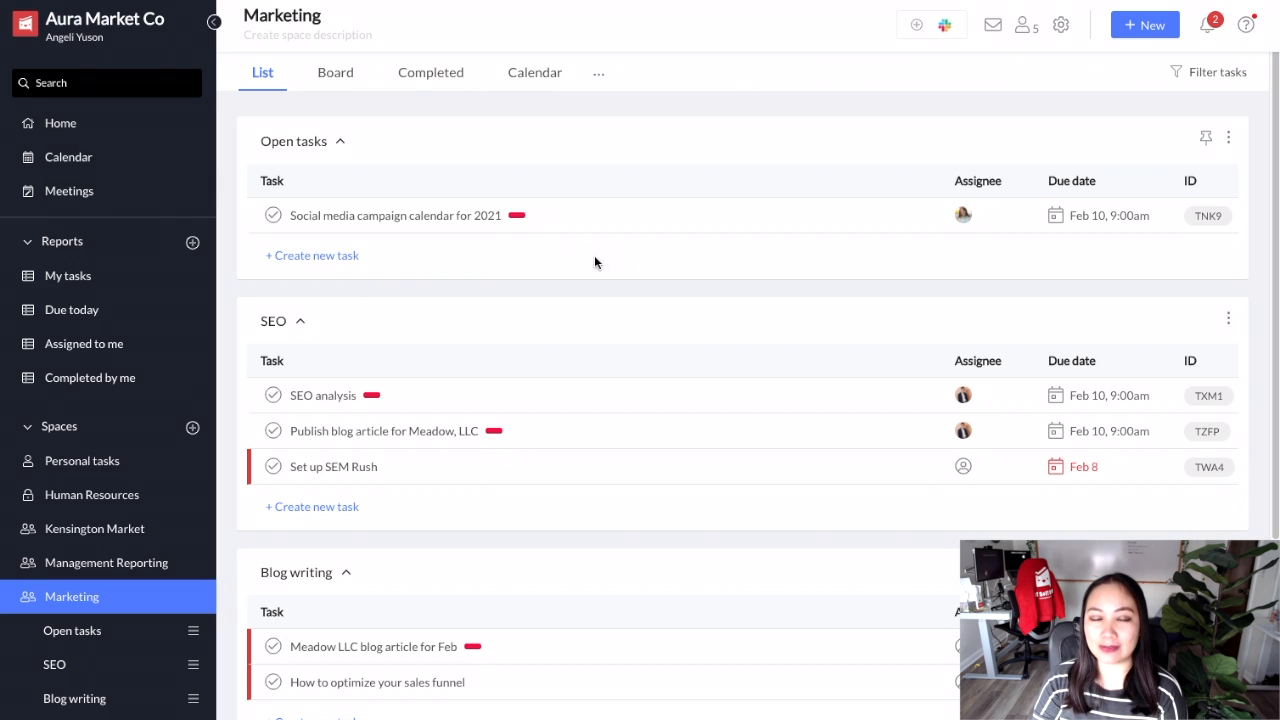
{"action": "mouse_move", "coordinate": [530, 228]}
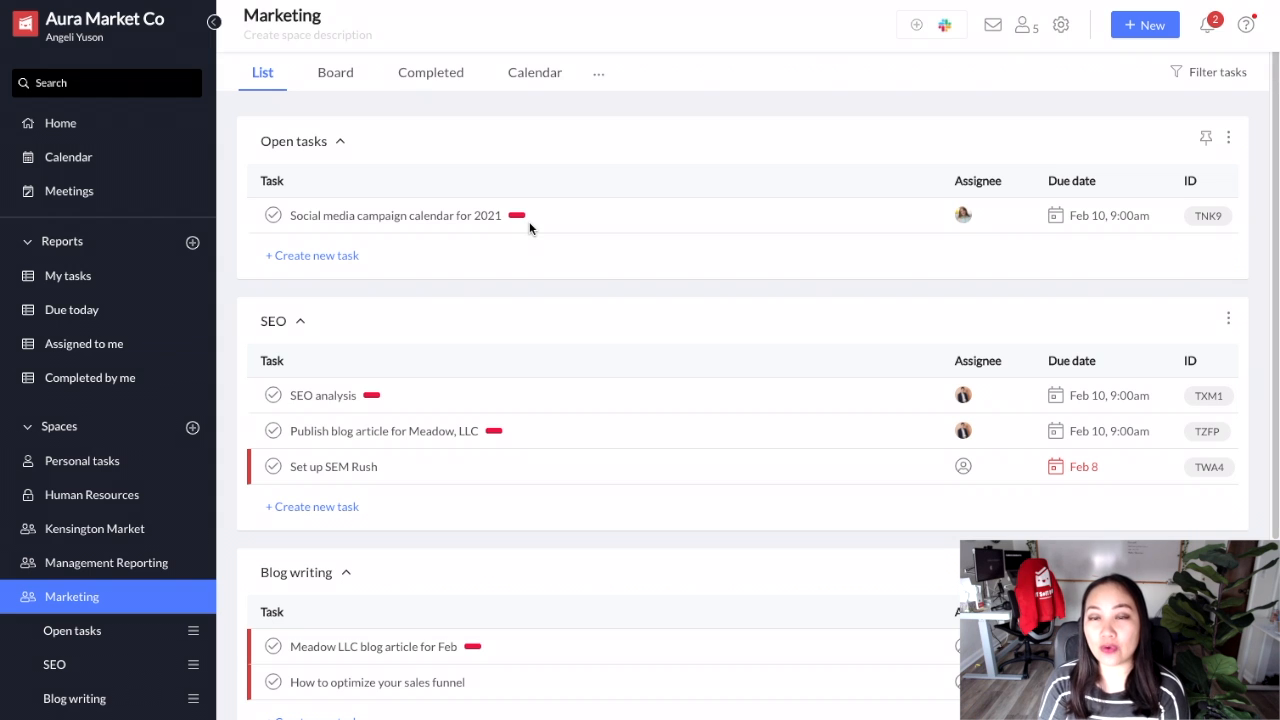
{"action": "mouse_move", "coordinate": [232, 220]}
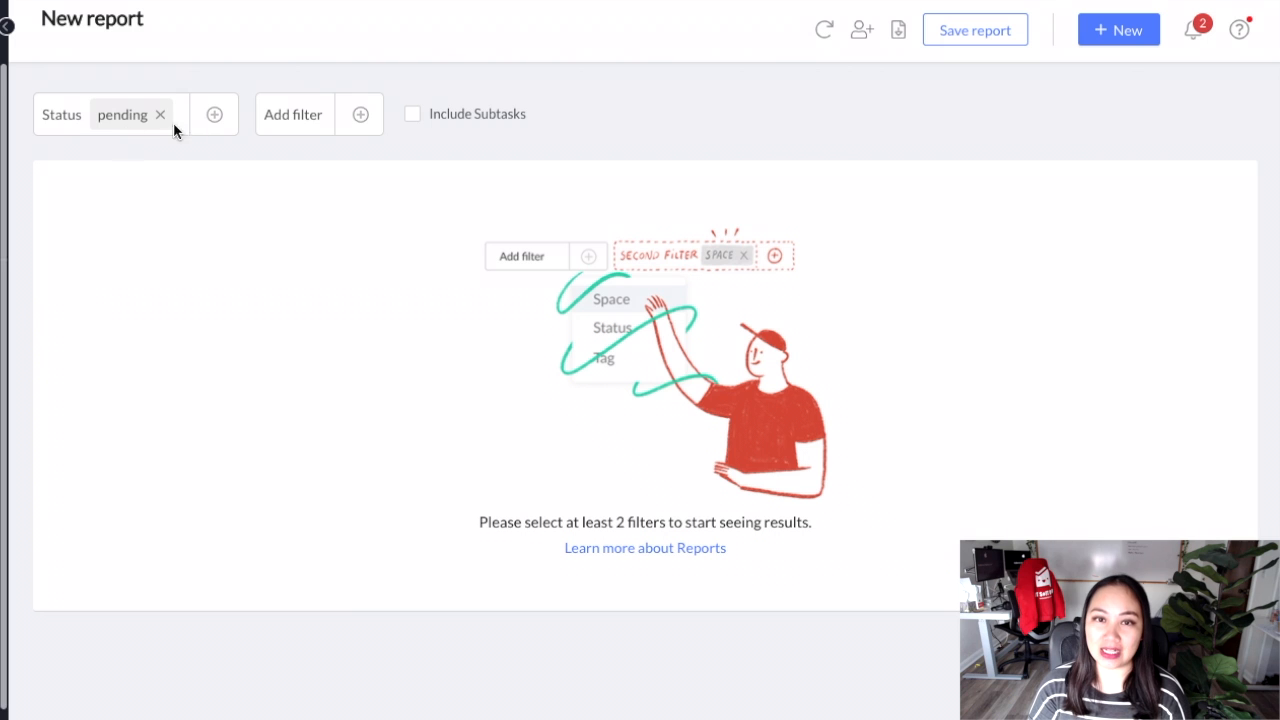
{"action": "mouse_move", "coordinate": [118, 140]}
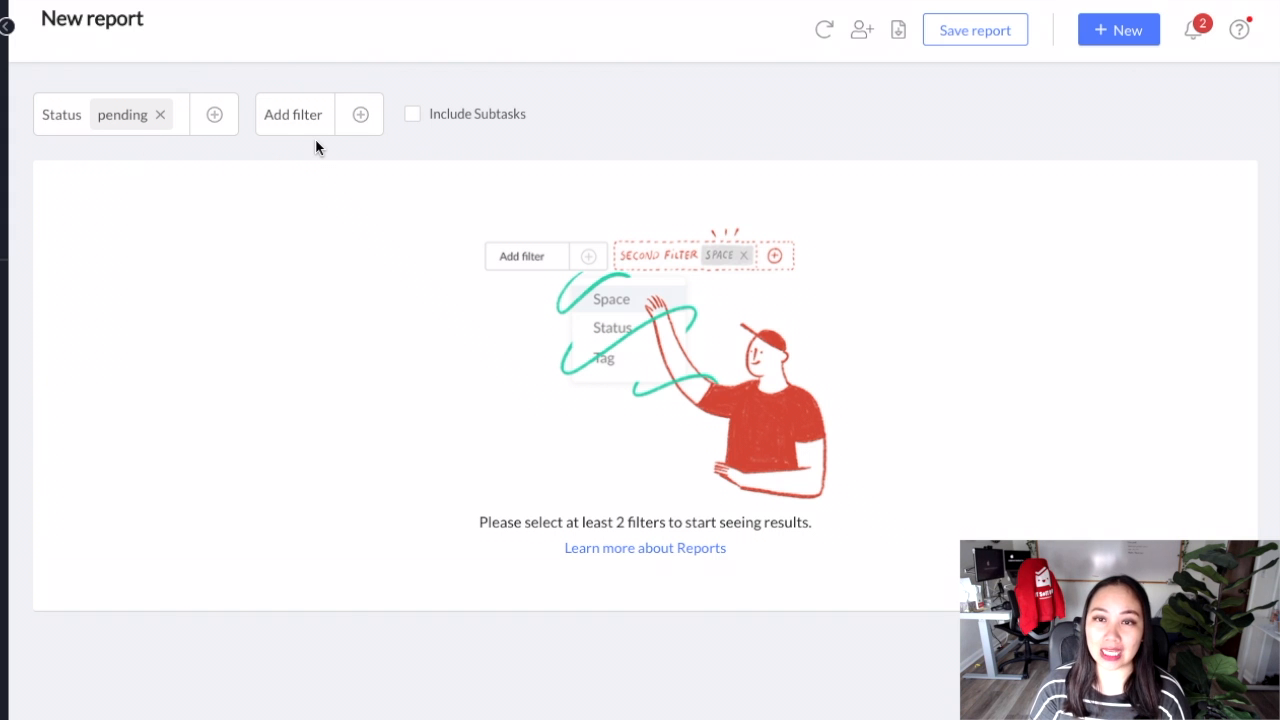
Add a Tag filter for For approval to the pending-tasks report, returning 16 tasks
{"action": "left_click", "coordinate": [360, 114]}
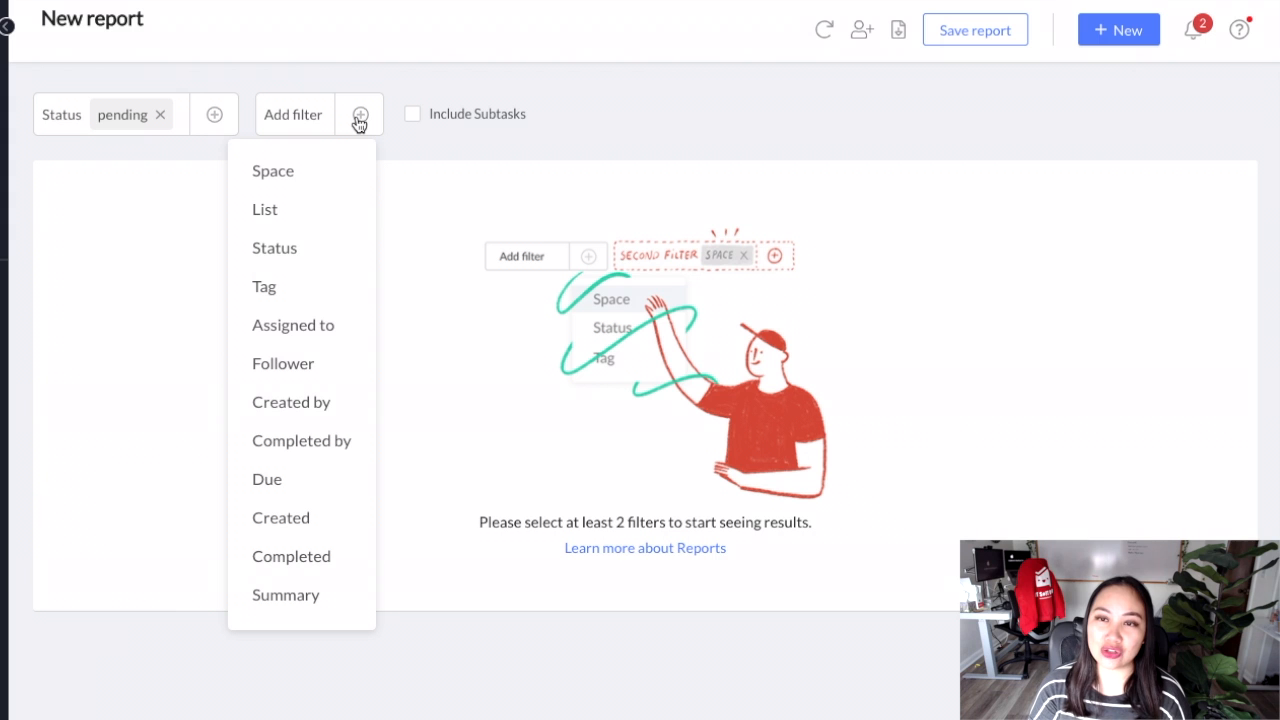
{"action": "left_click", "coordinate": [264, 286]}
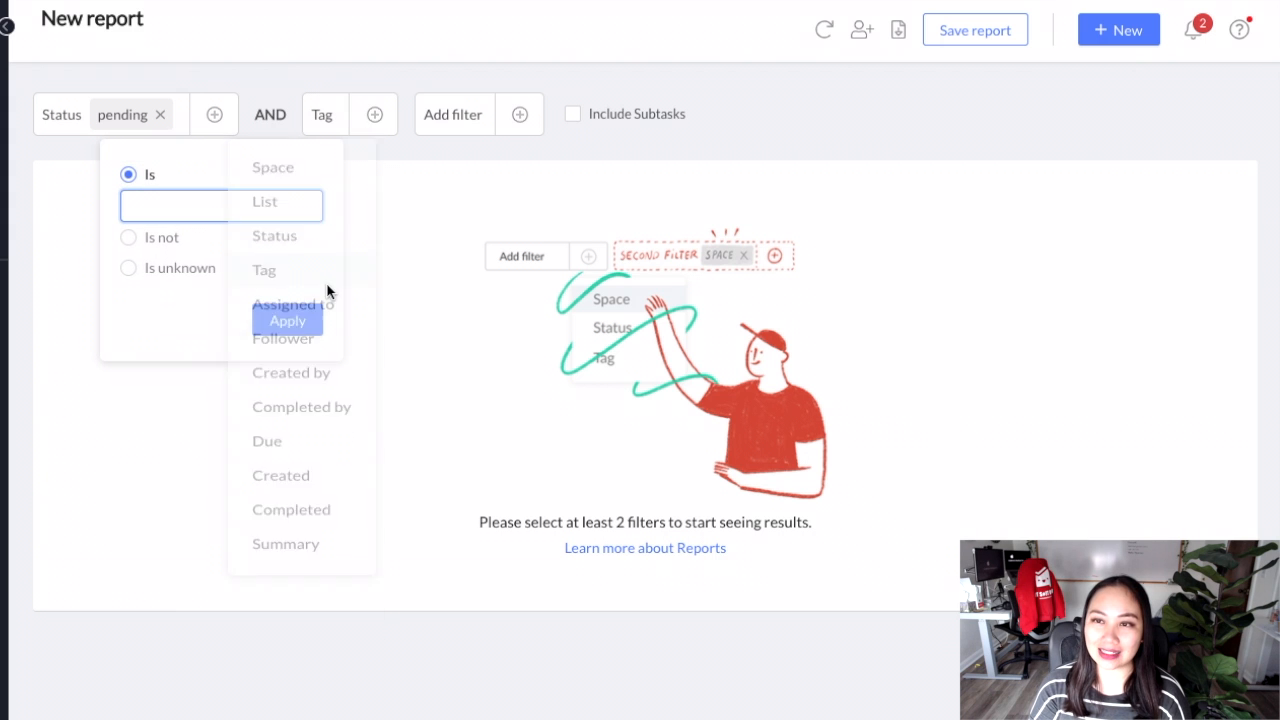
{"action": "left_click", "coordinate": [220, 204]}
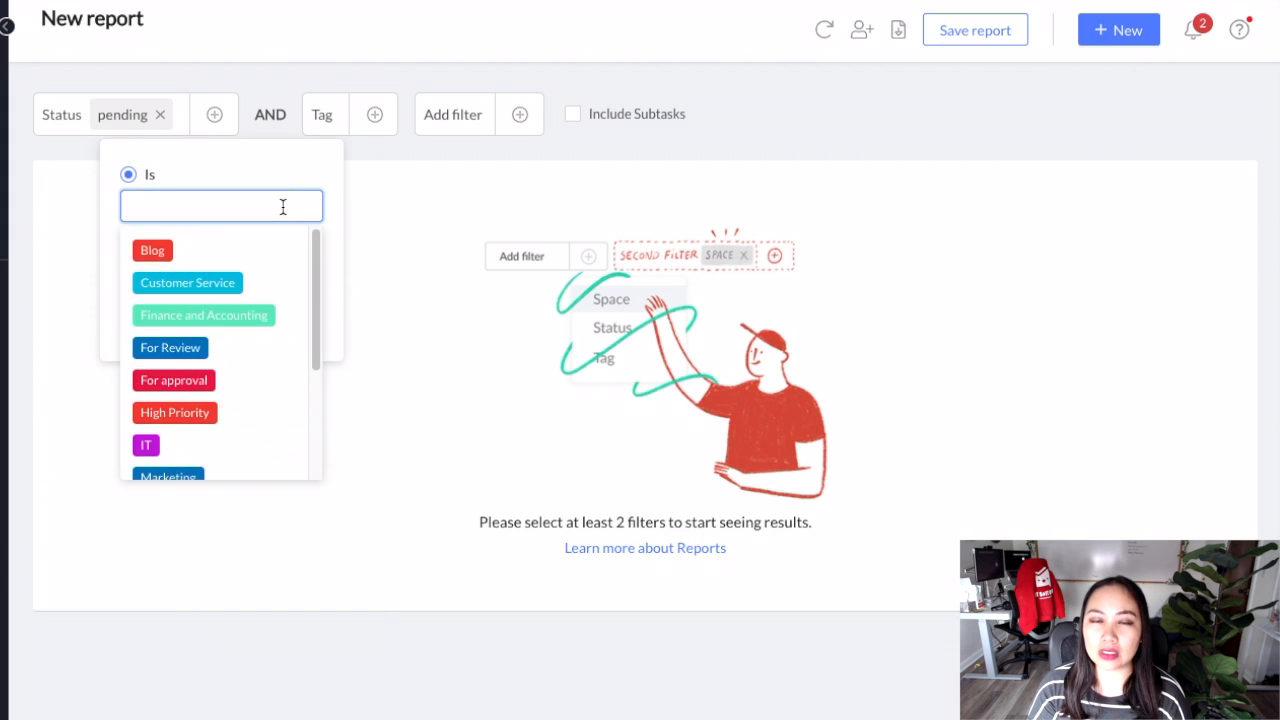
{"action": "mouse_move", "coordinate": [196, 388]}
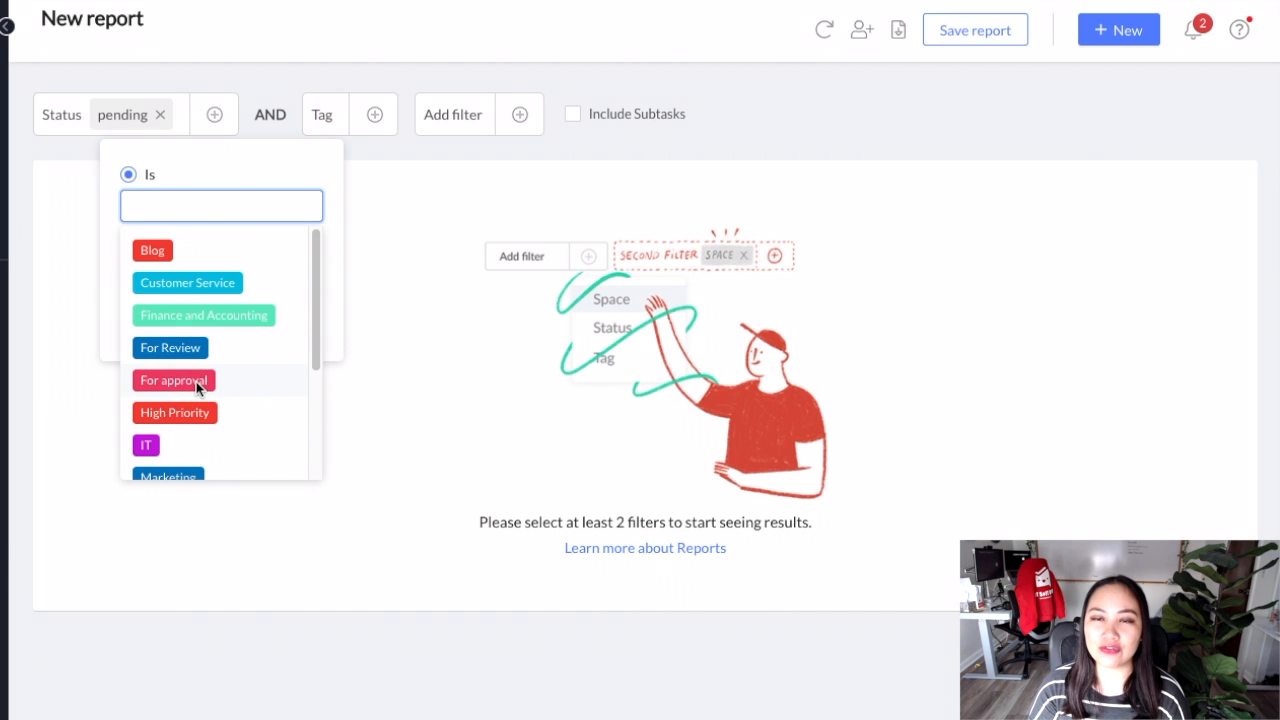
{"action": "left_click", "coordinate": [172, 380]}
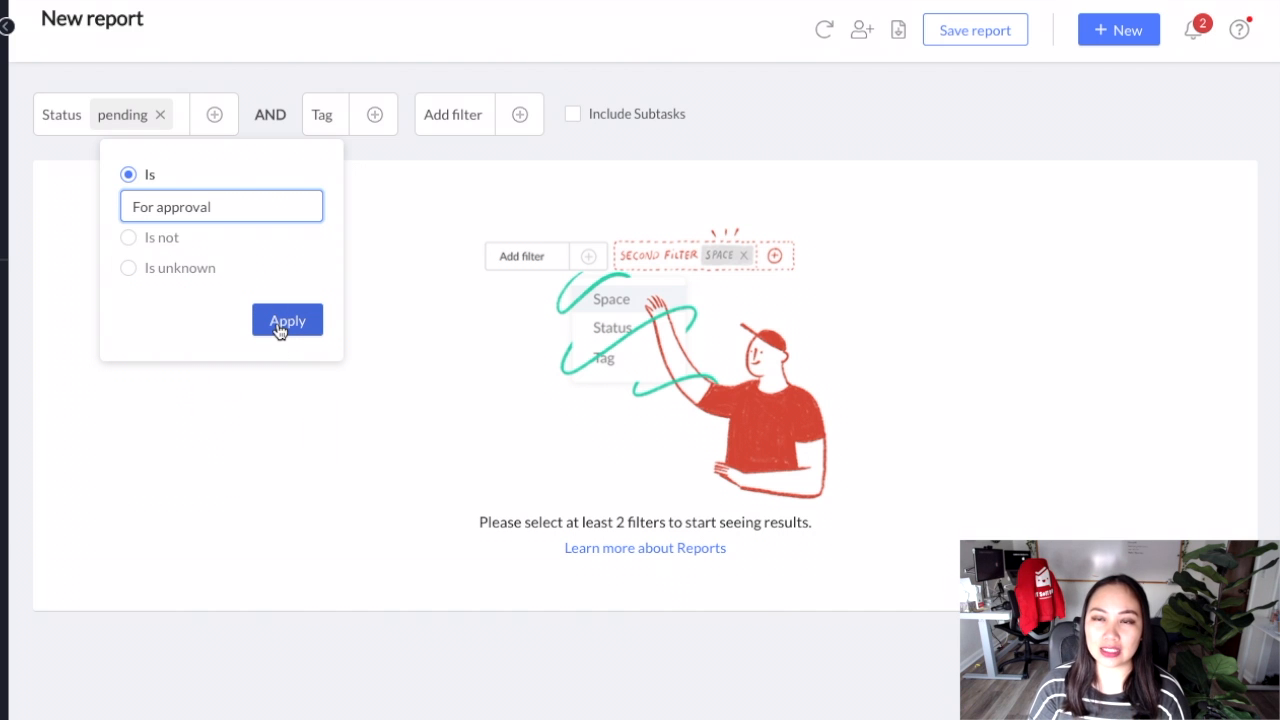
{"action": "left_click", "coordinate": [288, 320]}
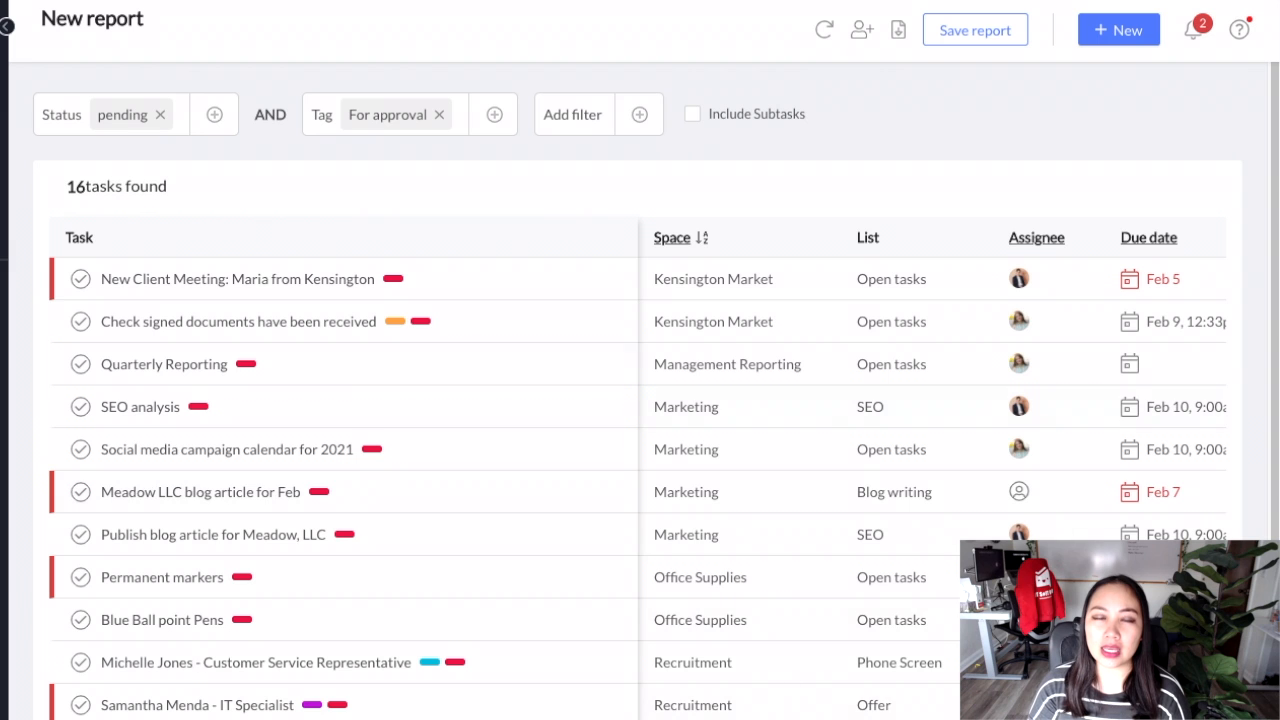
{"action": "mouse_move", "coordinate": [668, 712]}
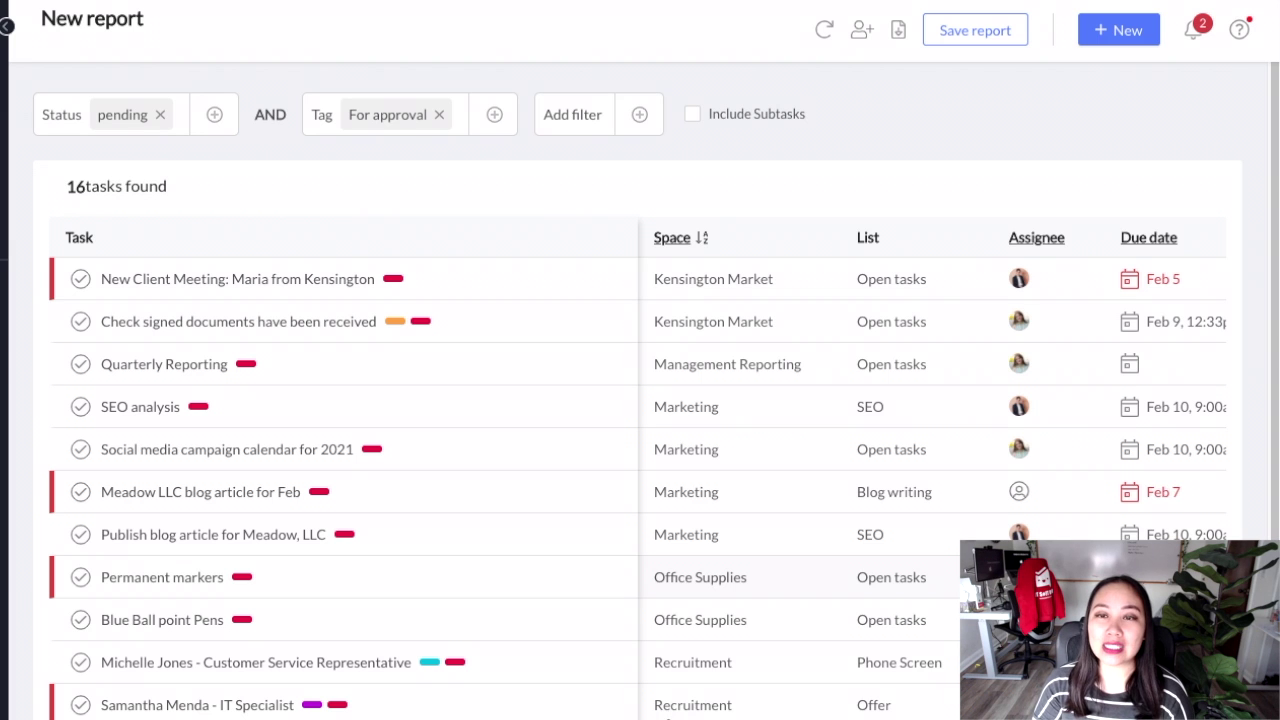
{"action": "mouse_move", "coordinate": [716, 270]}
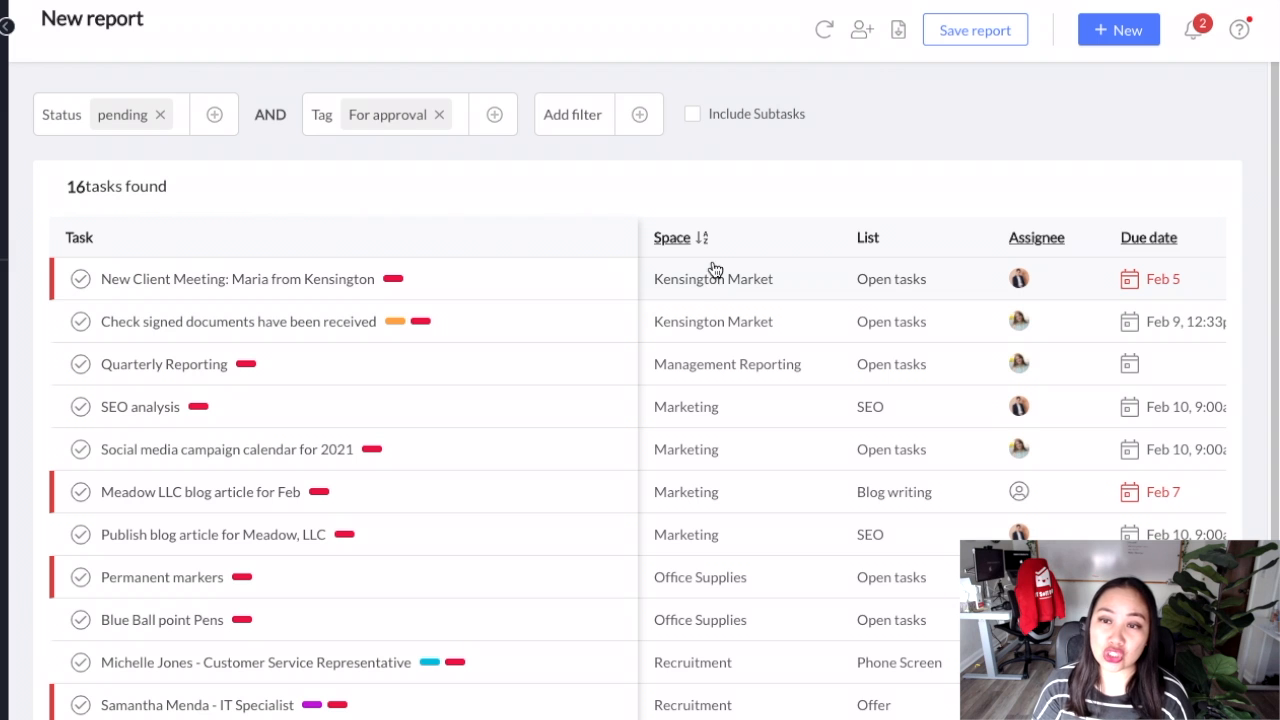
{"action": "mouse_move", "coordinate": [604, 136]}
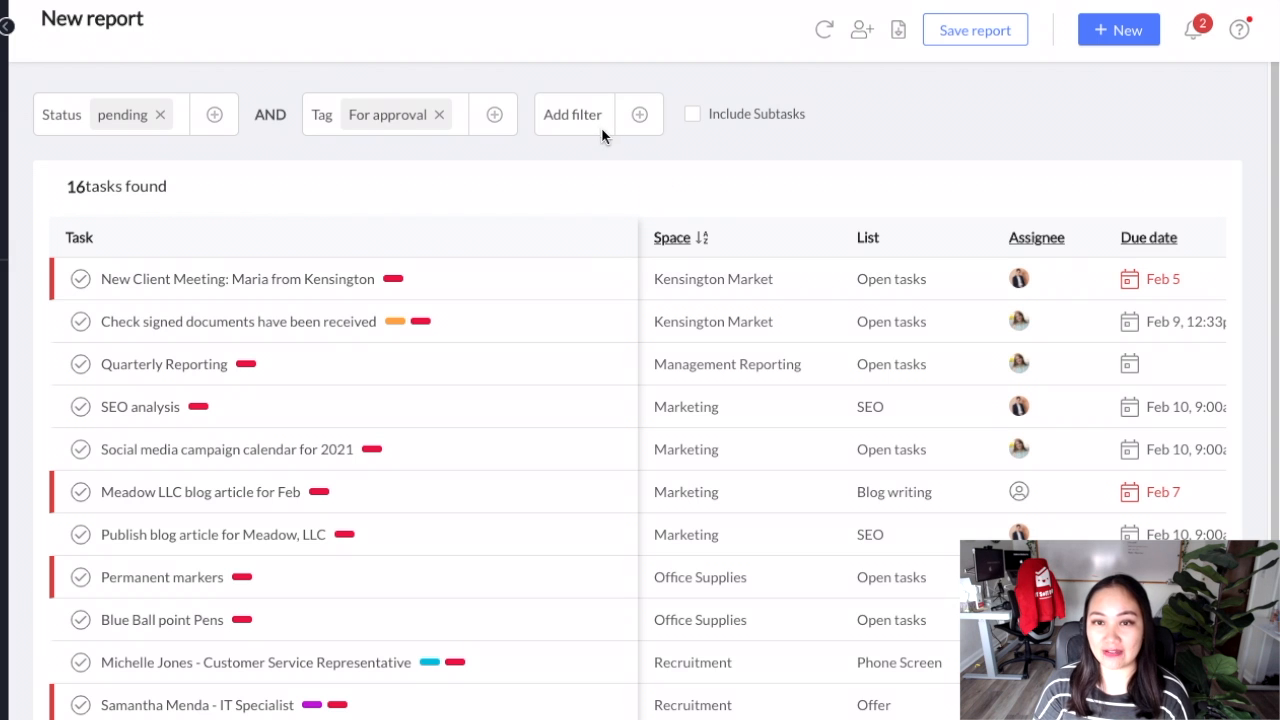
Add a Due Next 7 Days filter to the report, narrowing it to 9 tasks
{"action": "left_click", "coordinate": [640, 114]}
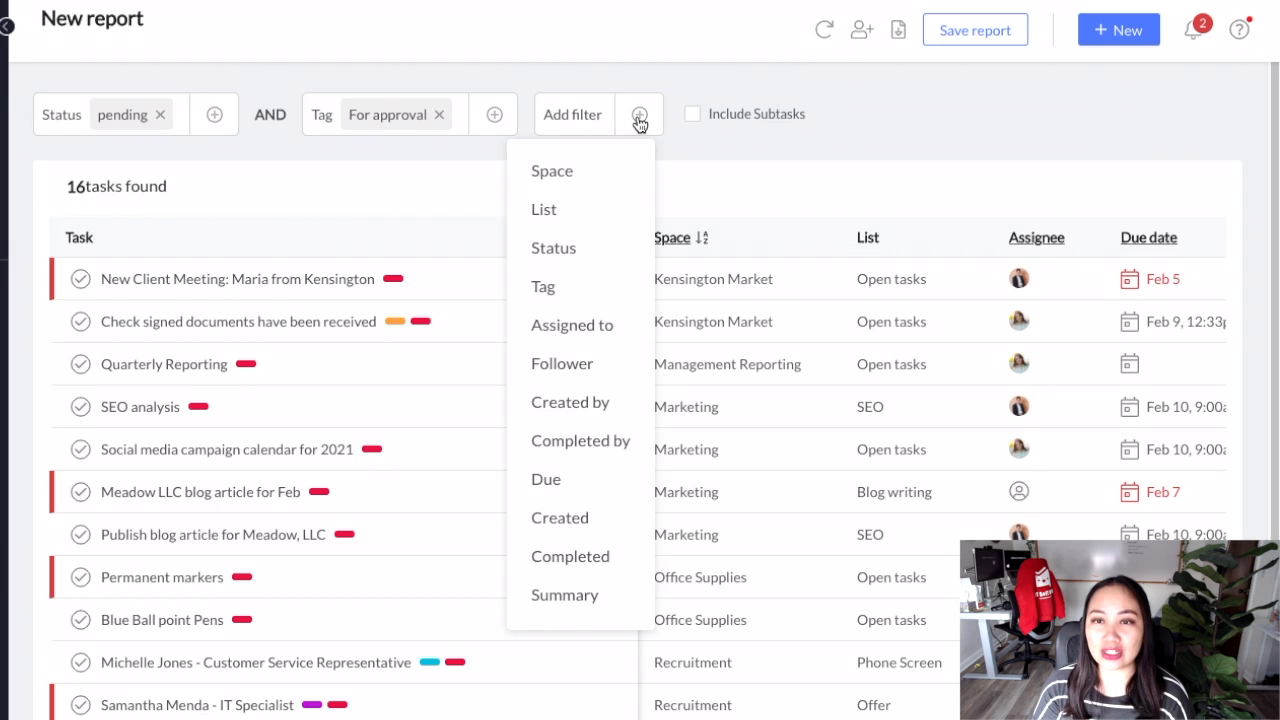
{"action": "mouse_move", "coordinate": [562, 486]}
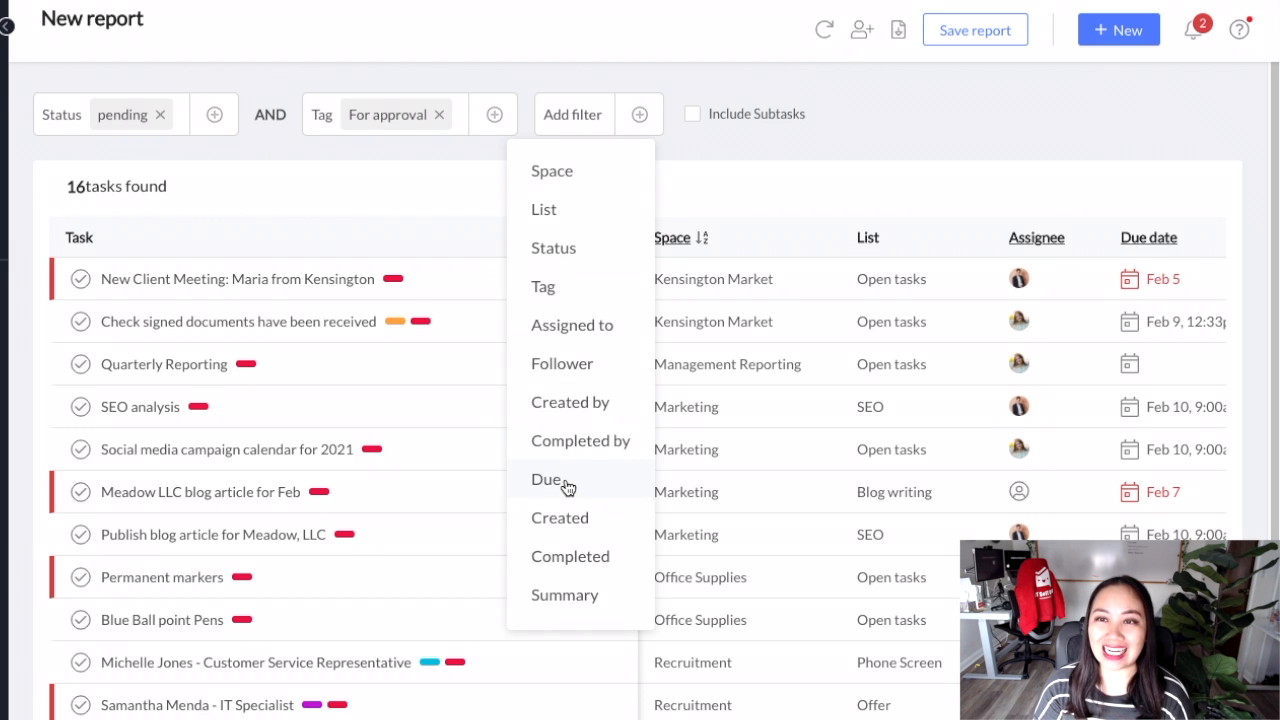
{"action": "left_click", "coordinate": [544, 480]}
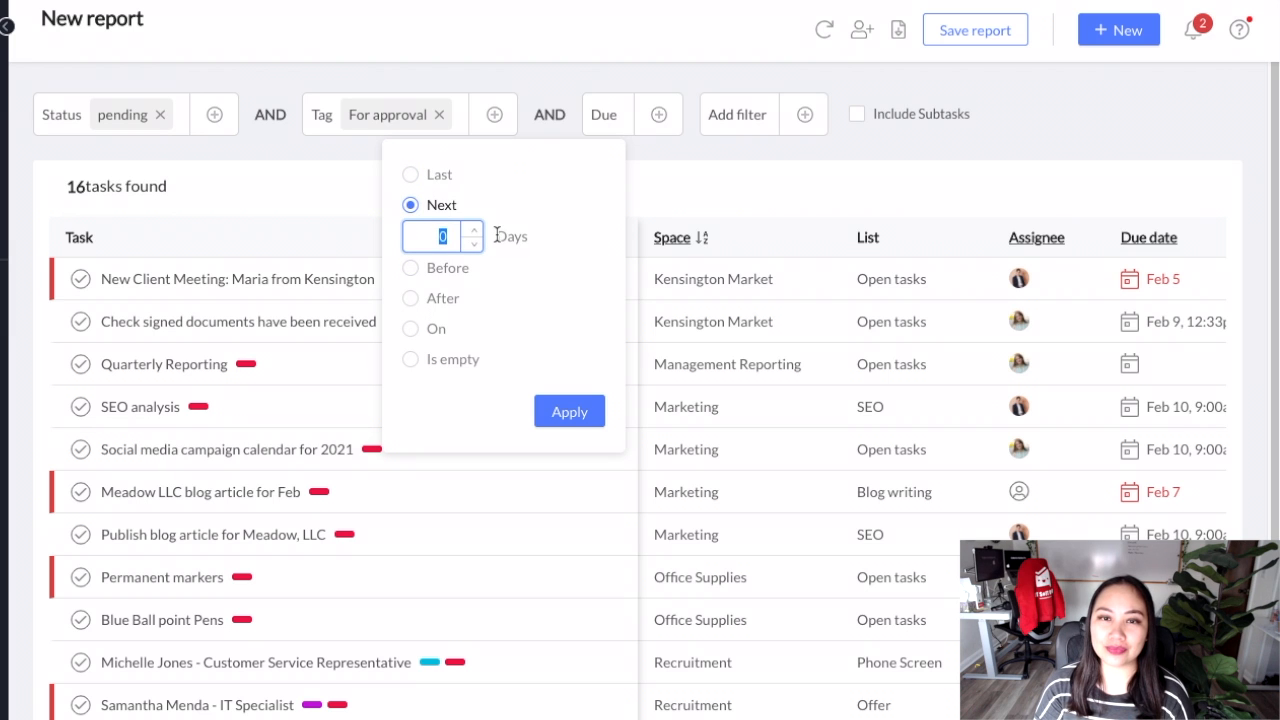
{"action": "type", "text": "7"}
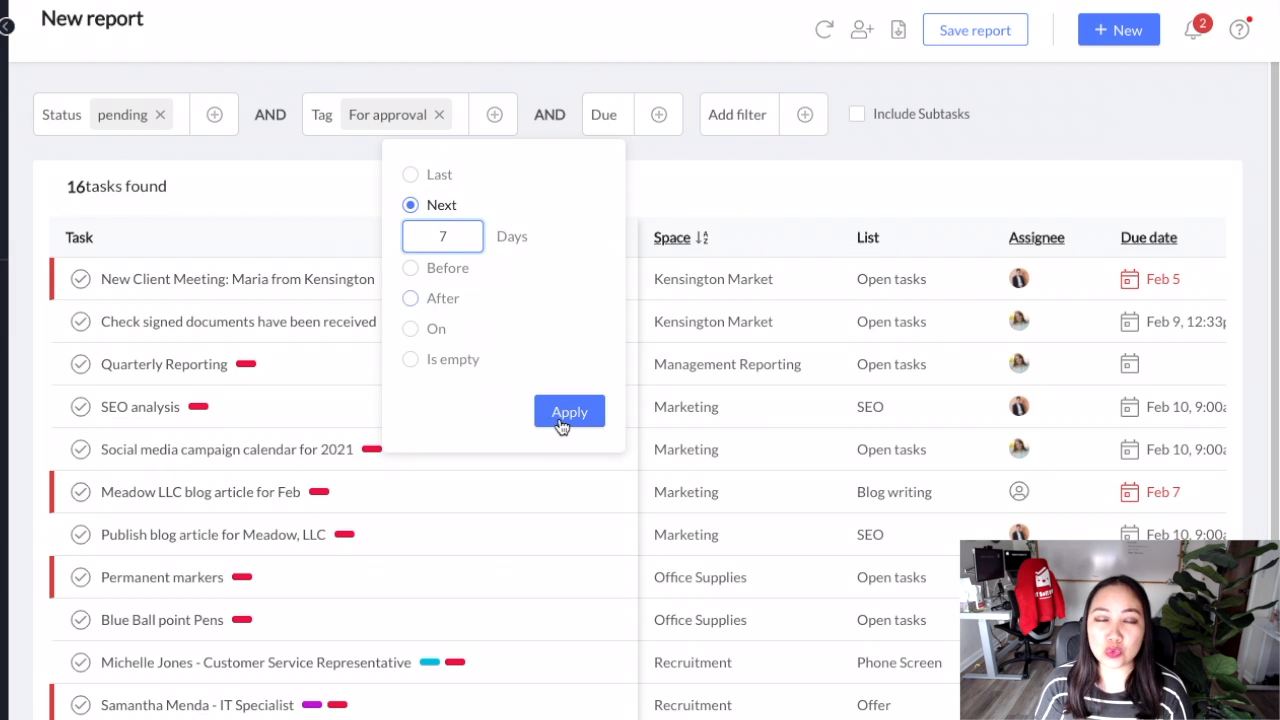
{"action": "left_click", "coordinate": [568, 412]}
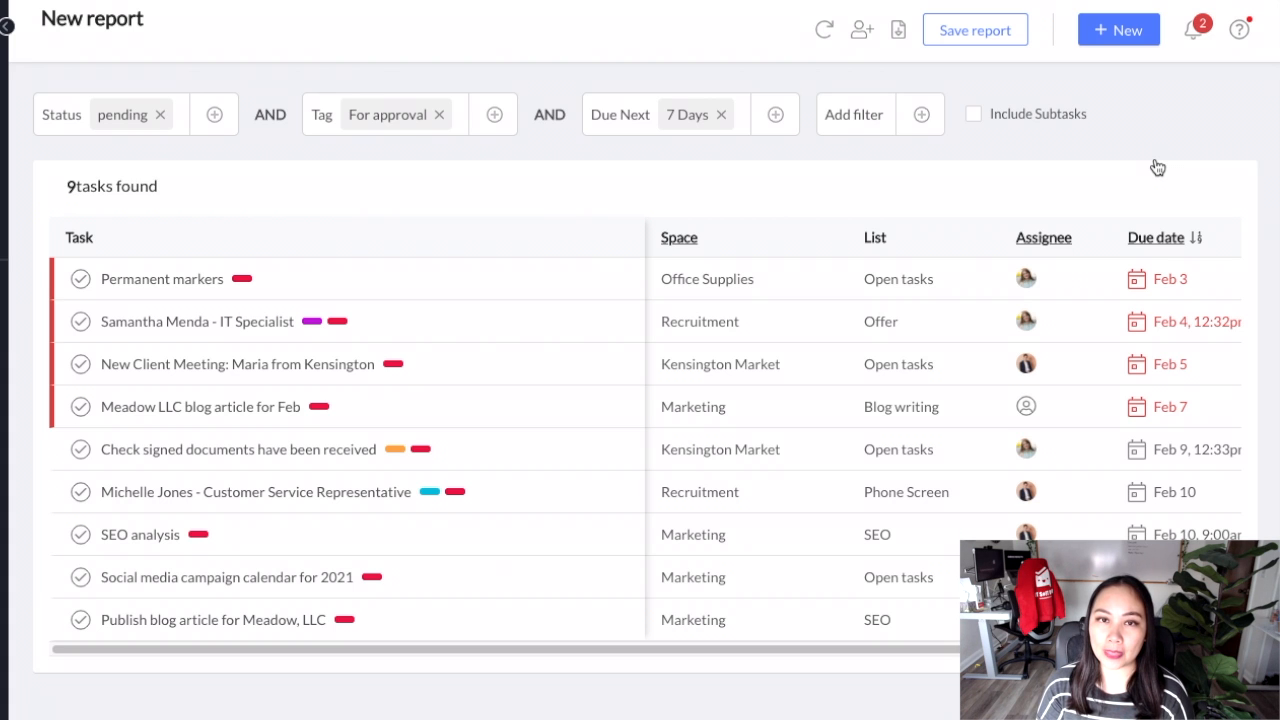
{"action": "mouse_move", "coordinate": [268, 186]}
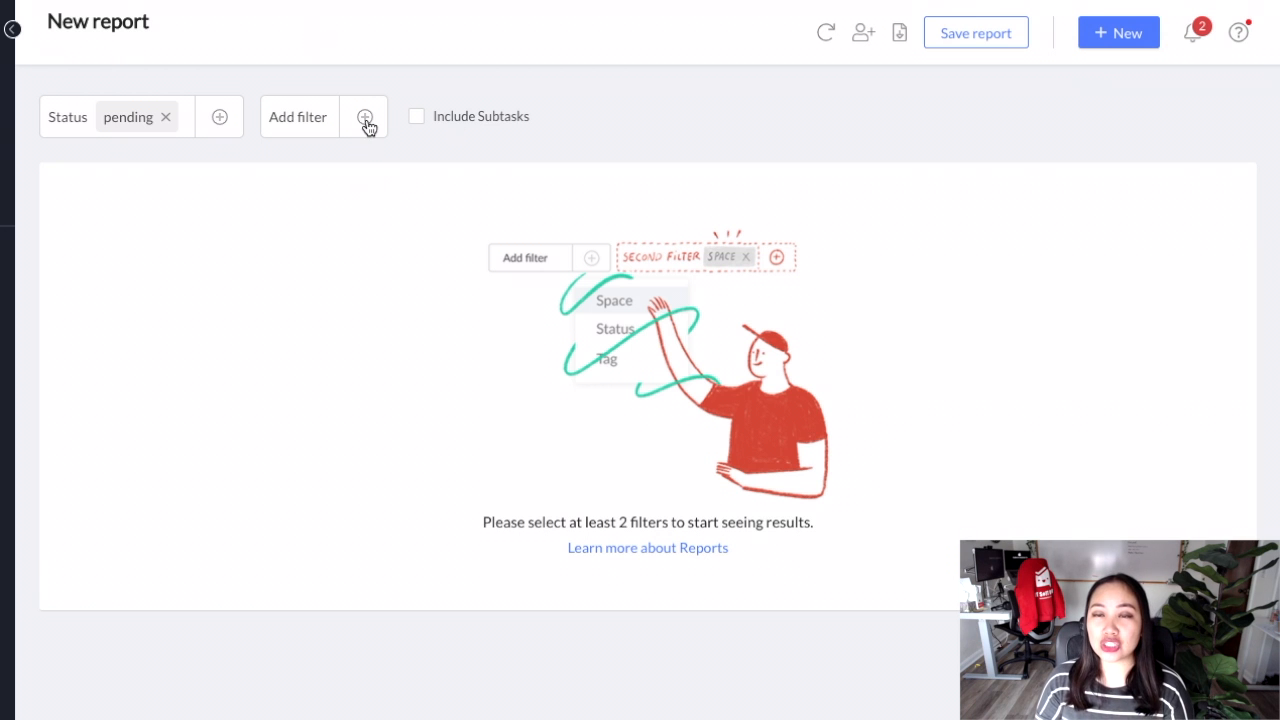
{"action": "left_click", "coordinate": [364, 116]}
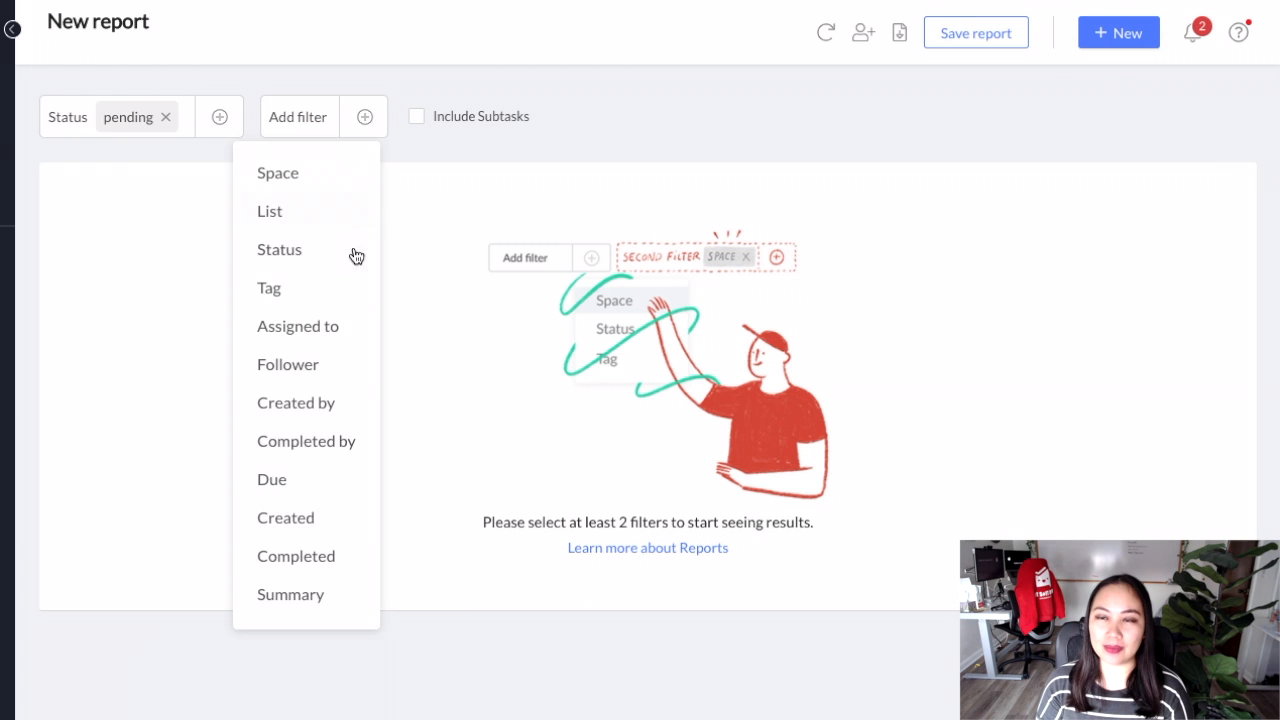
{"action": "mouse_move", "coordinate": [336, 338]}
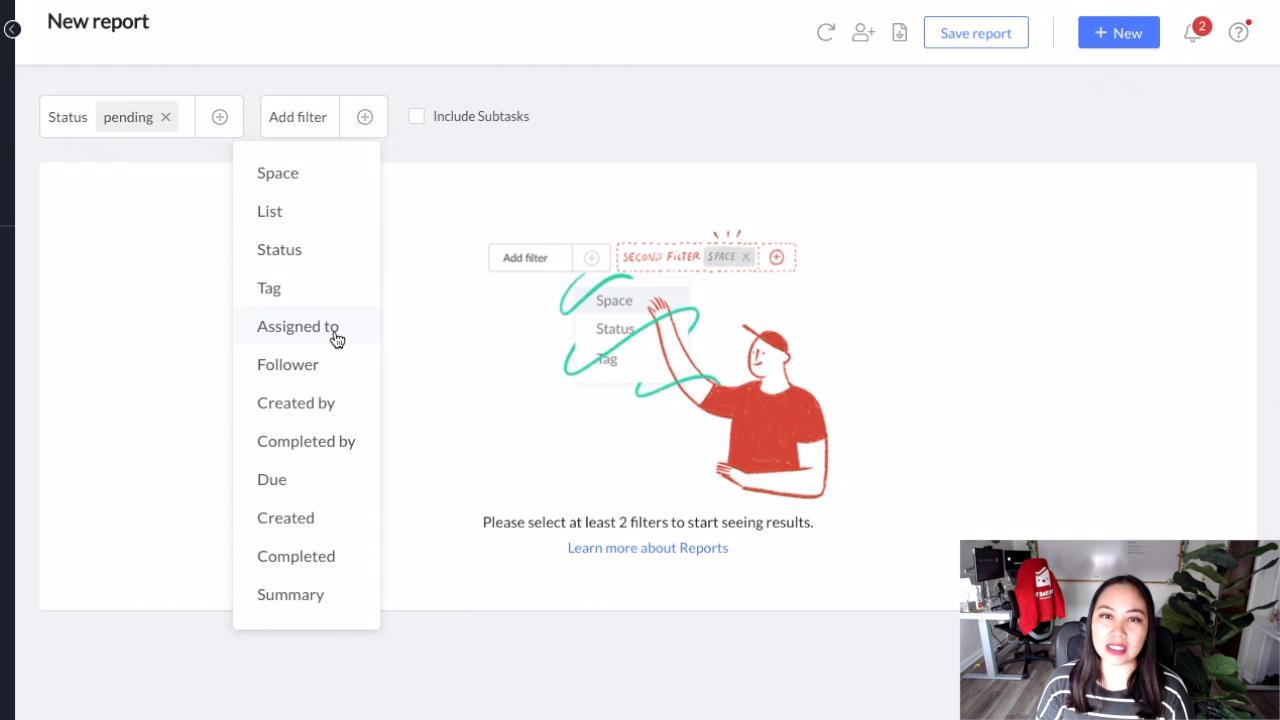
{"action": "left_click", "coordinate": [296, 326]}
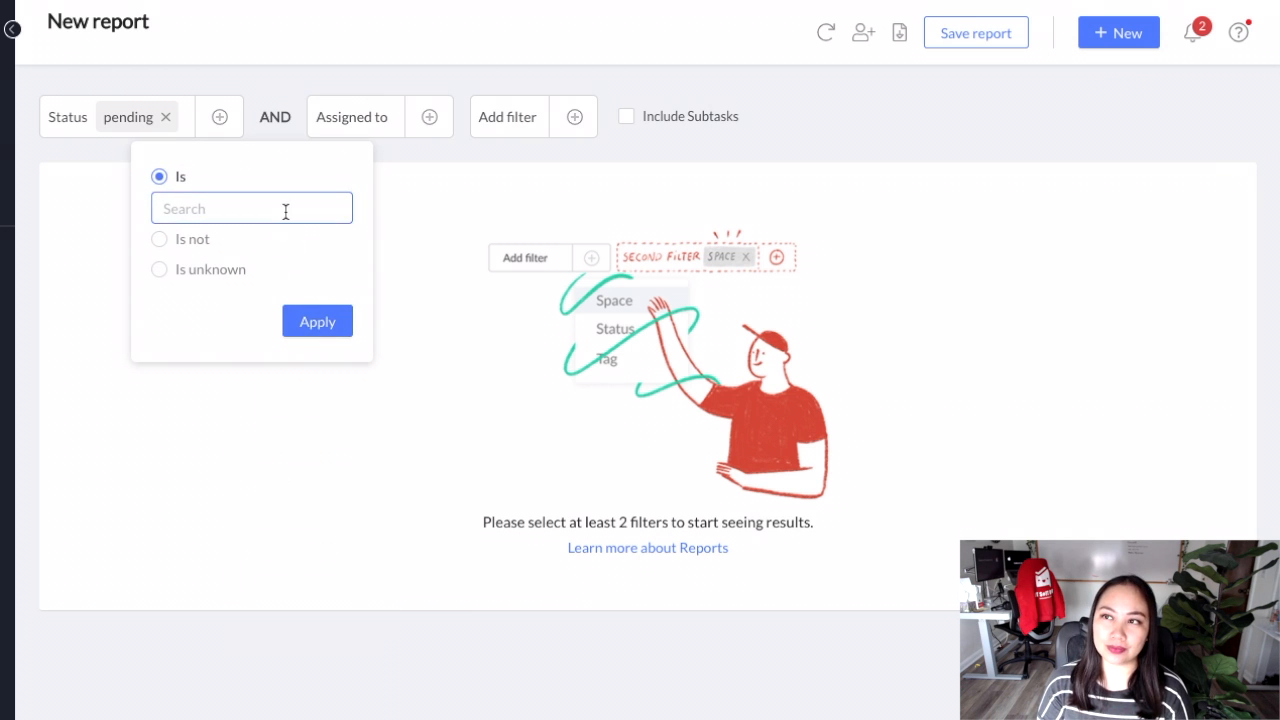
{"action": "type", "text": "Angeli Yuson"}
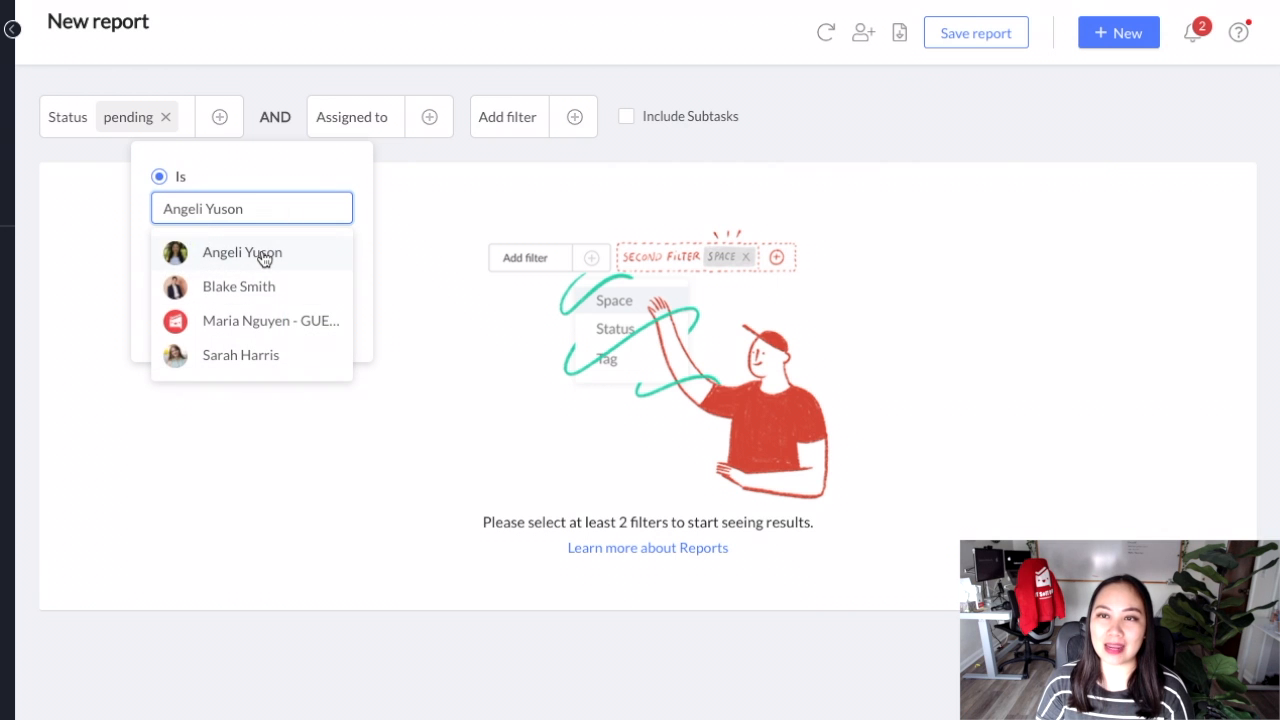
{"action": "left_click", "coordinate": [242, 252]}
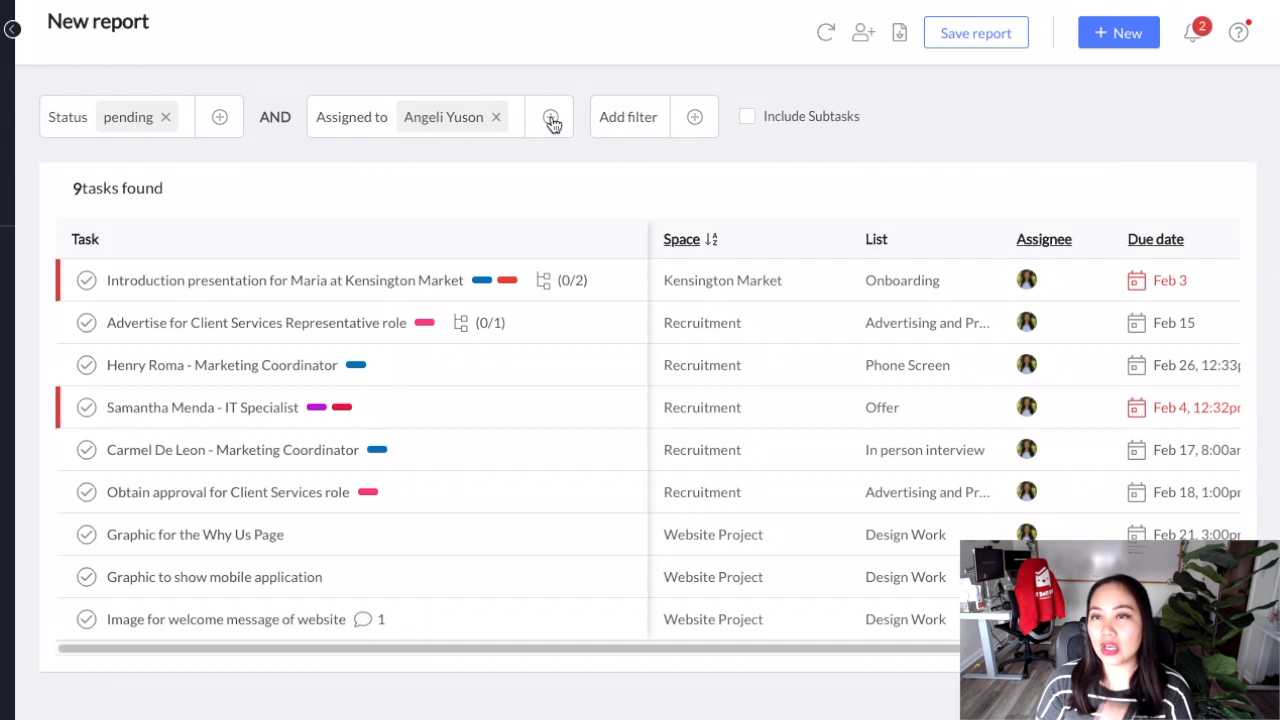
Add a second team member as an OR assignee and apply the condition
{"action": "left_click", "coordinate": [552, 116]}
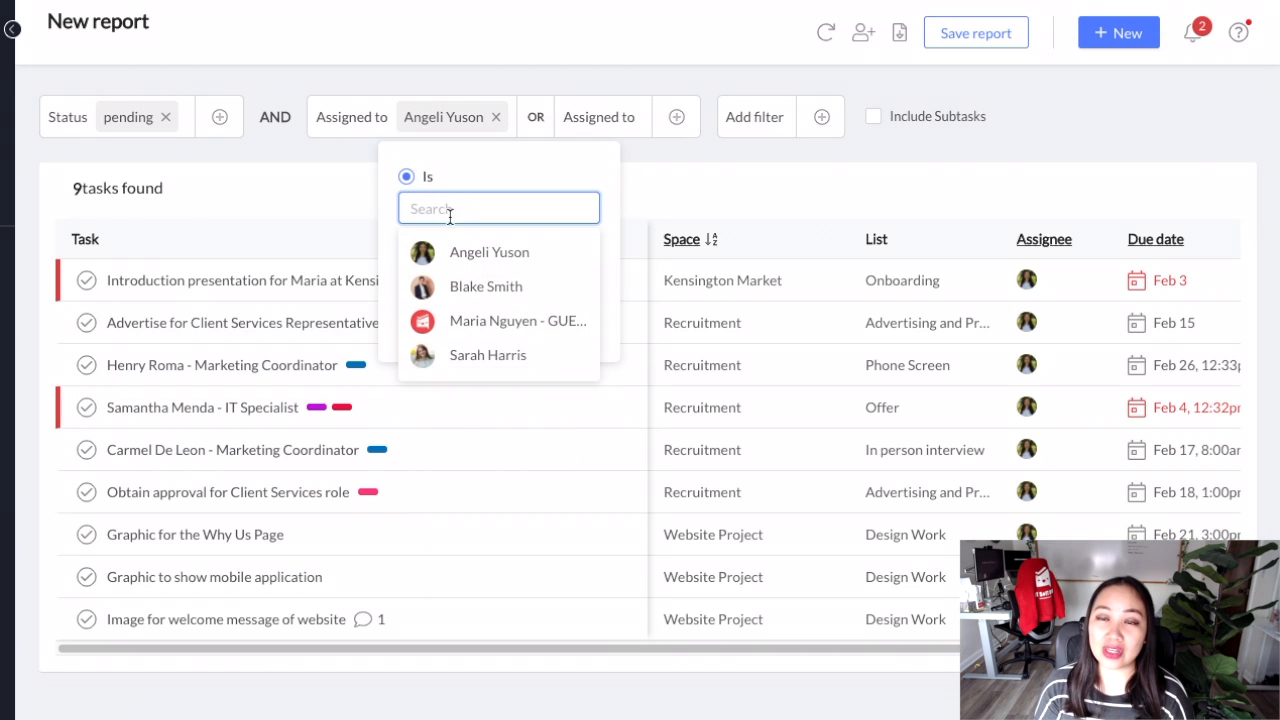
{"action": "left_click", "coordinate": [484, 286]}
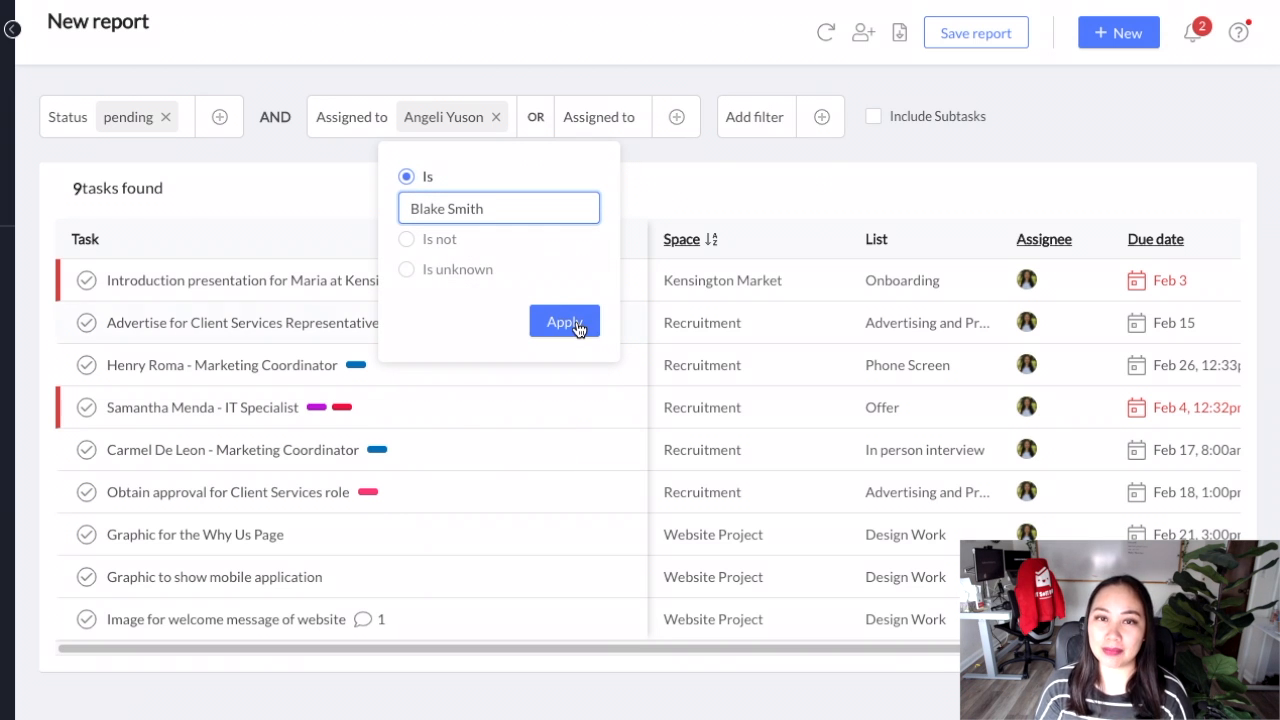
{"action": "left_click", "coordinate": [1176, 116]}
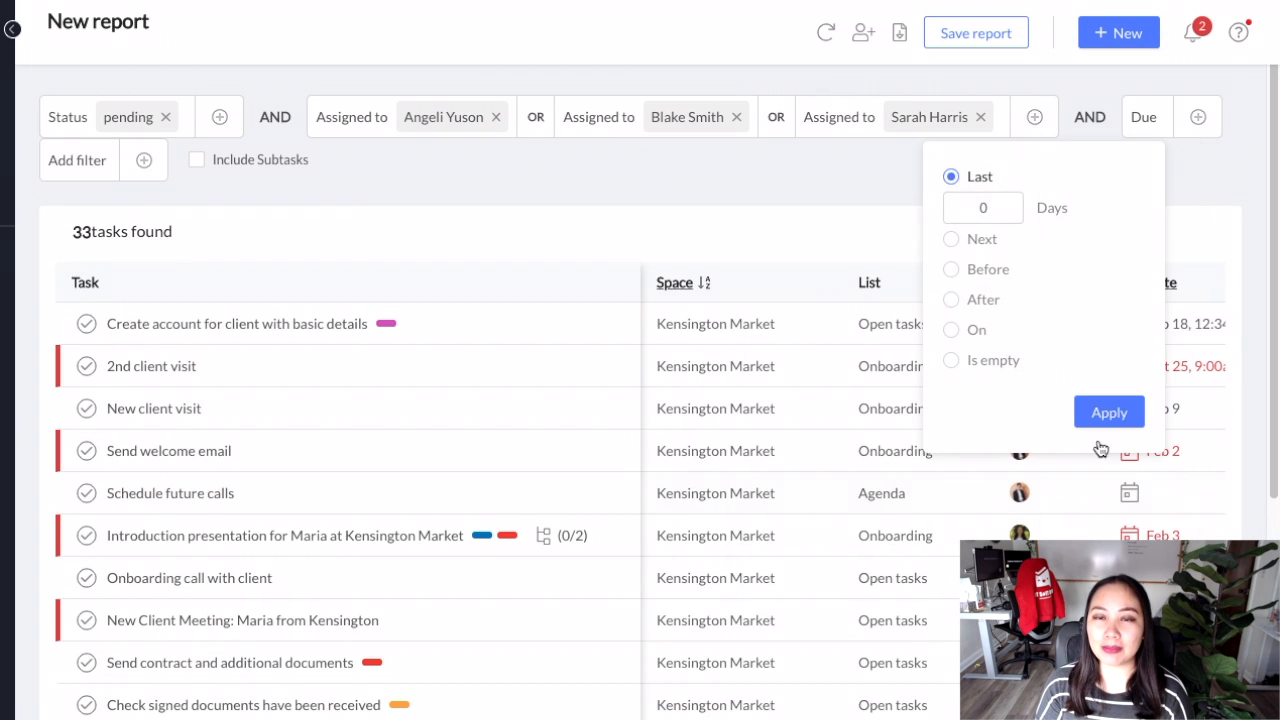
Set the Due filter to Last 7 days, narrowing the report to 26 tasks
{"action": "type", "text": "7"}
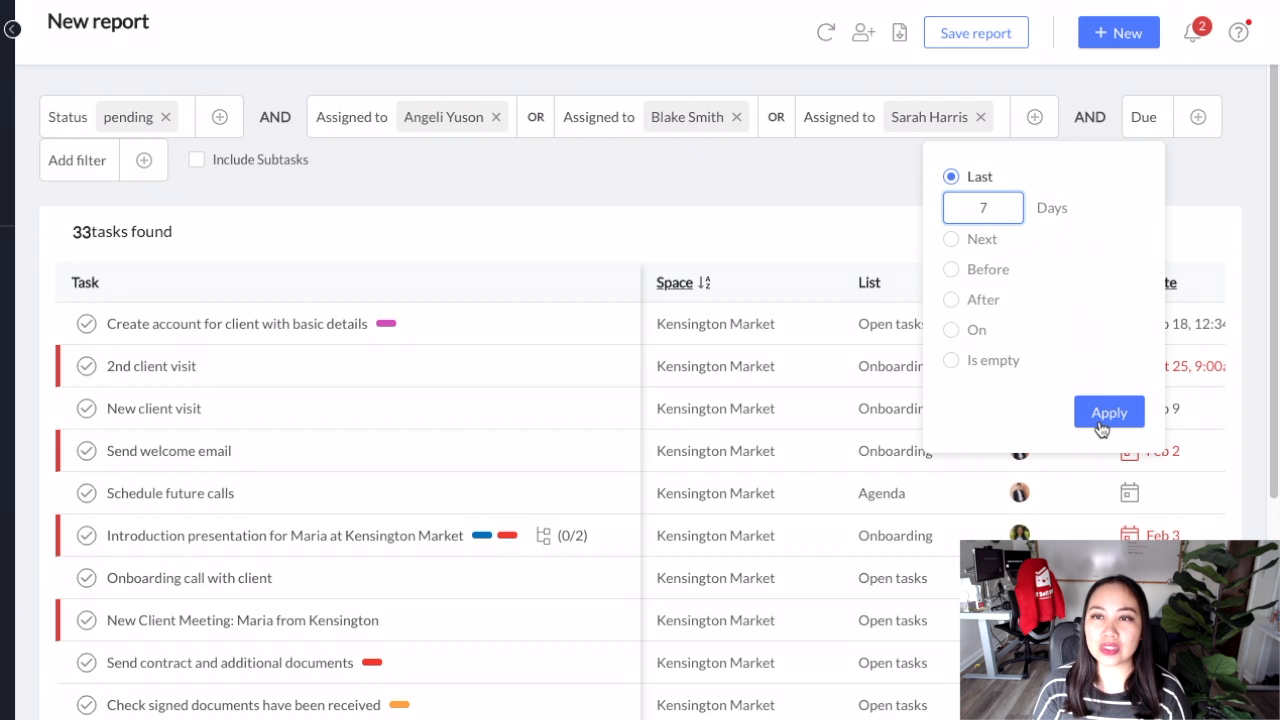
{"action": "left_click", "coordinate": [1108, 412]}
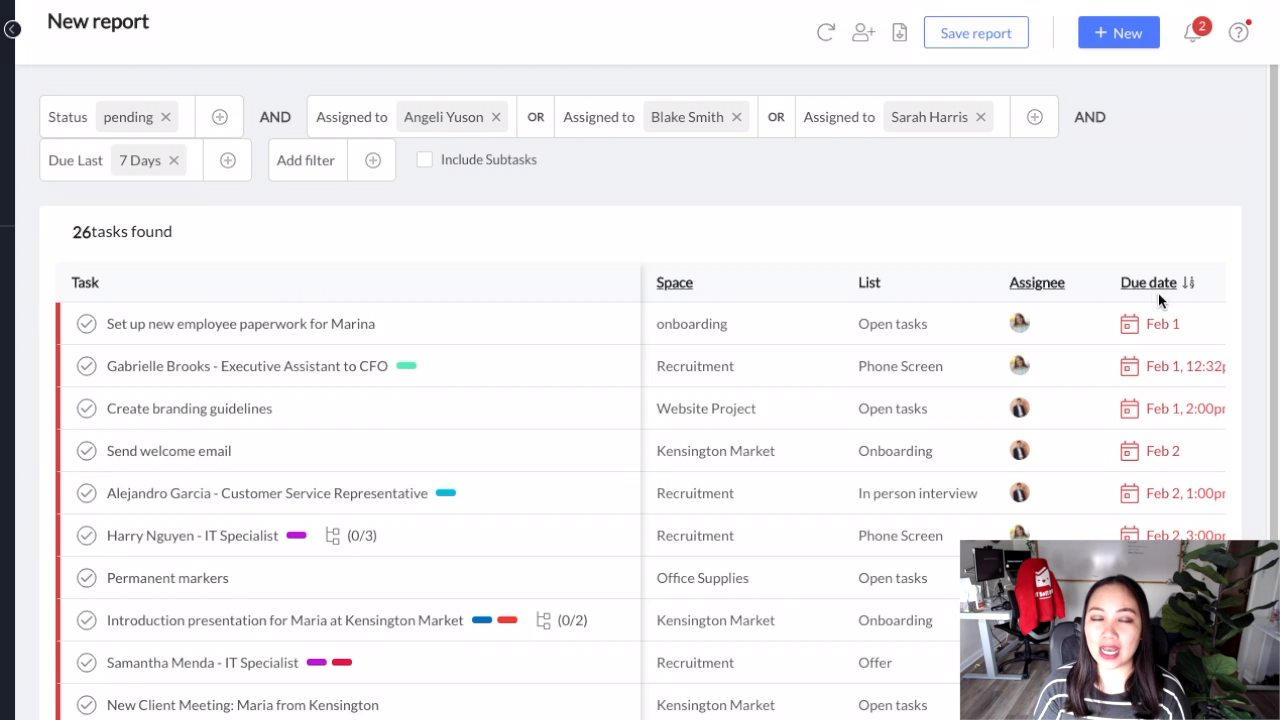
{"action": "mouse_move", "coordinate": [704, 336]}
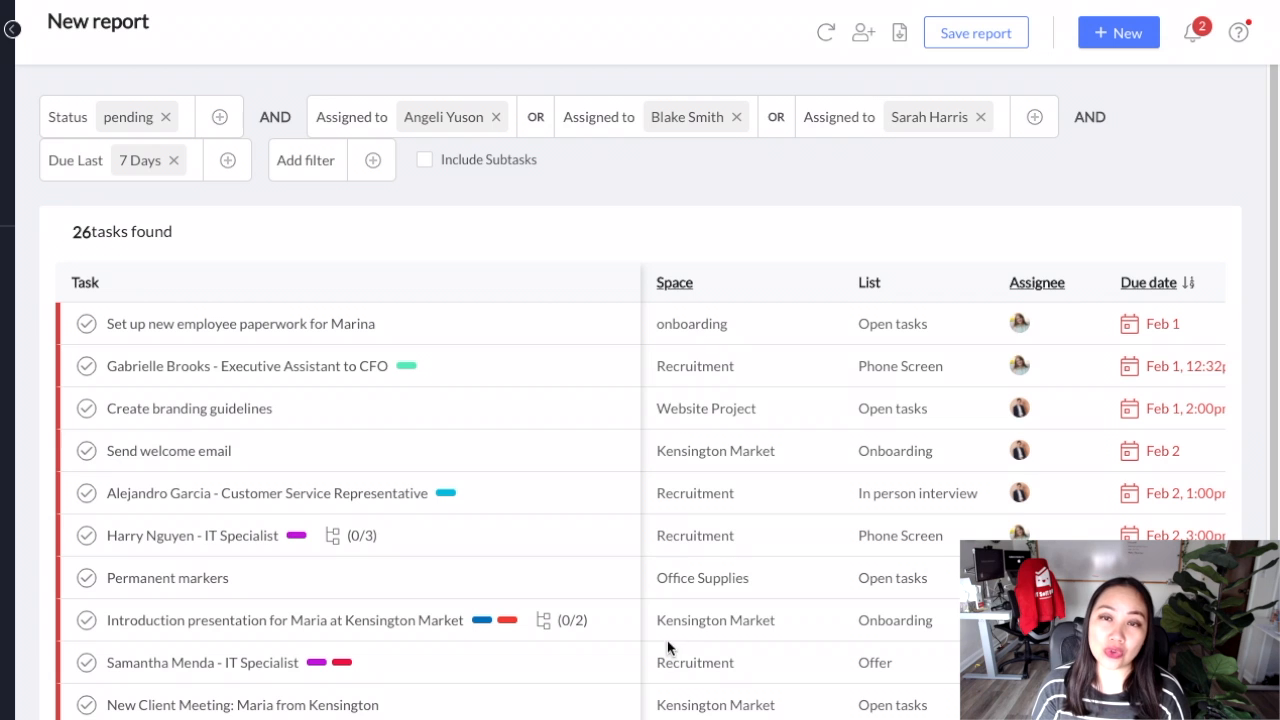
{"action": "mouse_move", "coordinate": [1020, 458]}
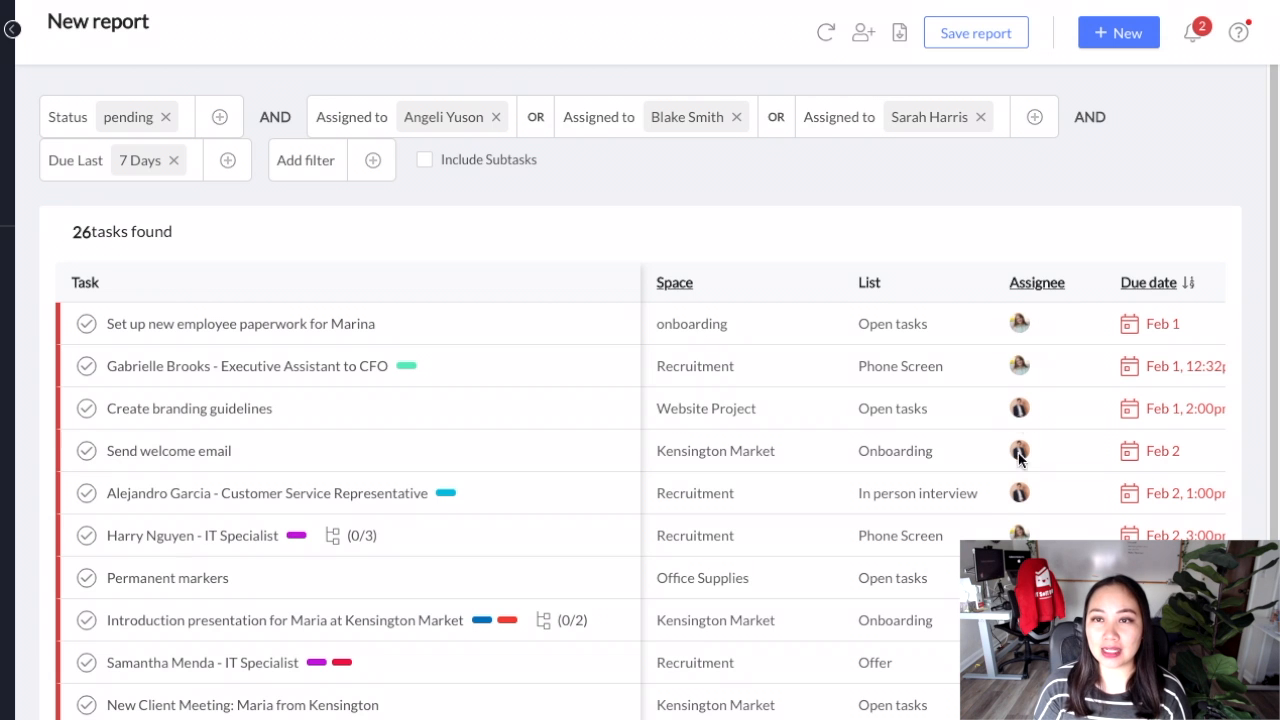
{"action": "mouse_move", "coordinate": [872, 148]}
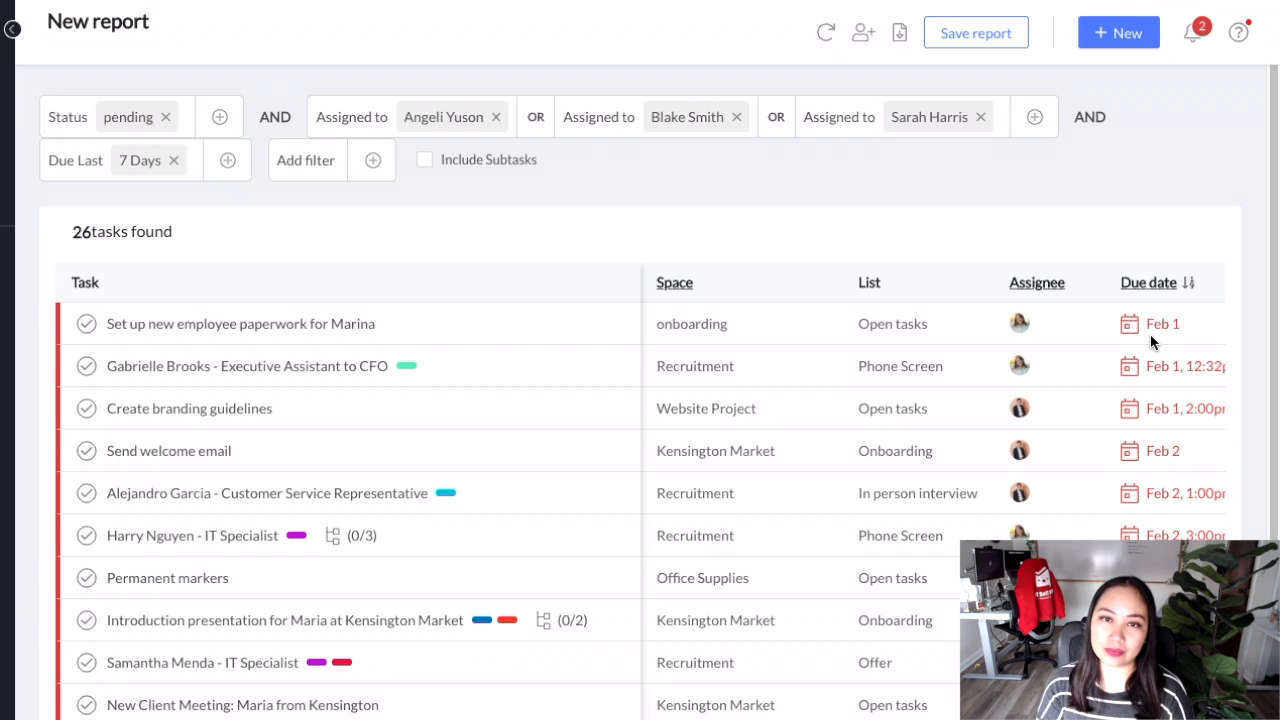
{"action": "mouse_move", "coordinate": [636, 432]}
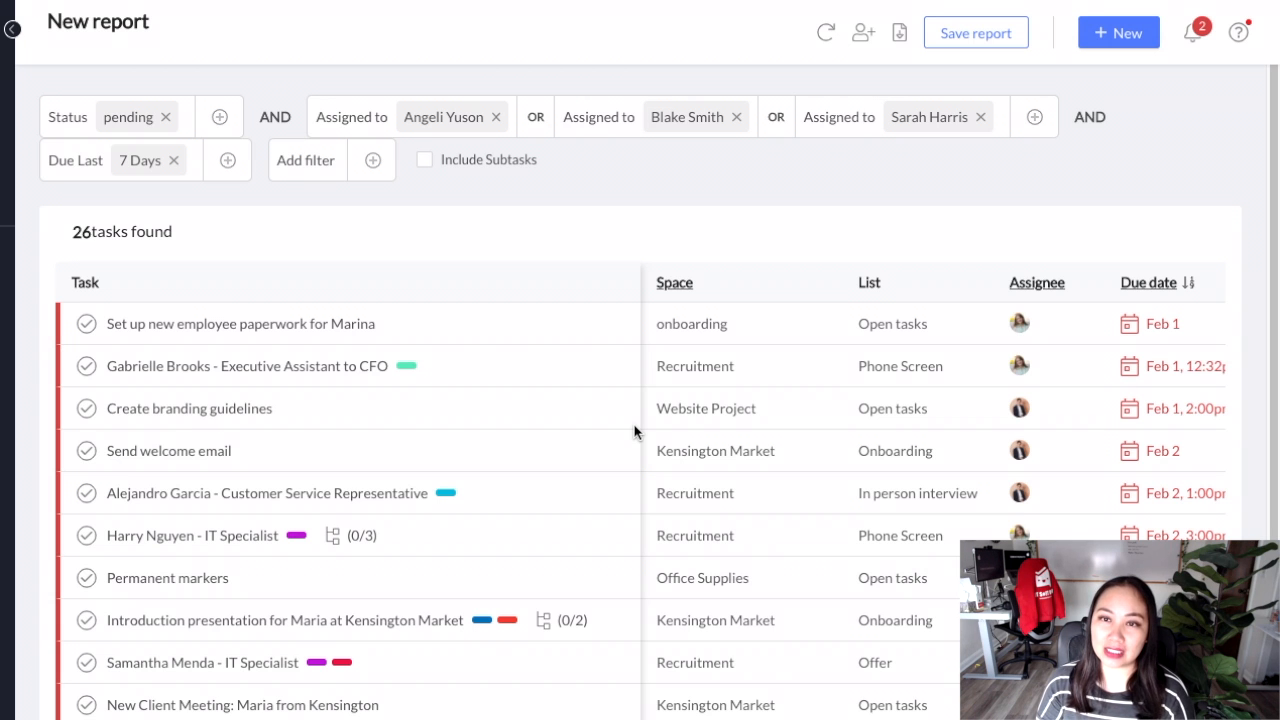
Expand the left navigation panel listing reports and spaces
{"action": "left_click", "coordinate": [10, 34]}
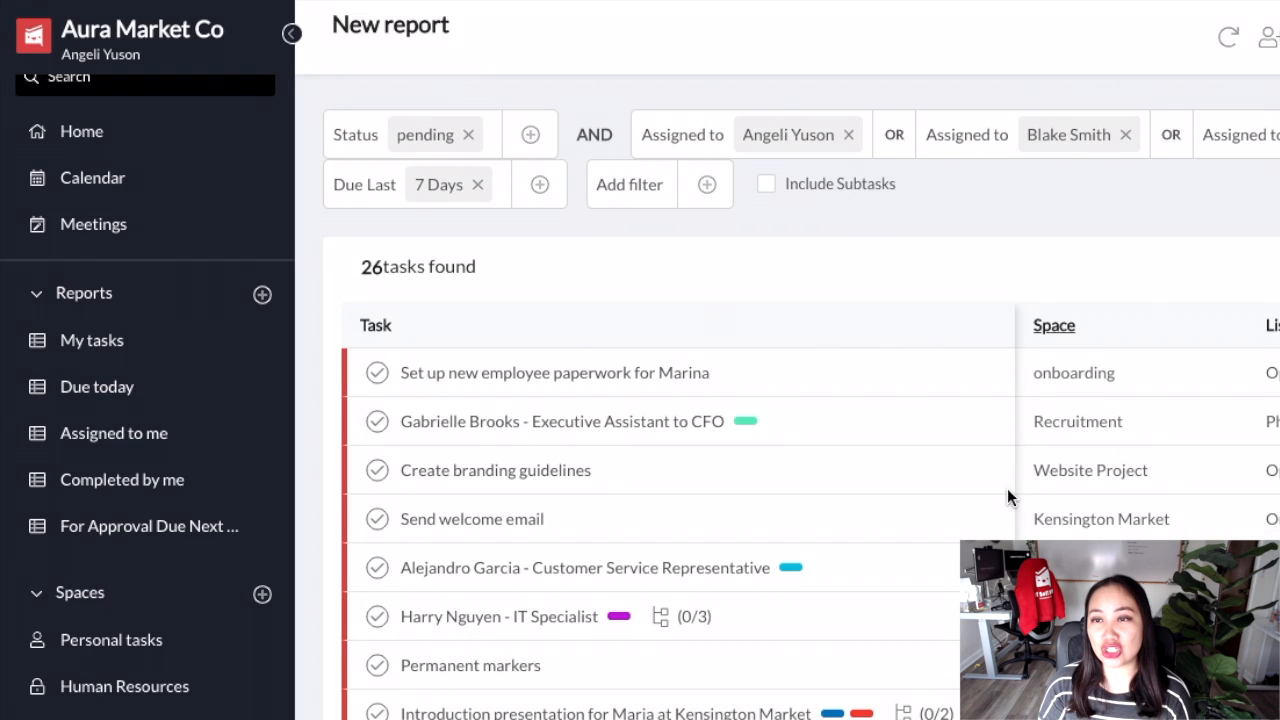
{"action": "mouse_move", "coordinate": [688, 340]}
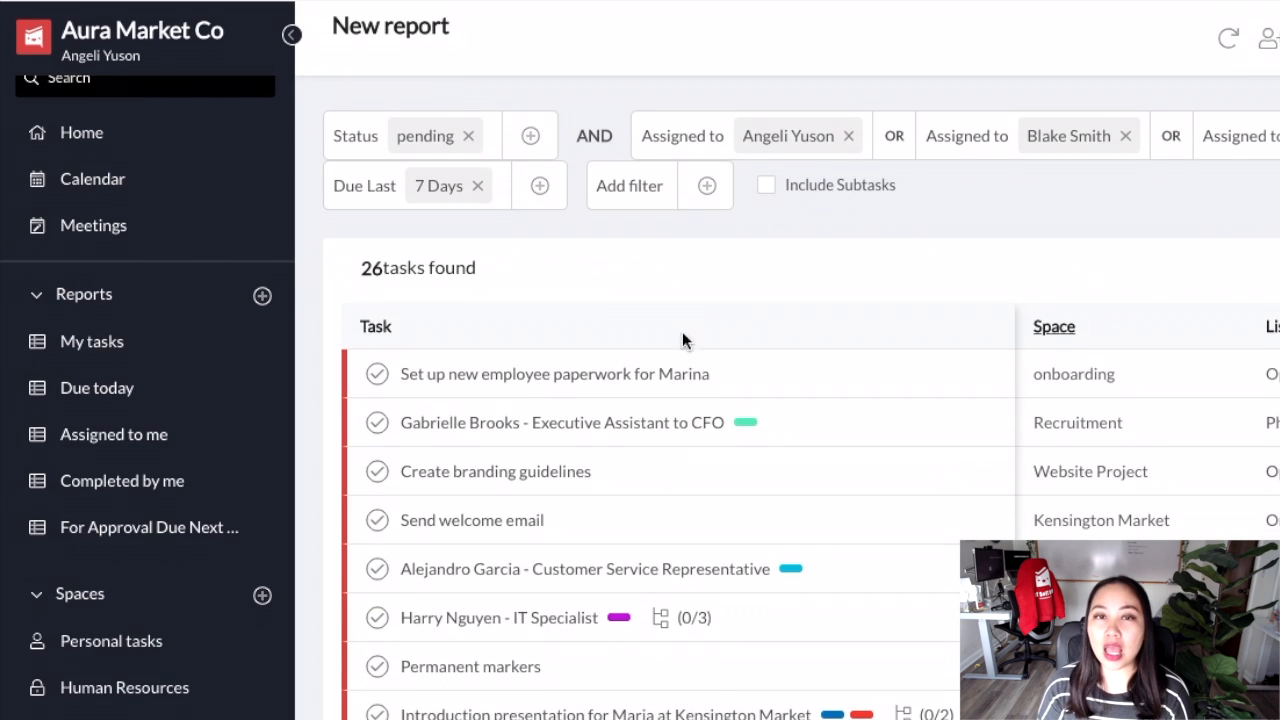